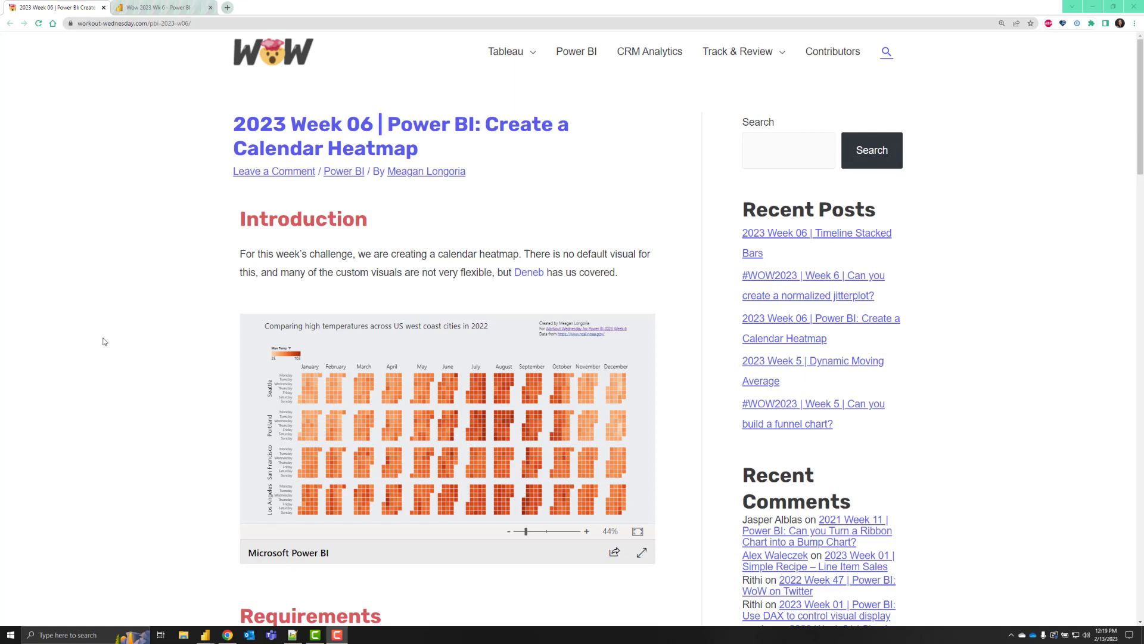
Scroll to the challenge's Dataset instructions and bring up the NOAA daily summaries link's context menu.
scroll(down, 3)
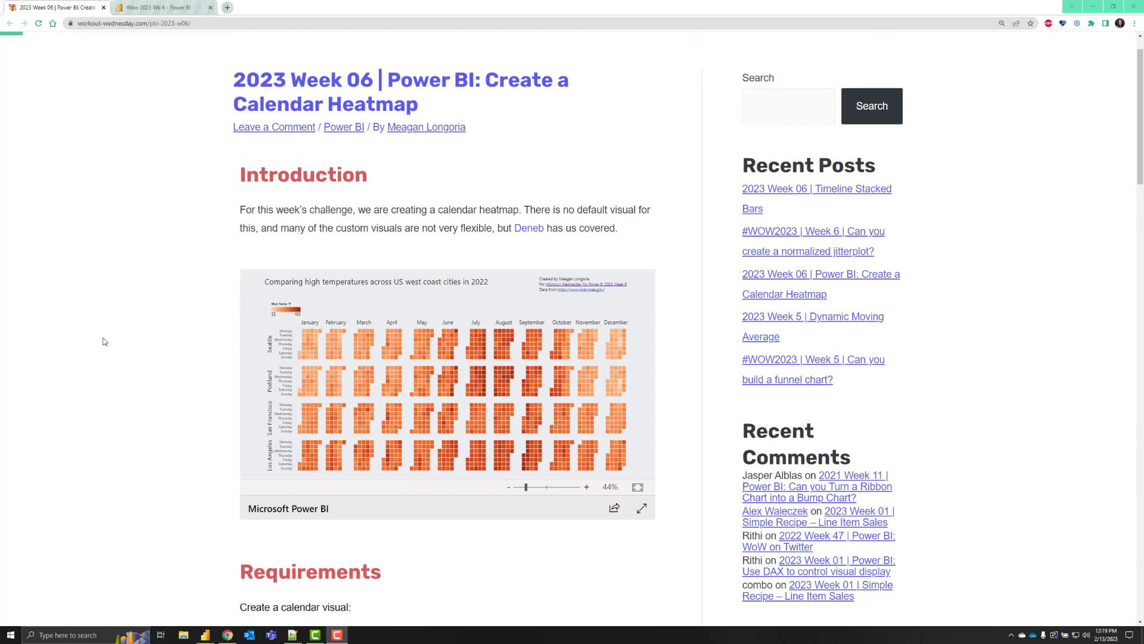
scroll(down, 3)
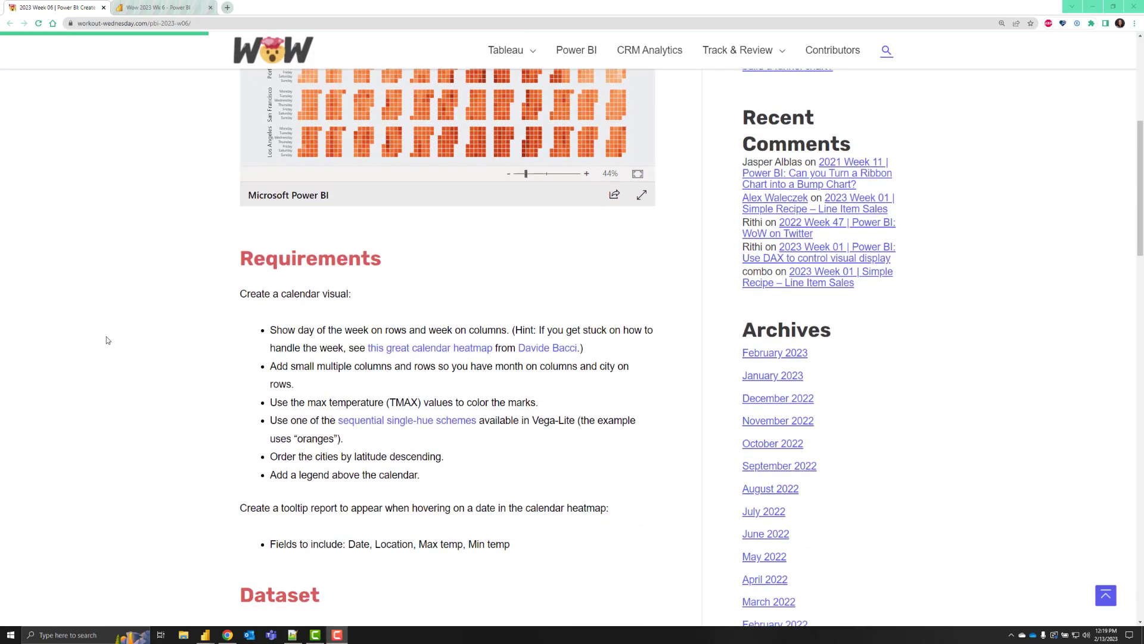
scroll(down, 3)
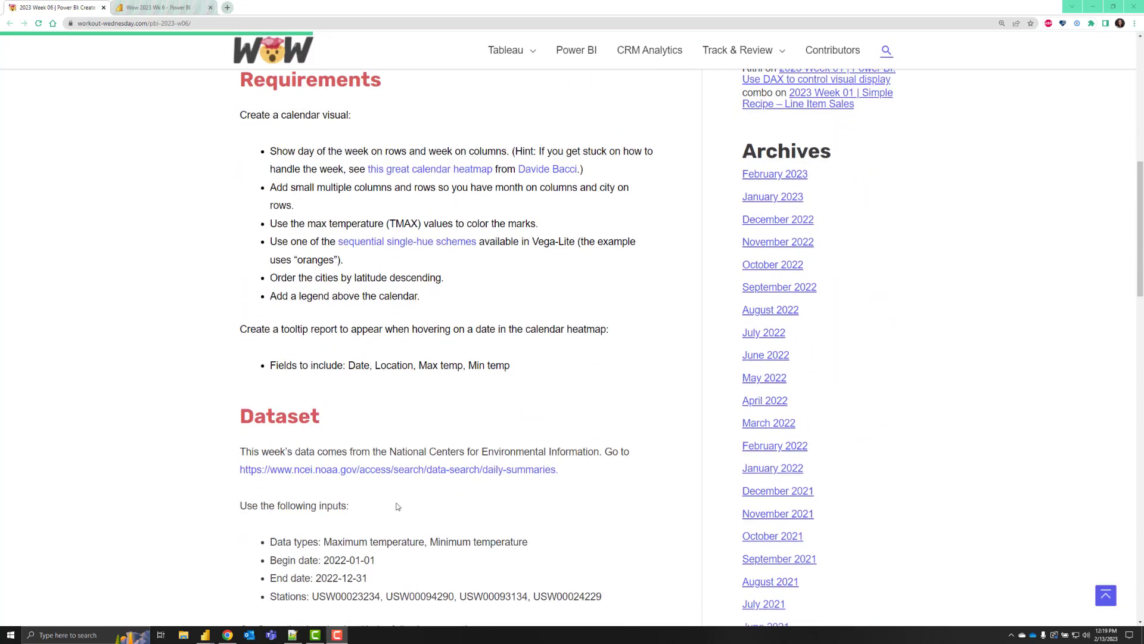
right_click(398, 469)
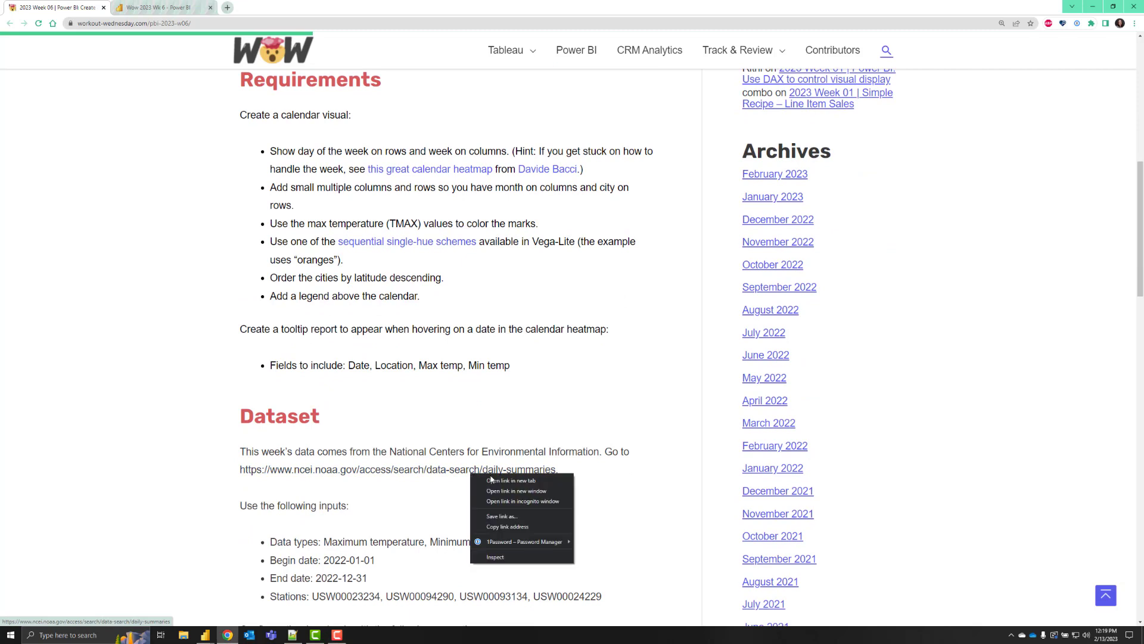
Open NOAA daily summaries search in a new tab and add Maximum and Minimum temperature data types.
click(510, 480)
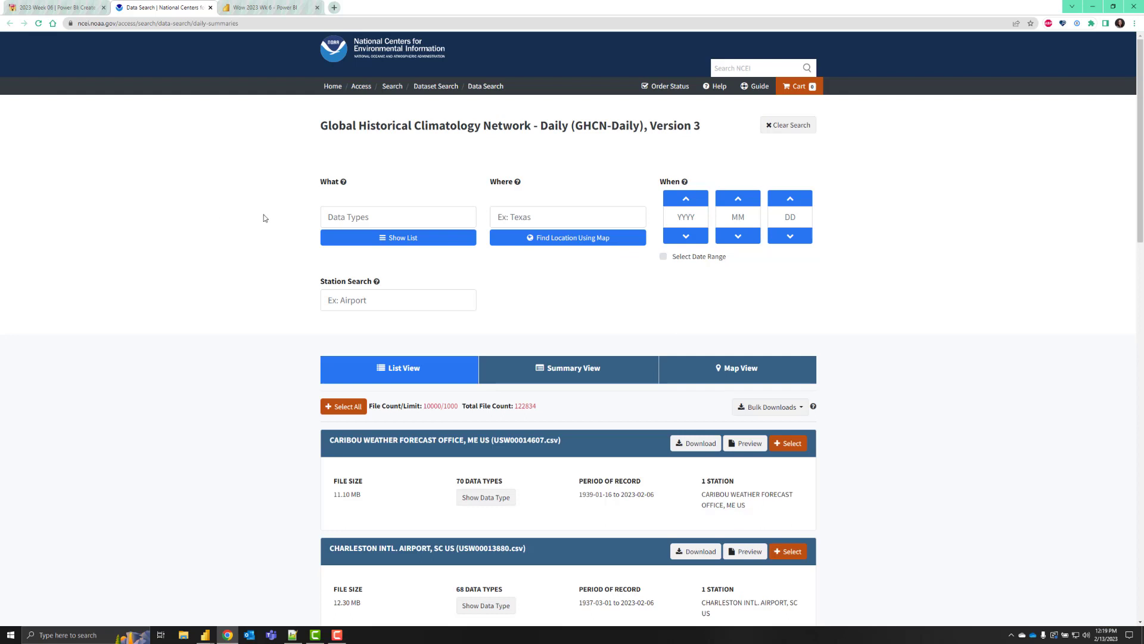
click(398, 217)
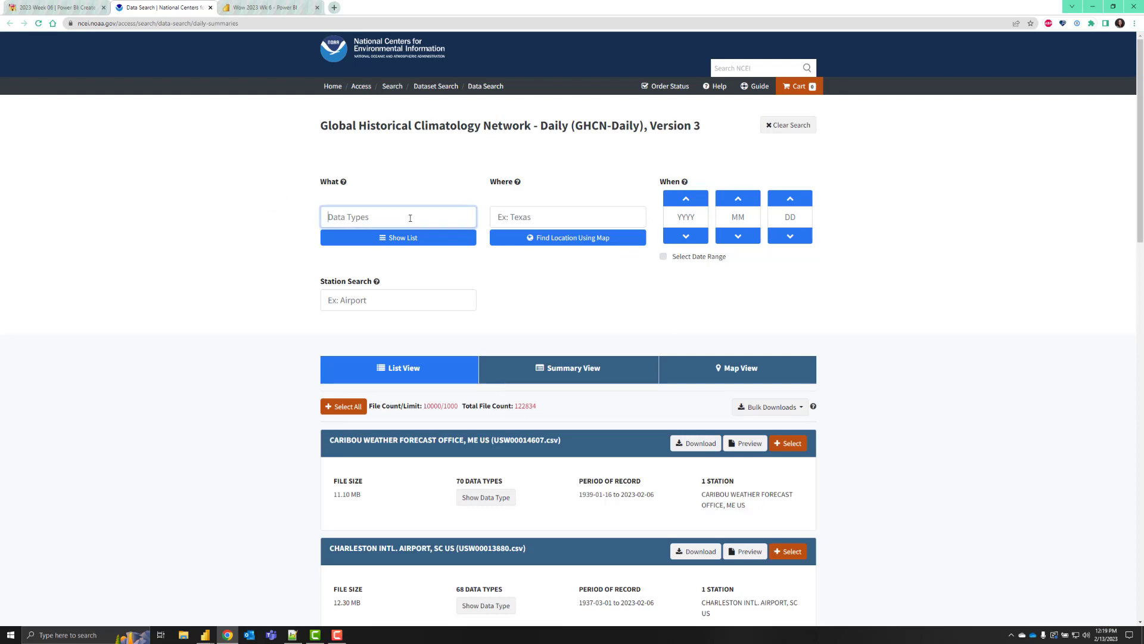
text(maximum temp)
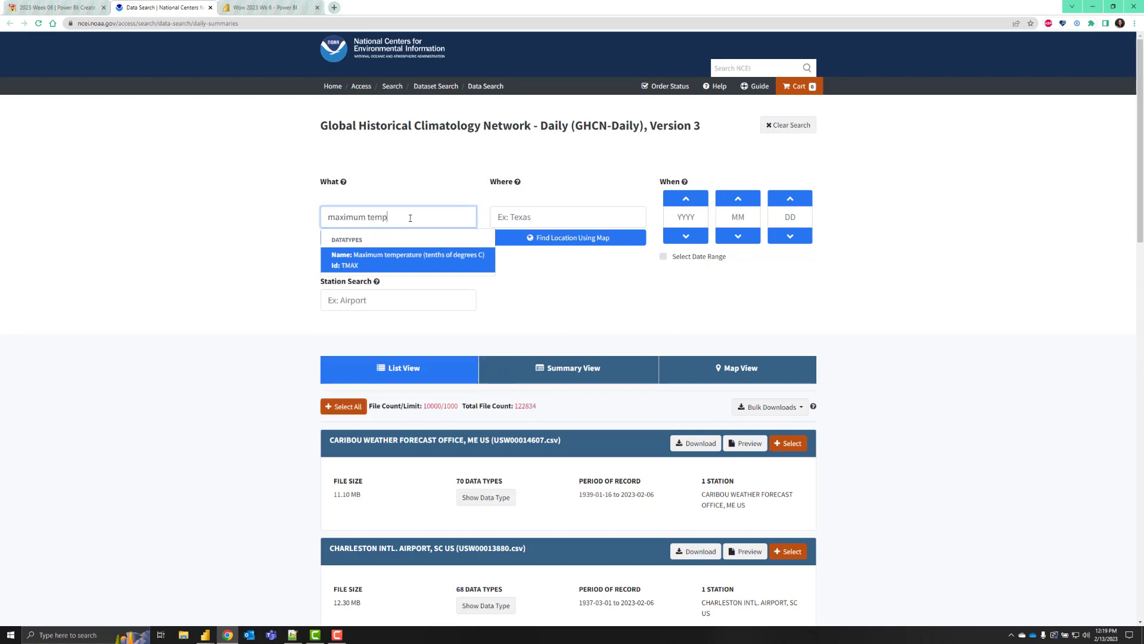
click(407, 258)
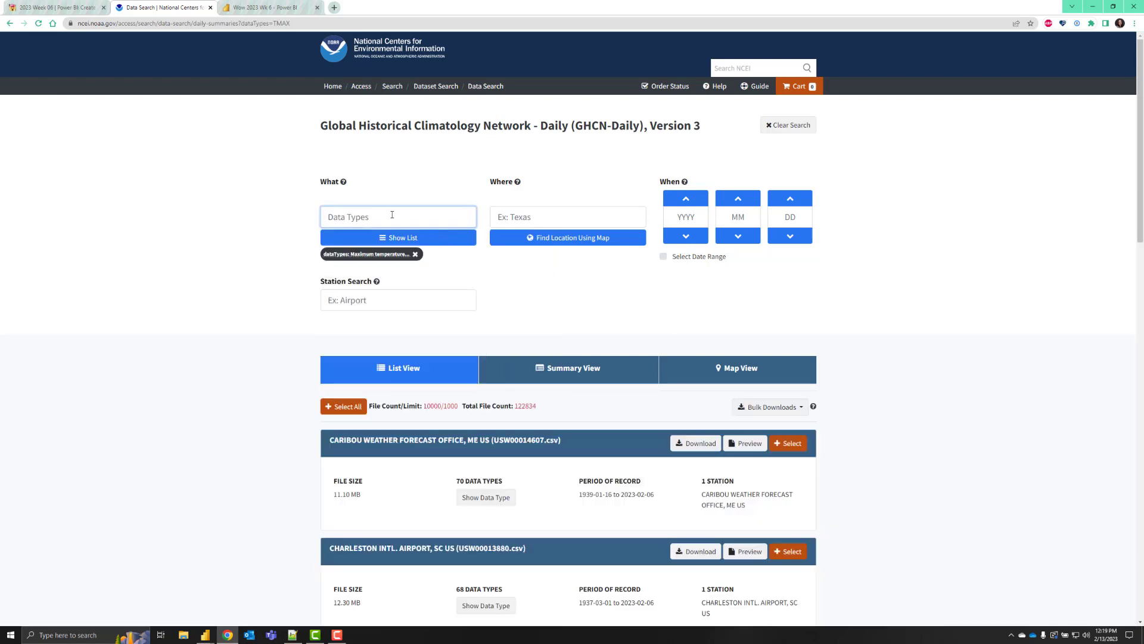
text(minimum temp)
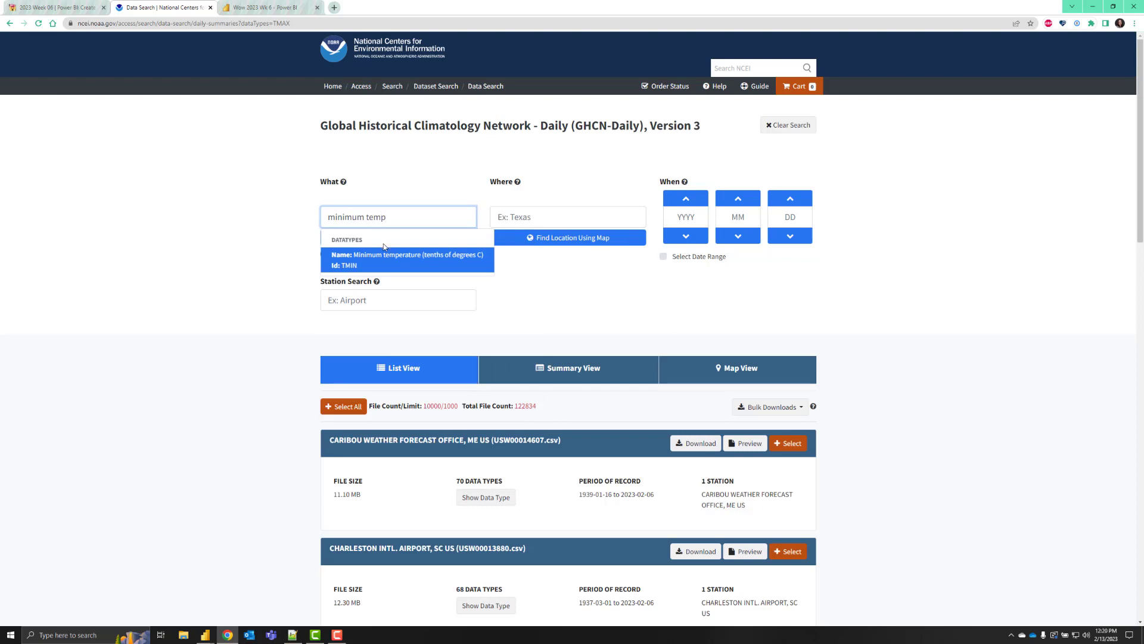
click(406, 259)
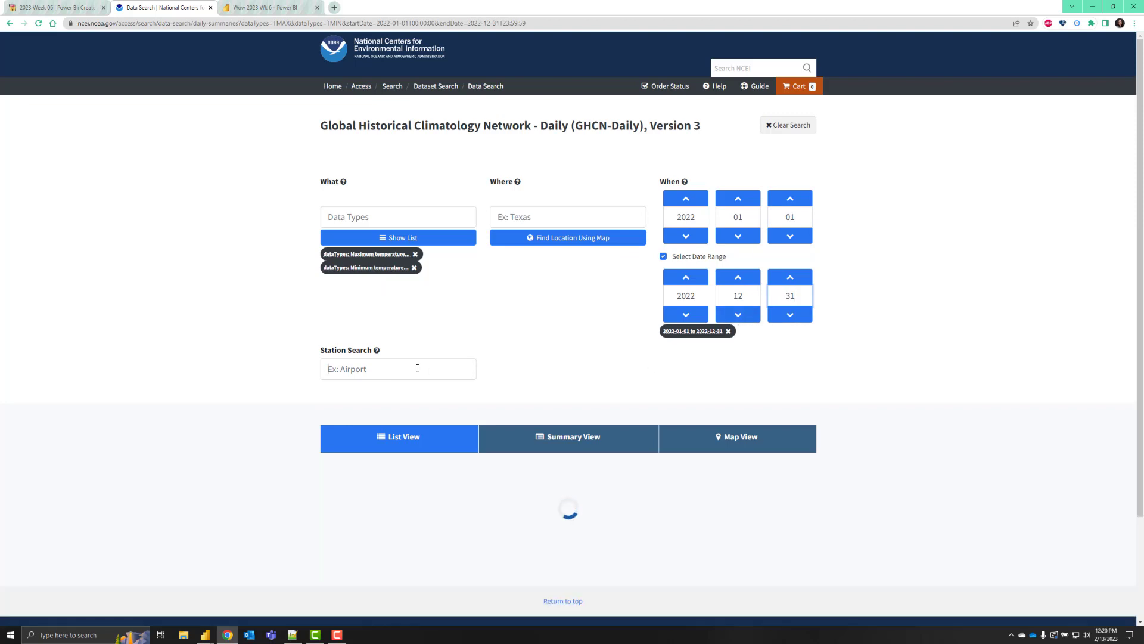
Copy station ID USW00023234 and add San Francisco International Airport as a station filter.
click(55, 7)
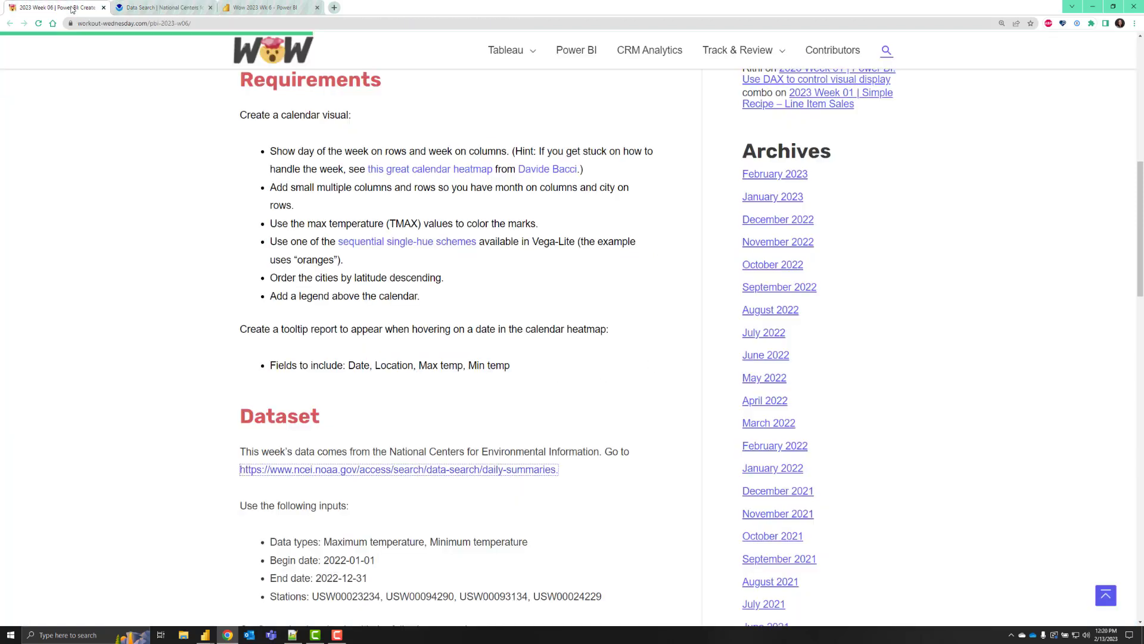
scroll(down, 3)
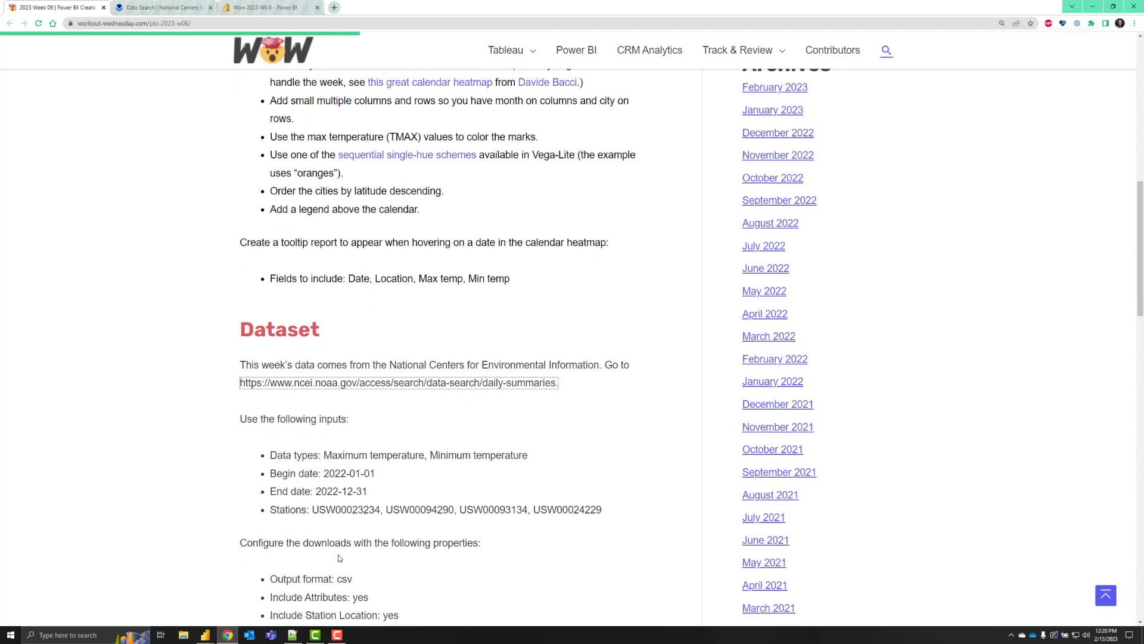
double_click(345, 507)
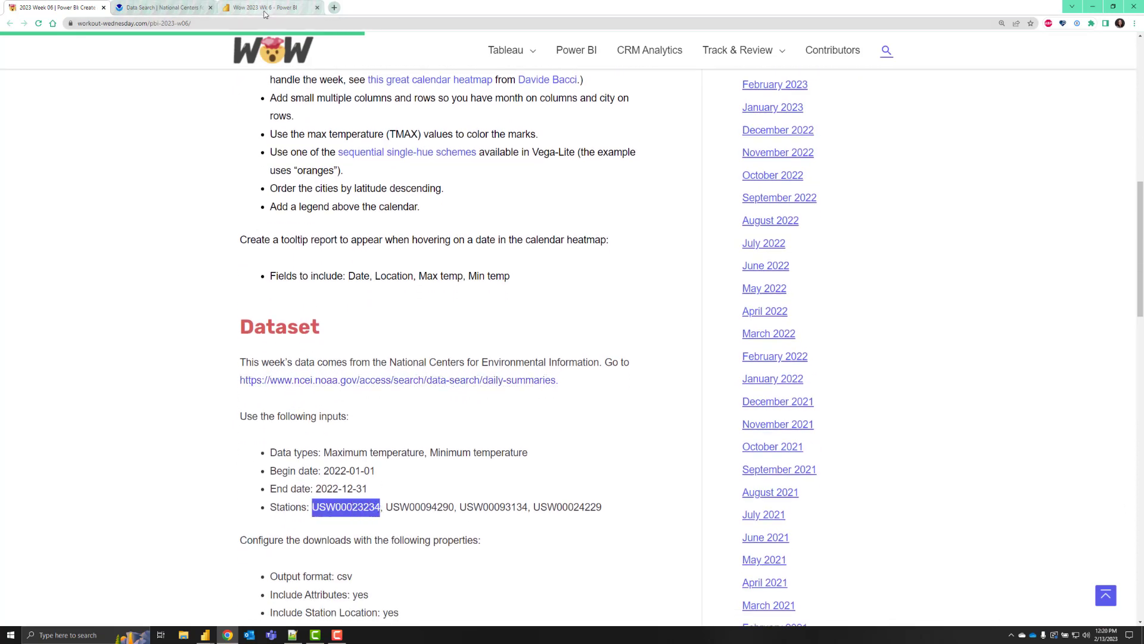
click(161, 7)
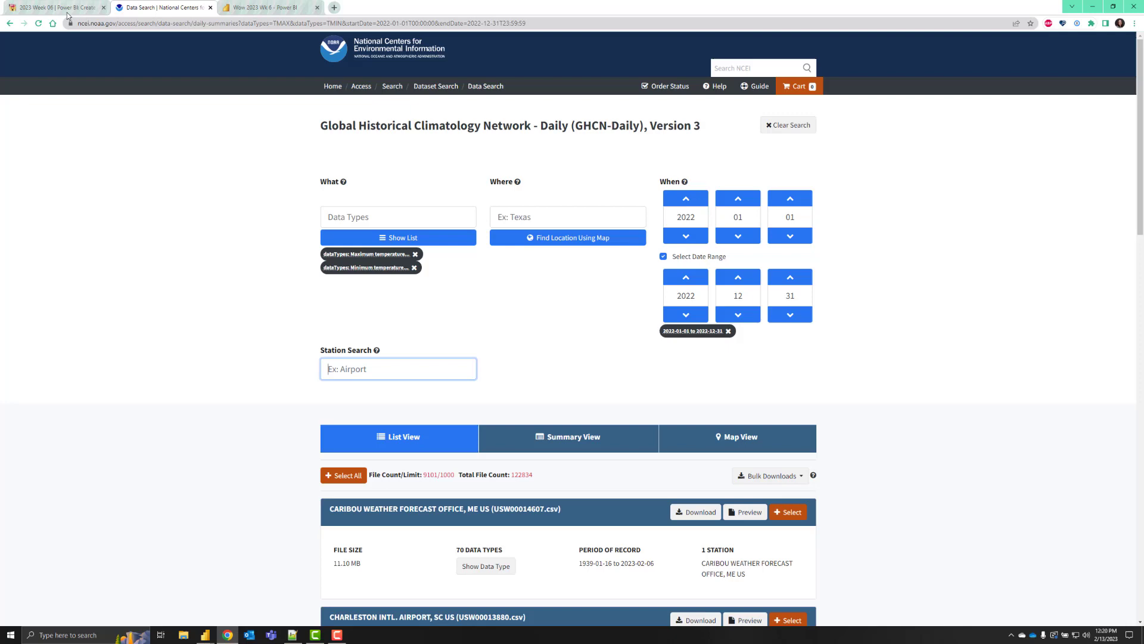
right_click(343, 506)
text(USW00023234)
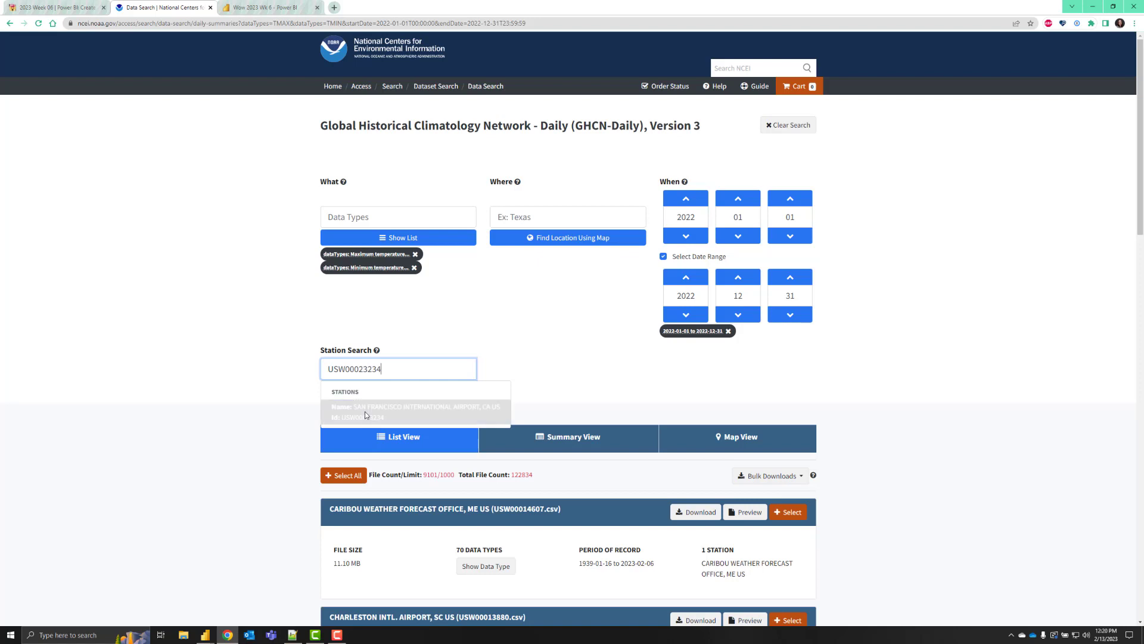
click(415, 412)
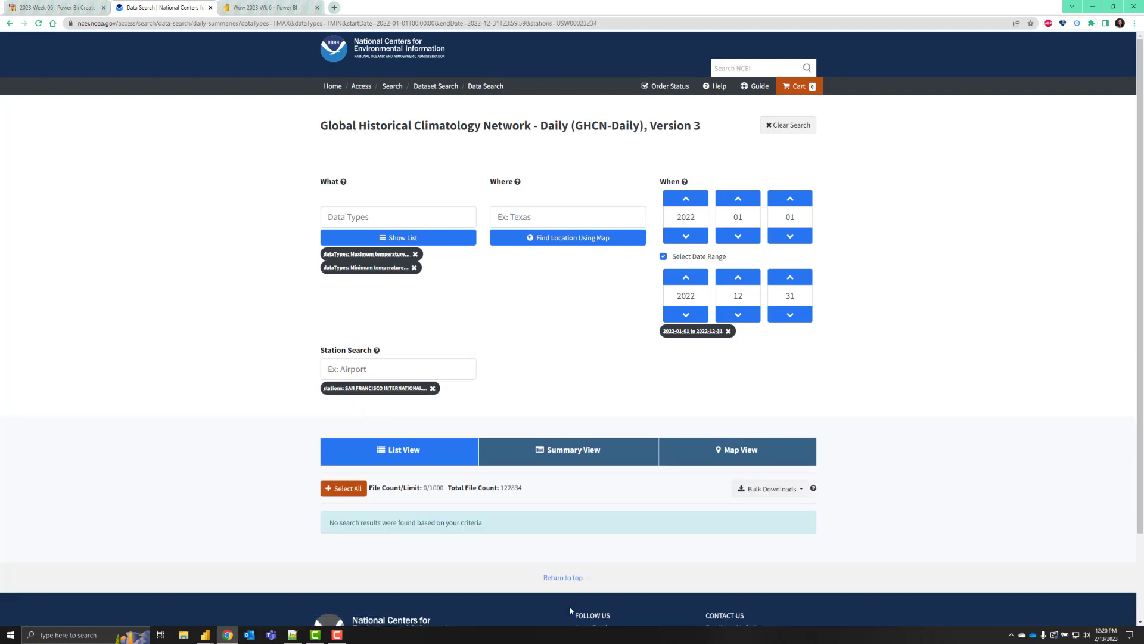
mouse_move(806, 562)
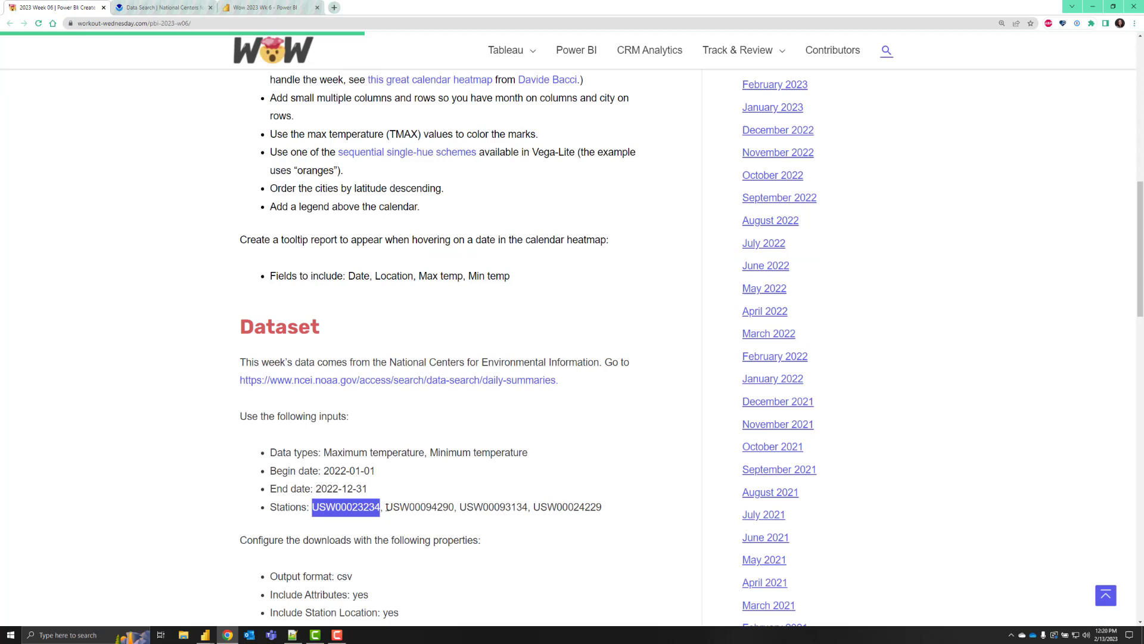
Copy station ID USW00094290 and add Seattle Sand Point as a station filter.
double_click(420, 507)
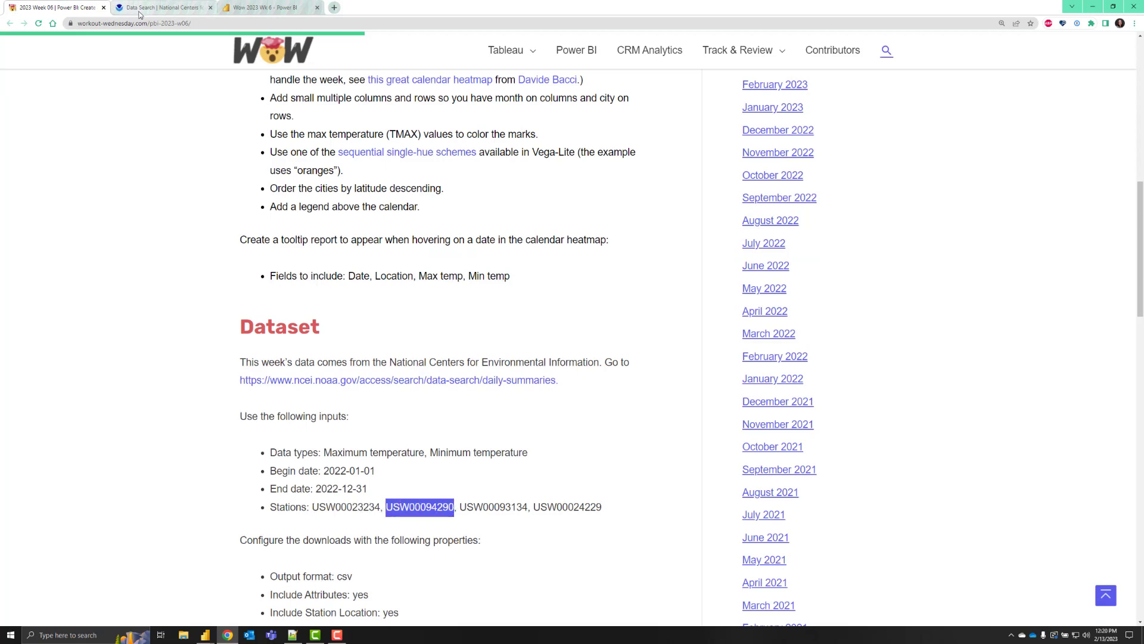
click(160, 7)
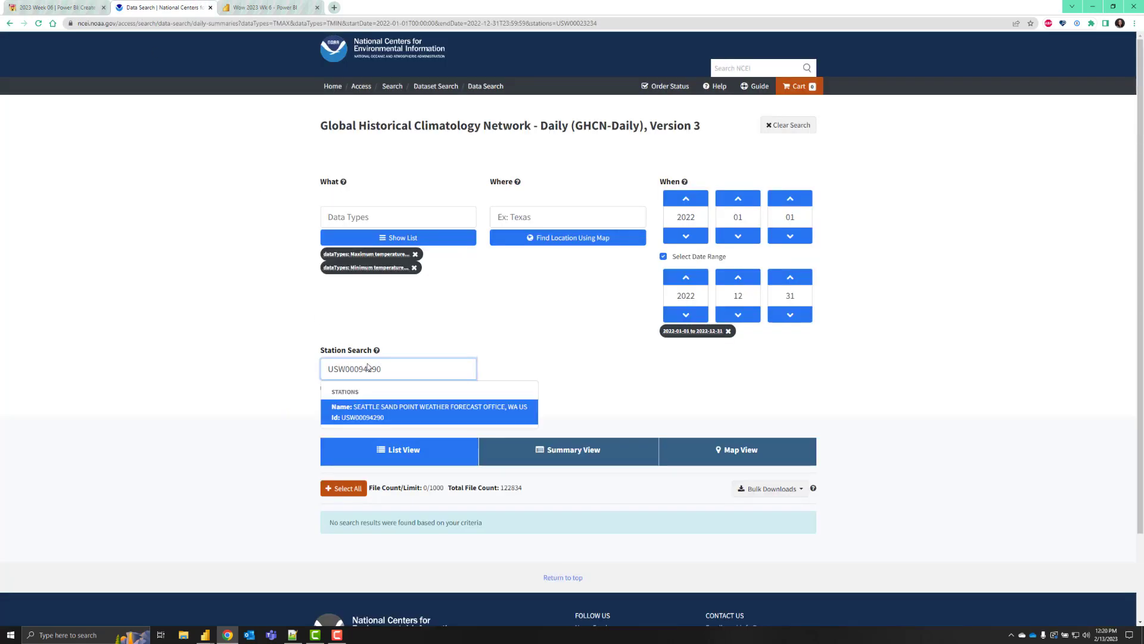
click(429, 412)
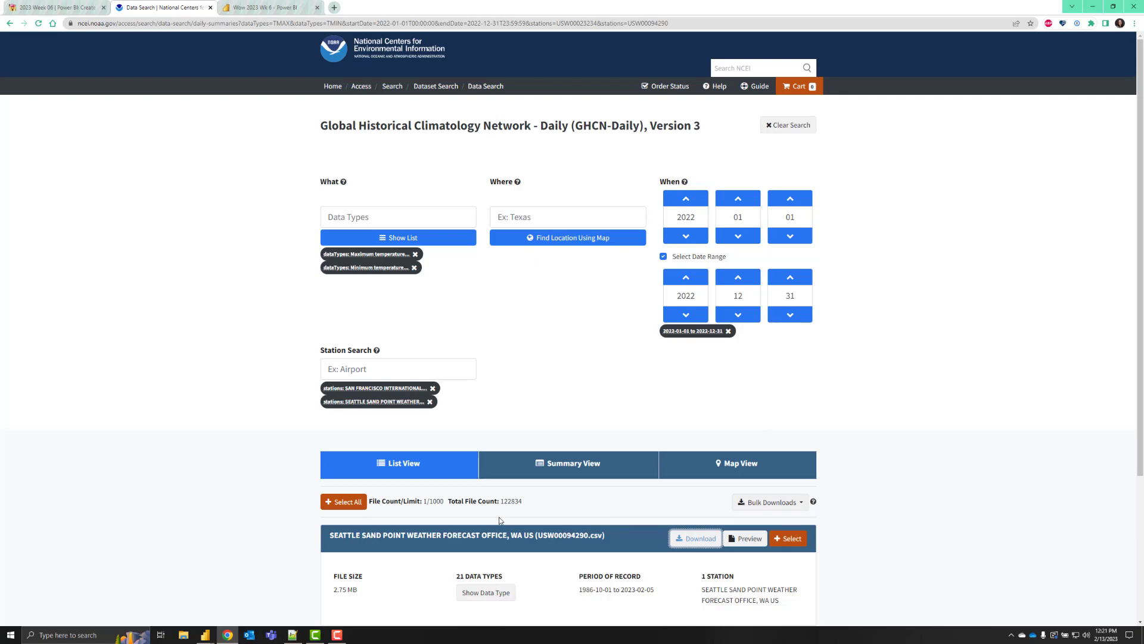
mouse_move(145, 144)
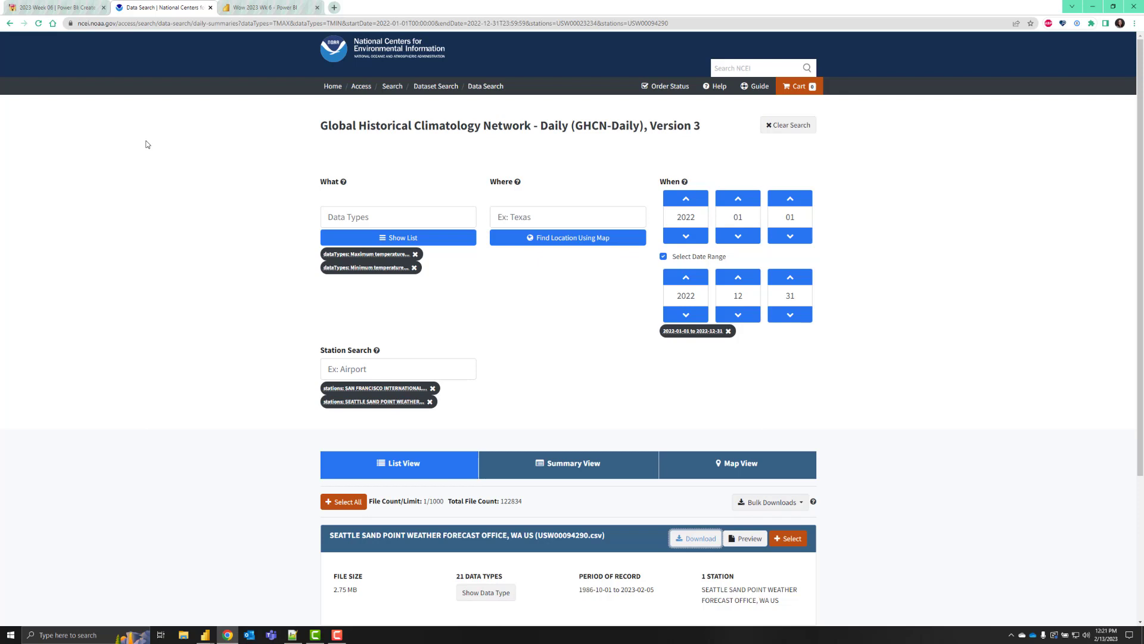
mouse_move(146, 346)
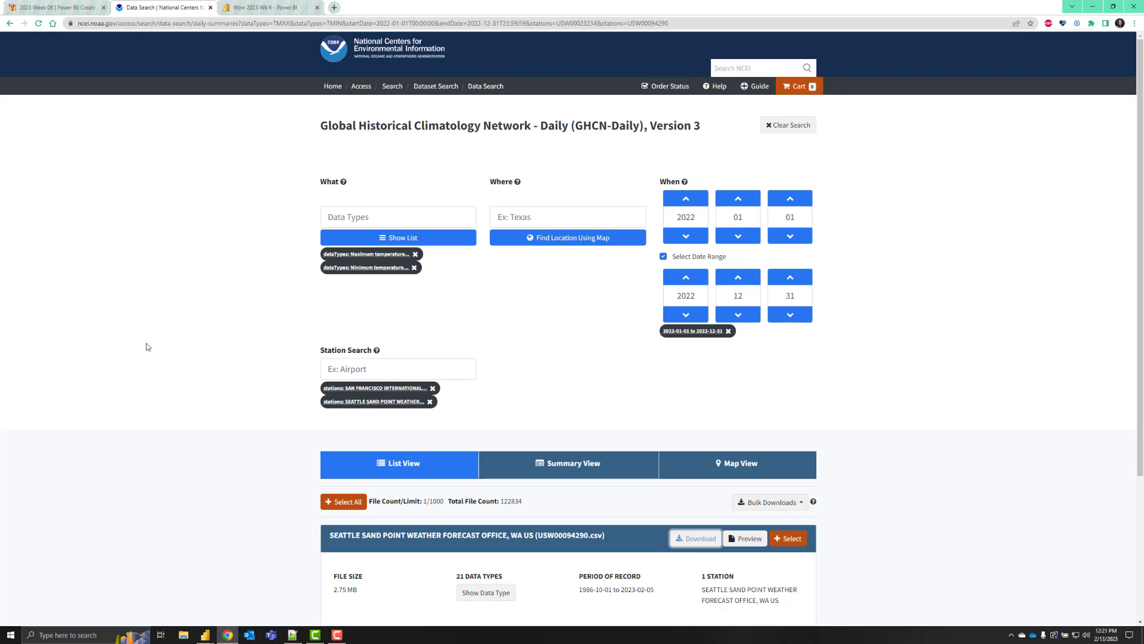
mouse_move(494, 402)
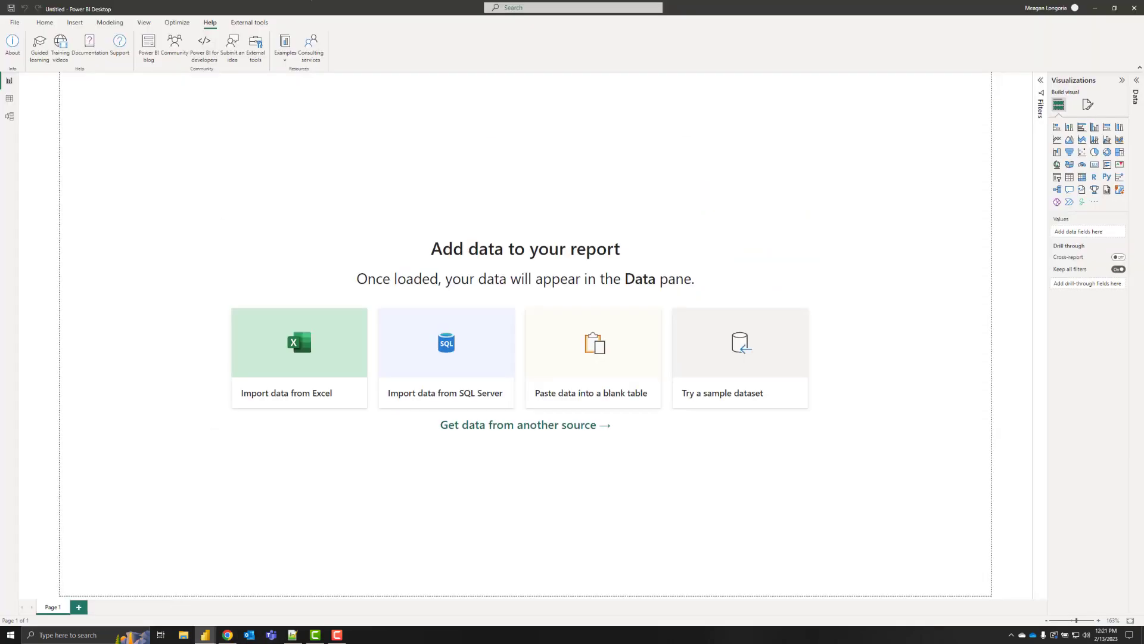
mouse_move(193, 208)
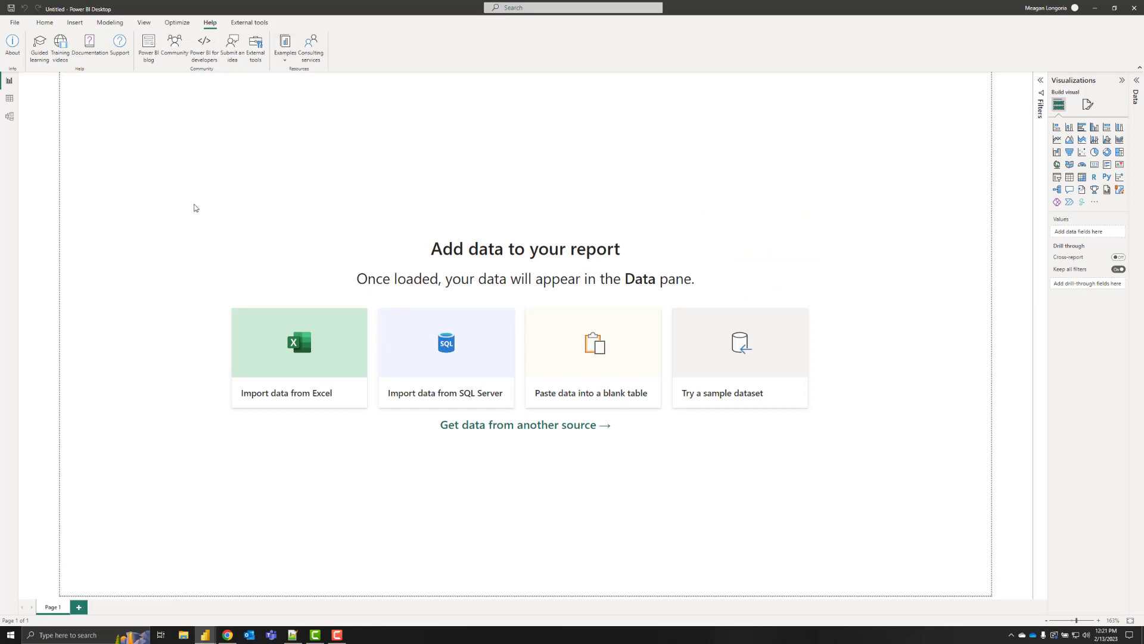
Import 3222972.csv as Text/CSV, detecting types from the entire dataset, and open it for transforming.
click(44, 23)
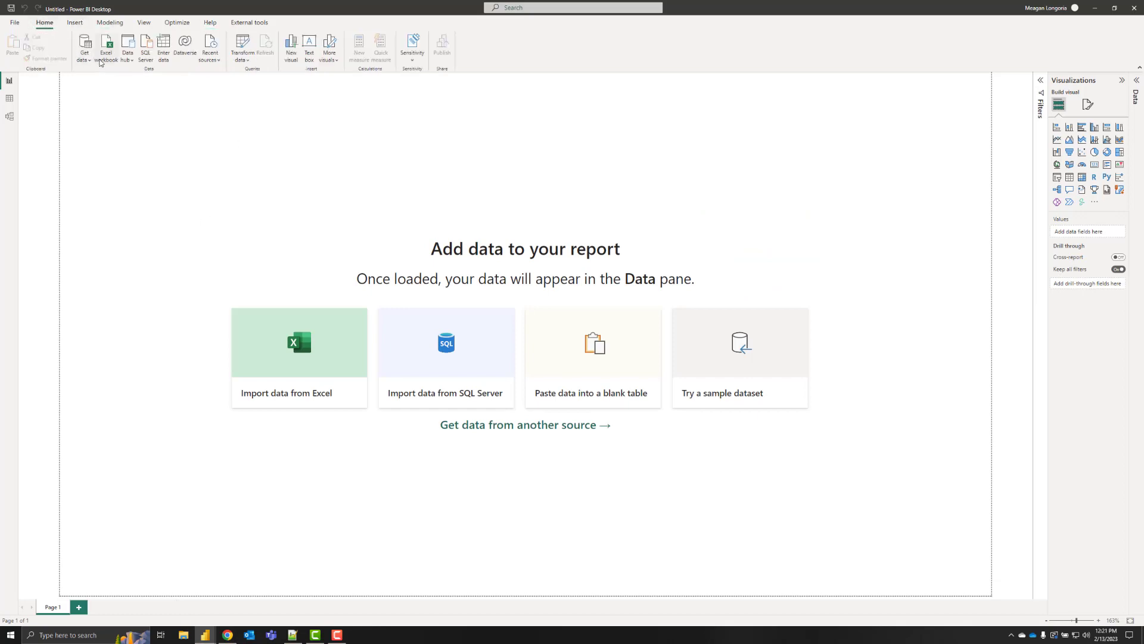
click(84, 49)
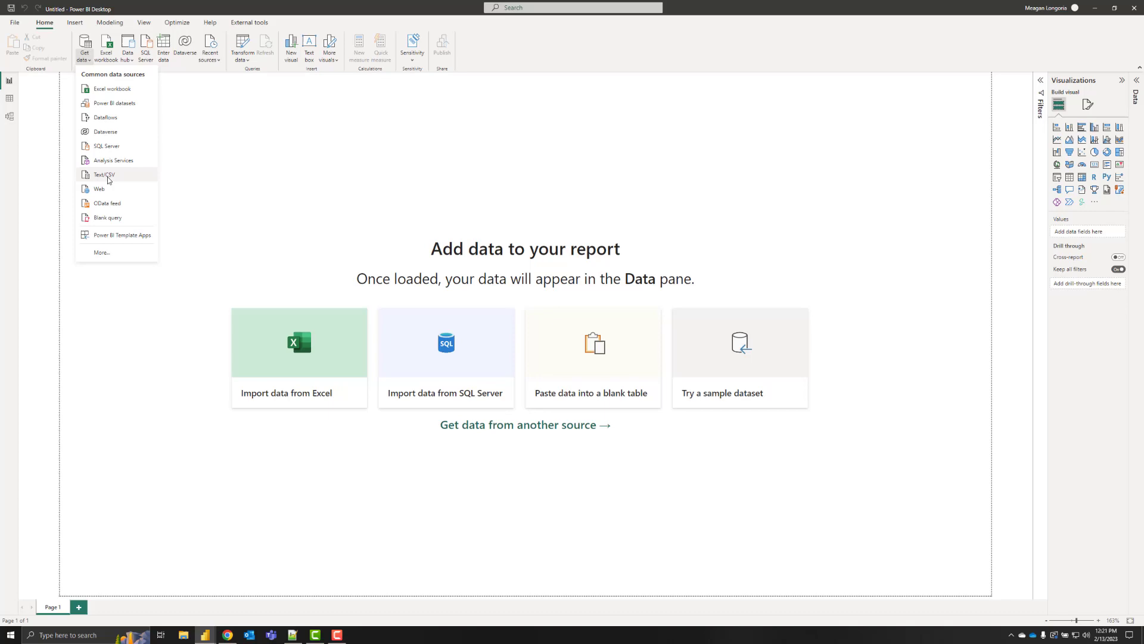
click(105, 173)
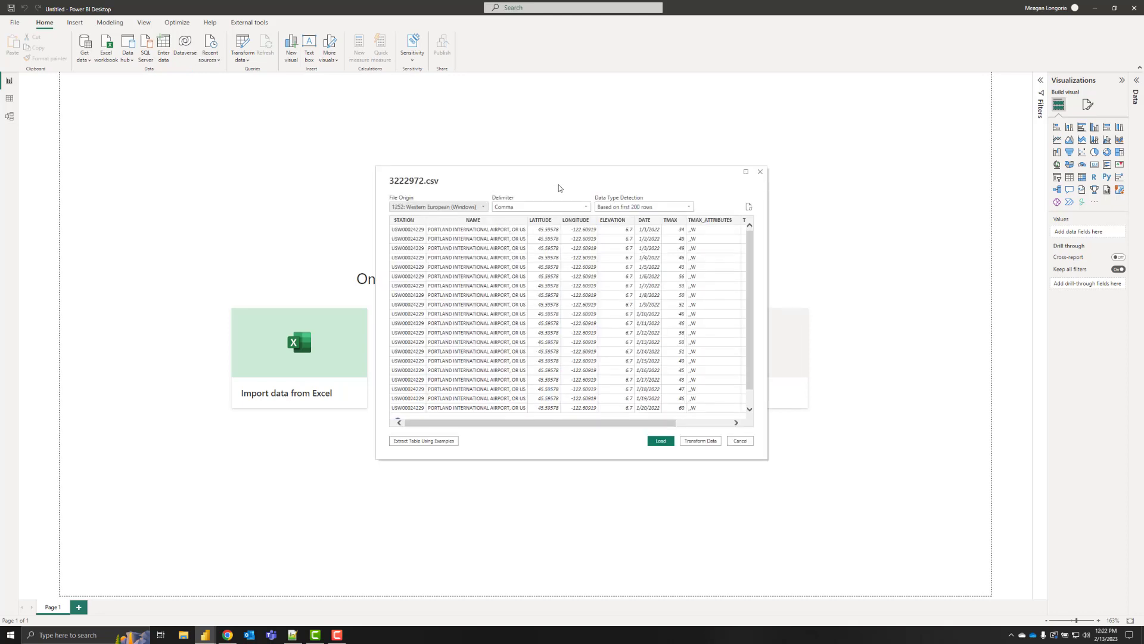
click(642, 207)
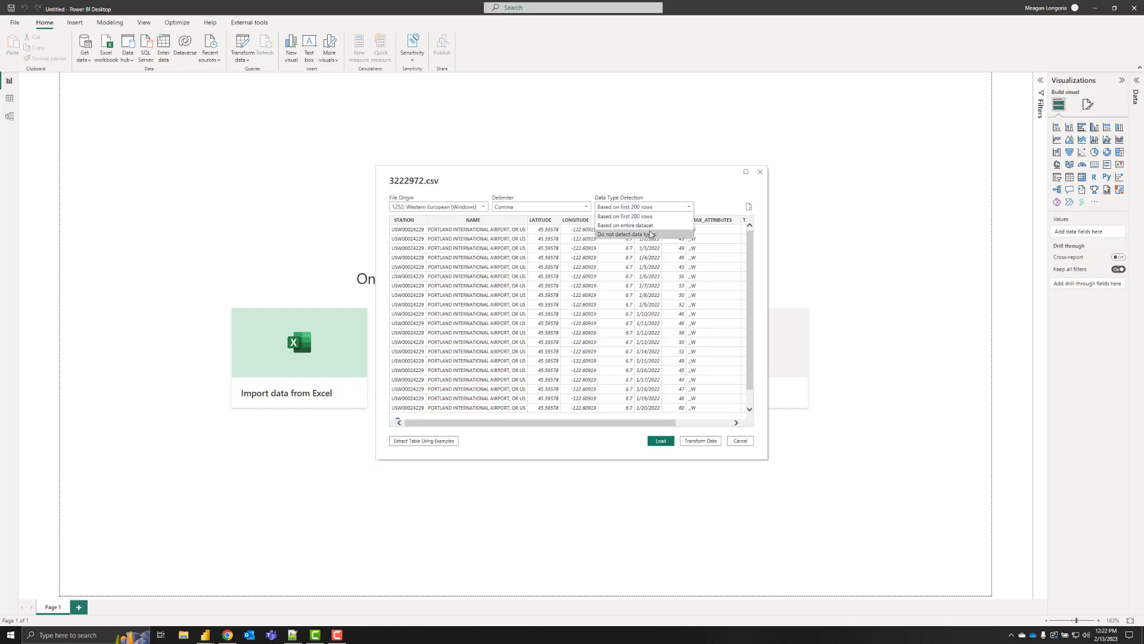
click(626, 225)
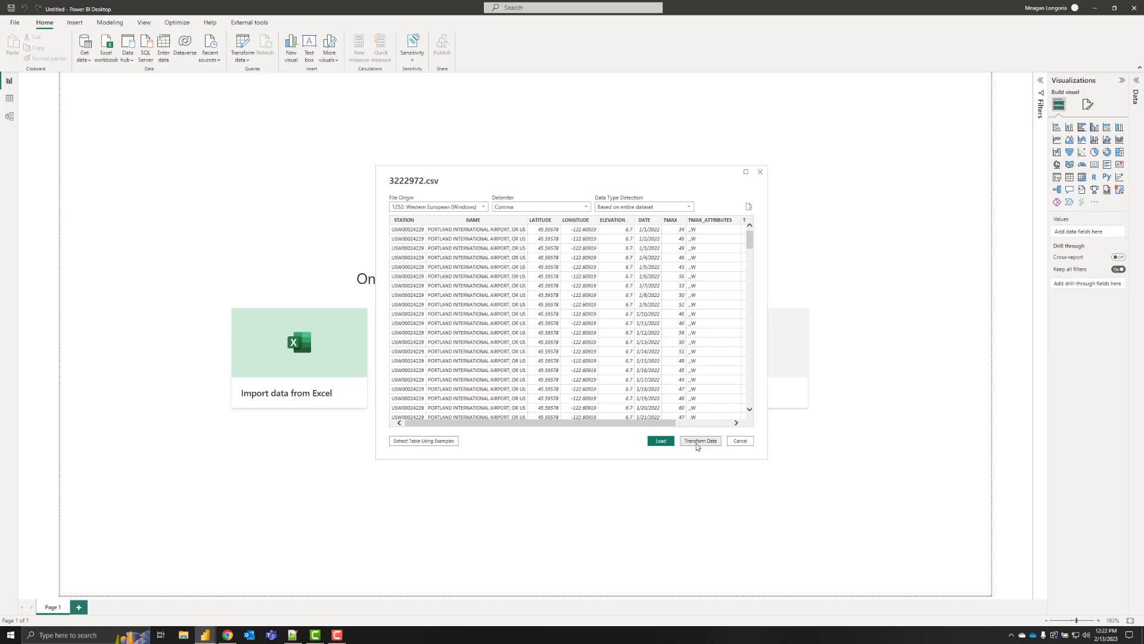
click(739, 440)
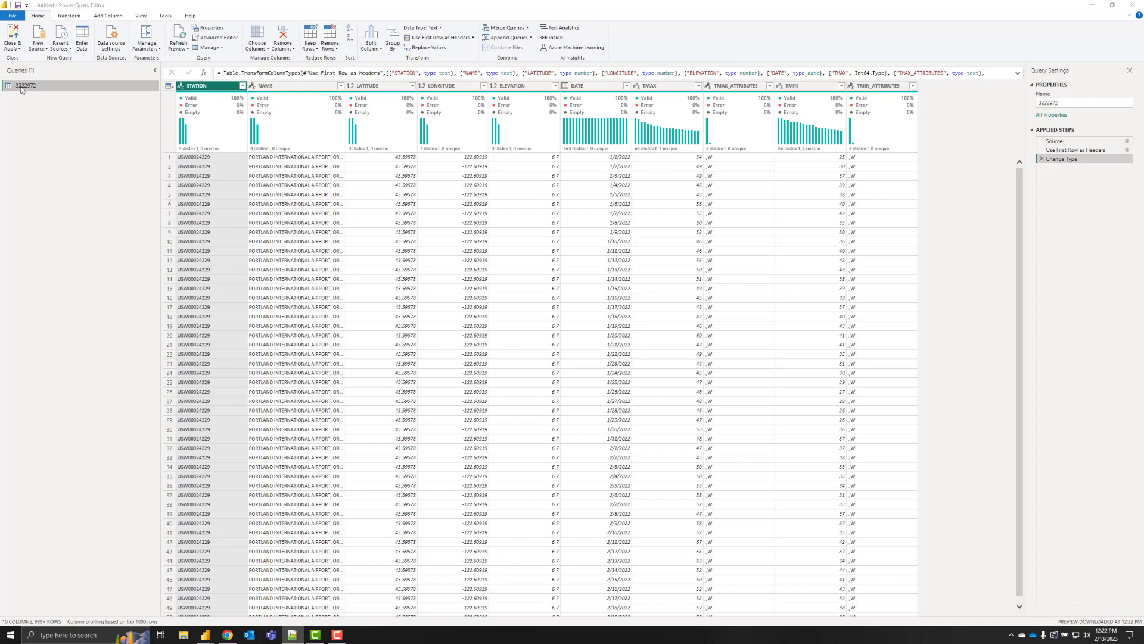
Group query 3222972 under Source and create a referencing query, 3222972 (2).
right_click(25, 85)
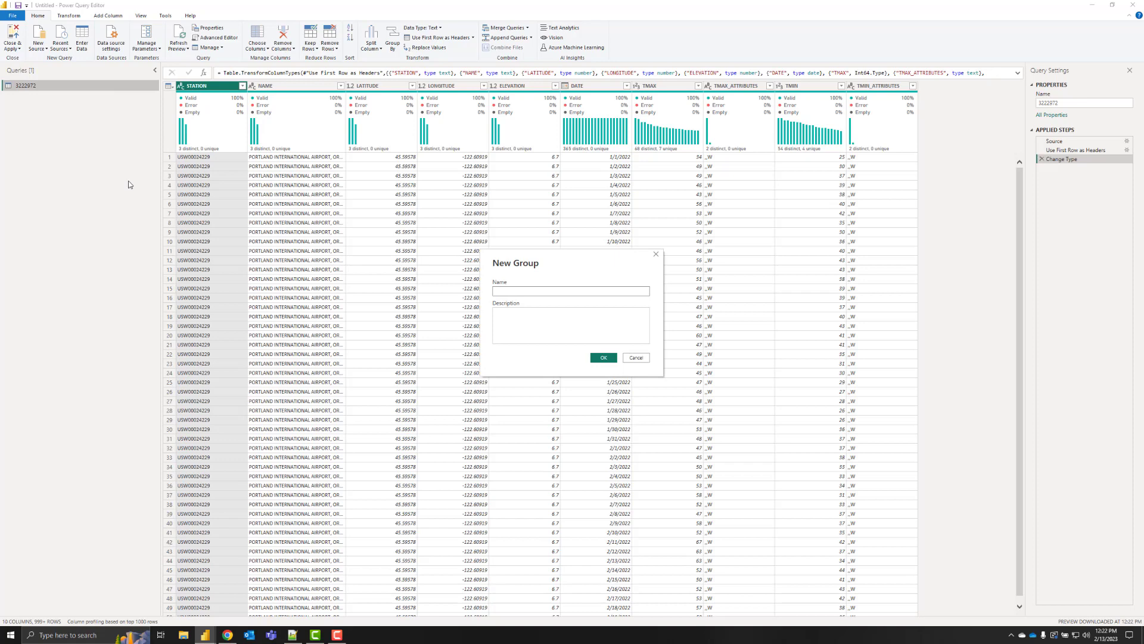
click(636, 357)
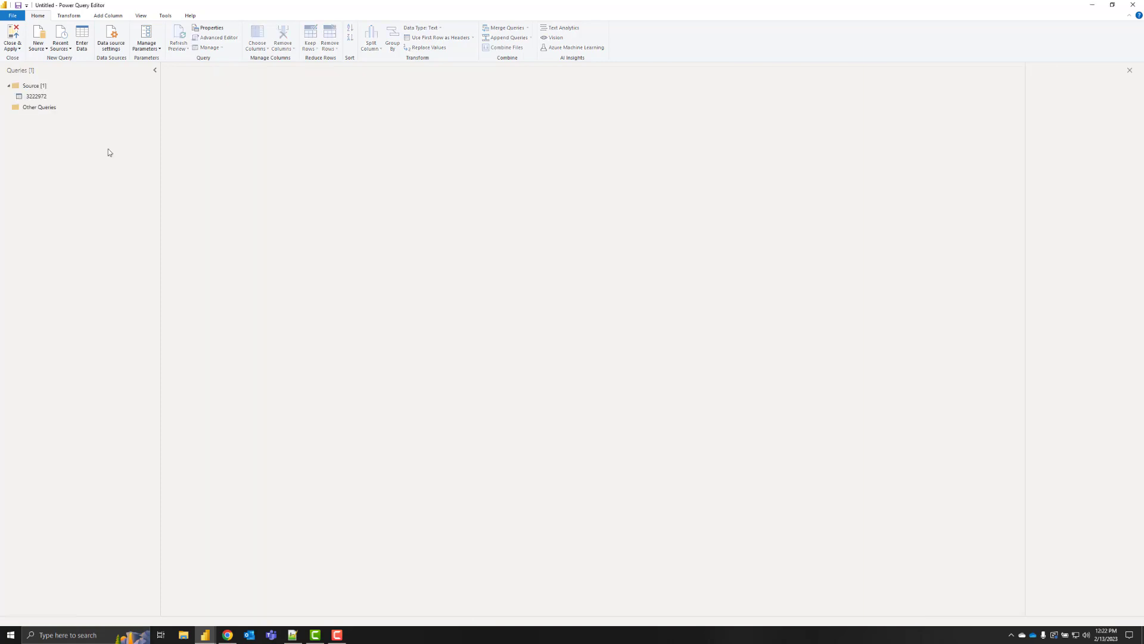
click(36, 95)
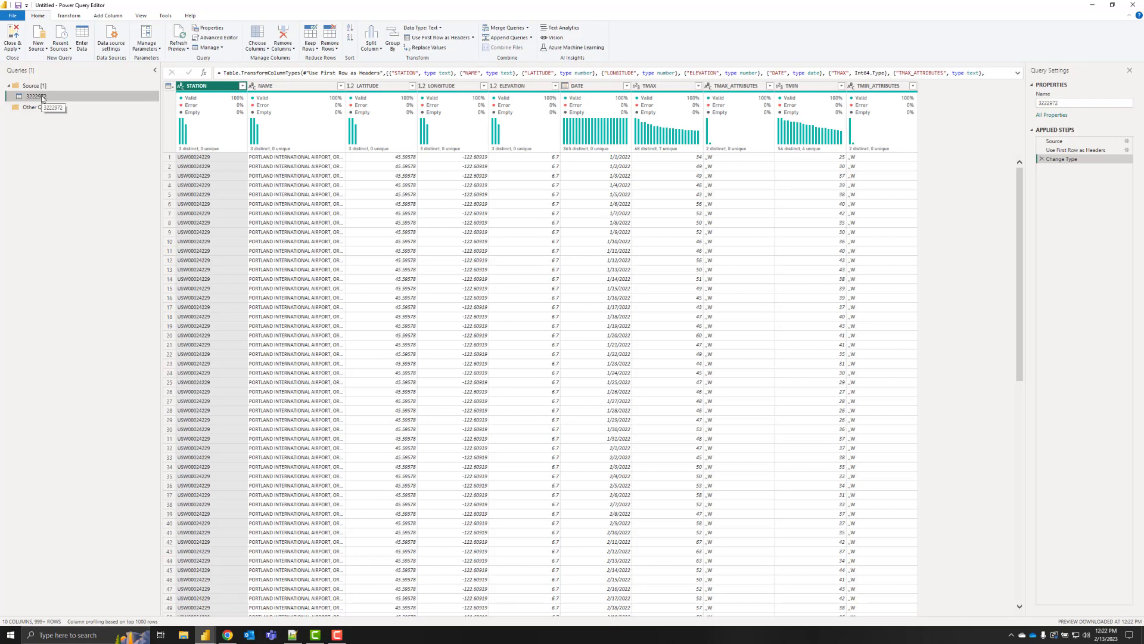
right_click(30, 96)
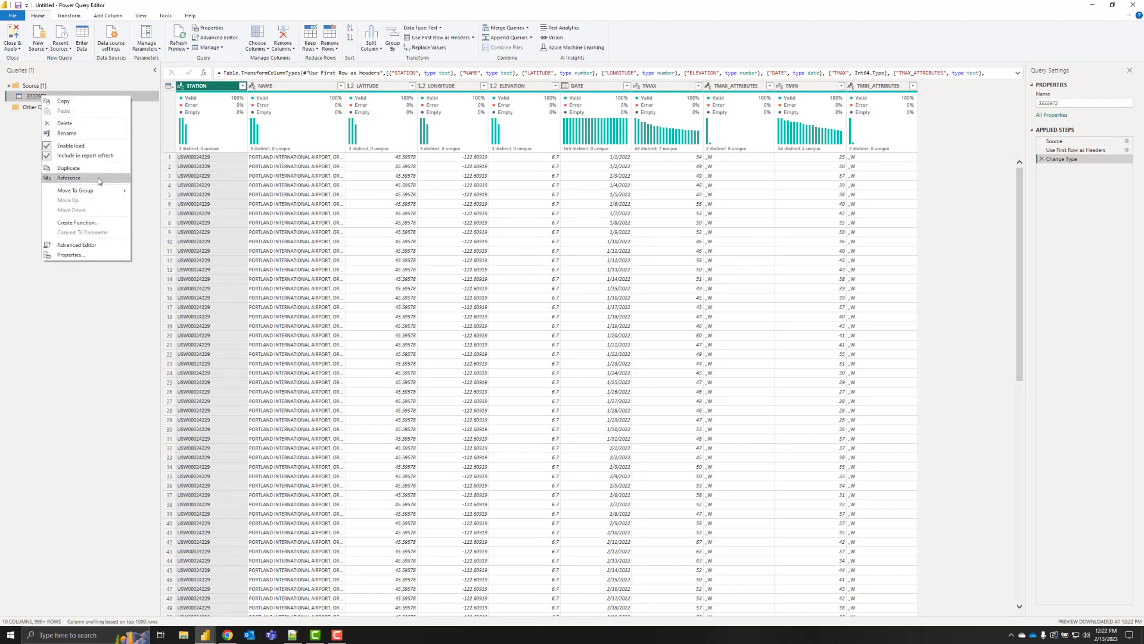
click(68, 177)
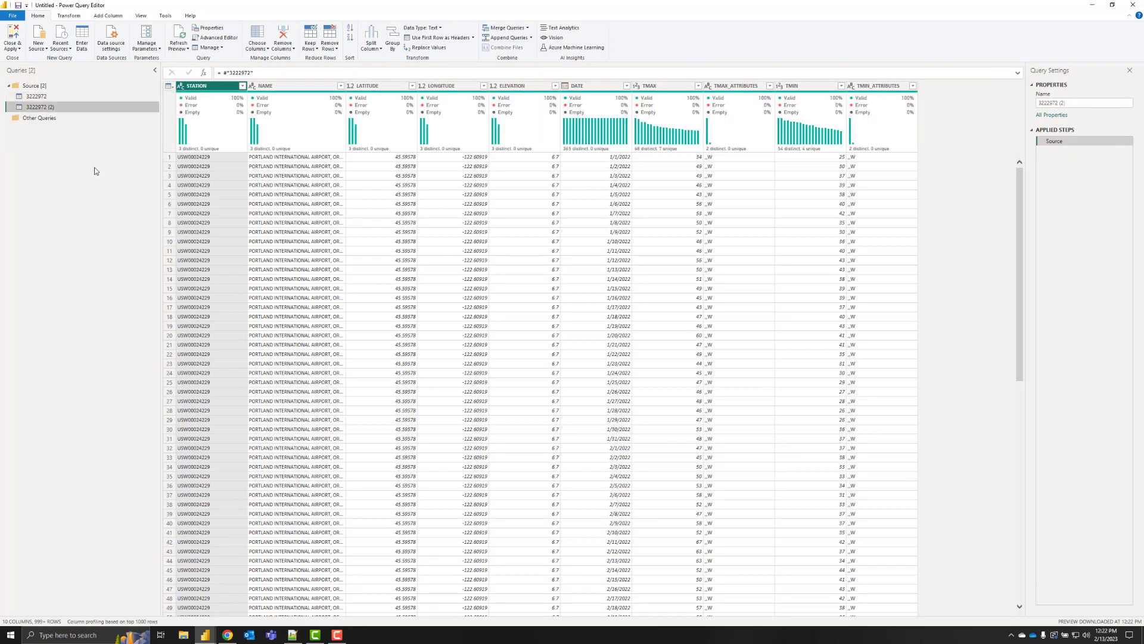
mouse_move(131, 152)
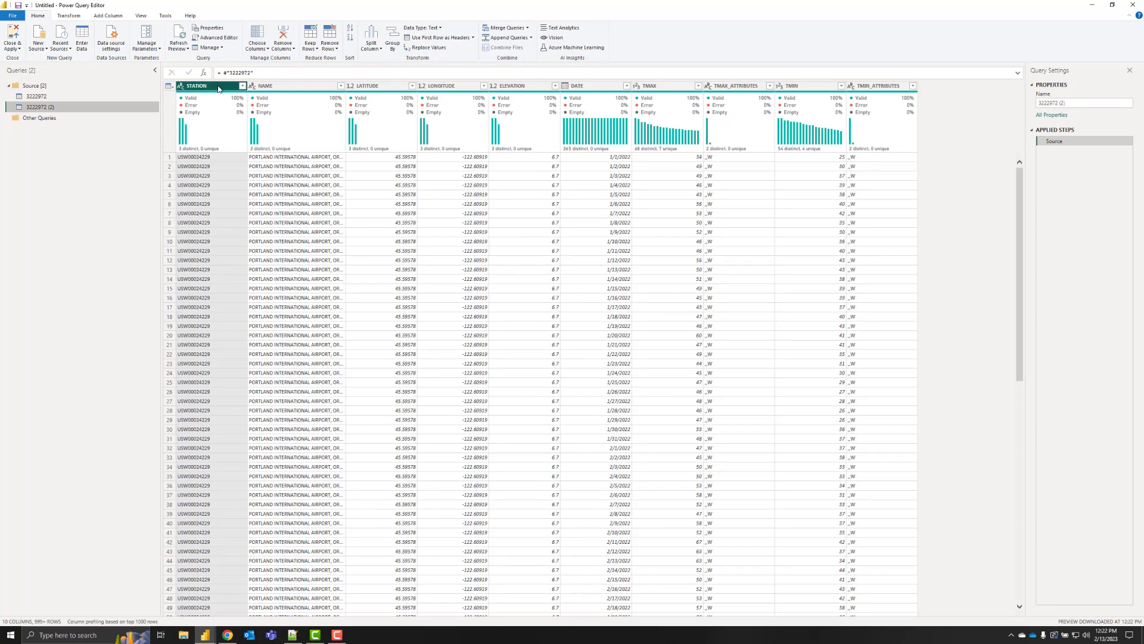
Keep STATION through ELEVATION, remove duplicates, rename the query Location, and group it under Final.
click(208, 85)
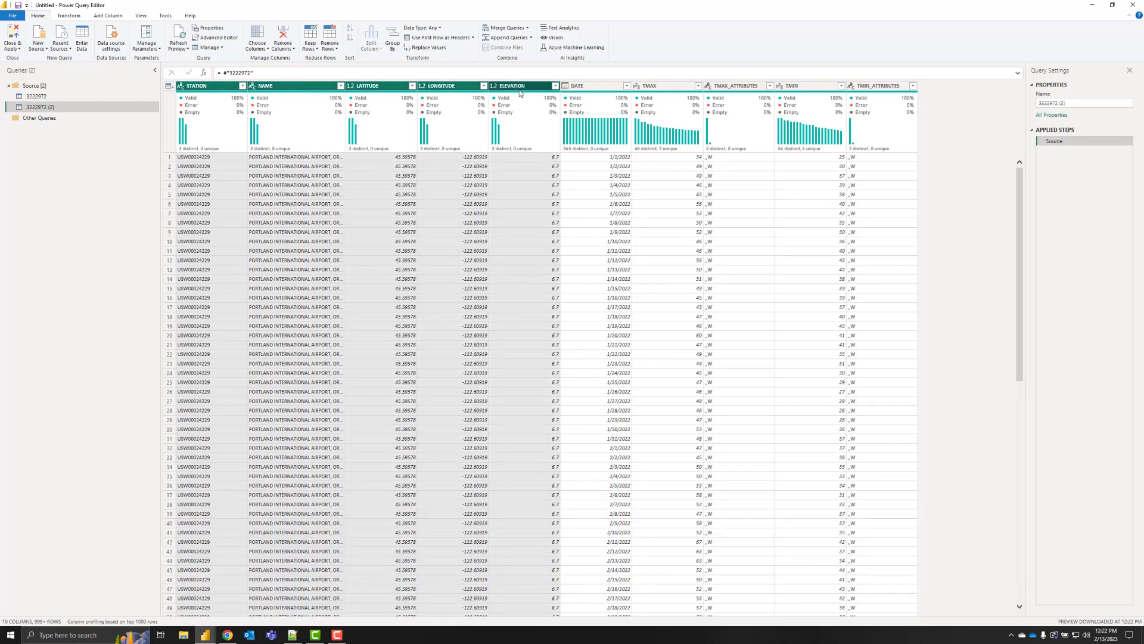
right_click(510, 85)
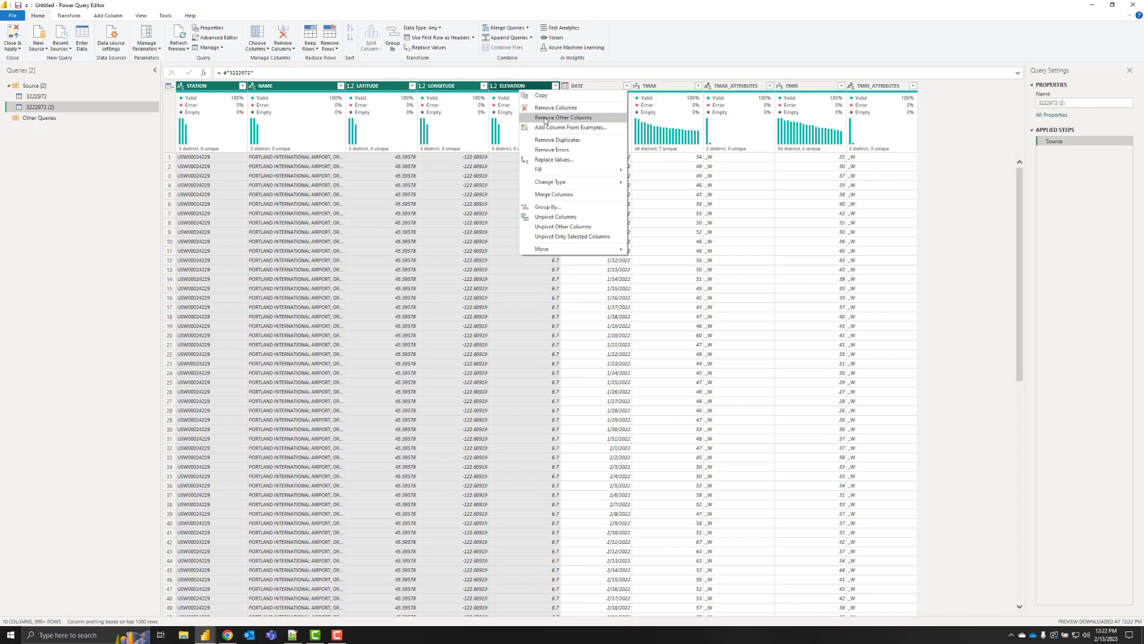
click(563, 117)
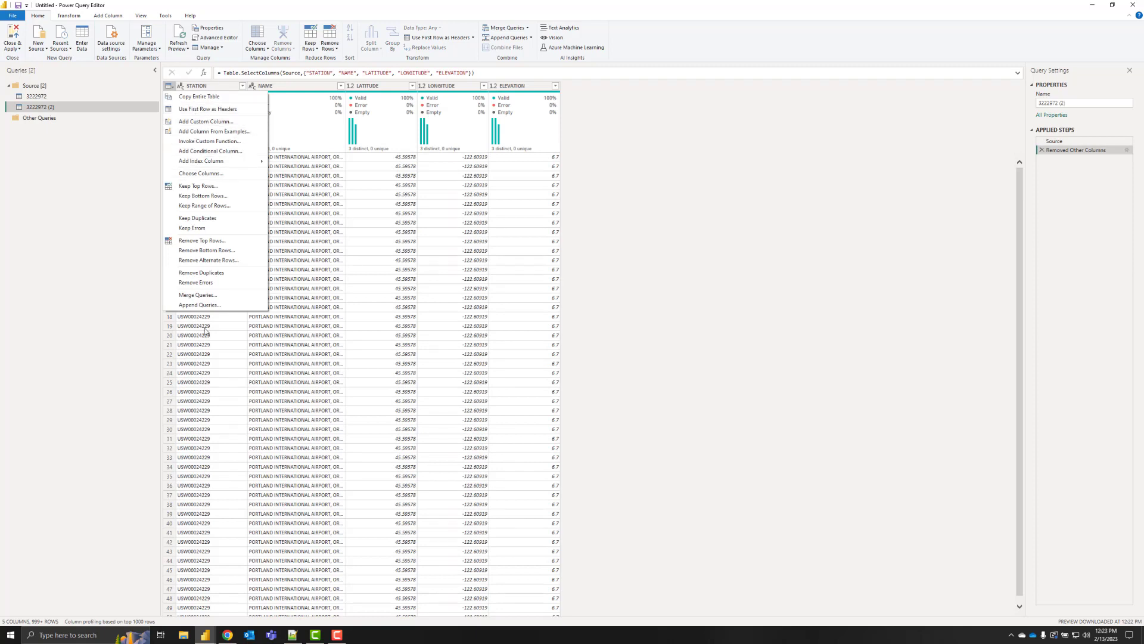
click(201, 272)
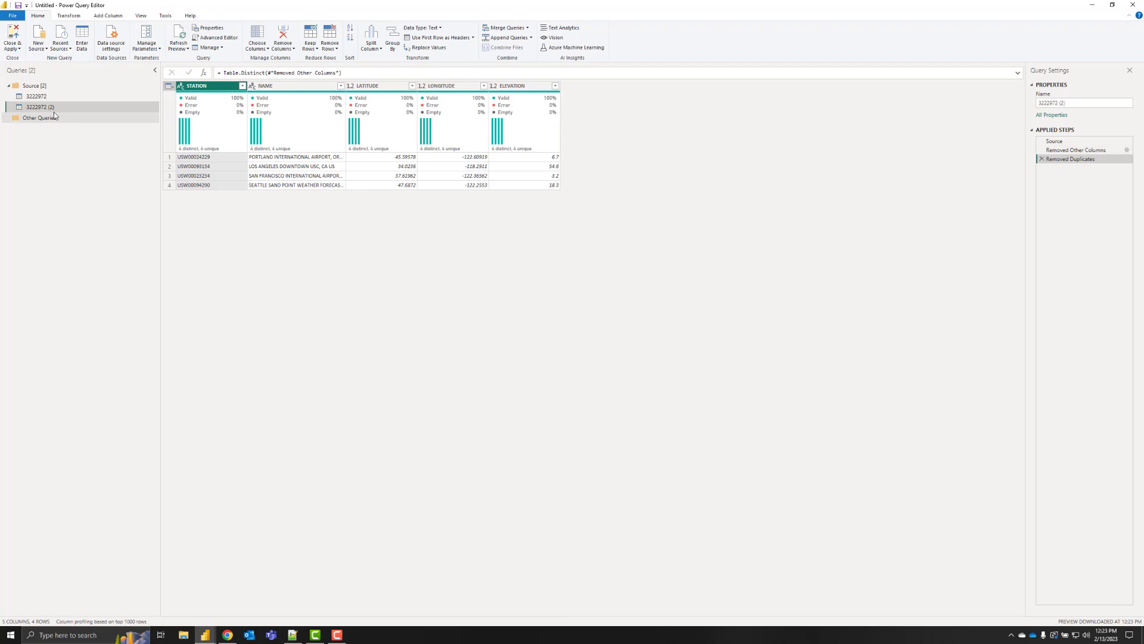
text(Locatio)
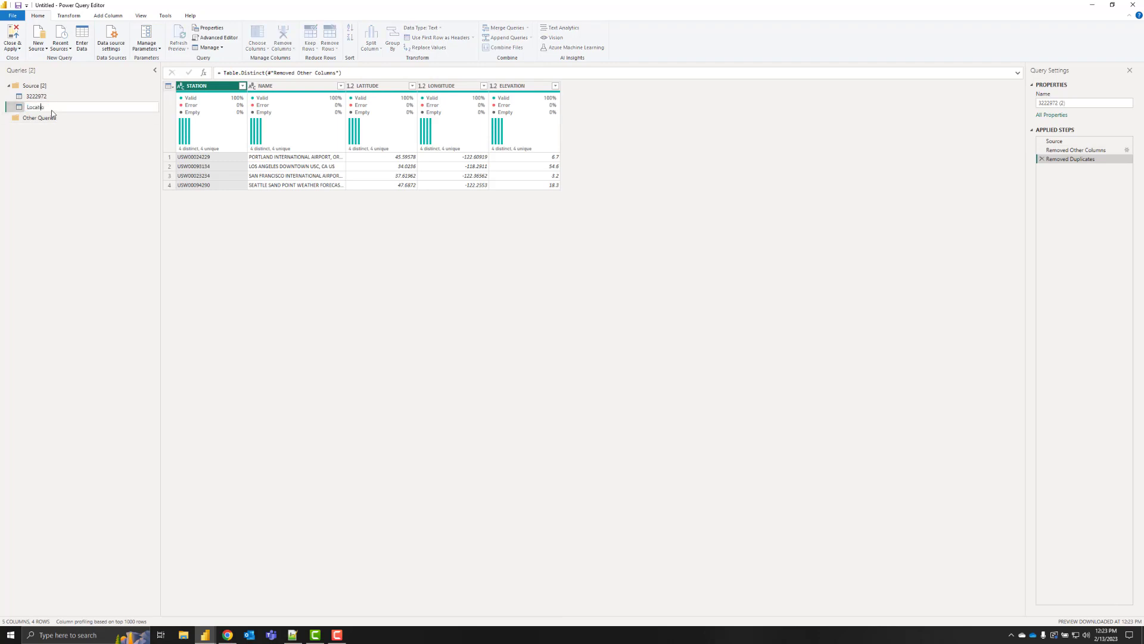
right_click(35, 107)
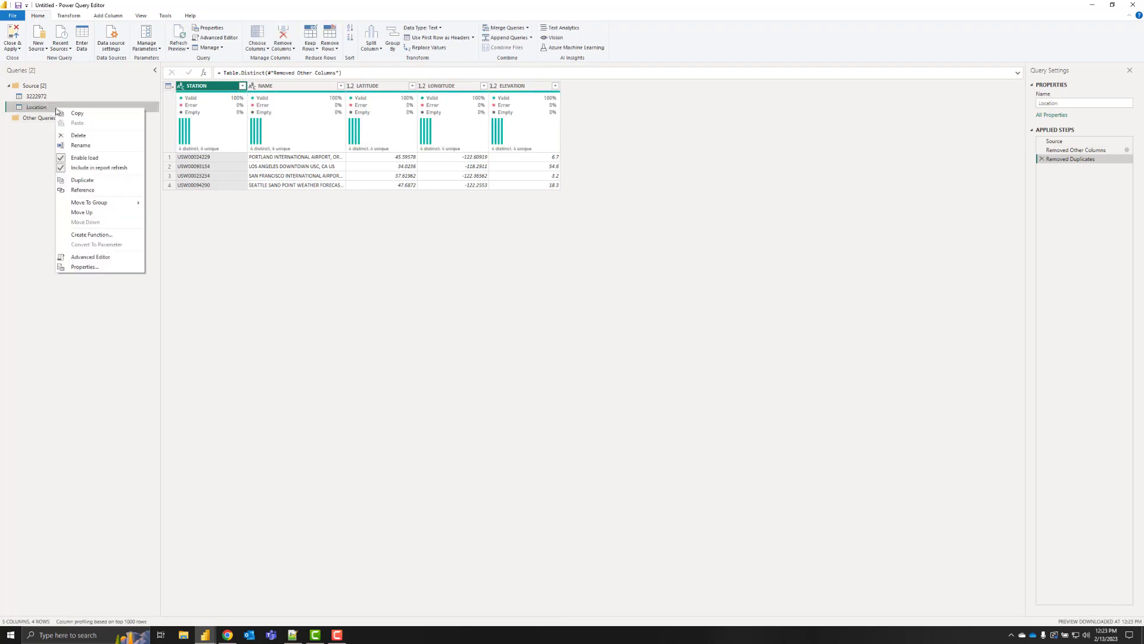
mouse_move(88, 202)
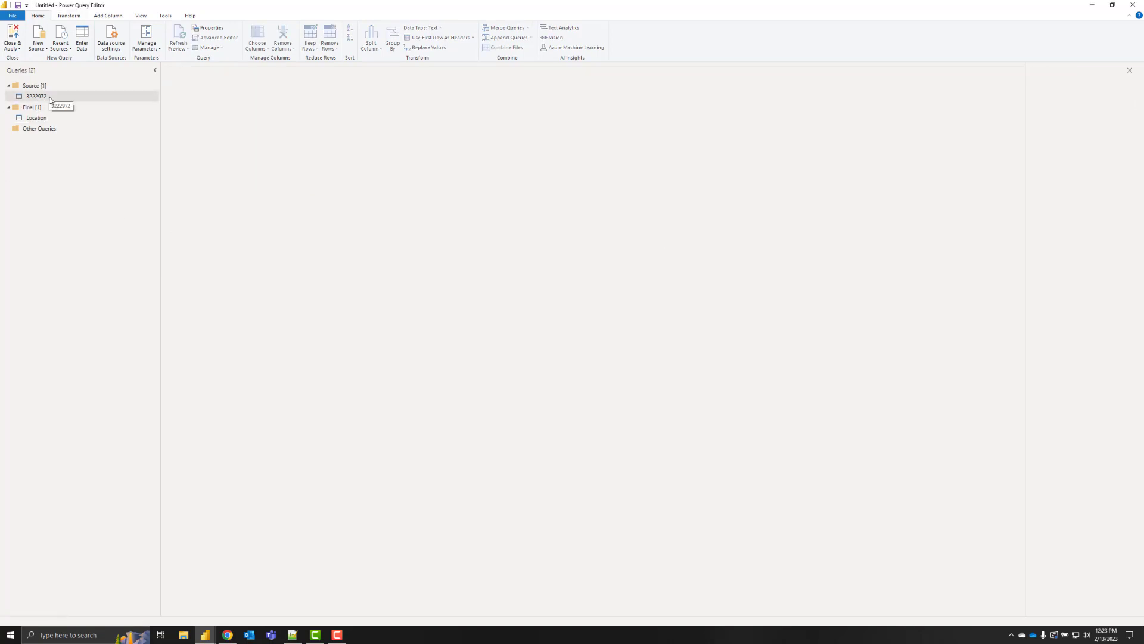
click(36, 95)
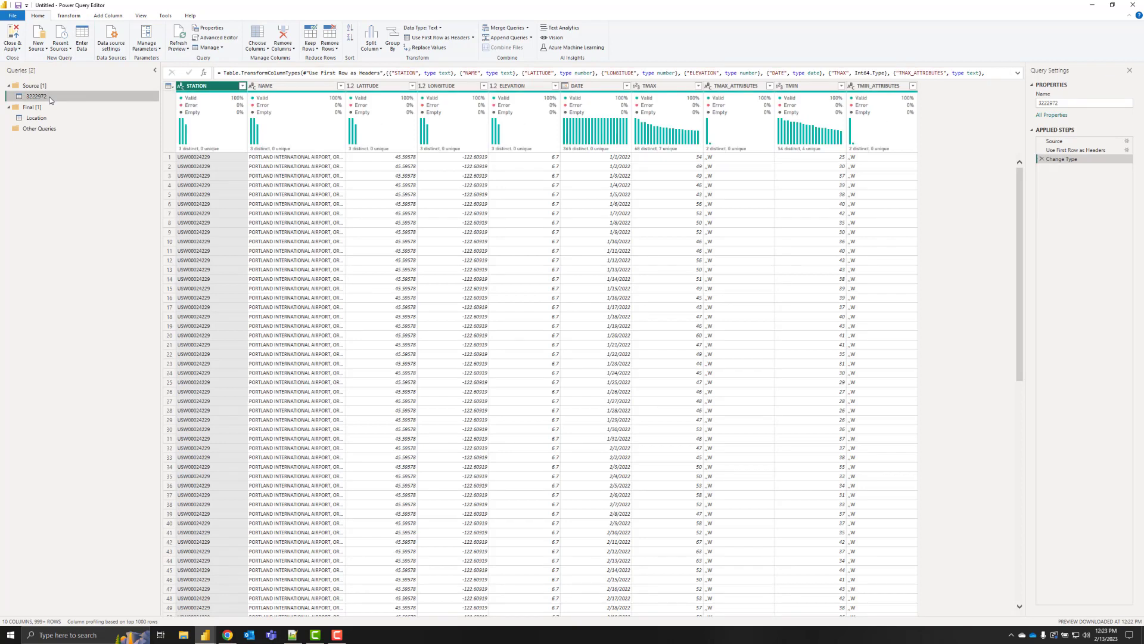
Create another query referencing 3222972 and drop the station and attribute columns.
right_click(35, 97)
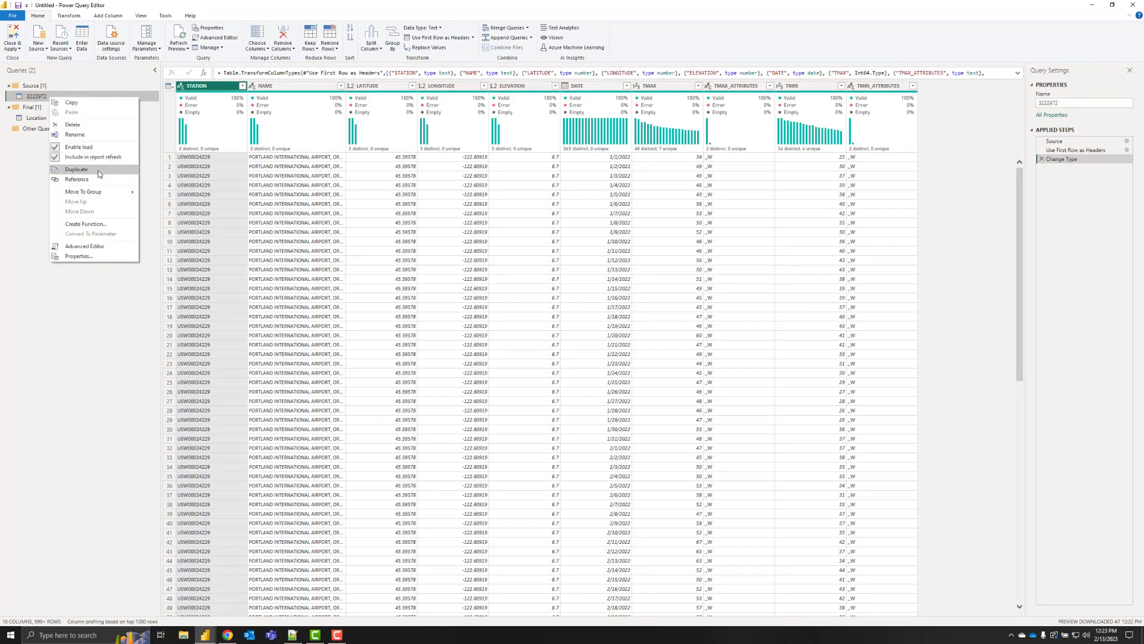
click(76, 169)
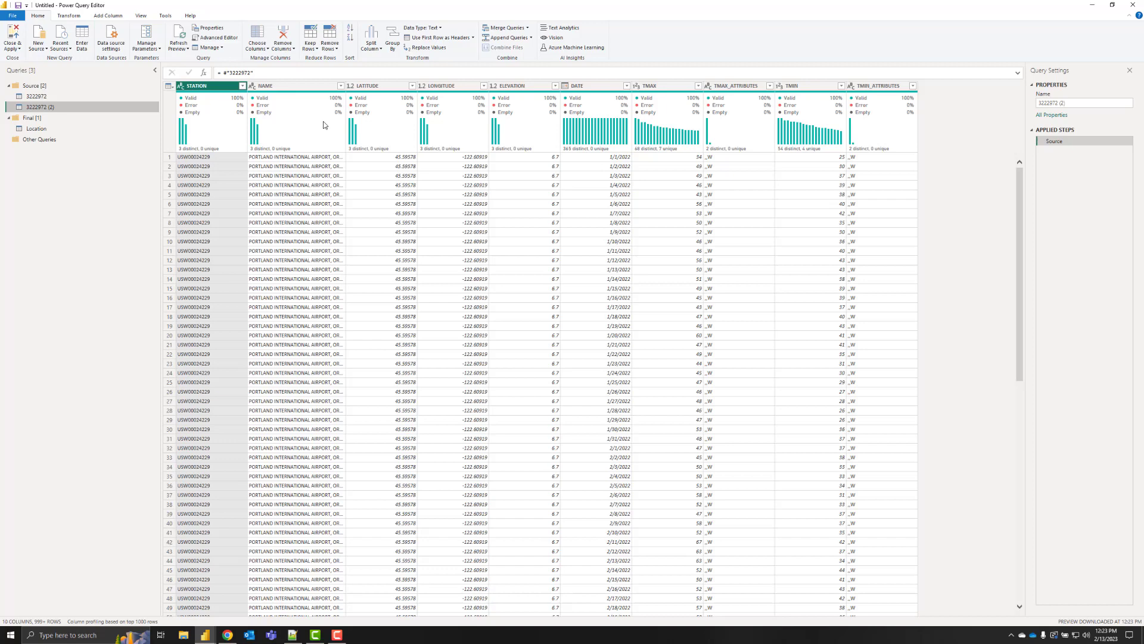
click(212, 85)
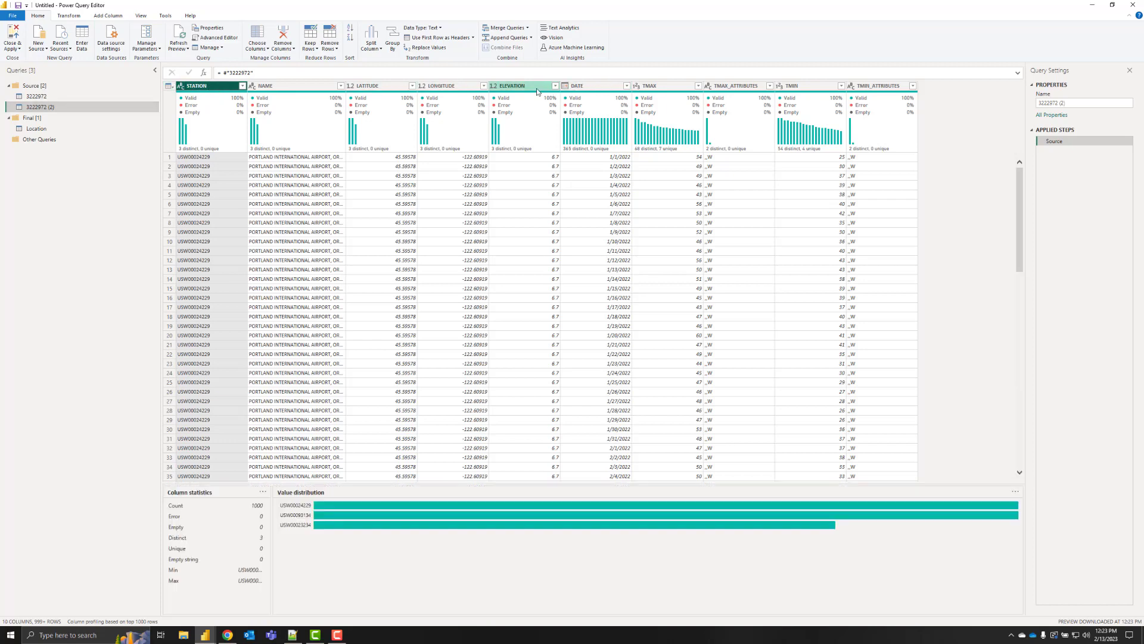
right_click(538, 85)
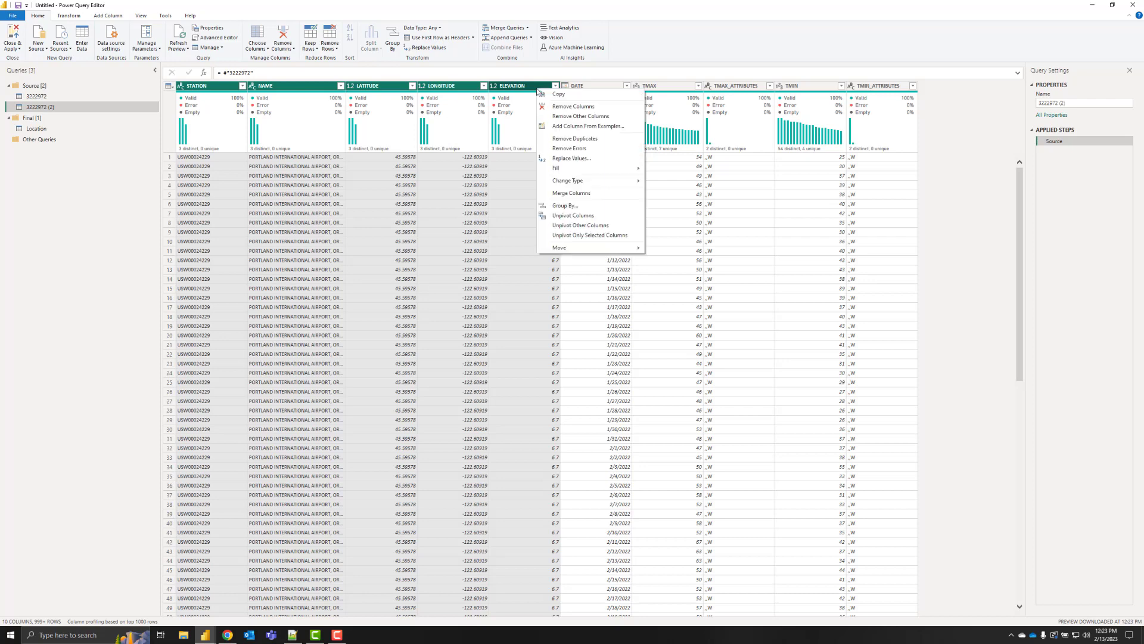
click(572, 106)
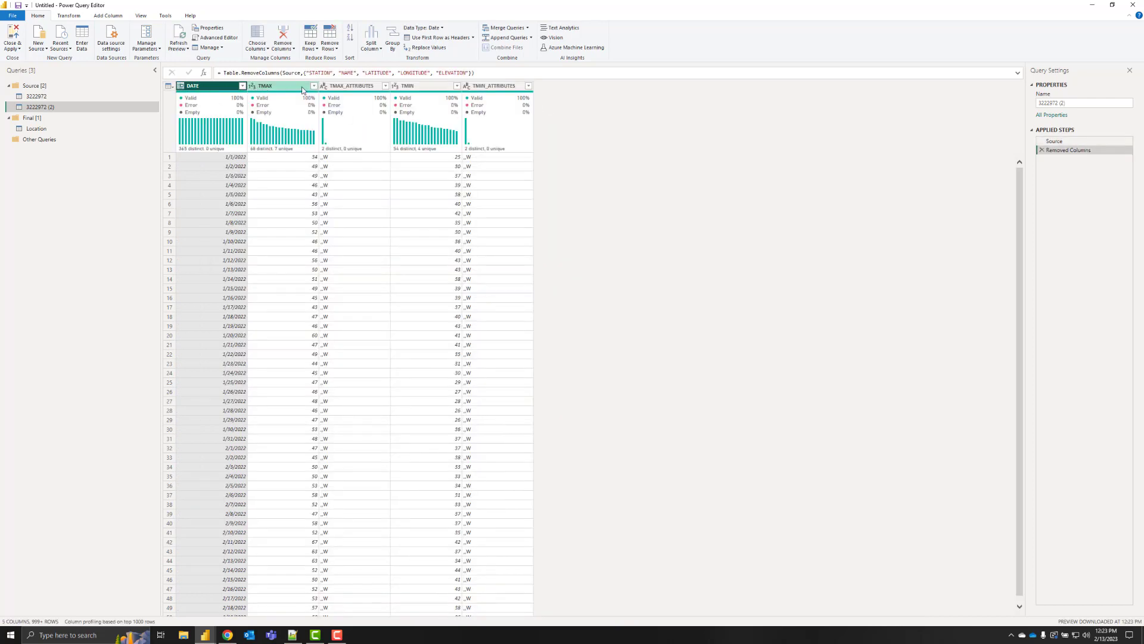
click(420, 85)
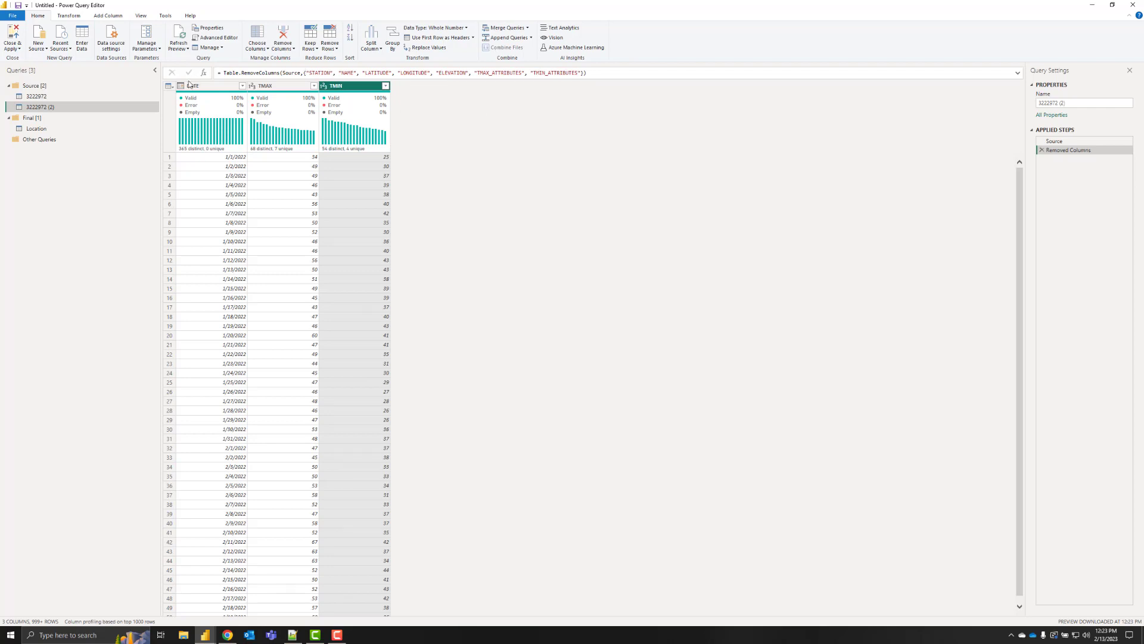
Rename the new DATE/TMAX/TMIN query to Weather.
double_click(39, 107)
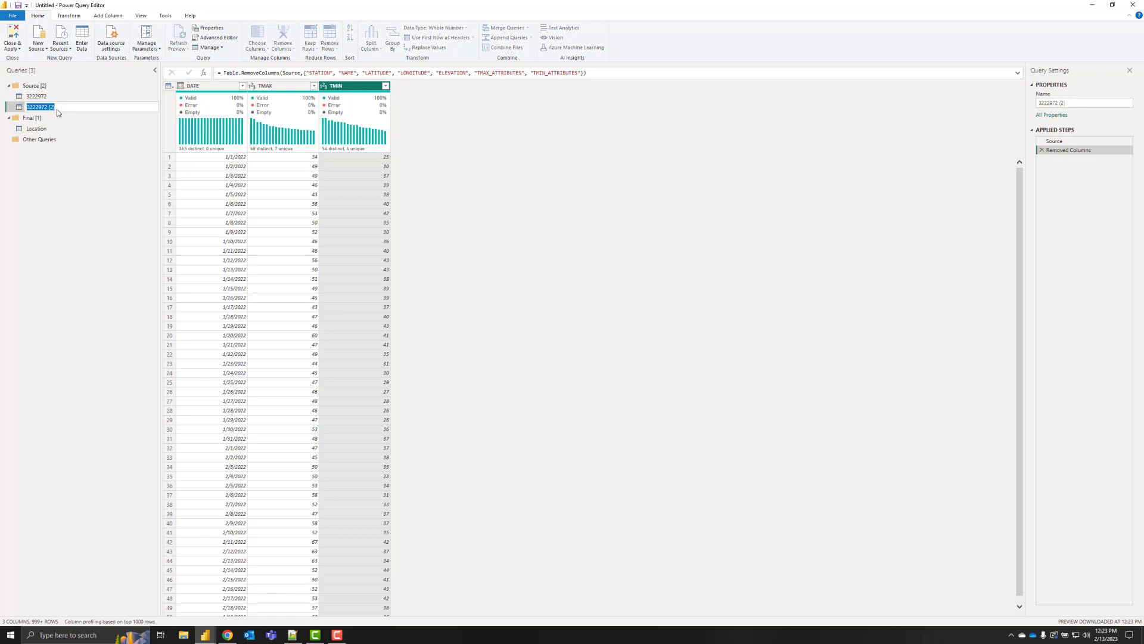
text(Wea)
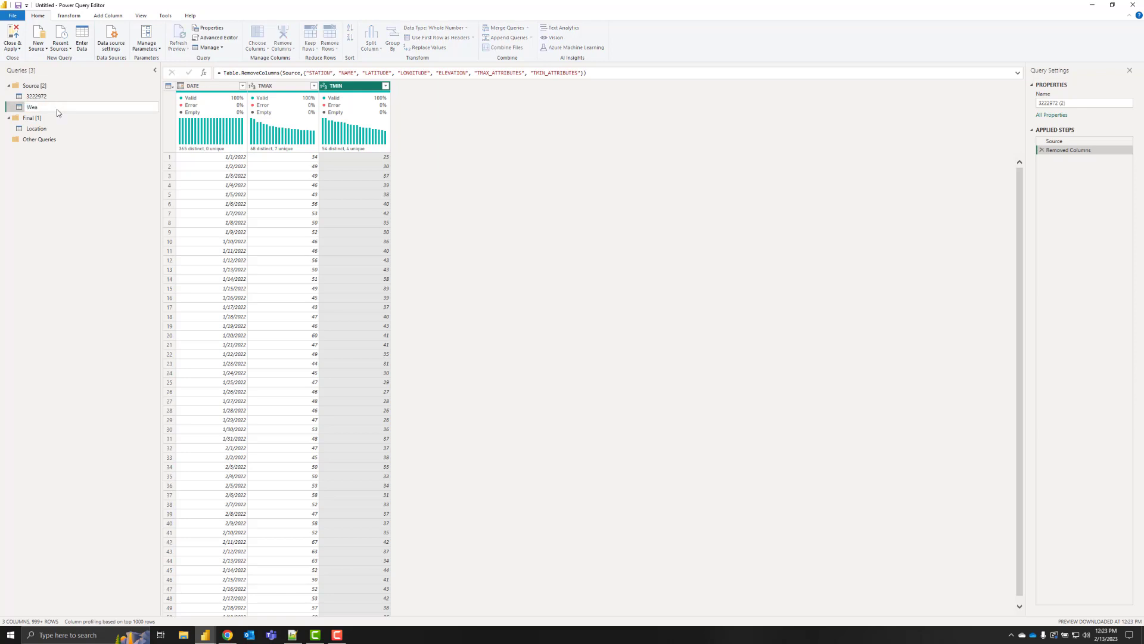
text(Weather)
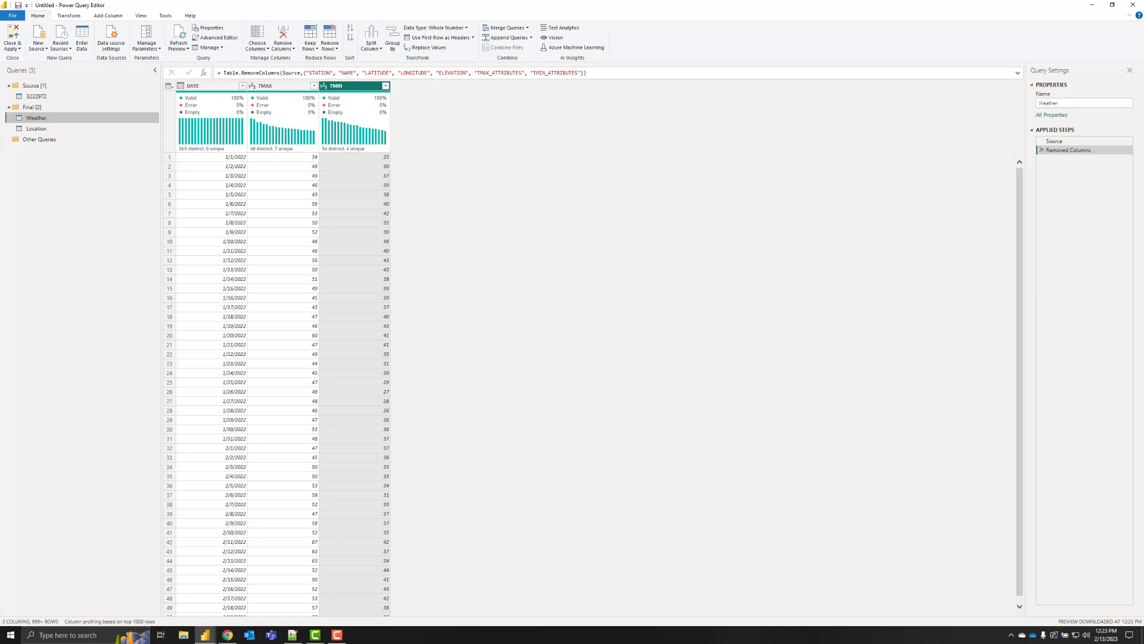
In Location, add a City custom column mapping station IDs to Seattle, Los Angeles, San Francisco, Portland.
click(36, 129)
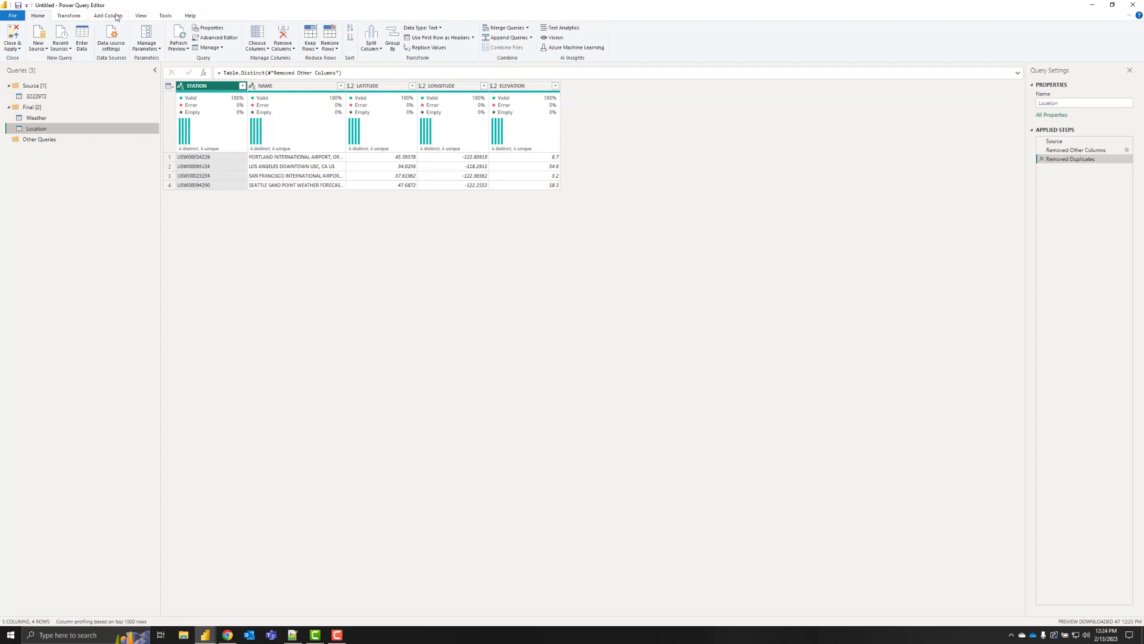
click(107, 15)
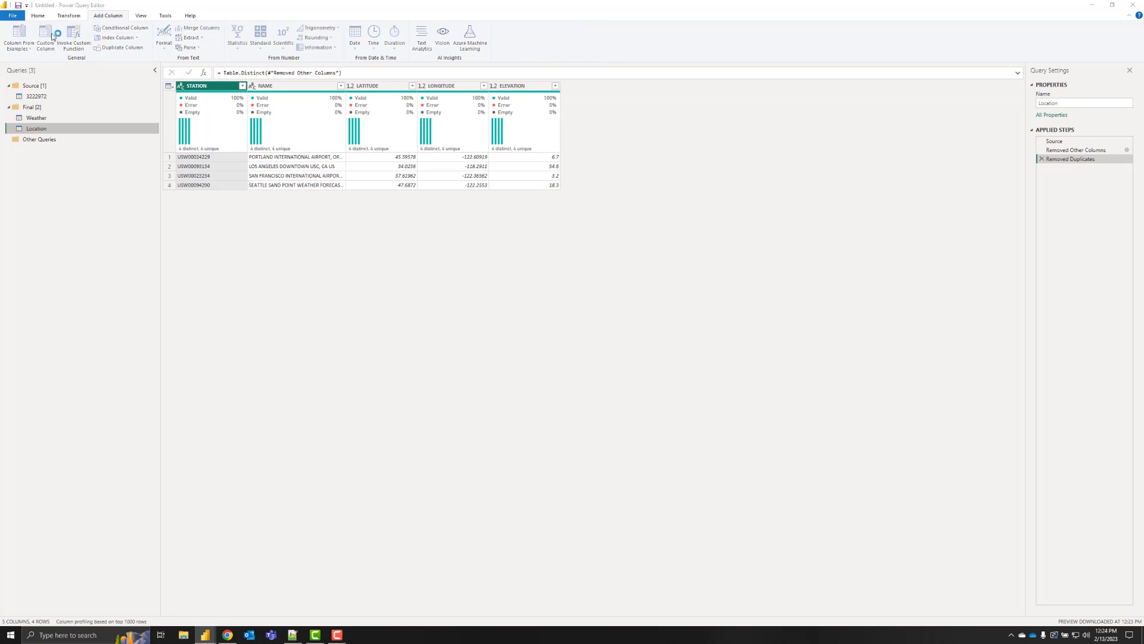
click(45, 37)
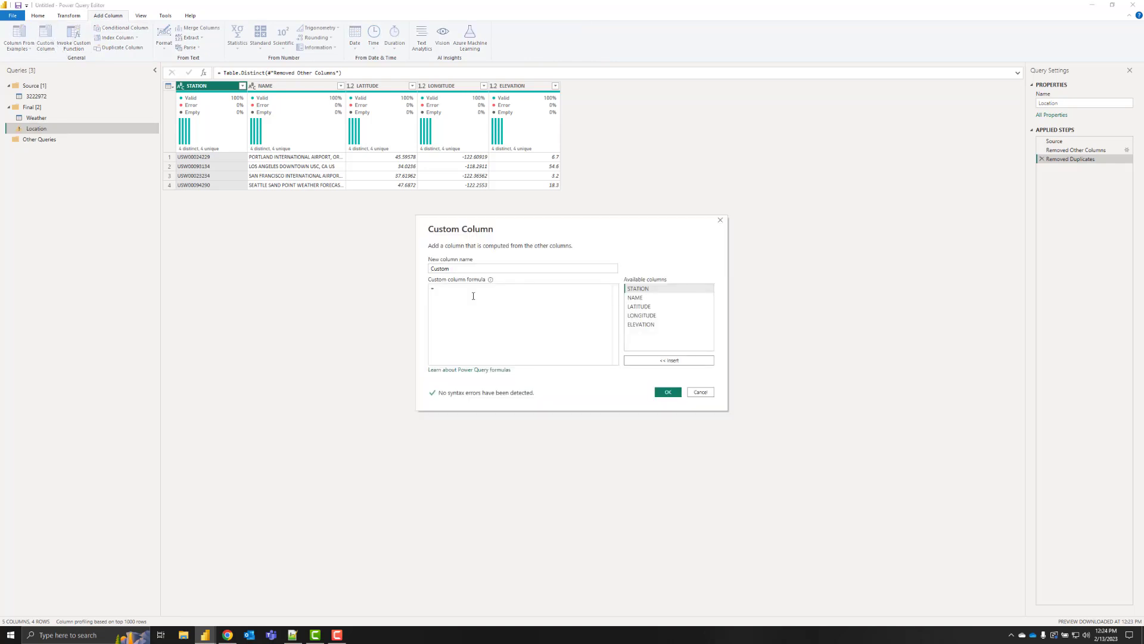
text(if [STATION] = "USW00094290" then "Seattle" else if [STATION] = "USW00093134" then "Los Angeles" else if [STATION] = "USW00023234" then "San Francisco" else if [STATION] = "USW00024229" then "Portland" else "Unknown")
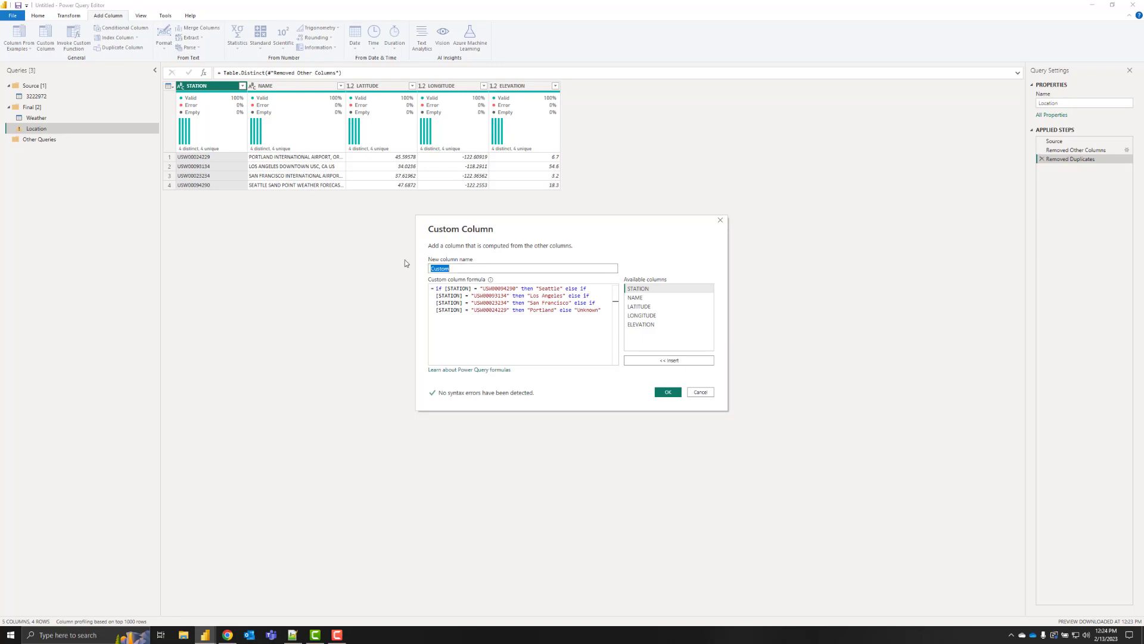
text(City)
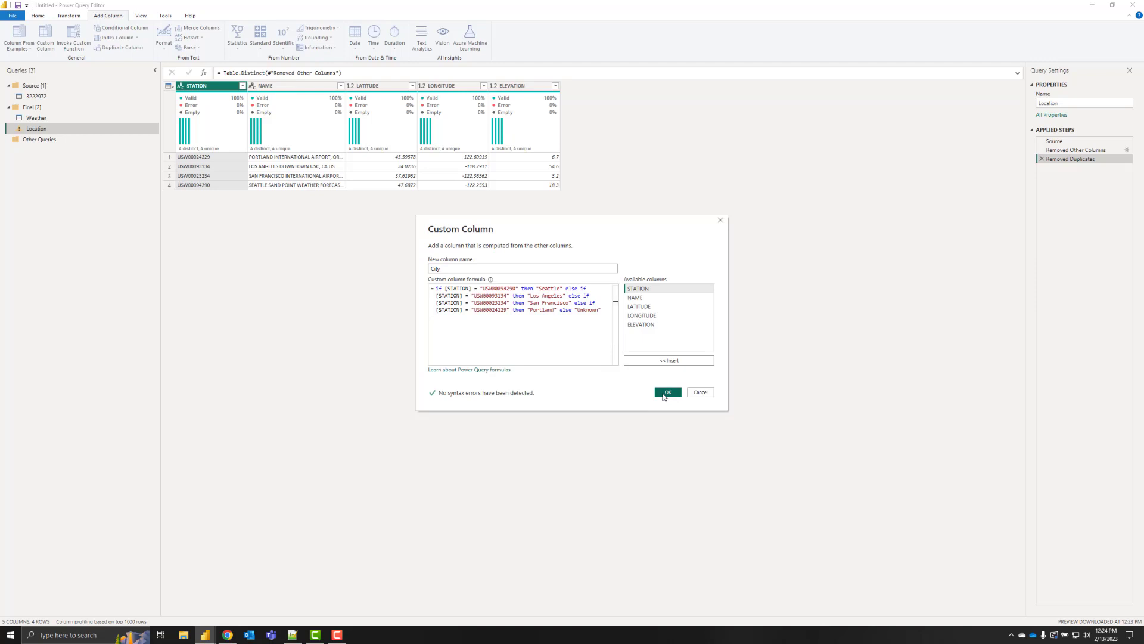
click(666, 392)
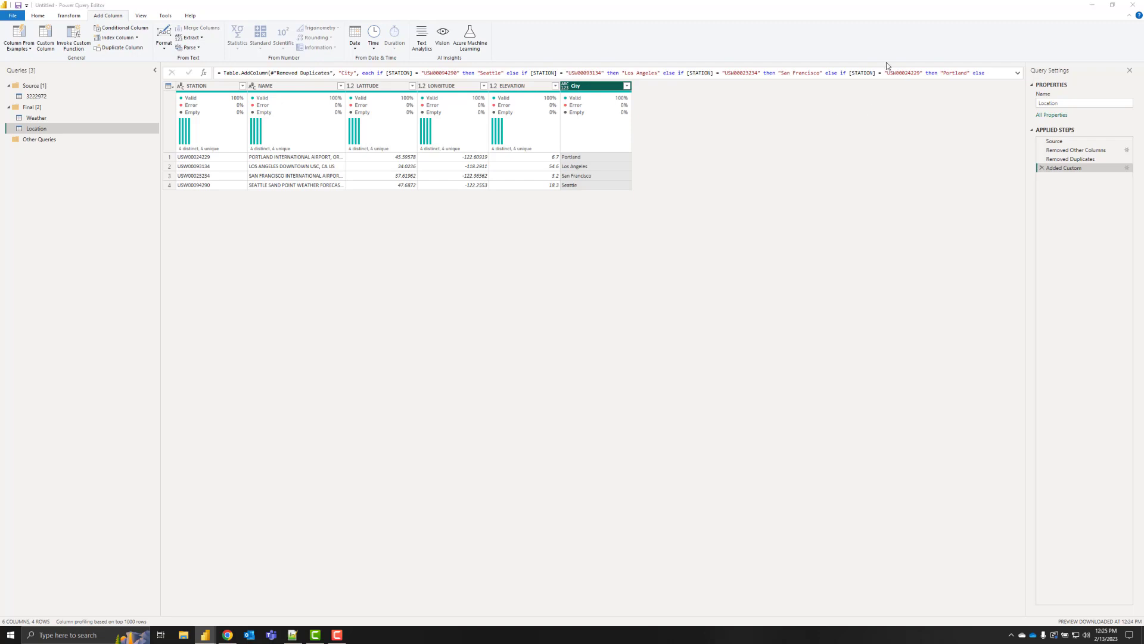
mouse_move(73, 52)
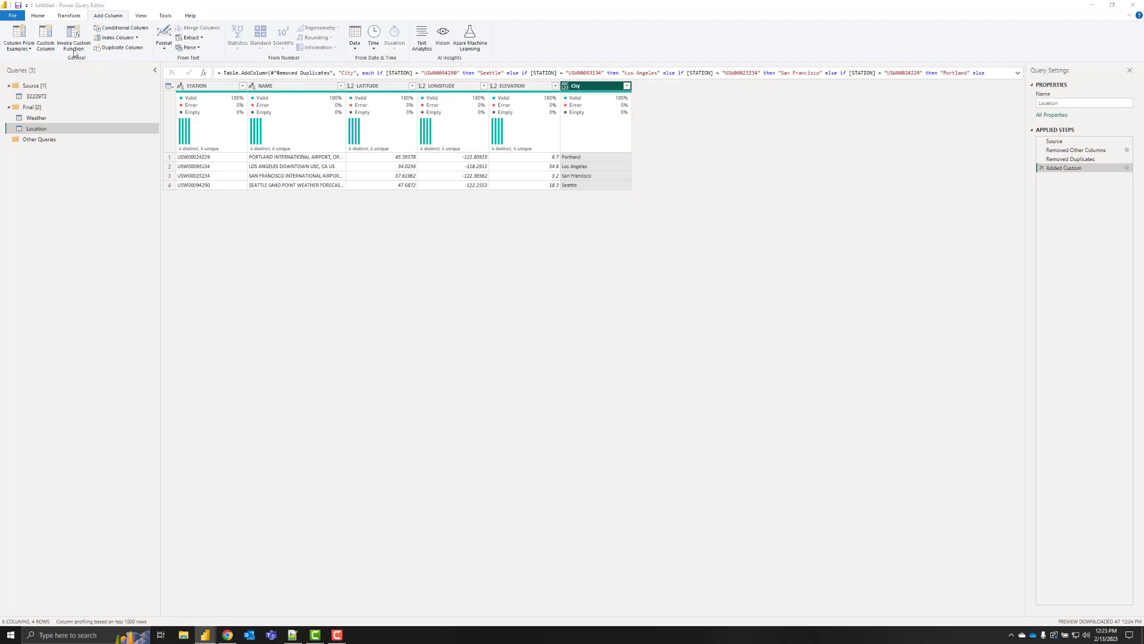
Add a City Order custom column mapping station IDs to numbers, e.g. Seattle 1, Los Angeles 4.
click(45, 39)
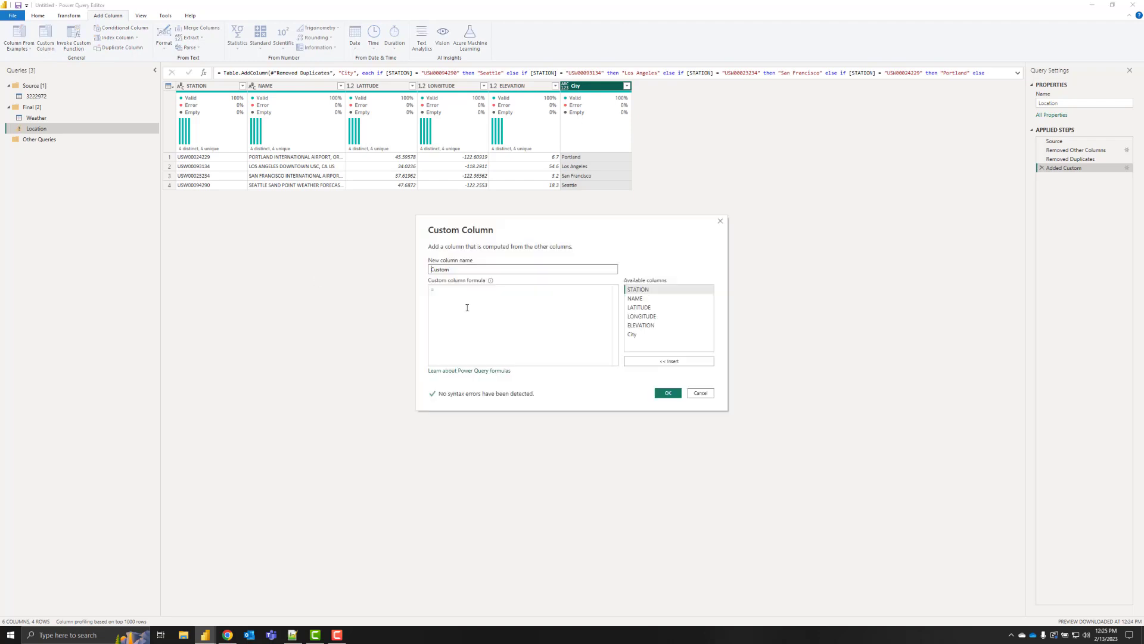
text(if [STATION] = "USW00094290" then 1 else if [STATION] = "USW00093134" then 4 else if [STATION] = "USW00023234" then 3 else if [STATION] = "USW00024229" then 2 else "Unknown")
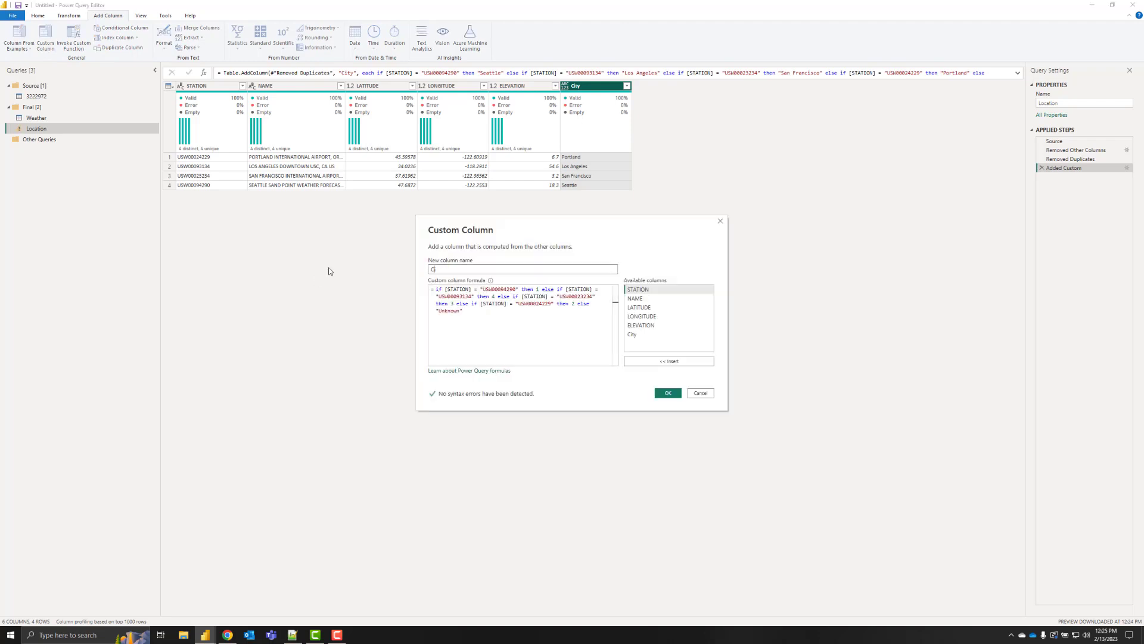
text(City Order)
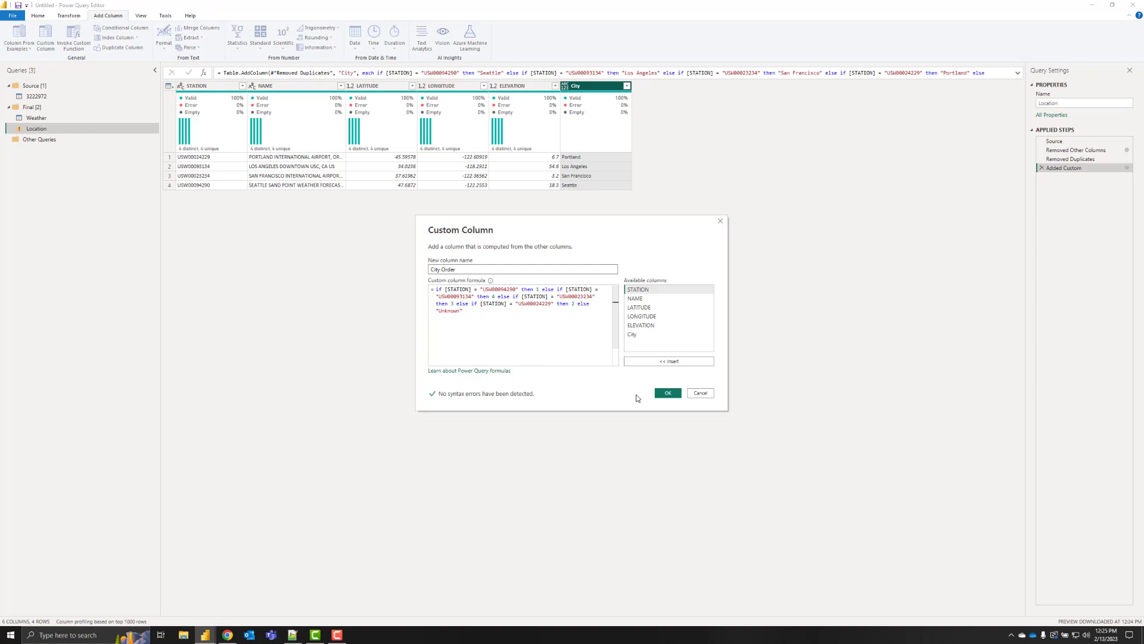
click(666, 393)
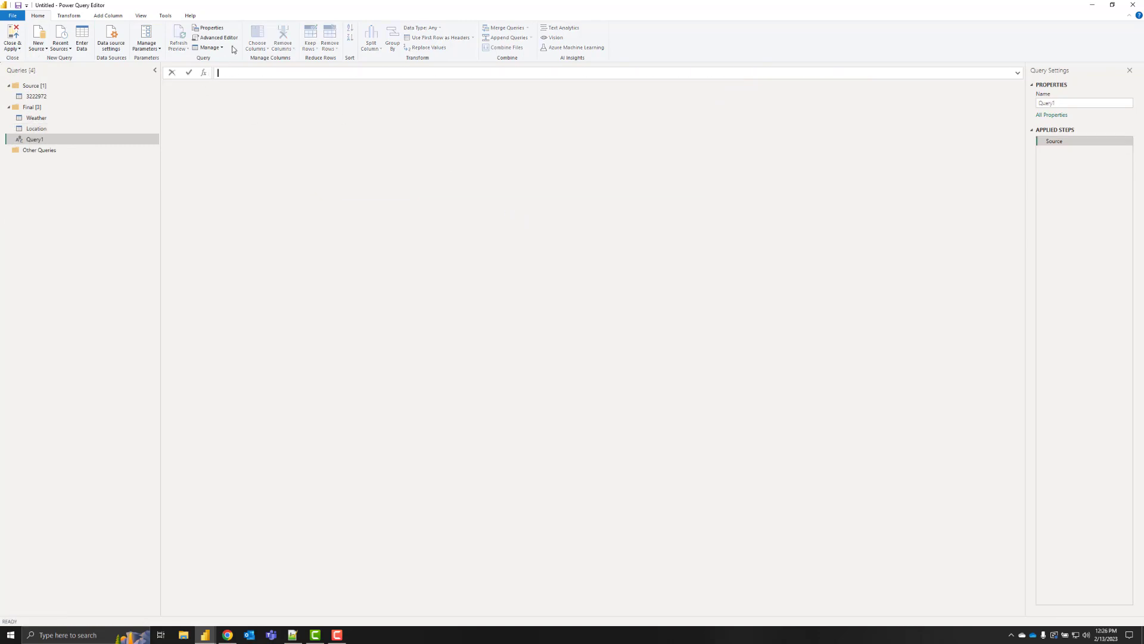
Load the pasted date table M code as a query named Date and apply query changes.
click(218, 37)
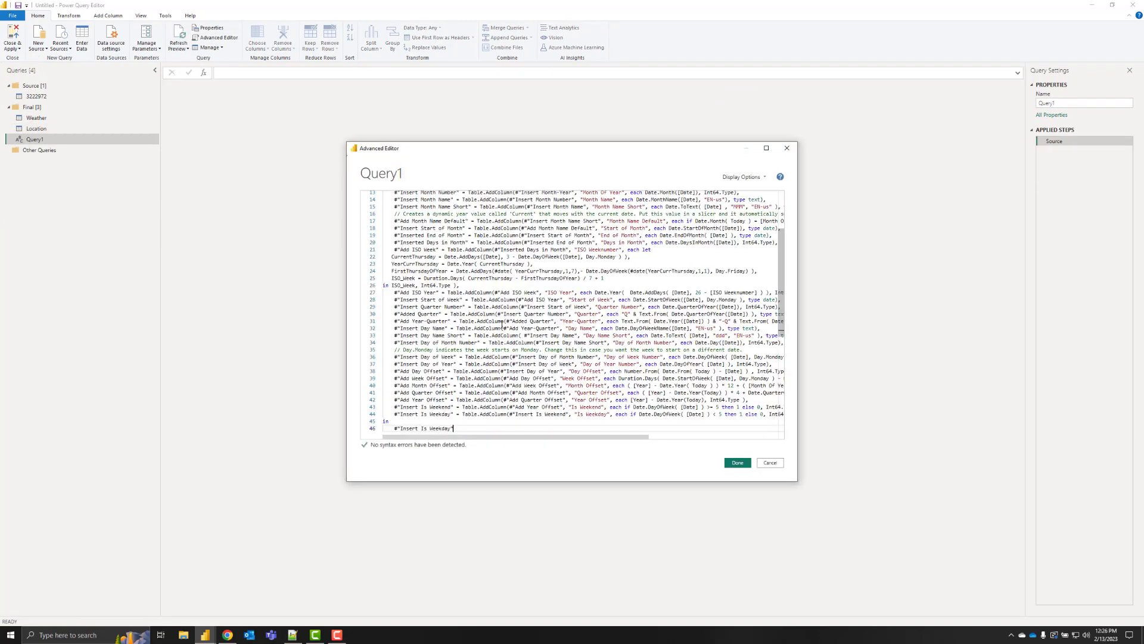
click(737, 462)
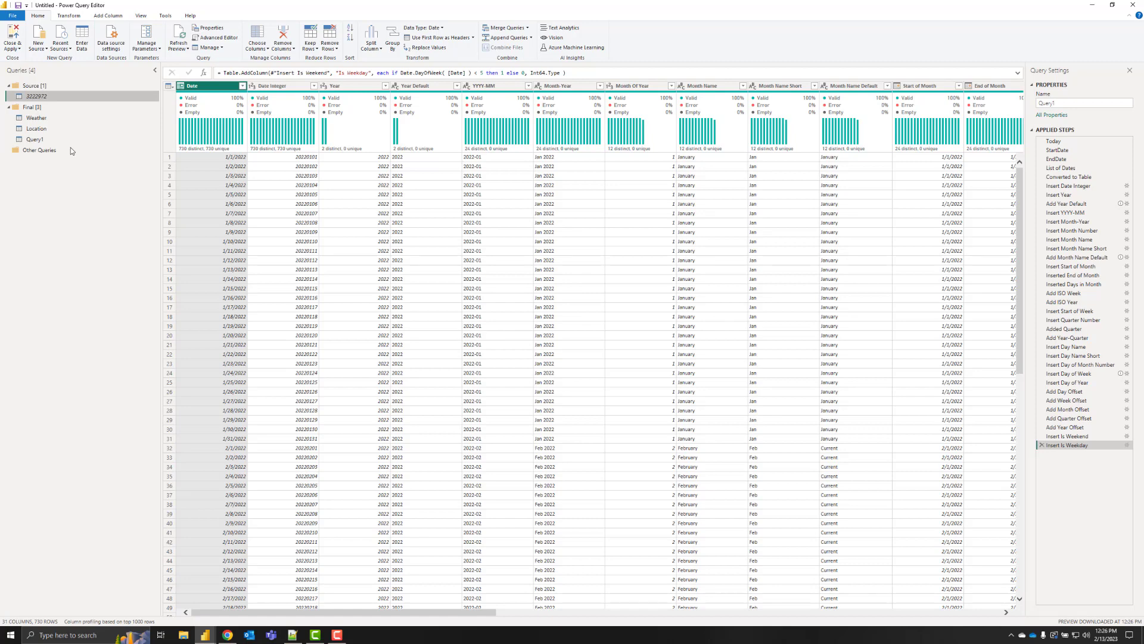
double_click(34, 140)
text(Date)
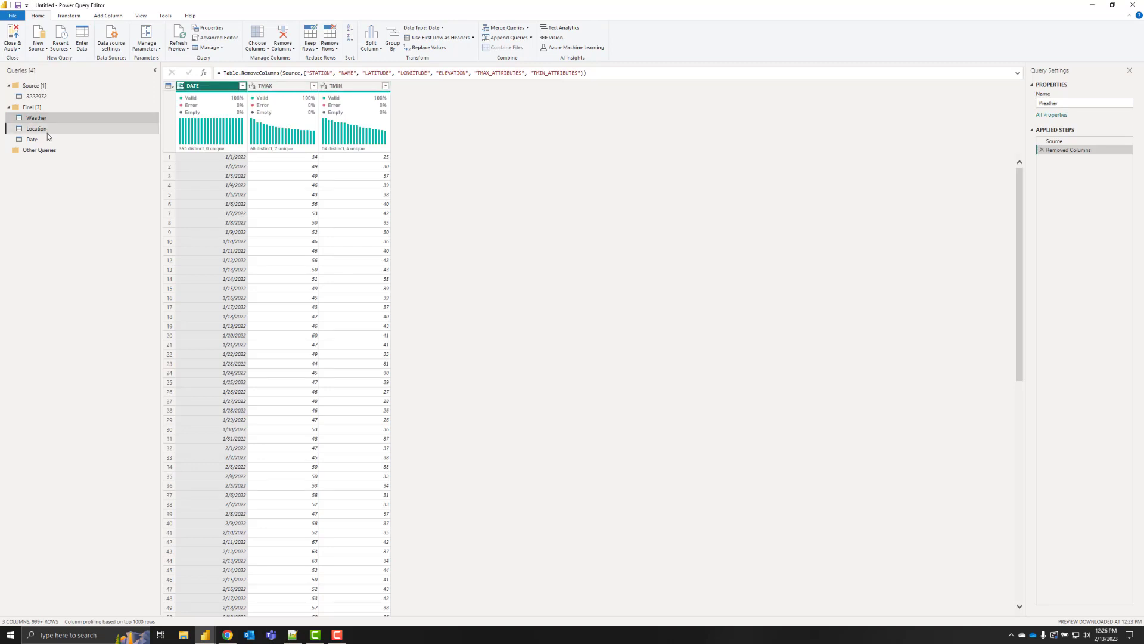
click(36, 129)
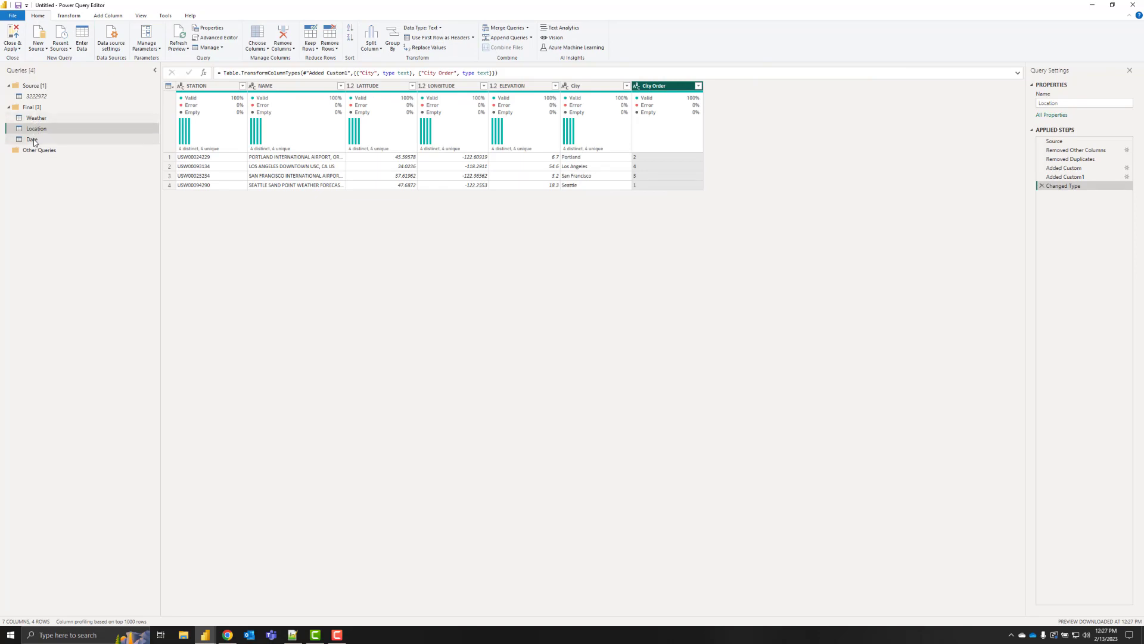
click(32, 140)
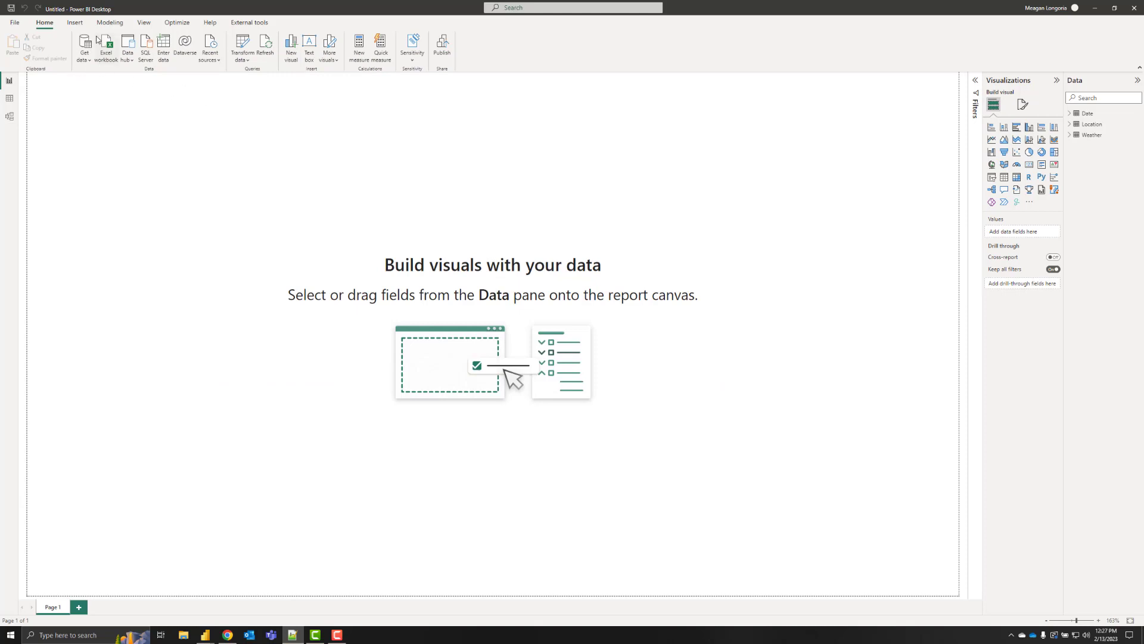
Customize the current theme to give the page wallpaper a light grey colour.
click(144, 22)
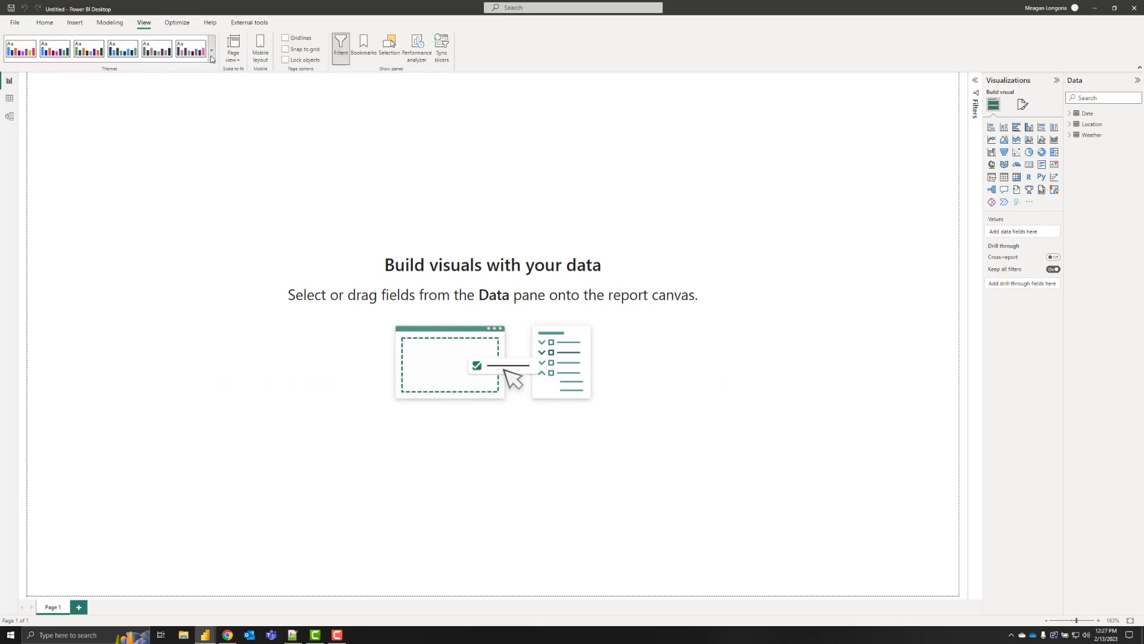
click(211, 51)
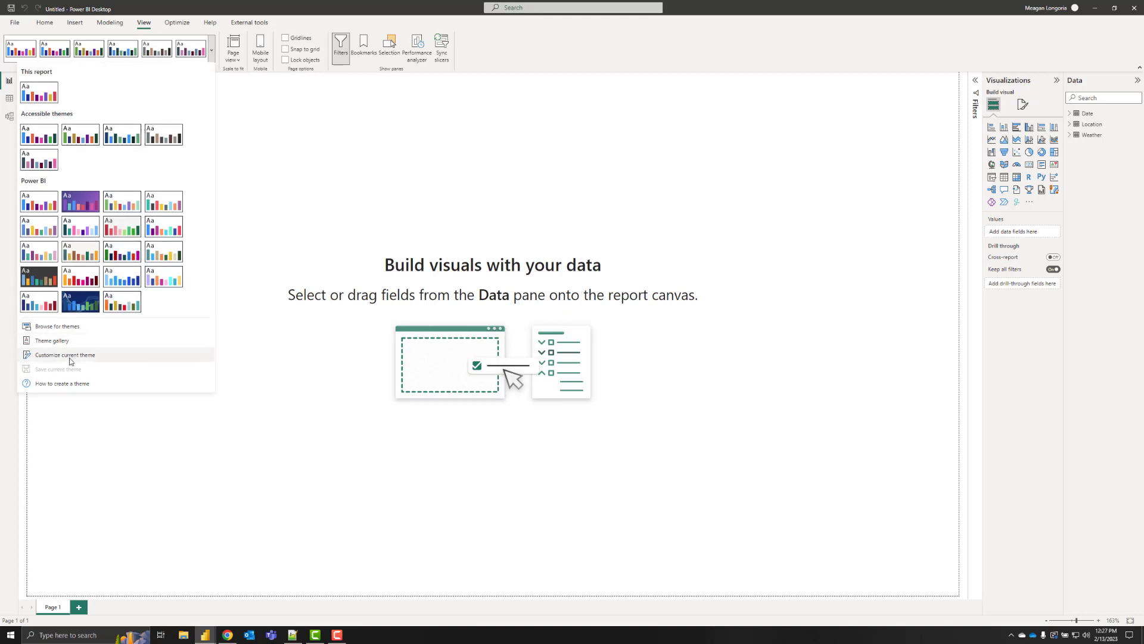
click(65, 355)
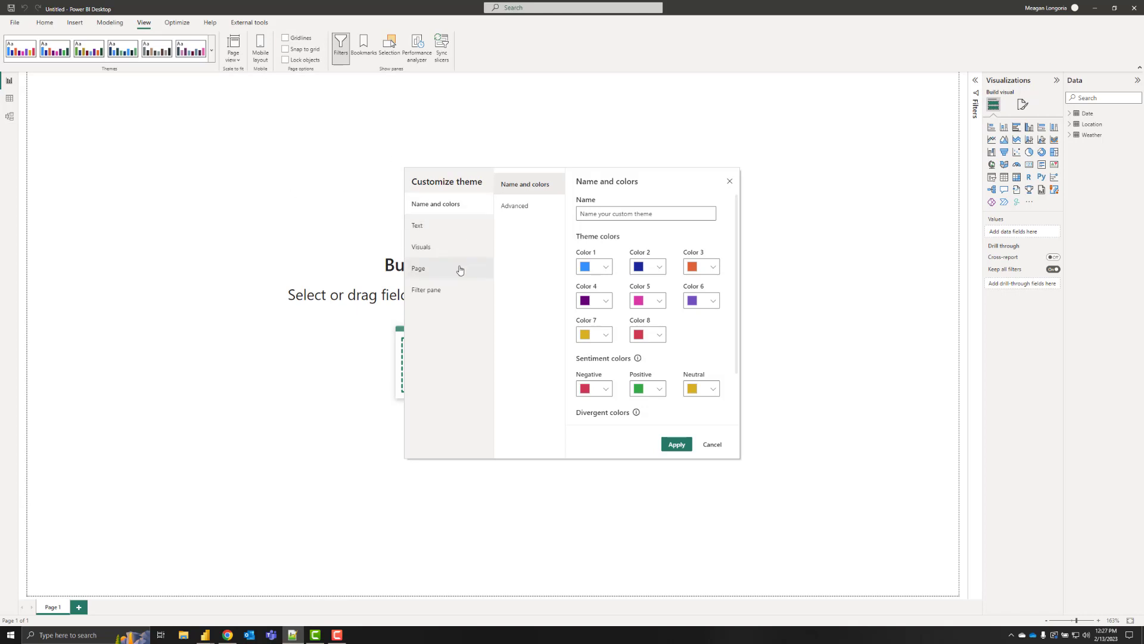
click(419, 267)
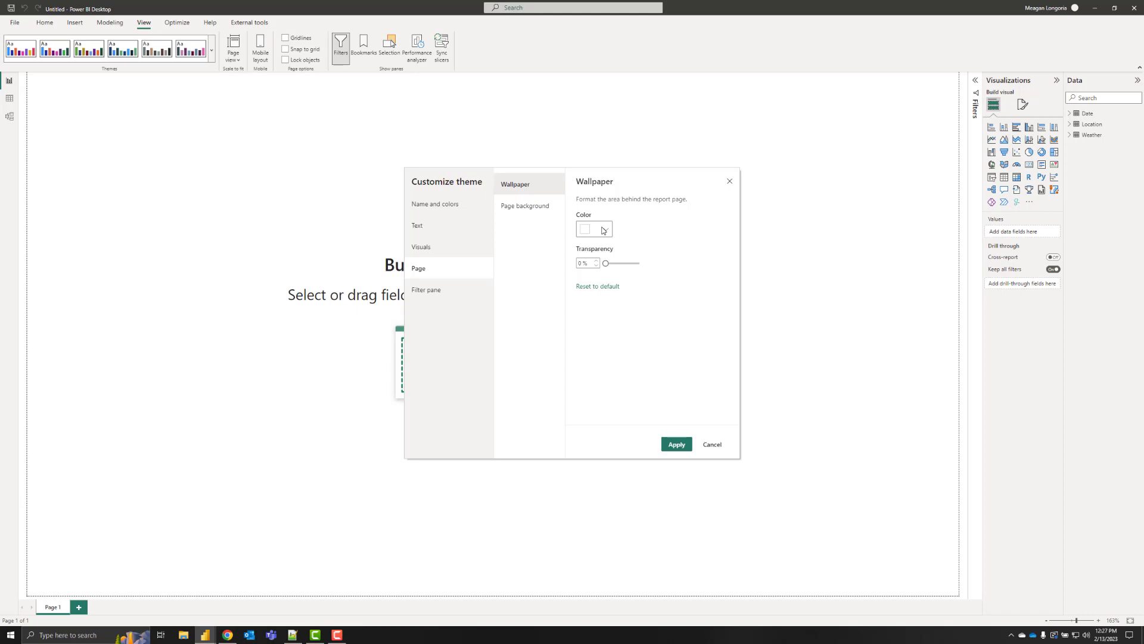
click(585, 228)
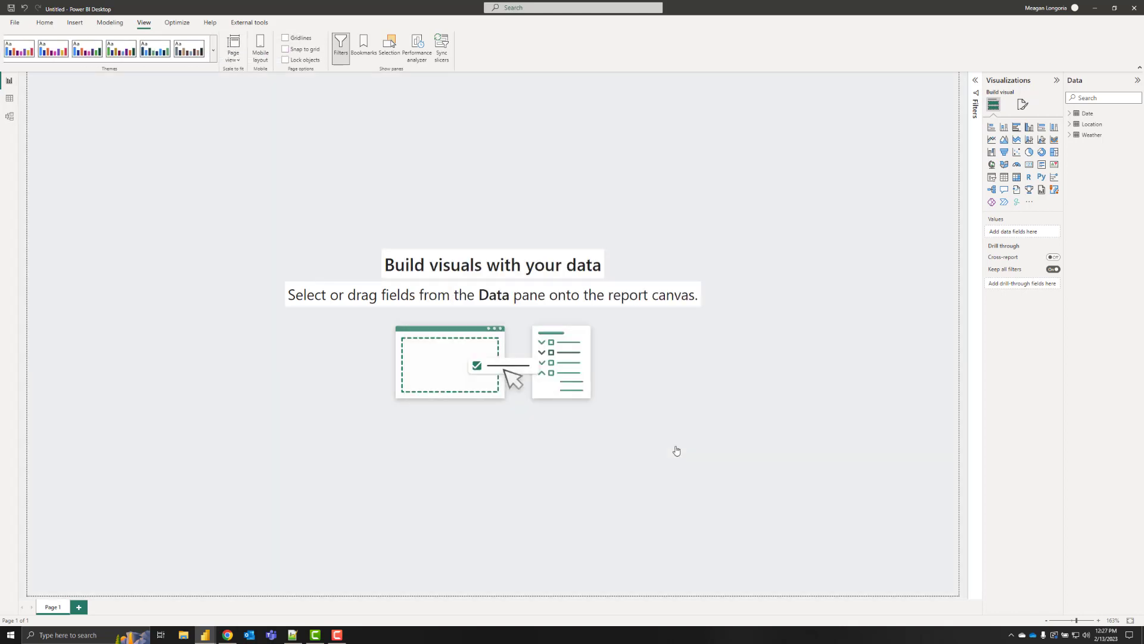
Reopen theme customization, adjust the Visuals background settings, and close the dialog.
click(977, 106)
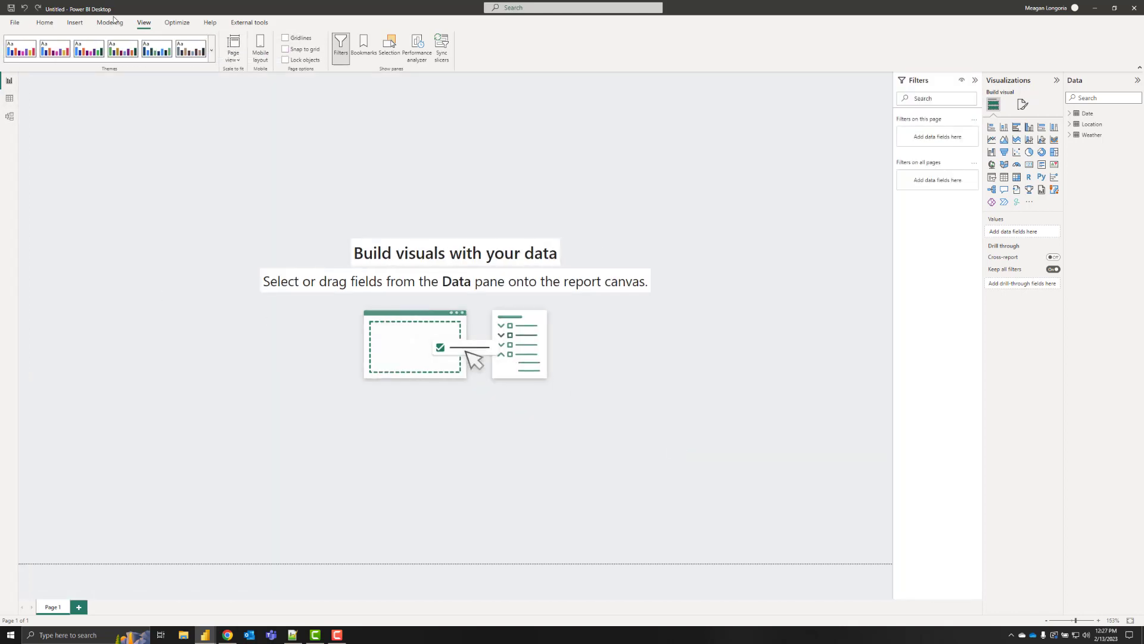
click(212, 50)
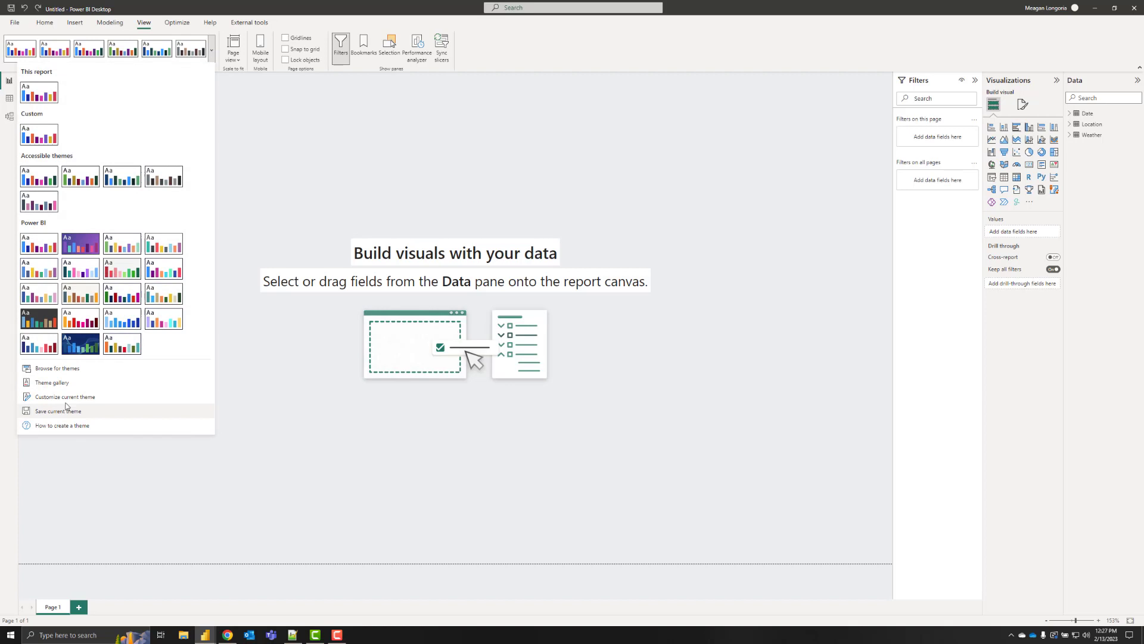
mouse_move(65, 397)
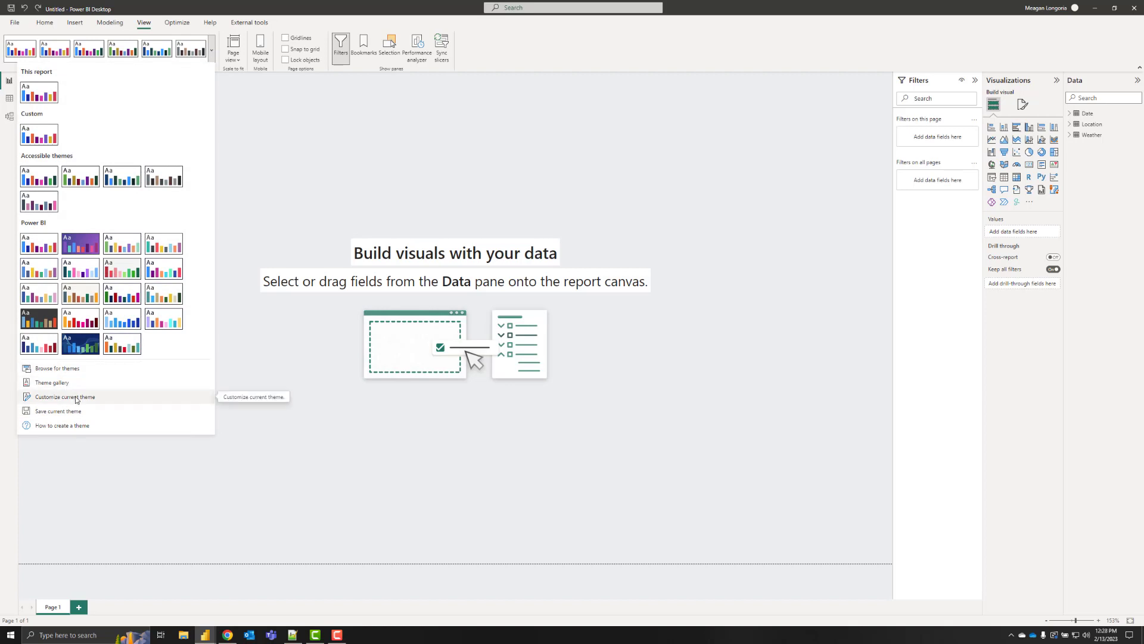
click(64, 397)
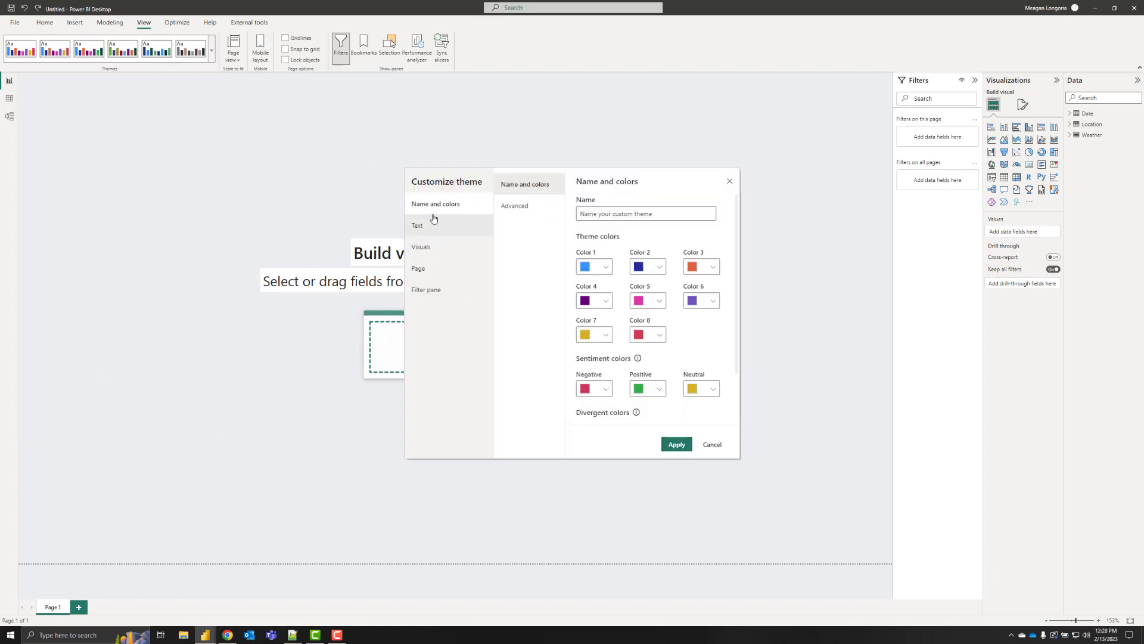
click(421, 246)
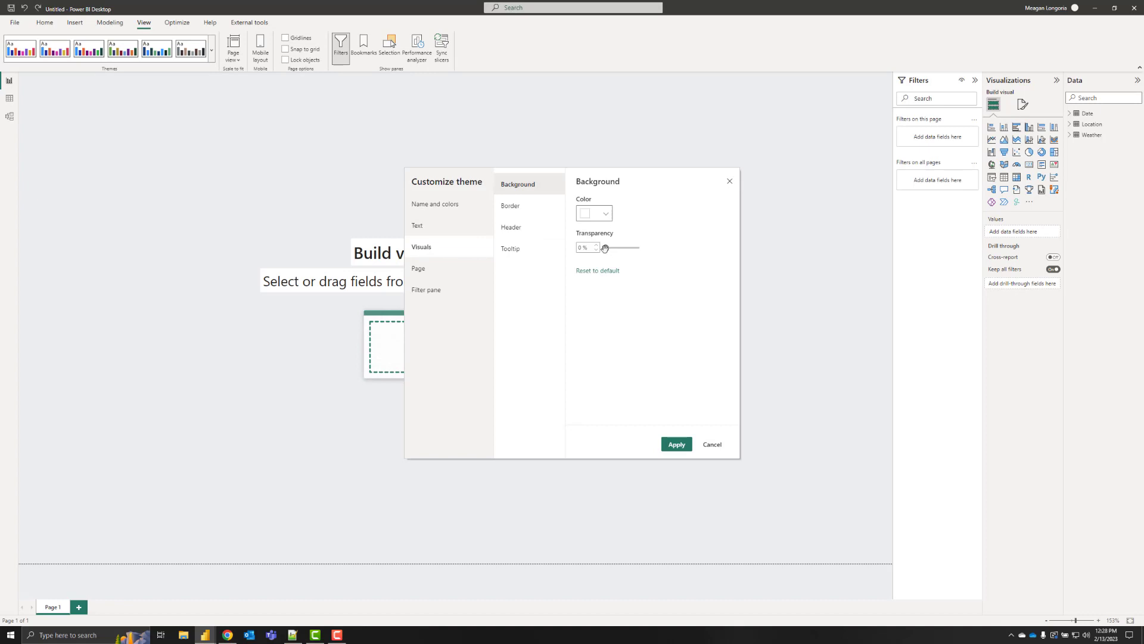
click(711, 443)
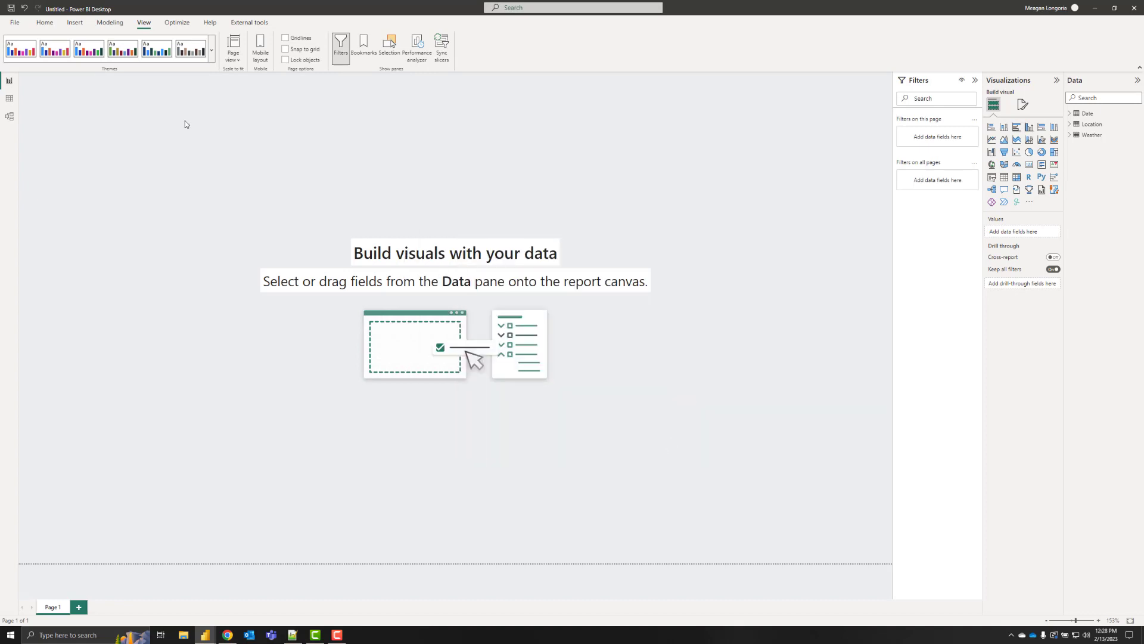
mouse_move(582, 215)
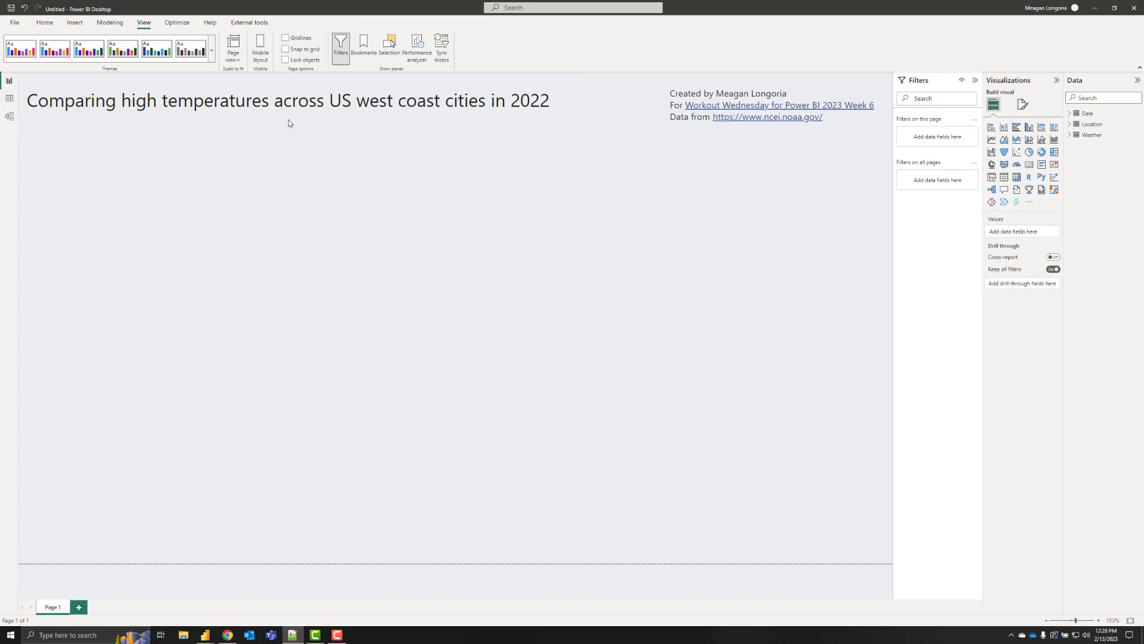
Open the options for adding more visuals in the Visualizations pane.
click(1029, 202)
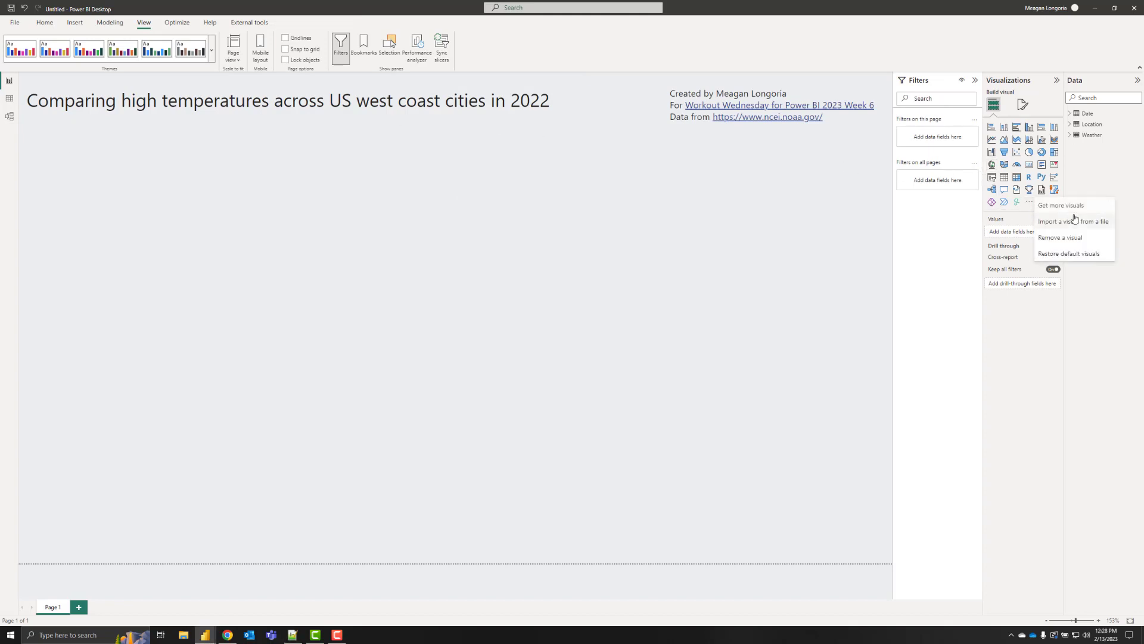
Import the Deneb custom visual by searching 'deneb' in Get more visuals.
click(1061, 205)
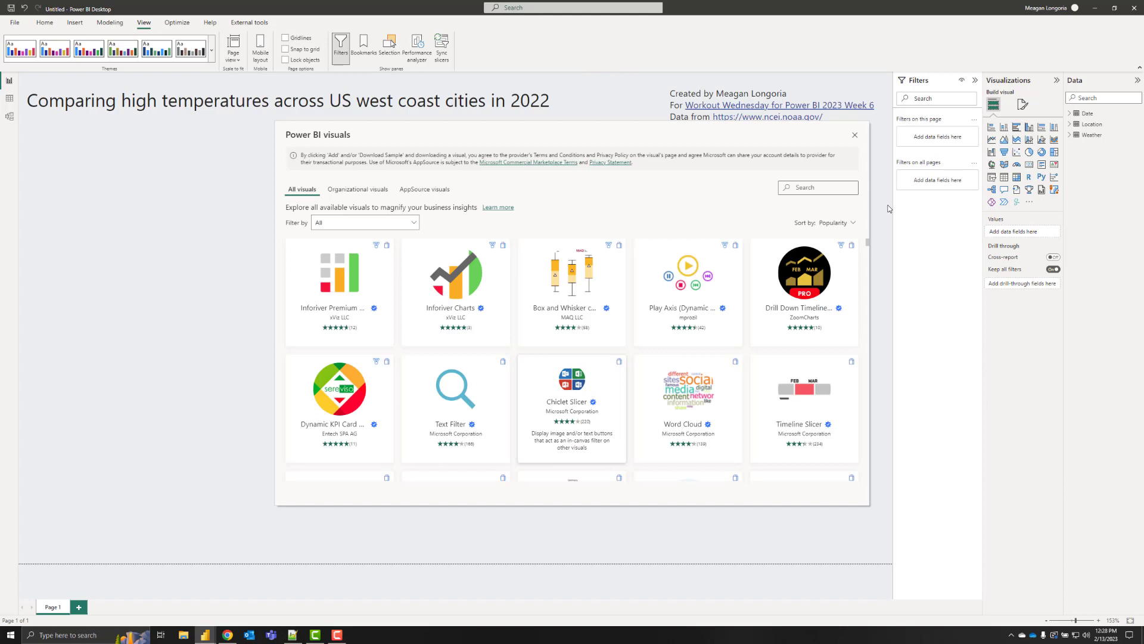
text(deneb)
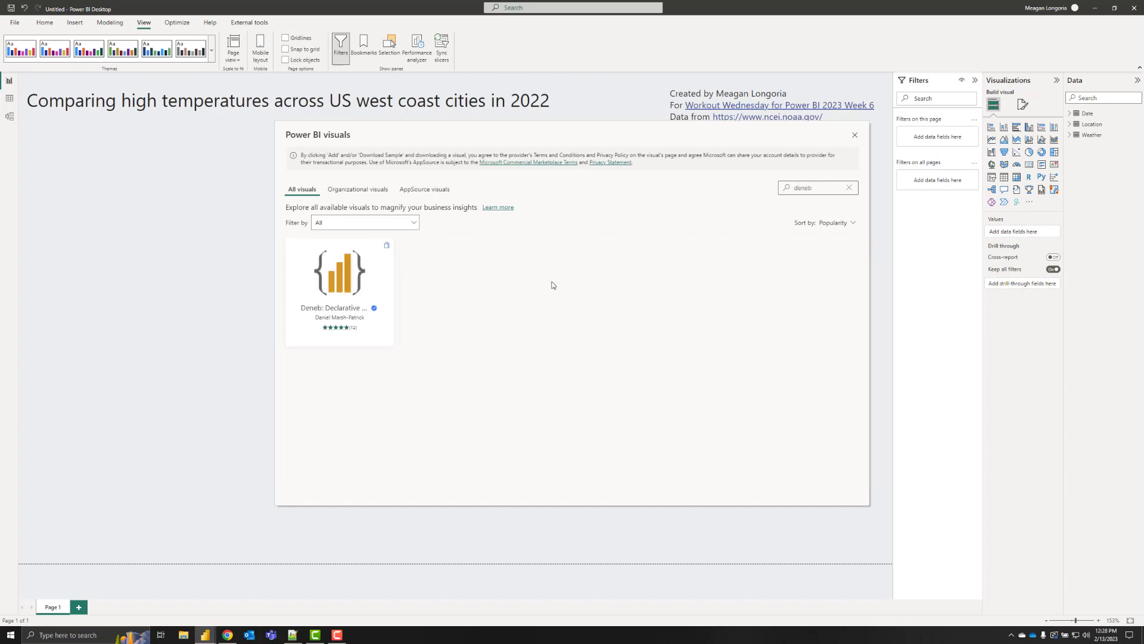
click(339, 272)
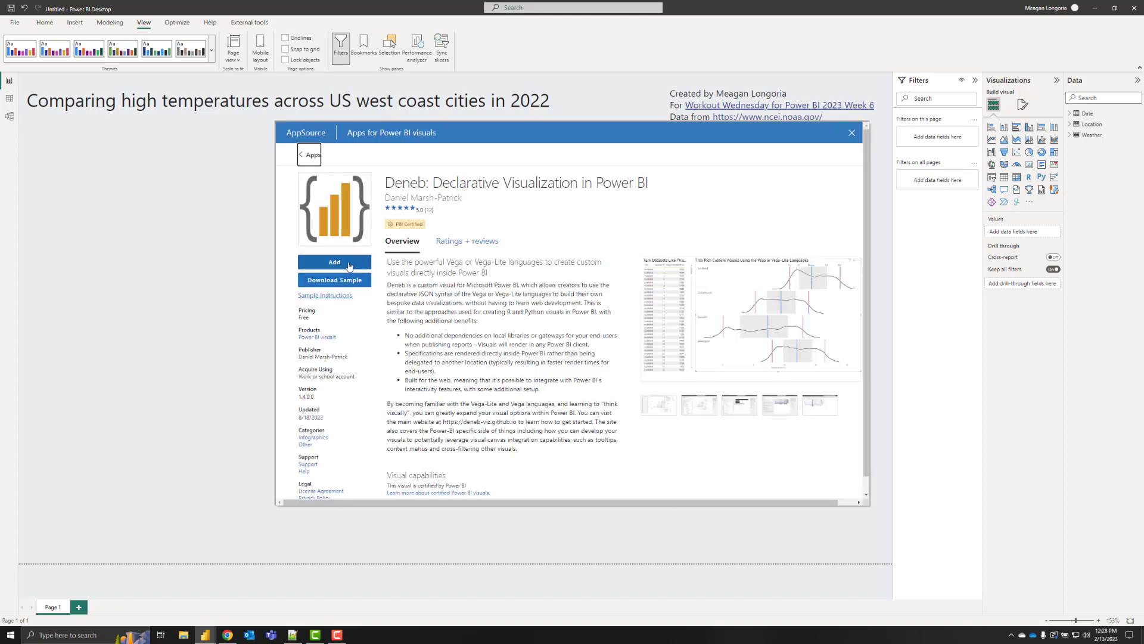
click(851, 133)
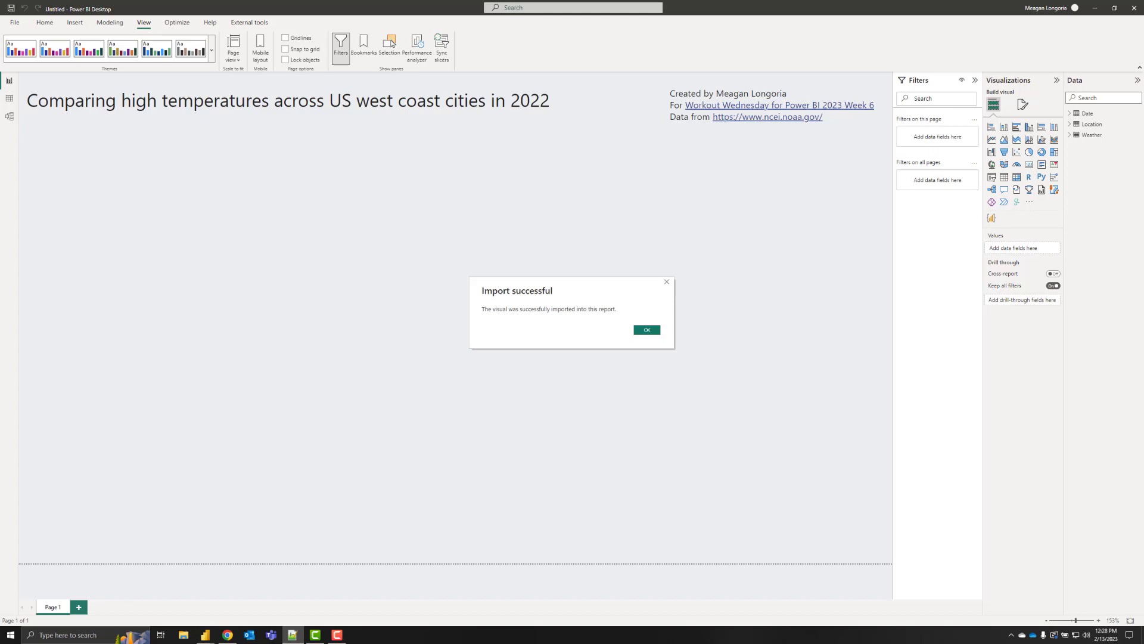
click(646, 330)
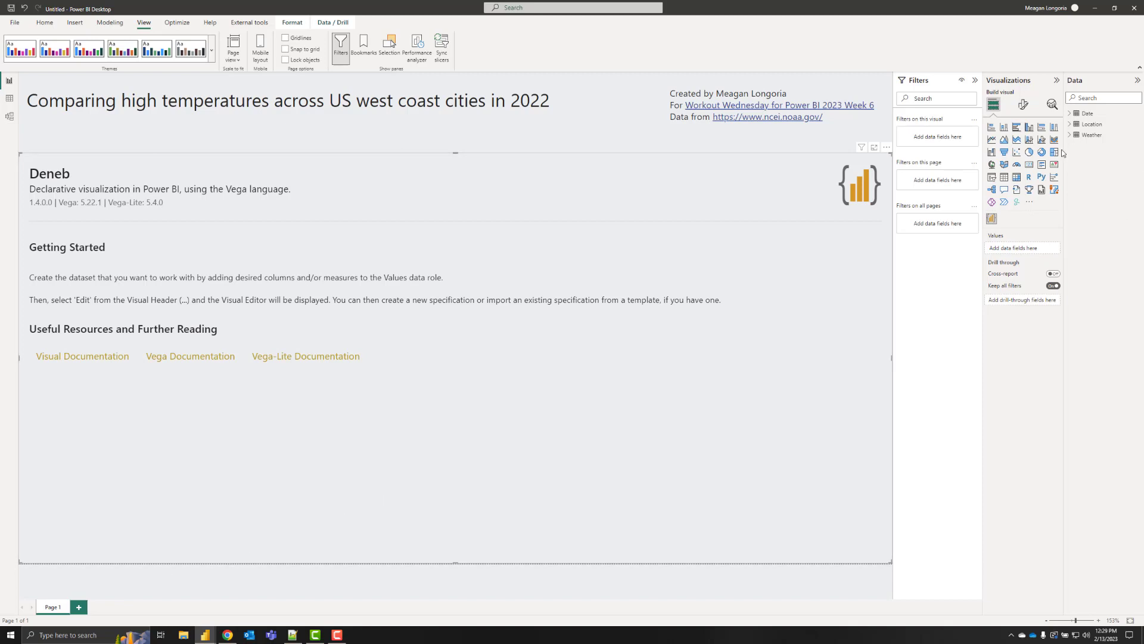
Add City, City Order, Date, Day Name, Year and Month Name to the Deneb visual.
click(1072, 124)
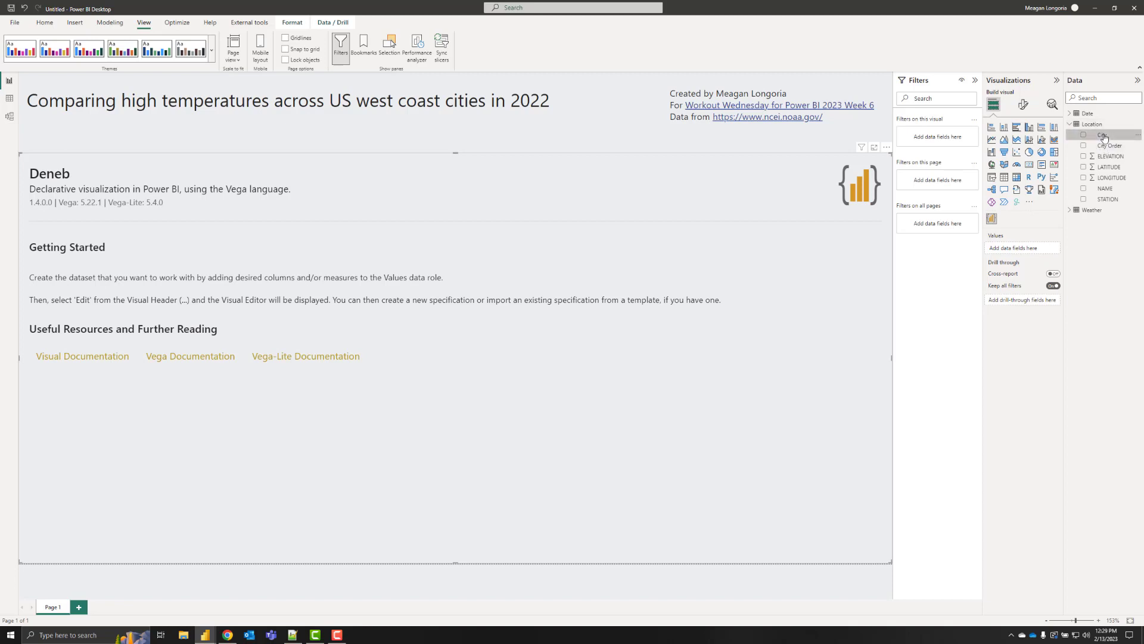
click(1105, 134)
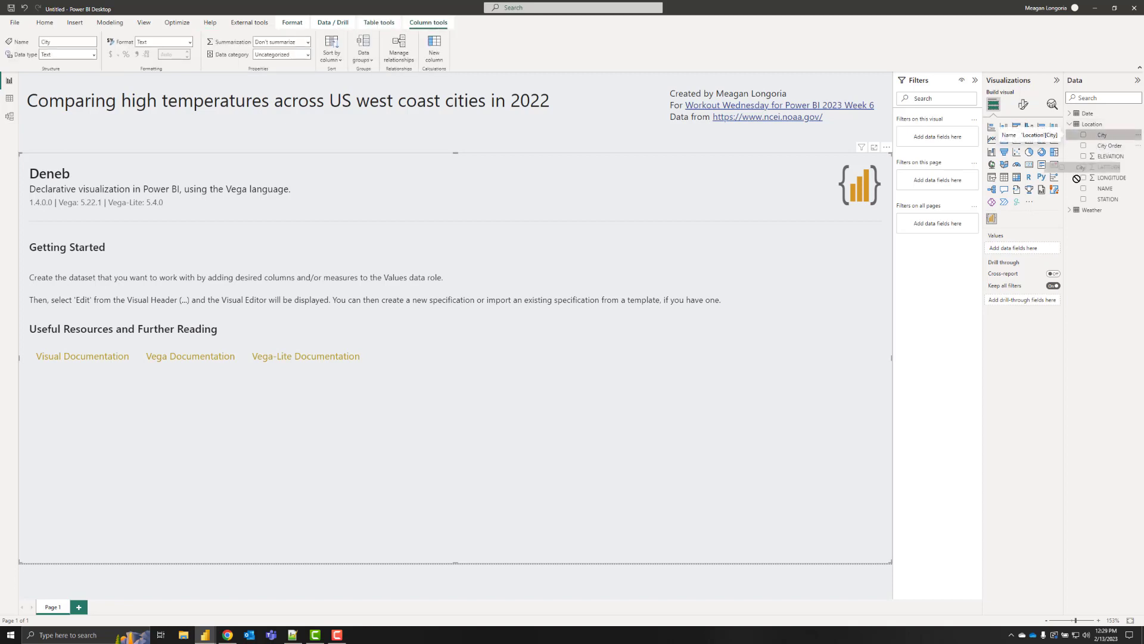
click(1083, 134)
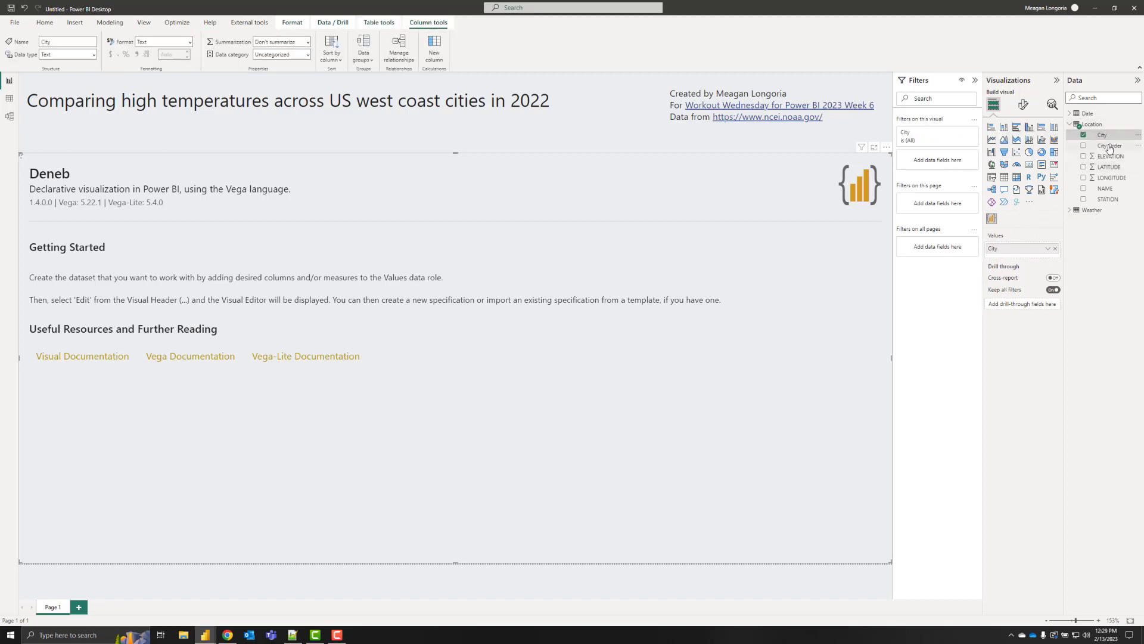
click(1083, 146)
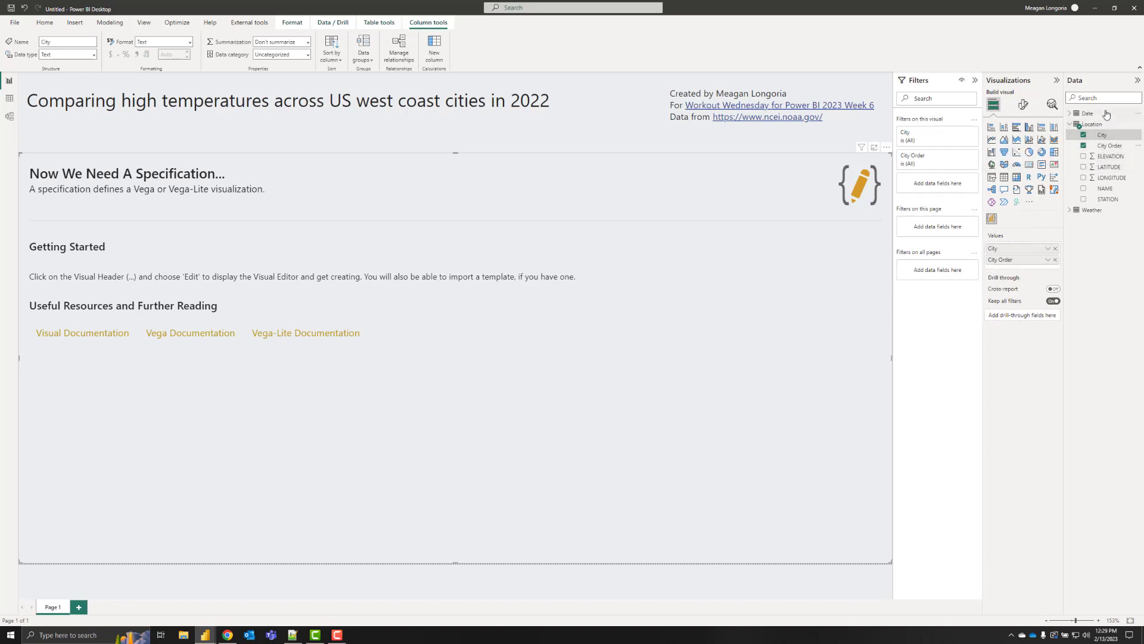
click(1087, 113)
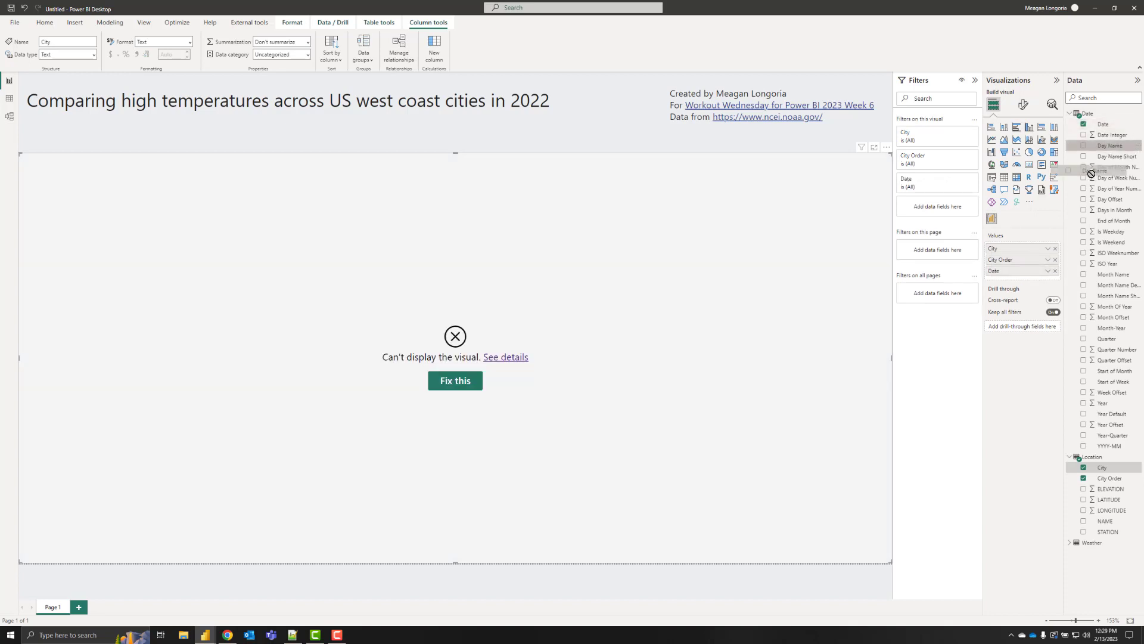
click(1084, 145)
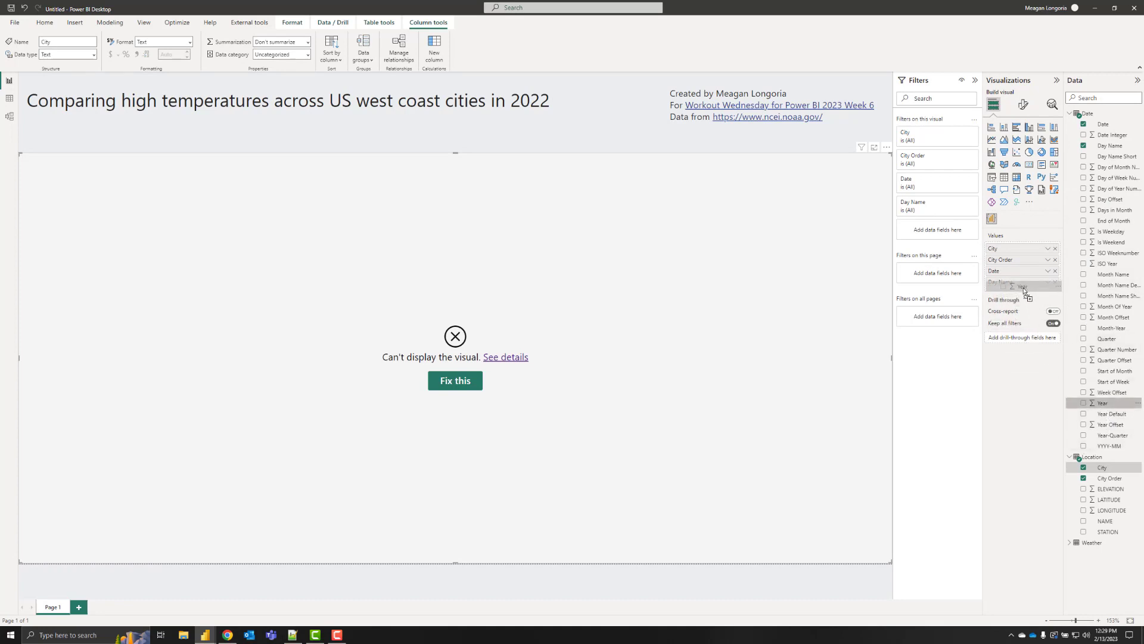
click(1083, 403)
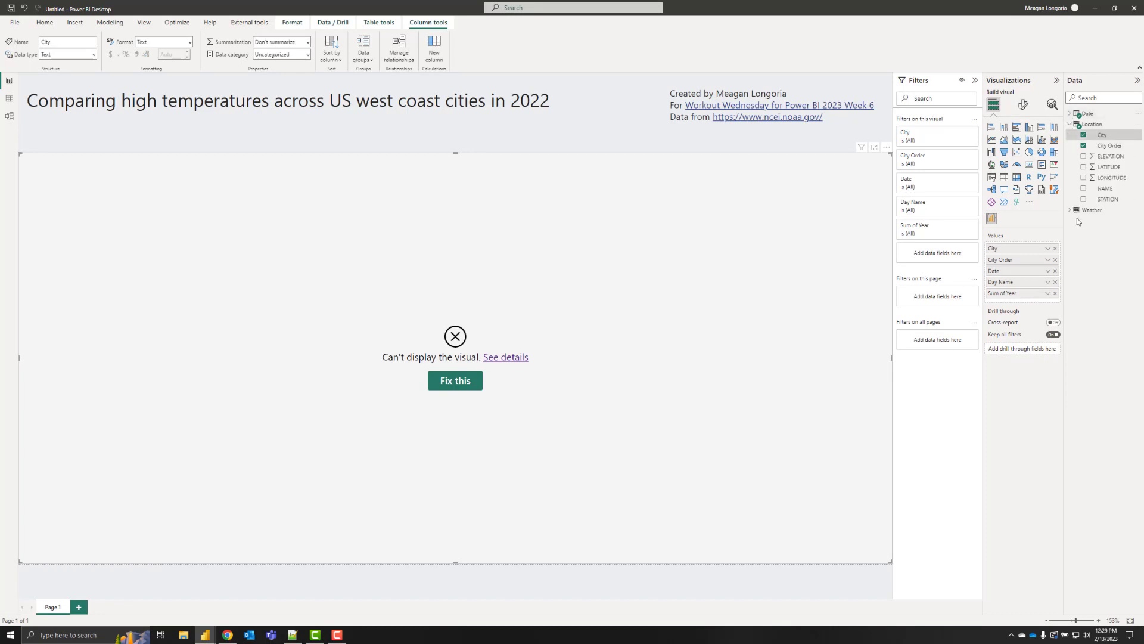
click(1070, 210)
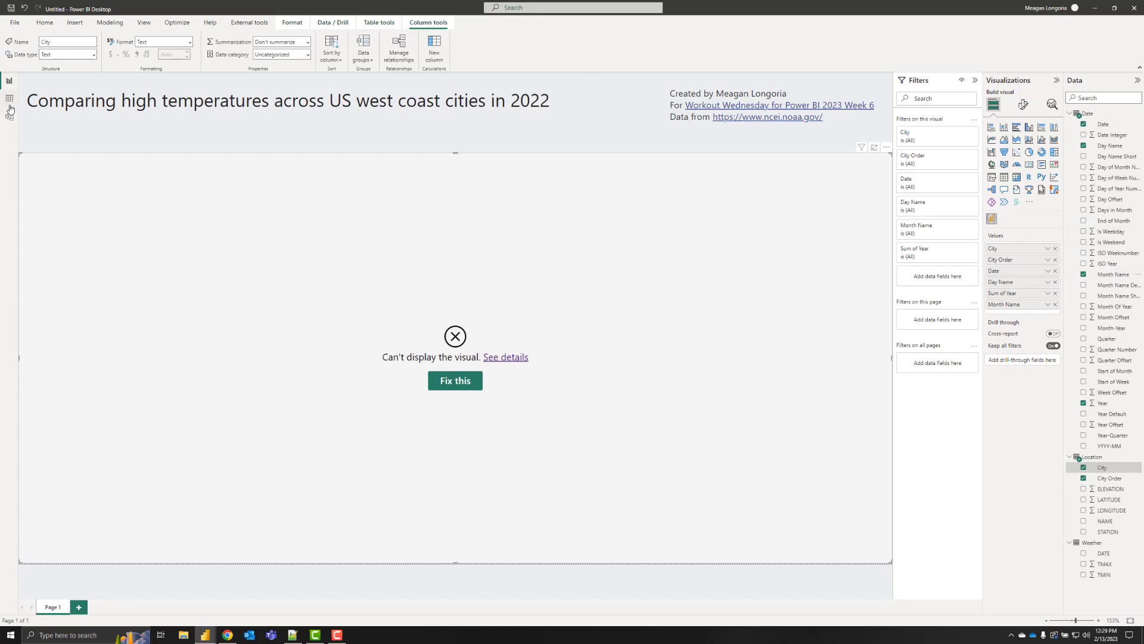
click(10, 117)
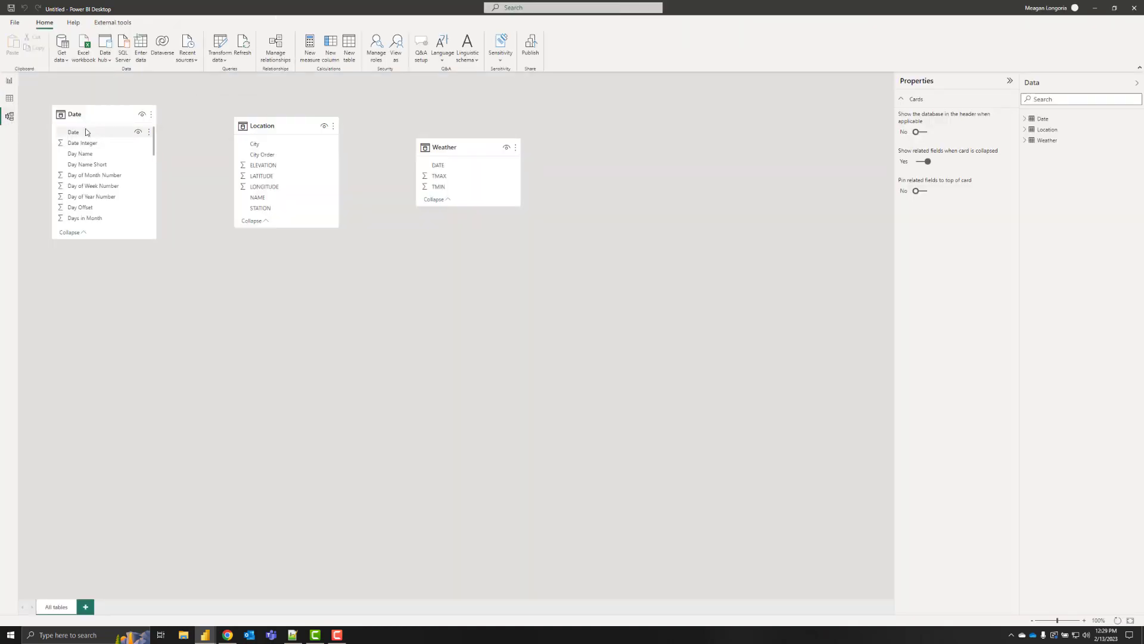
mouse_move(430, 166)
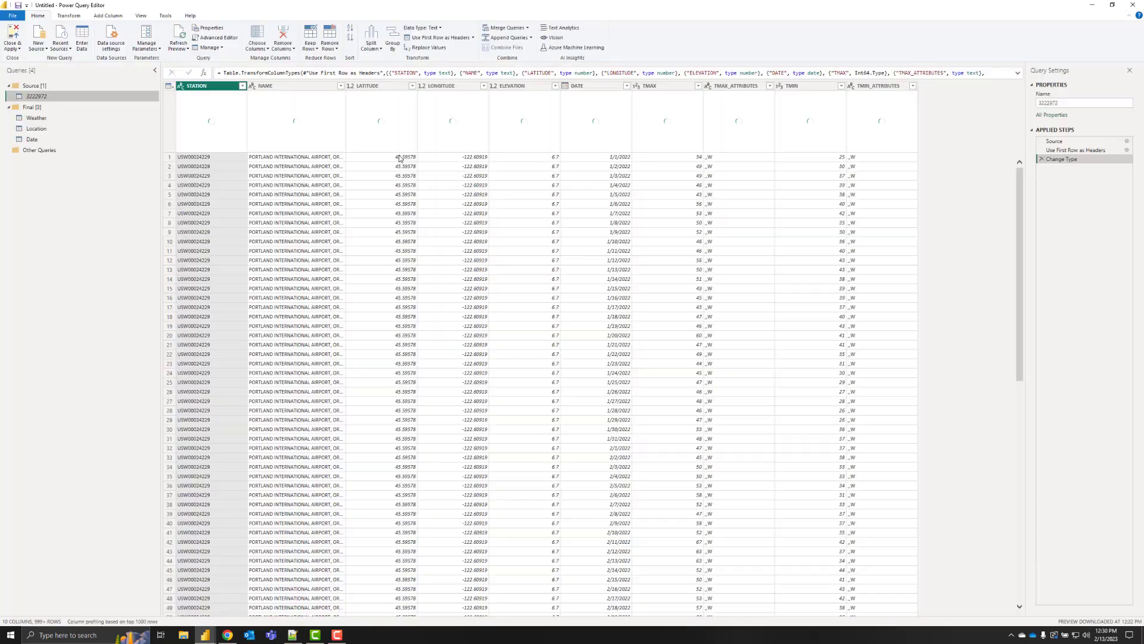
Keep STATION in the Weather query, check the Date–Weather relationship, and return to the report.
click(35, 118)
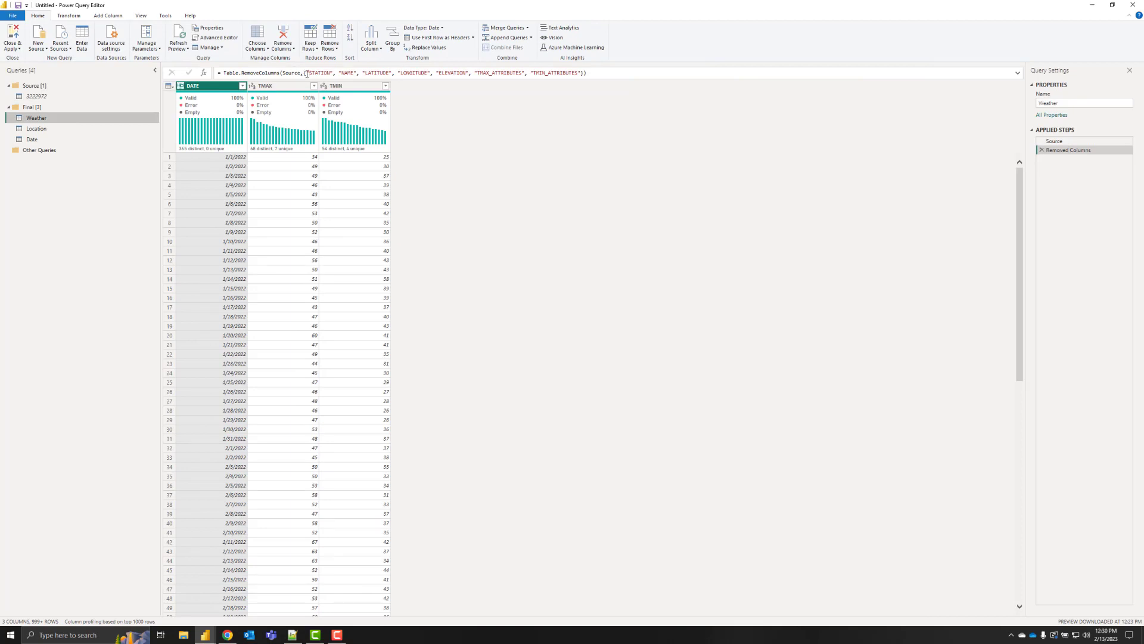
double_click(319, 73)
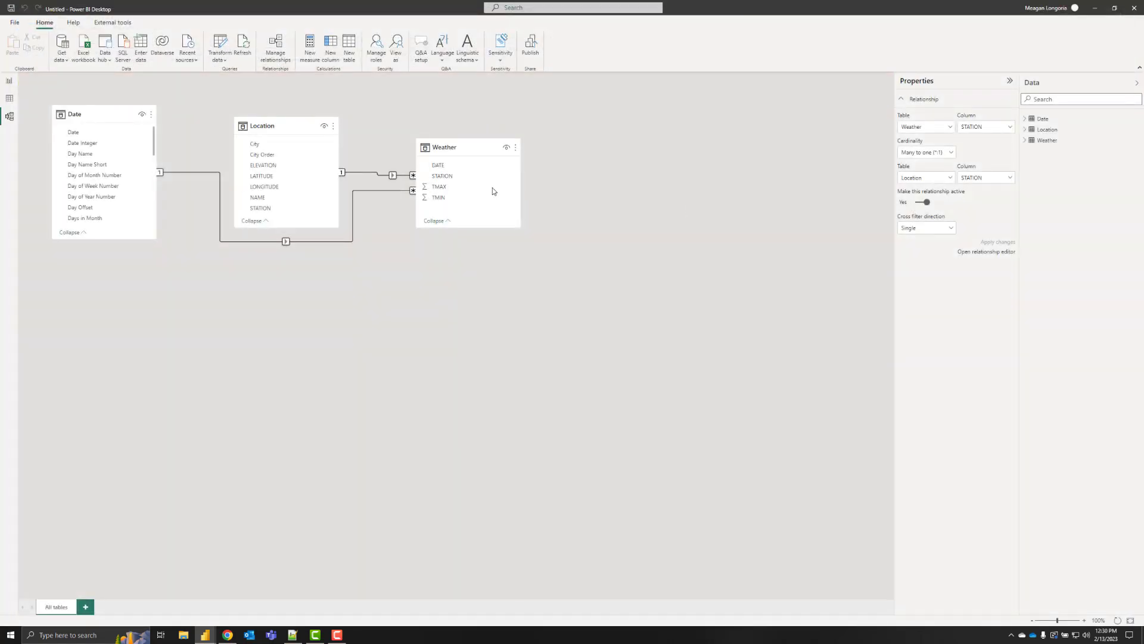
click(383, 175)
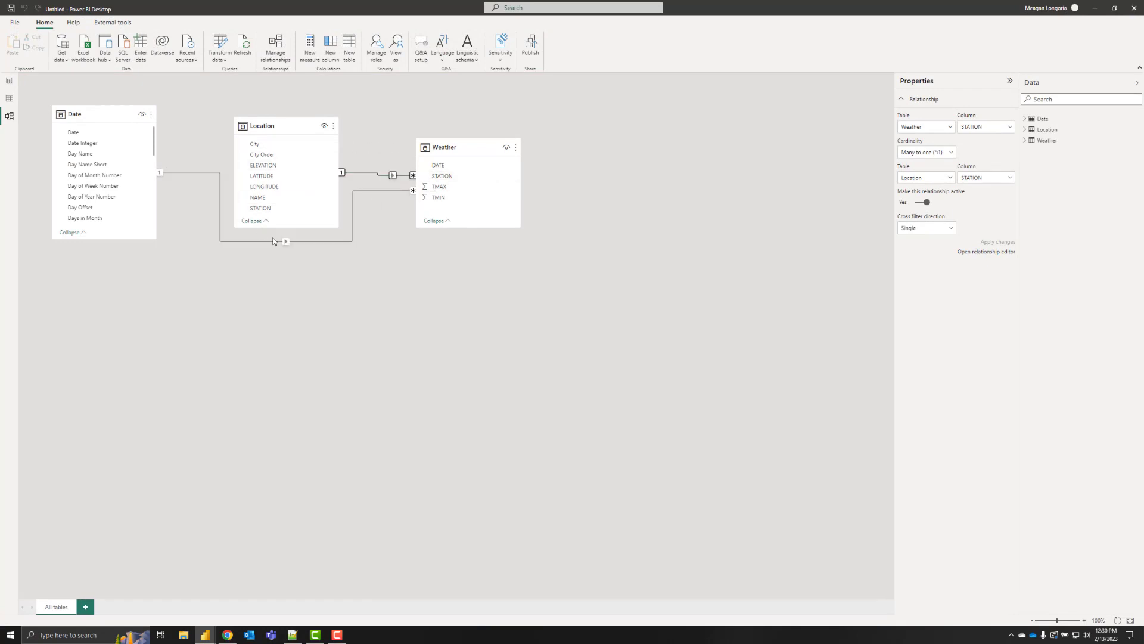
mouse_move(10, 81)
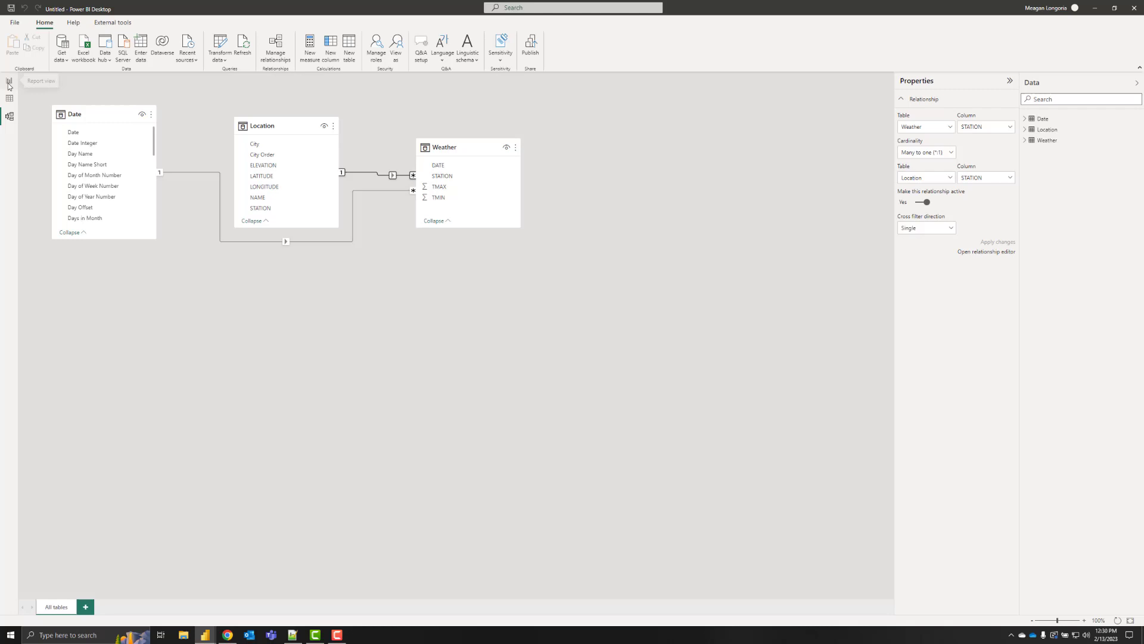
click(10, 81)
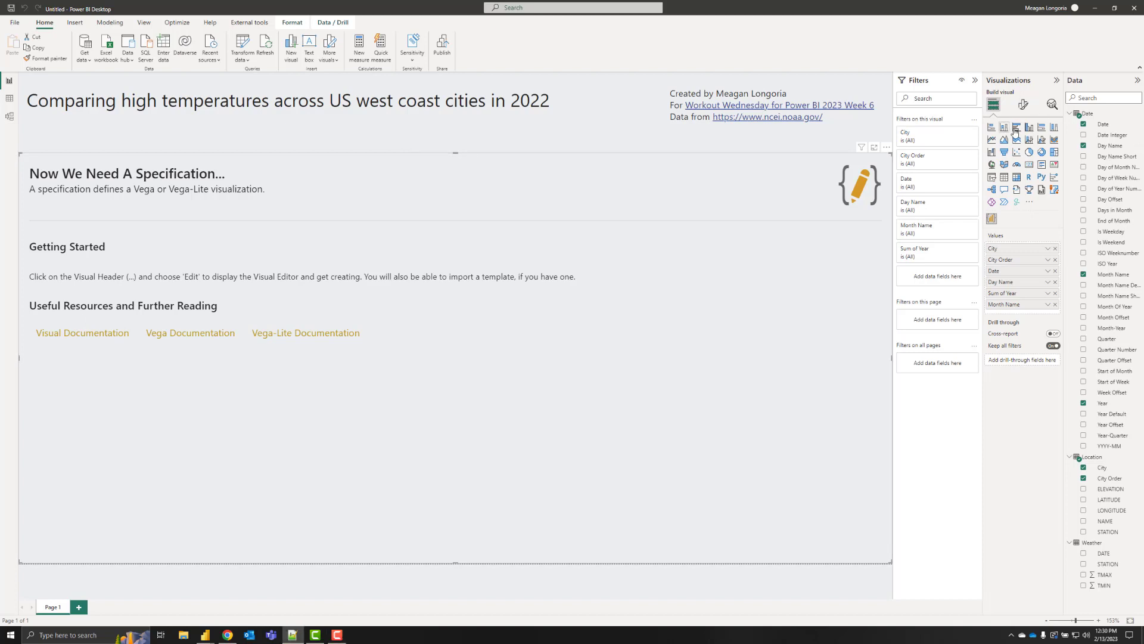
Create the Max Temp = MAX(Weather[TMAX]) and Min Temp = MIN(Weather[TMIN]) measures in Weather.
click(1079, 113)
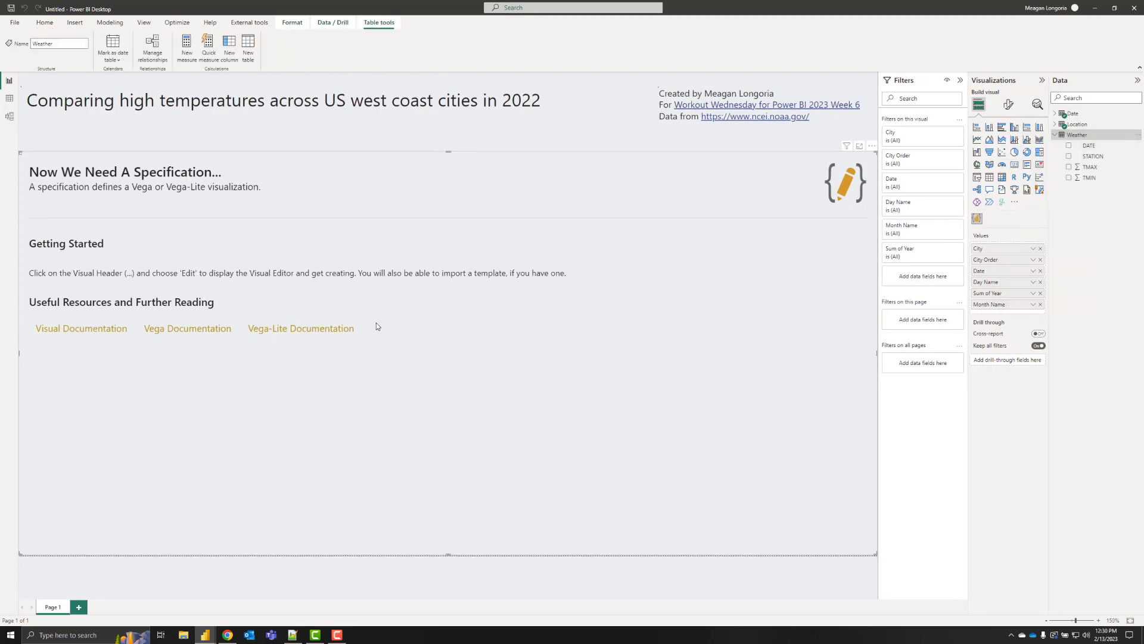
click(186, 52)
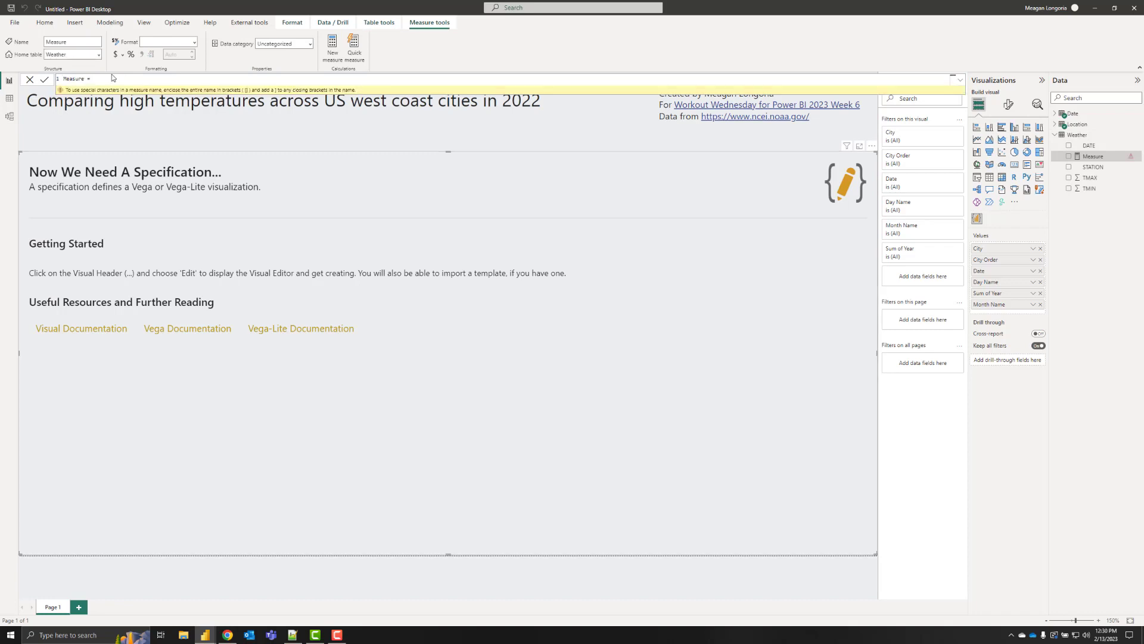
double_click(76, 79)
text(Max Temp = Max('Weather'[TMAX]))
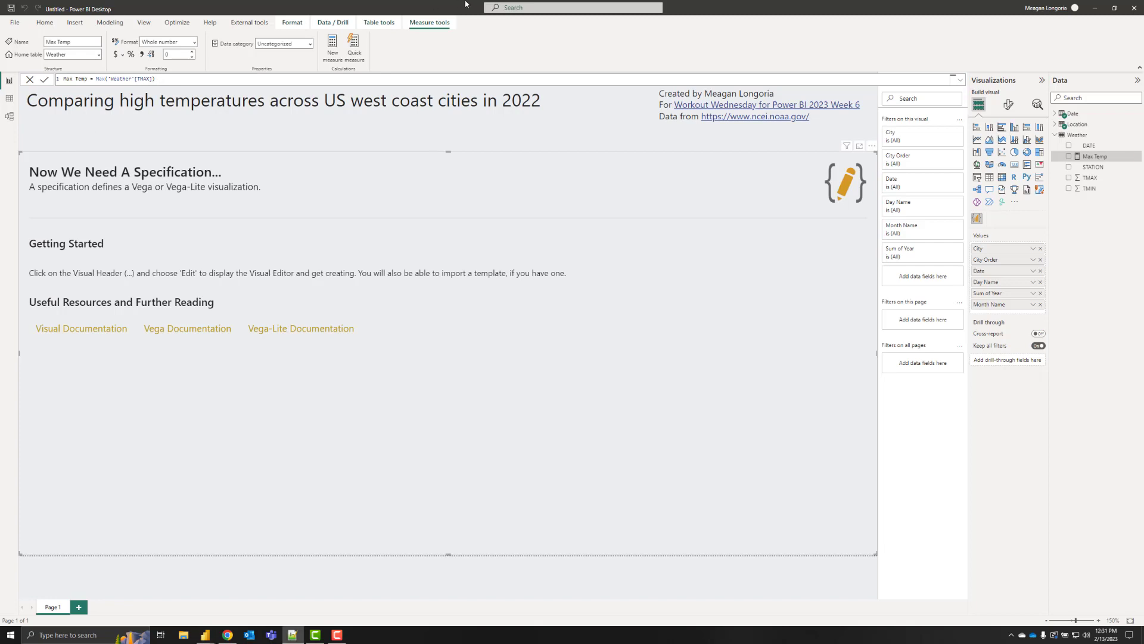
mouse_move(1054, 150)
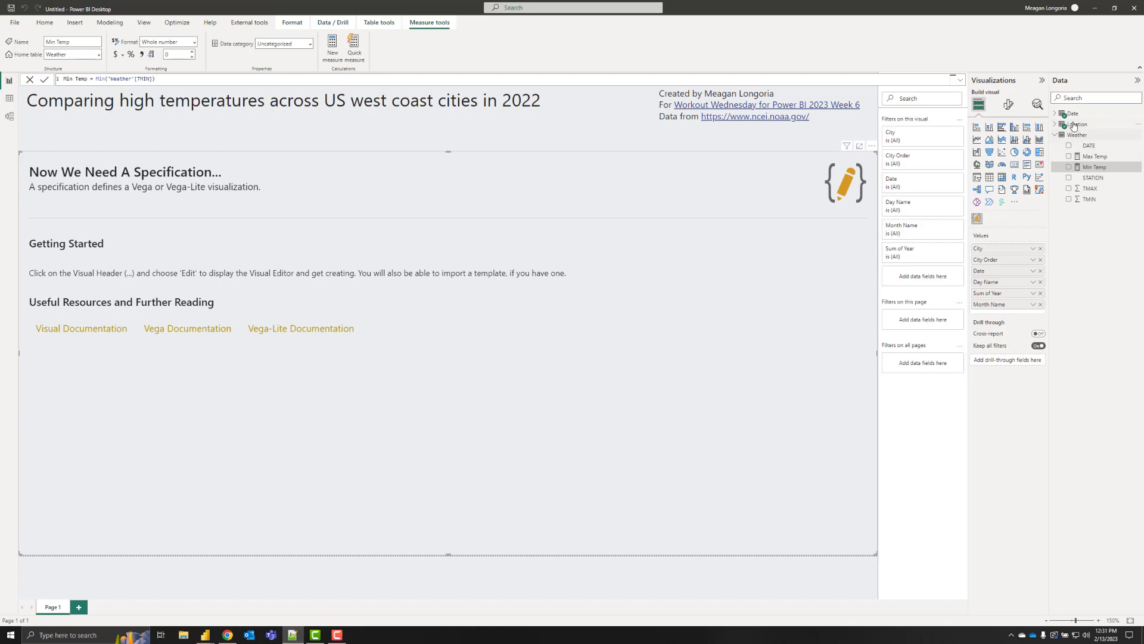
Add measure Selected date = SELECTEDVALUE('Dates'[Date]) and rename the Date table to Dates.
right_click(1073, 113)
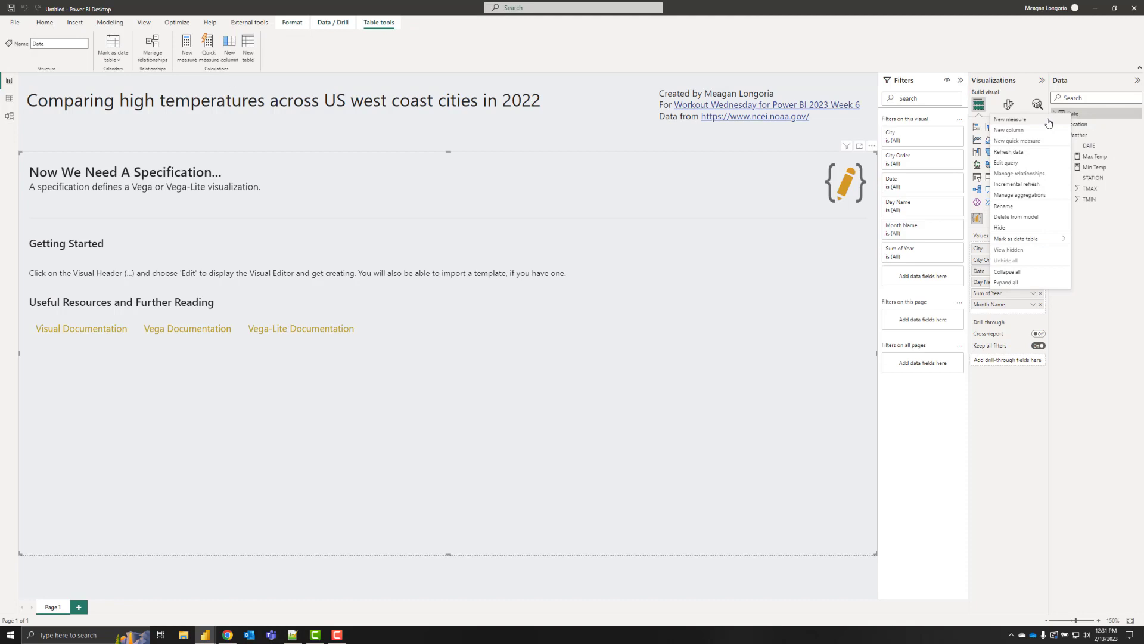
click(1010, 119)
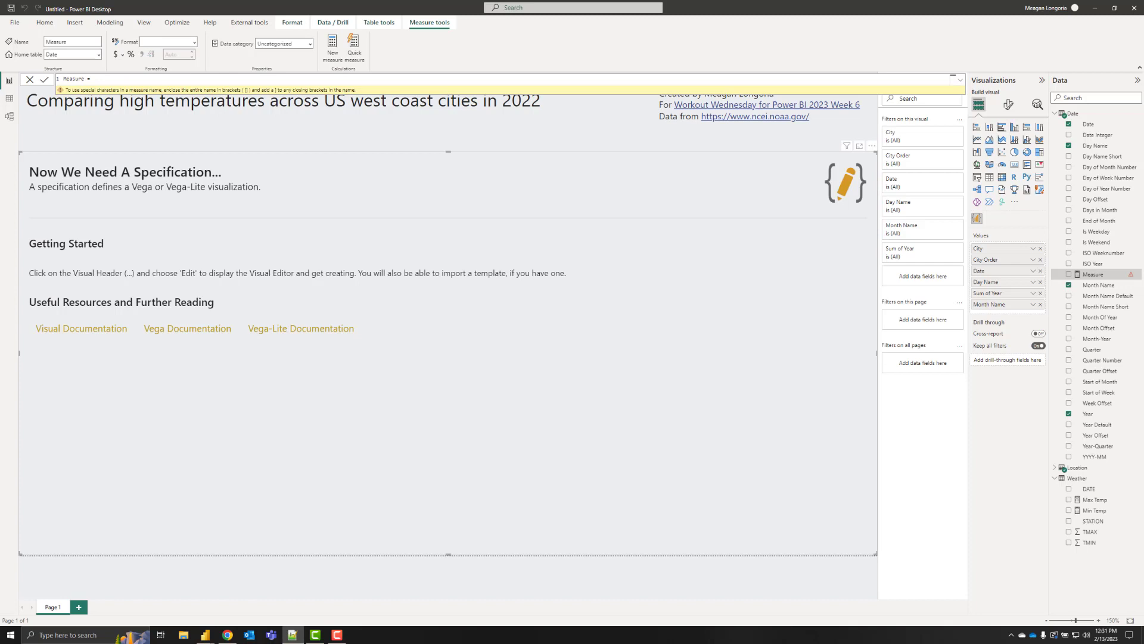
click(92, 79)
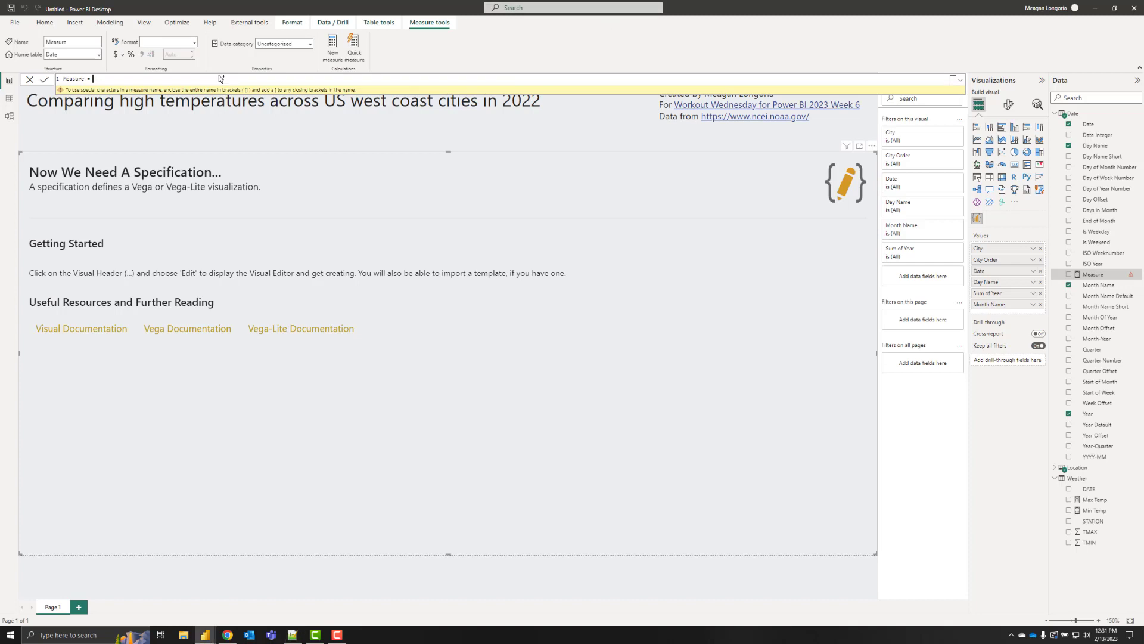
text(Selected date = SELECTEDVALUE('Dates'[Date]))
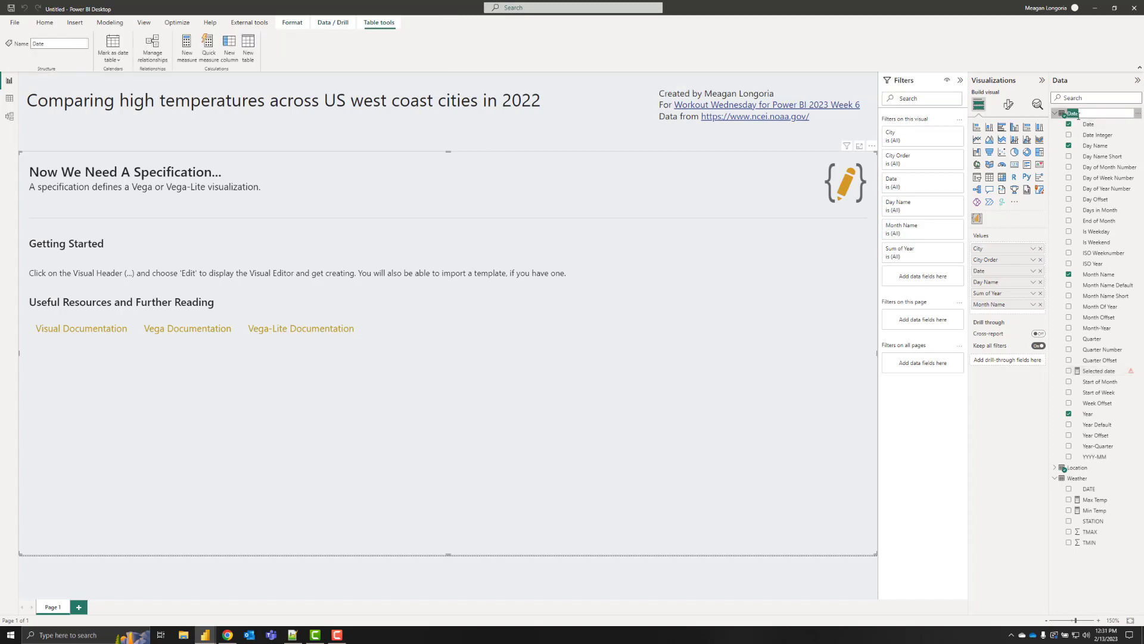
text(Dates)
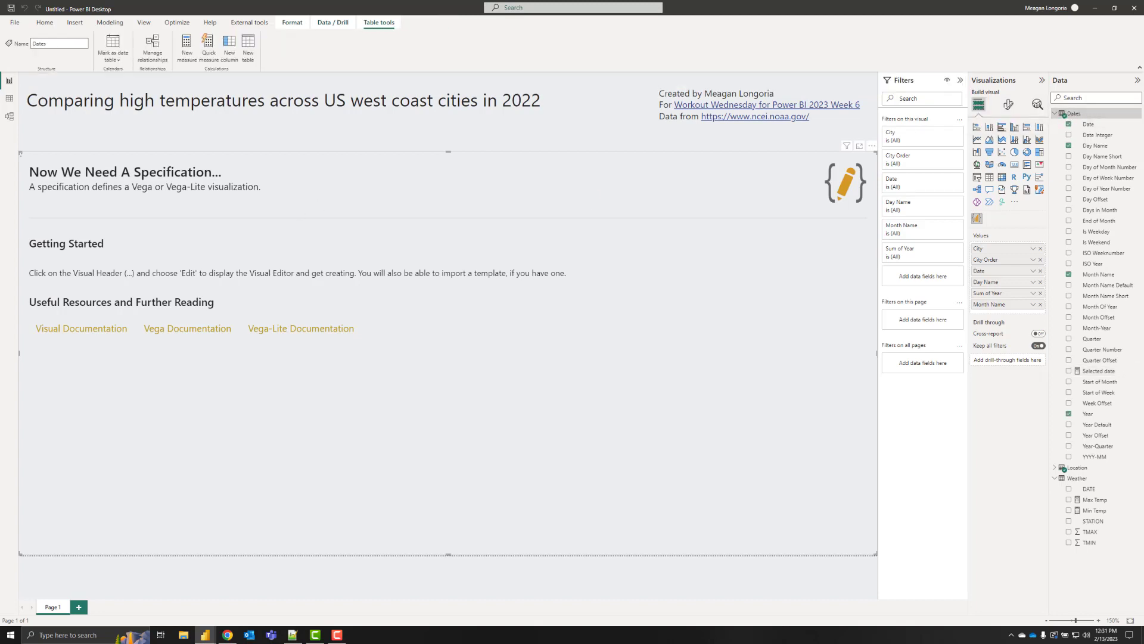
click(1055, 113)
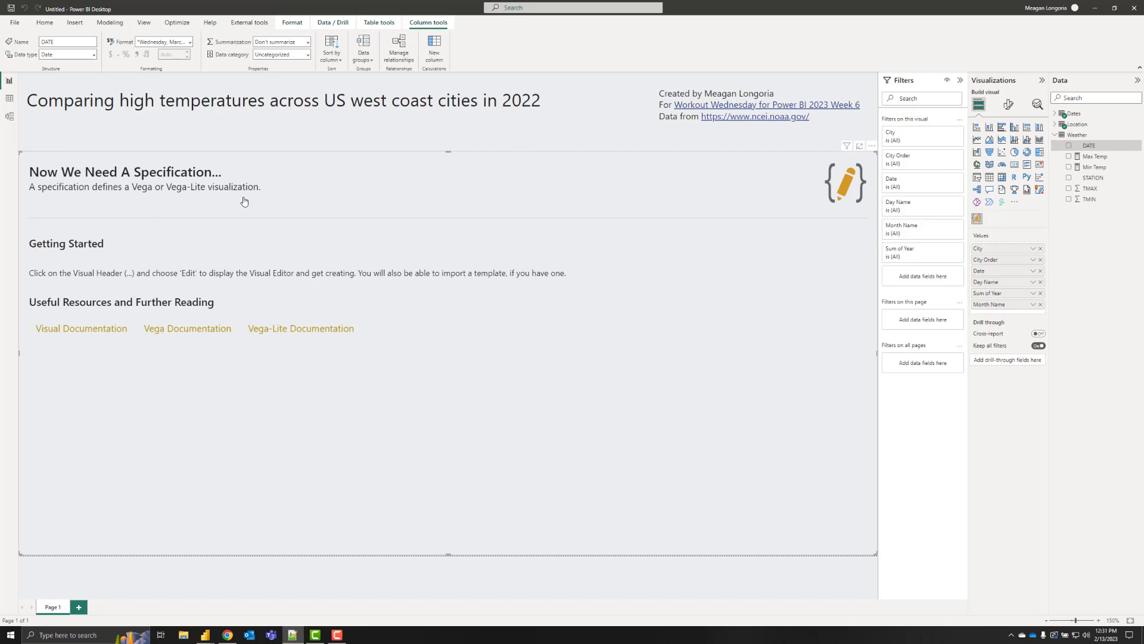
click(1077, 124)
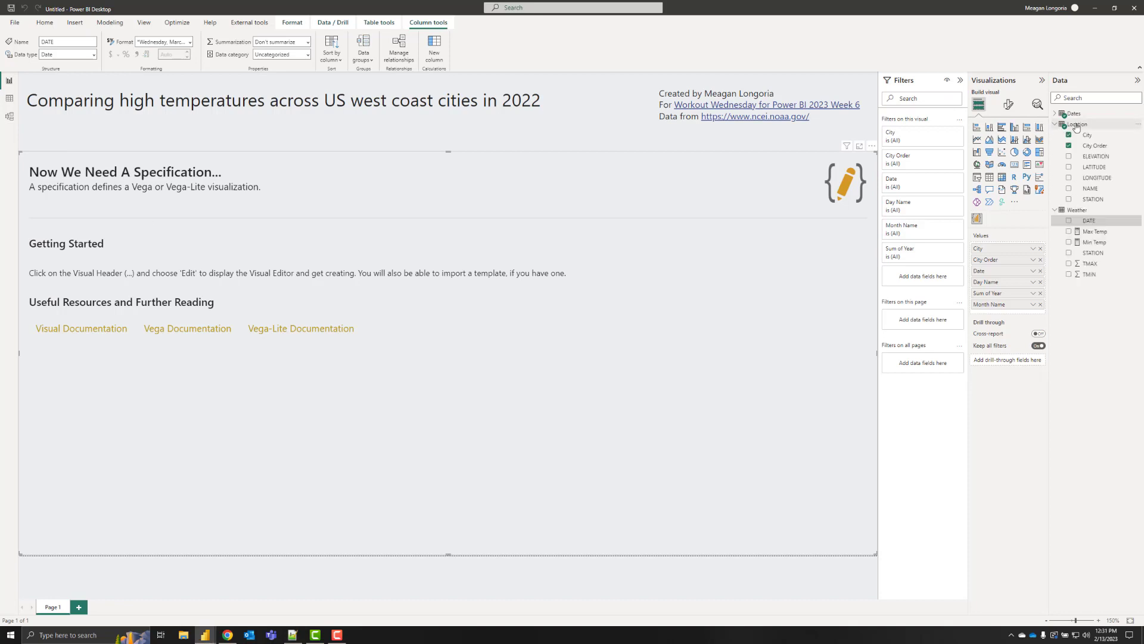
Start a new Selected location measure for the Location table.
click(332, 51)
text(Selected location = SELECTEDVALUE('Location'[NAME]))
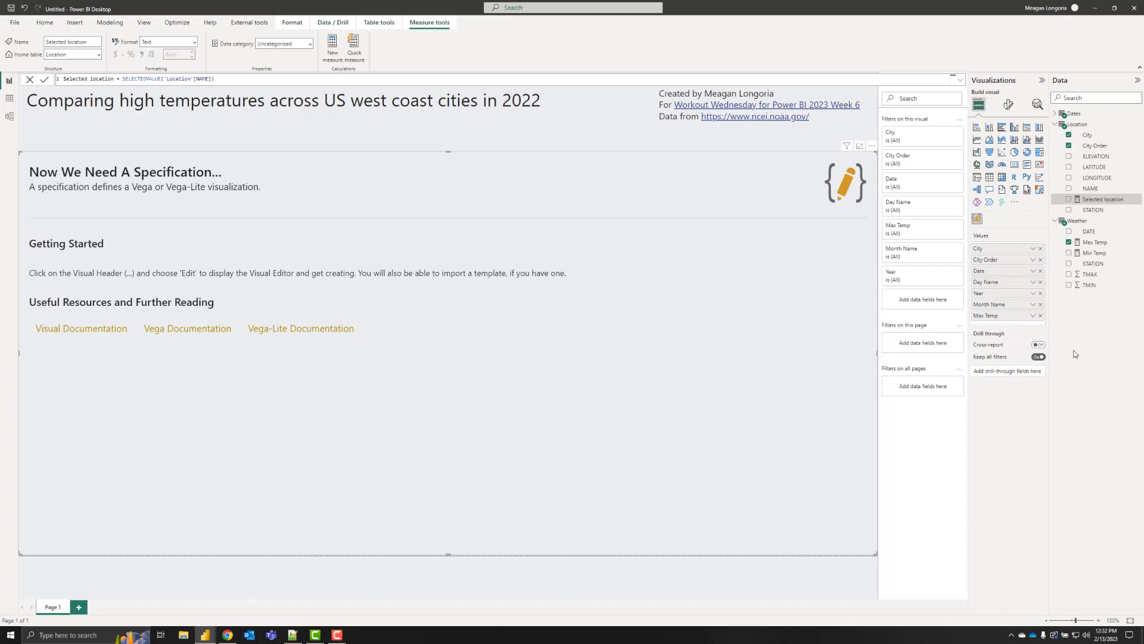
mouse_move(875, 166)
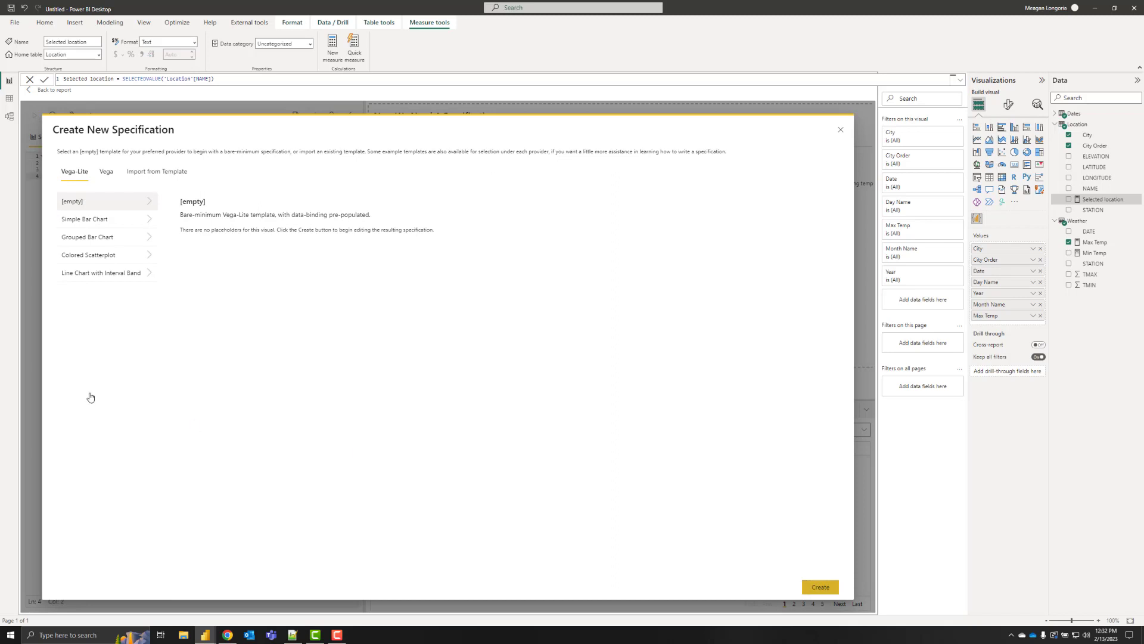
Create an empty Vega-Lite specification and apply the pasted calendar heatmap JSON.
click(819, 586)
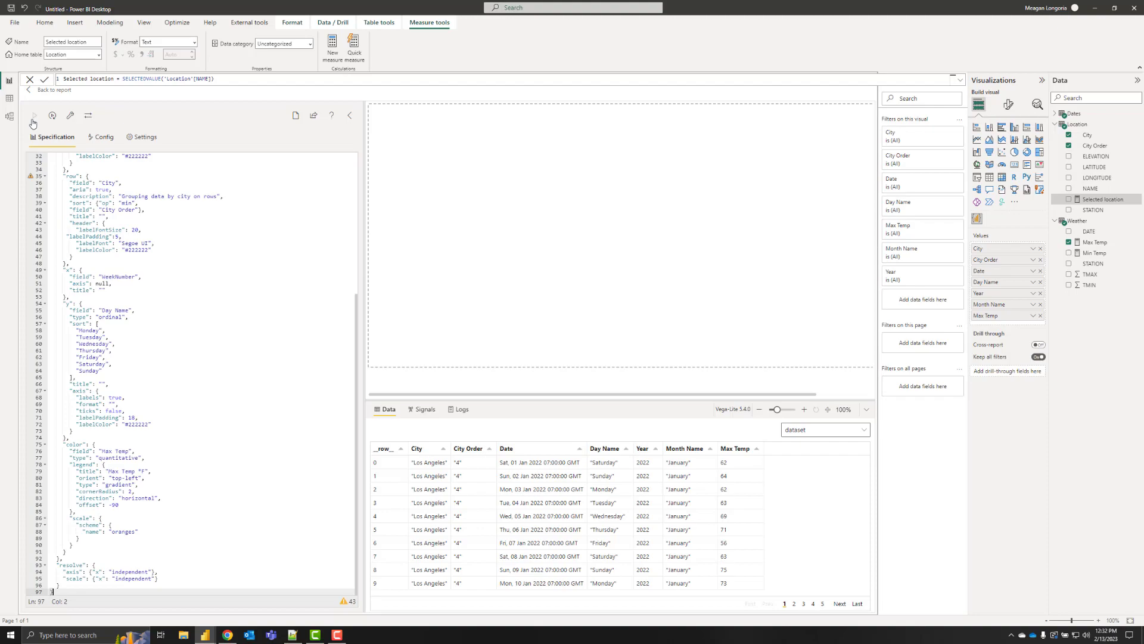
click(33, 115)
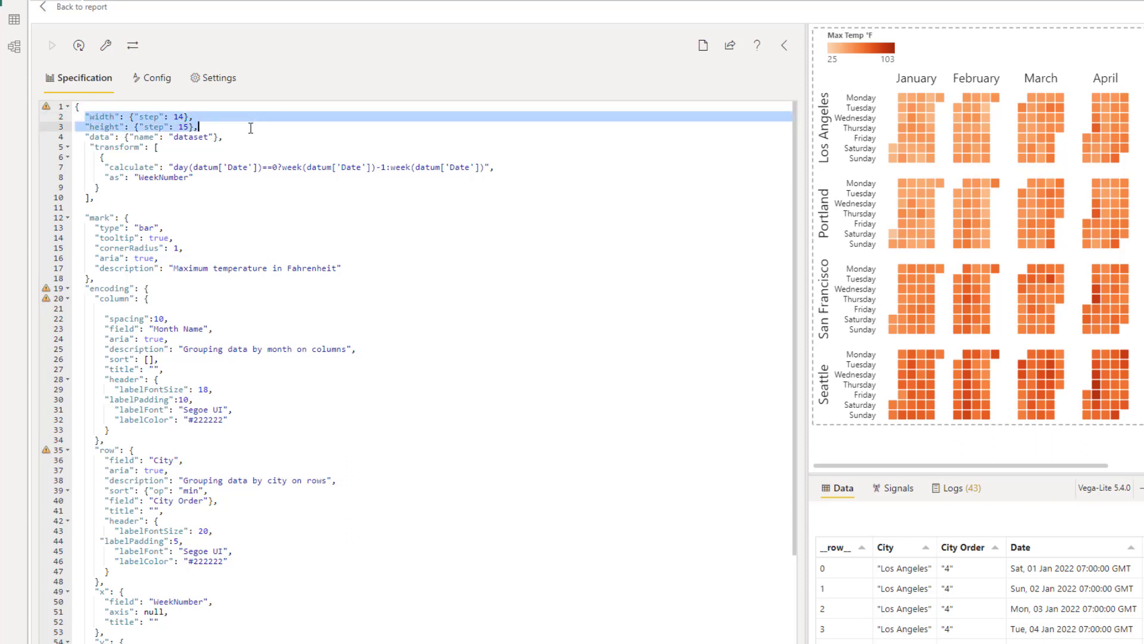
mouse_move(565, 335)
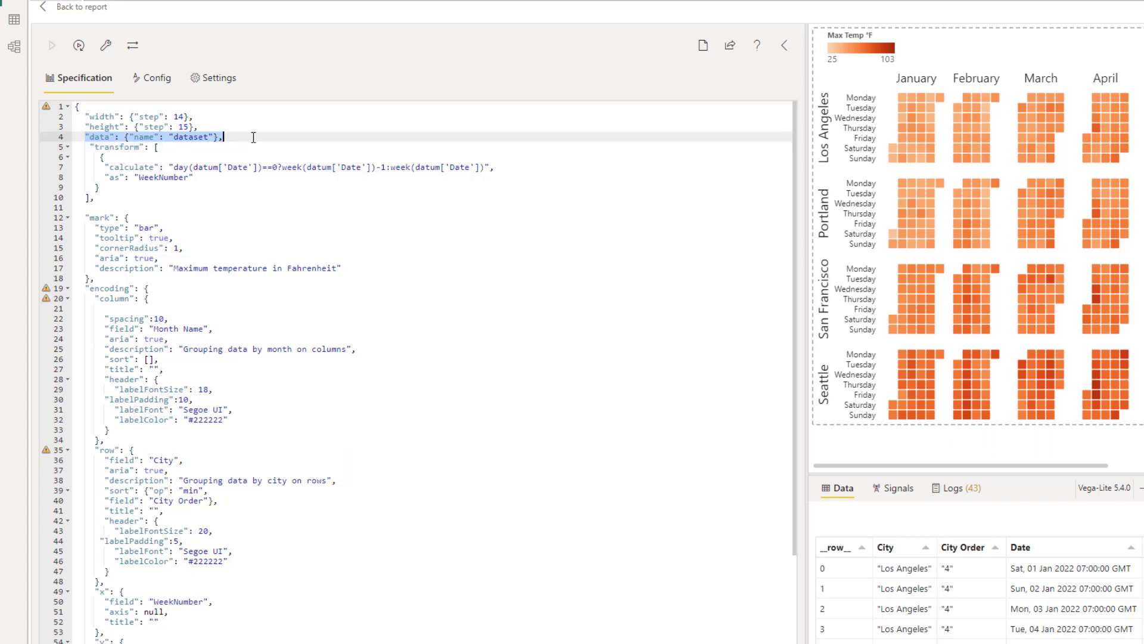
mouse_move(176, 146)
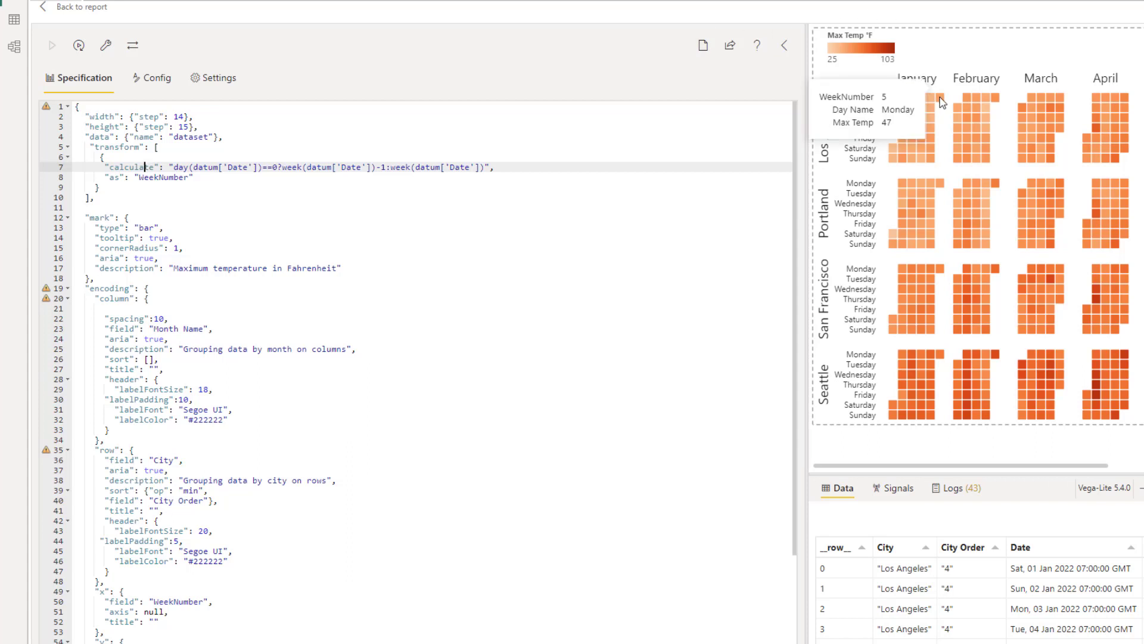
mouse_move(1015, 173)
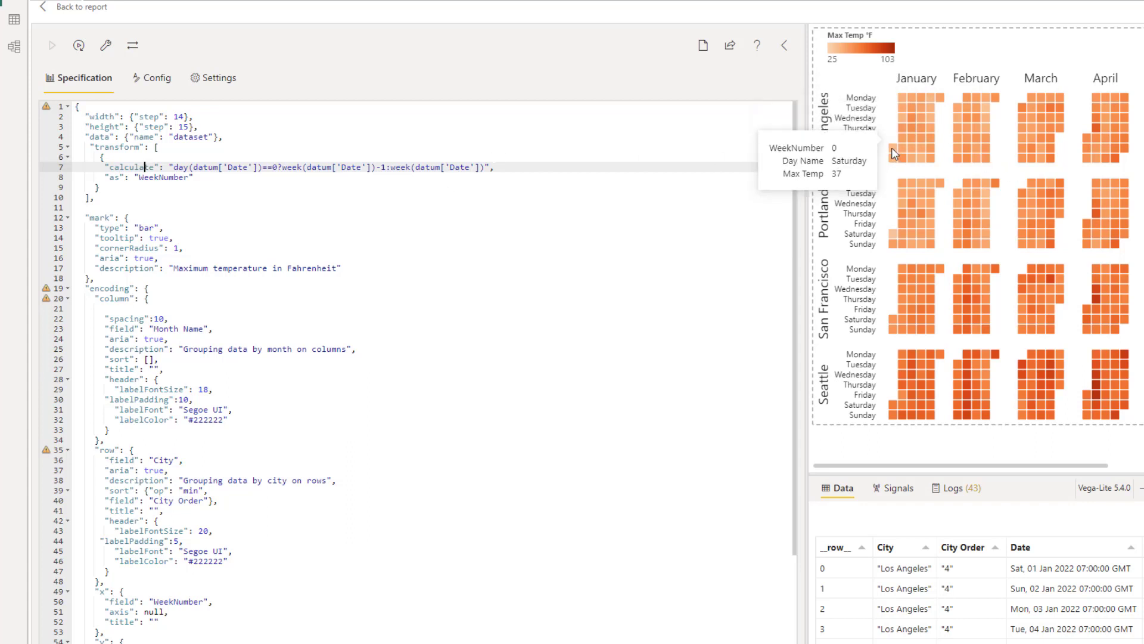
mouse_move(926, 115)
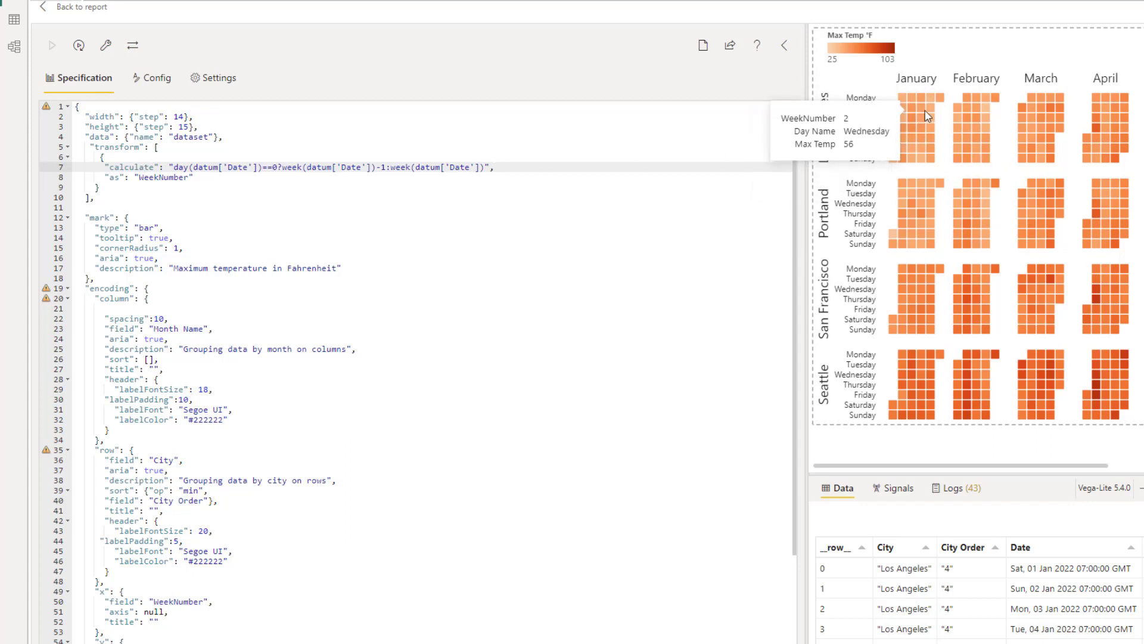
mouse_move(942, 102)
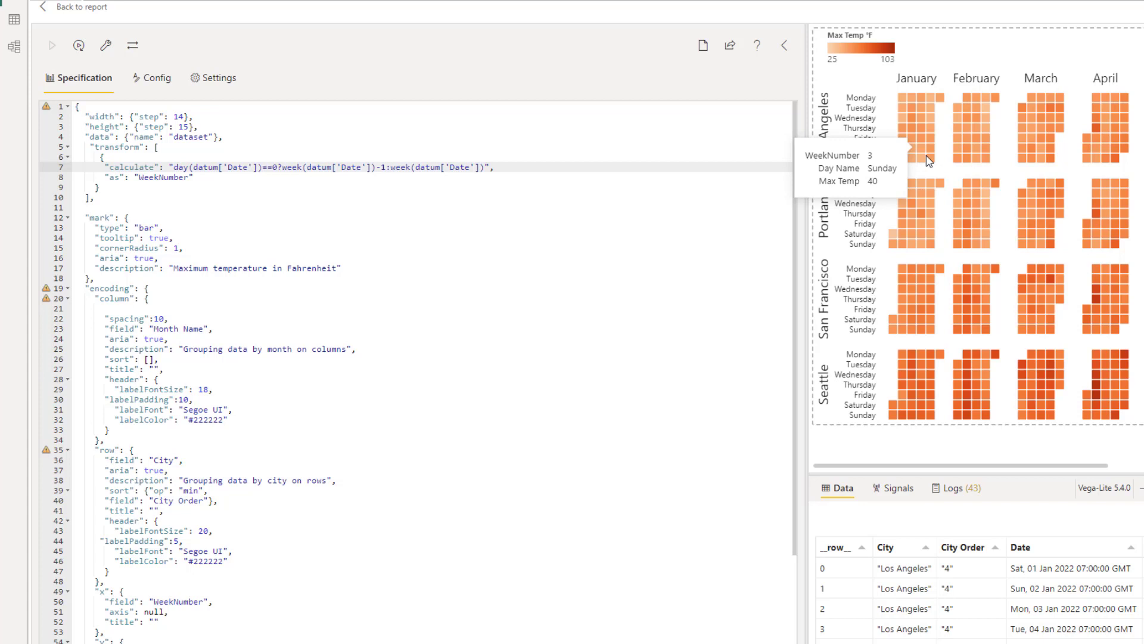
mouse_move(962, 111)
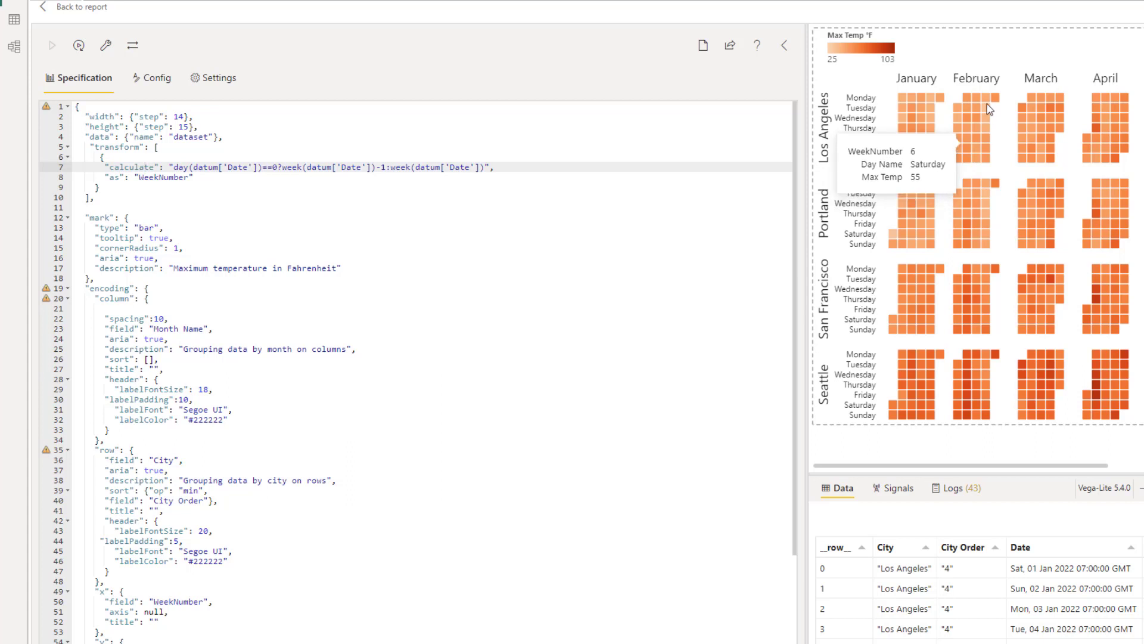
mouse_move(992, 104)
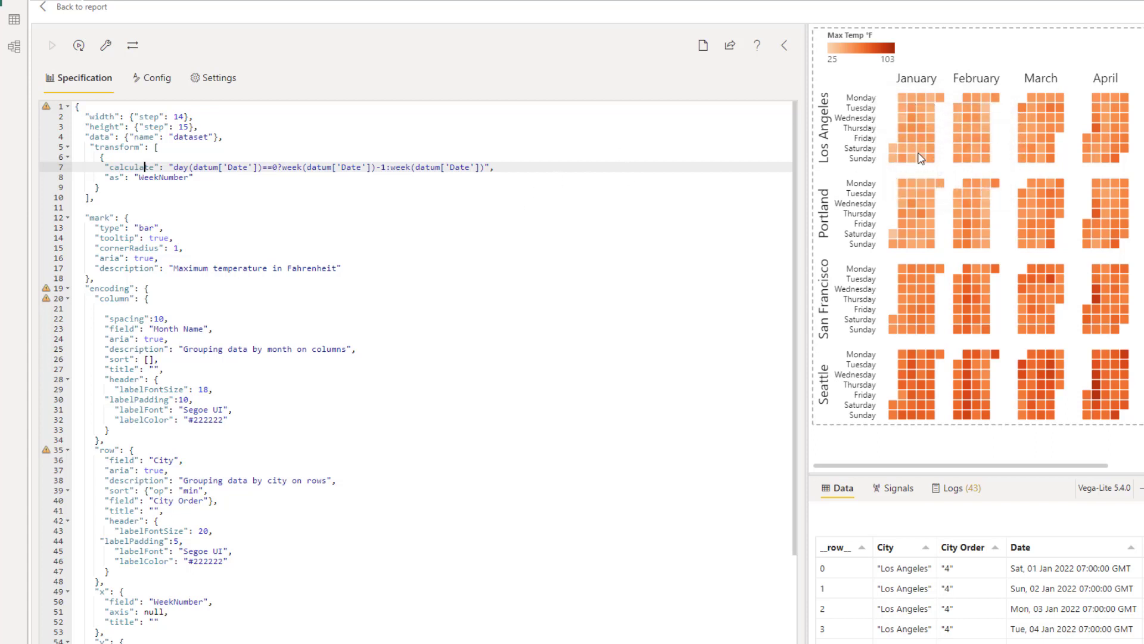
mouse_move(1050, 188)
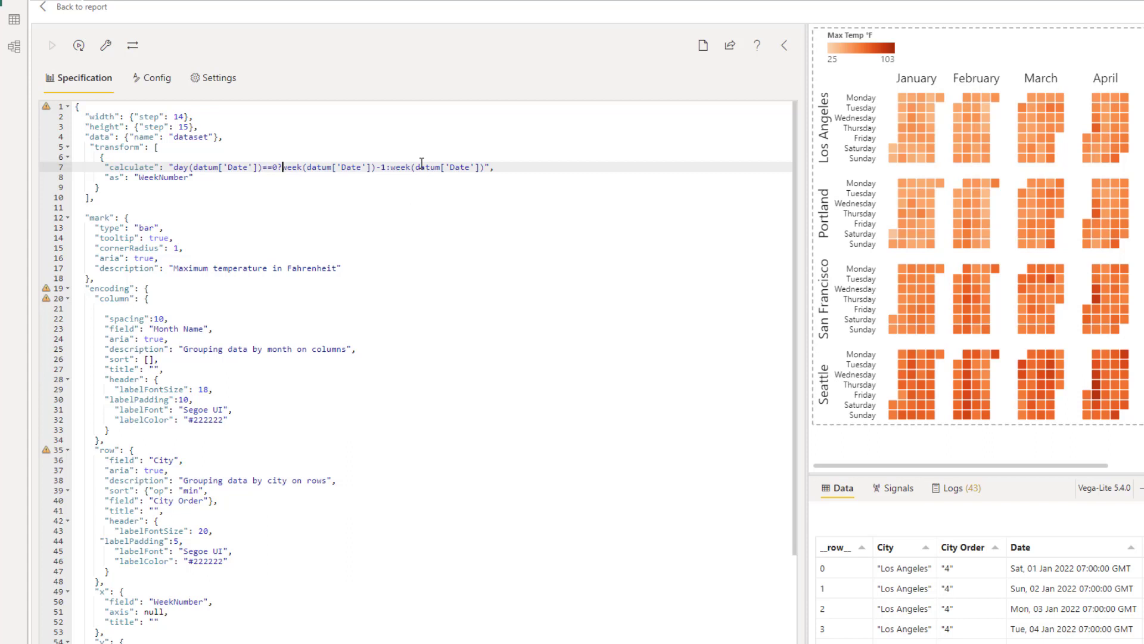
mouse_move(913, 173)
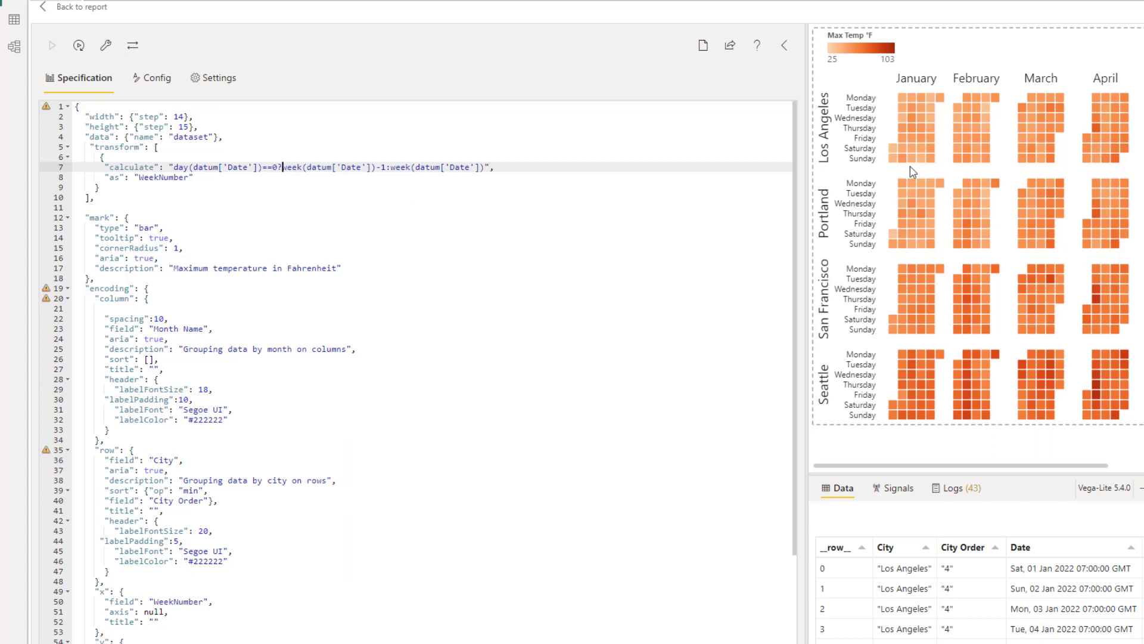
mouse_move(900, 163)
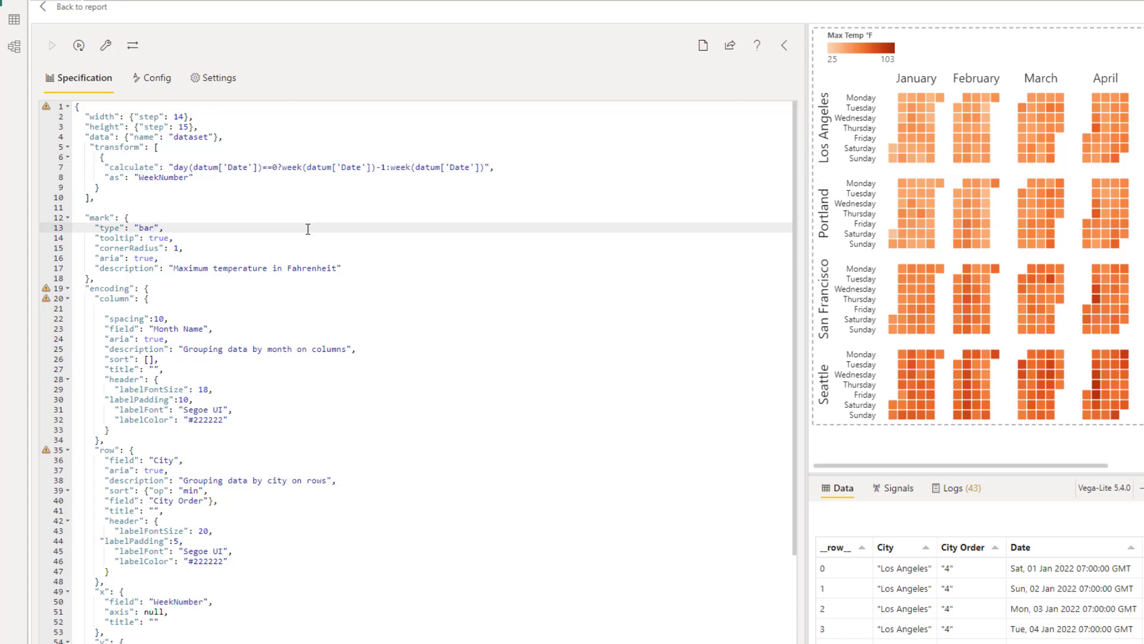
click(150, 227)
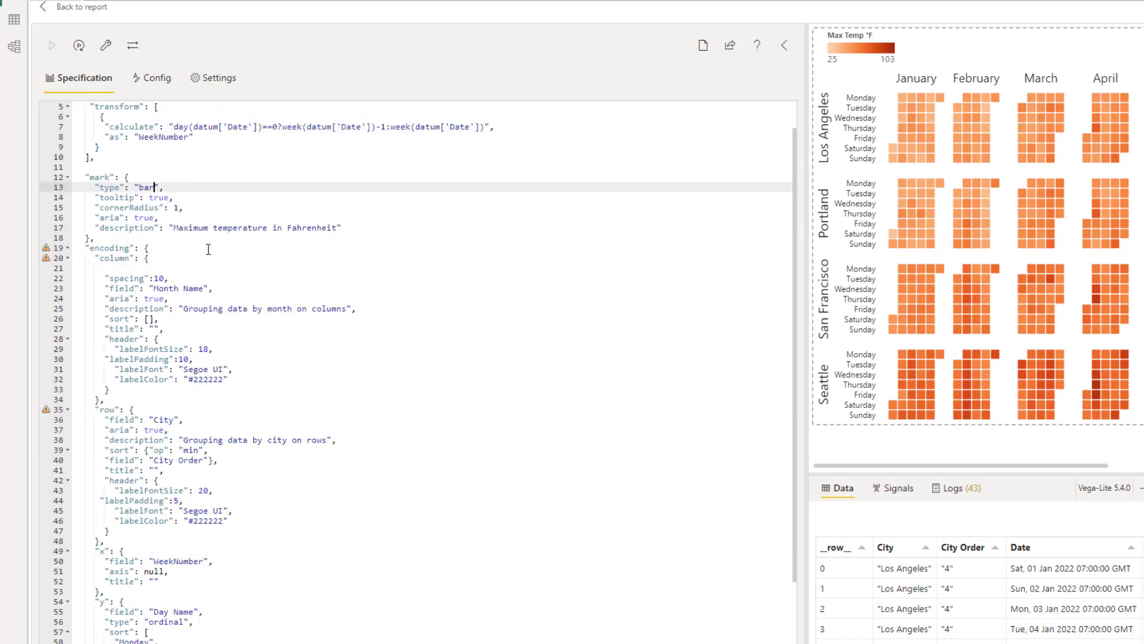
scroll(down, 3)
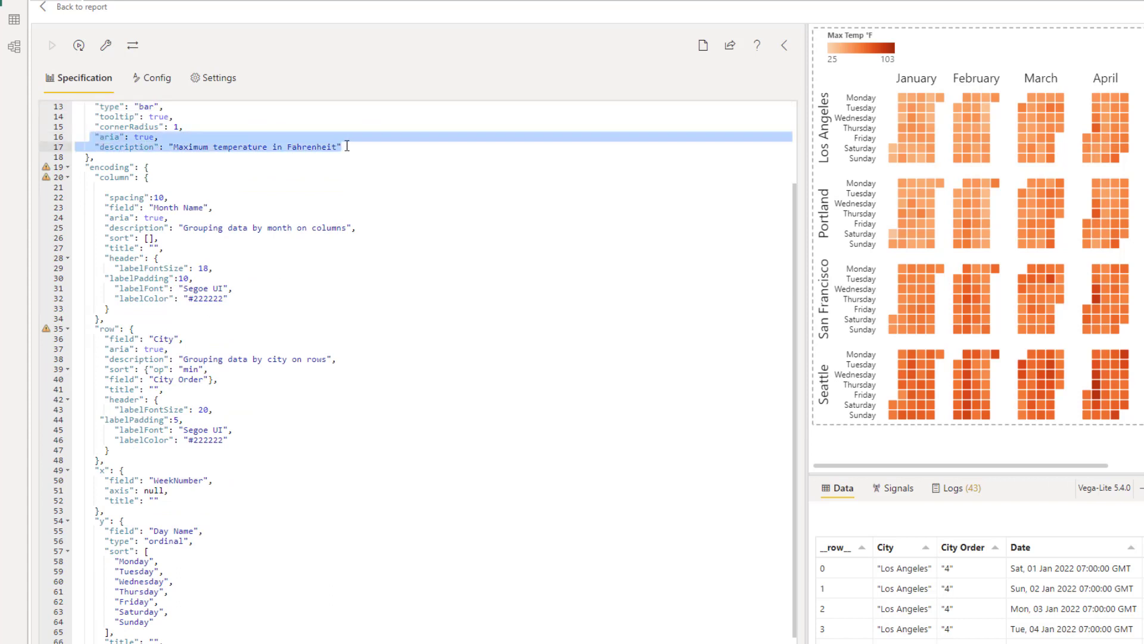
mouse_move(230, 146)
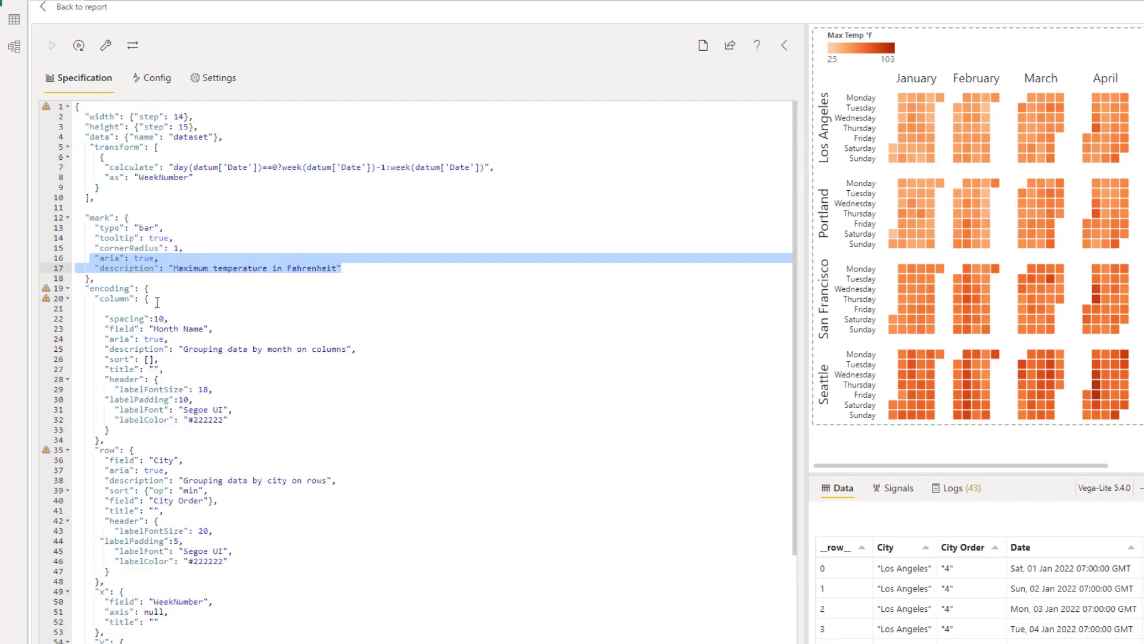
scroll(down, 3)
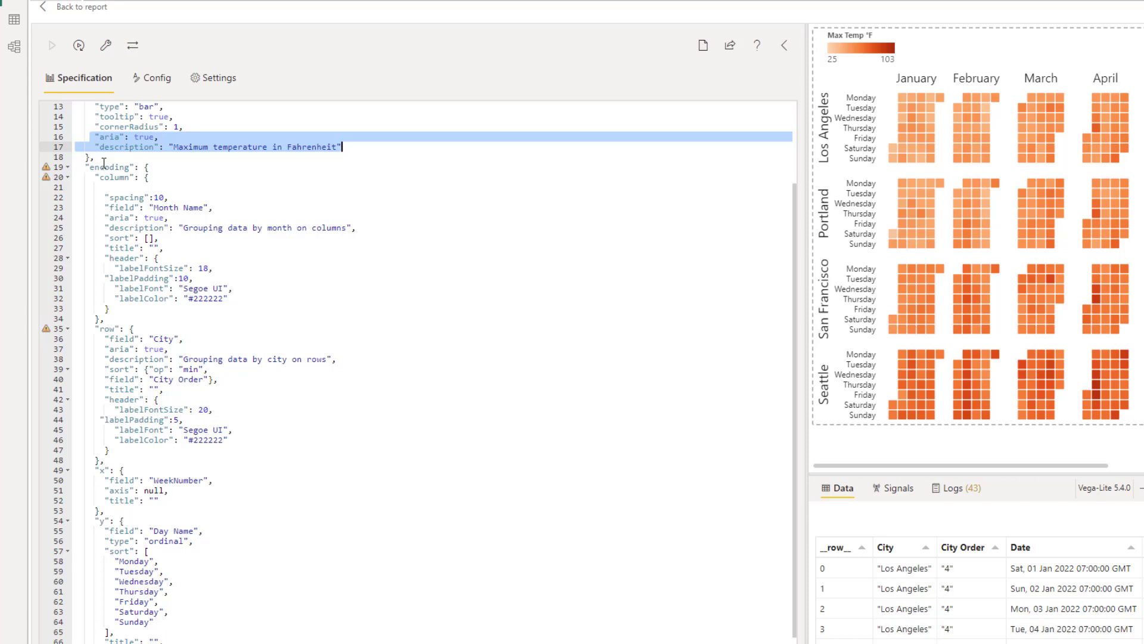
click(110, 166)
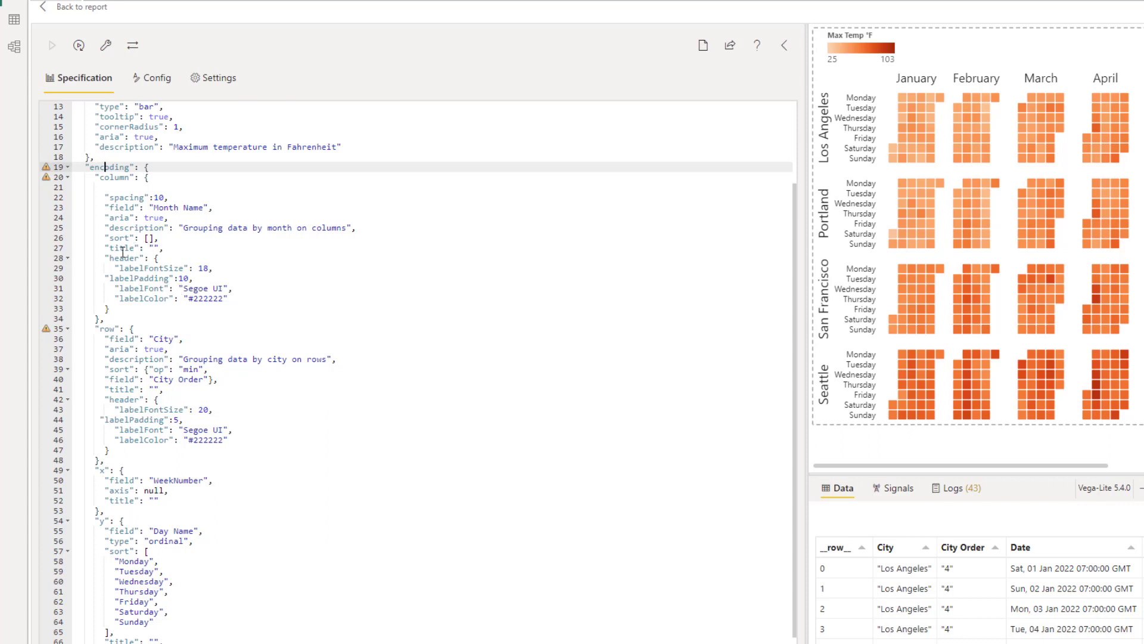
click(124, 247)
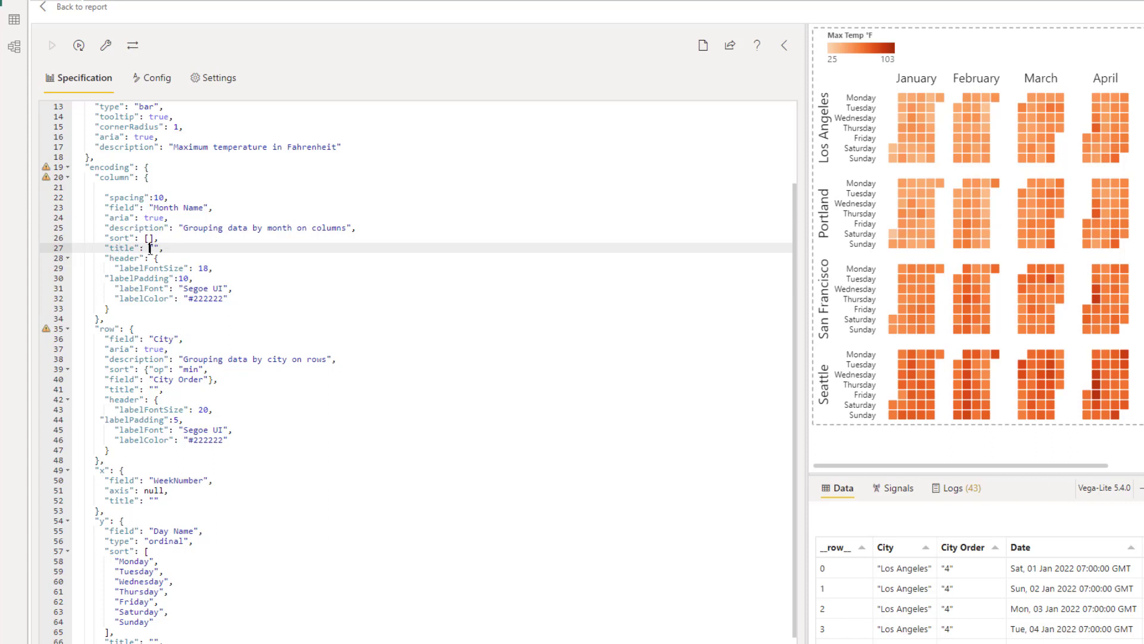
mouse_move(195, 268)
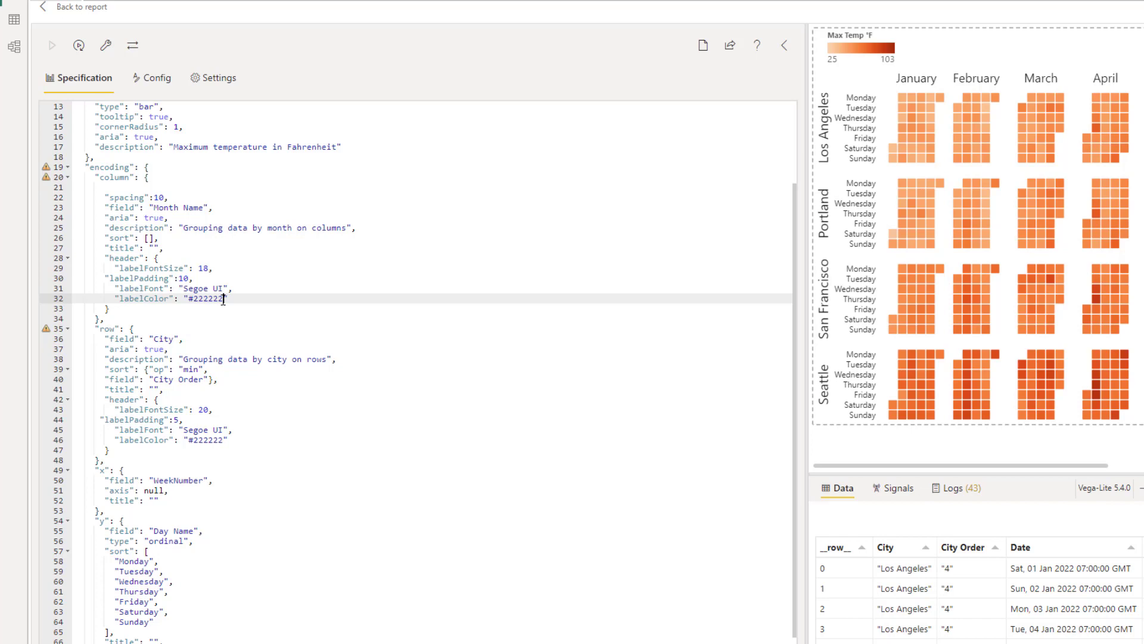
scroll(down, 3)
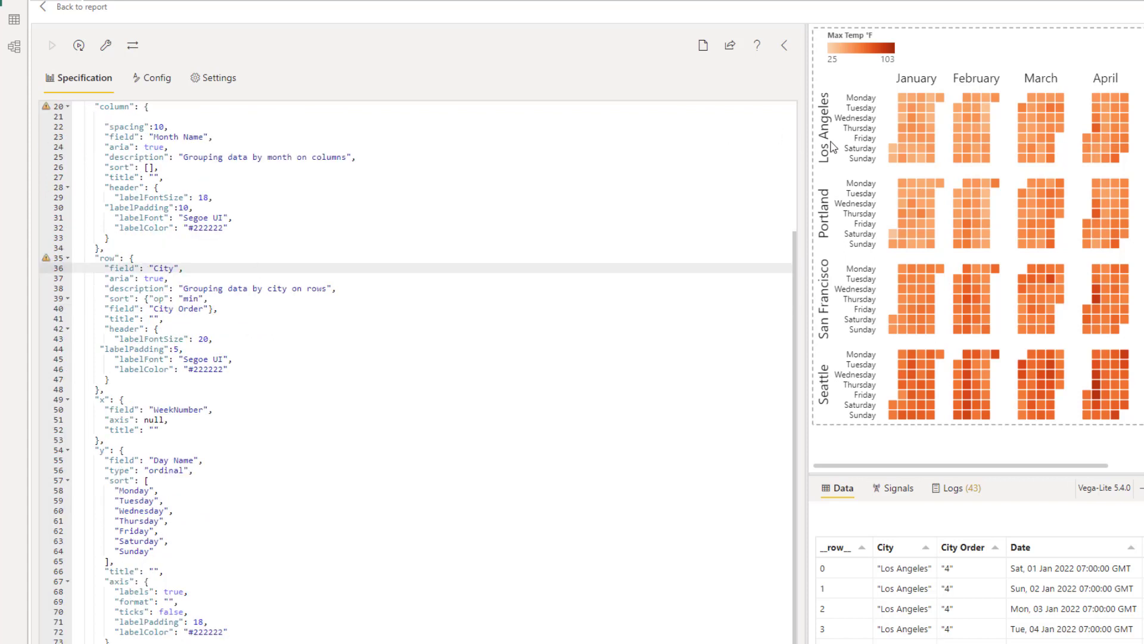
mouse_move(826, 409)
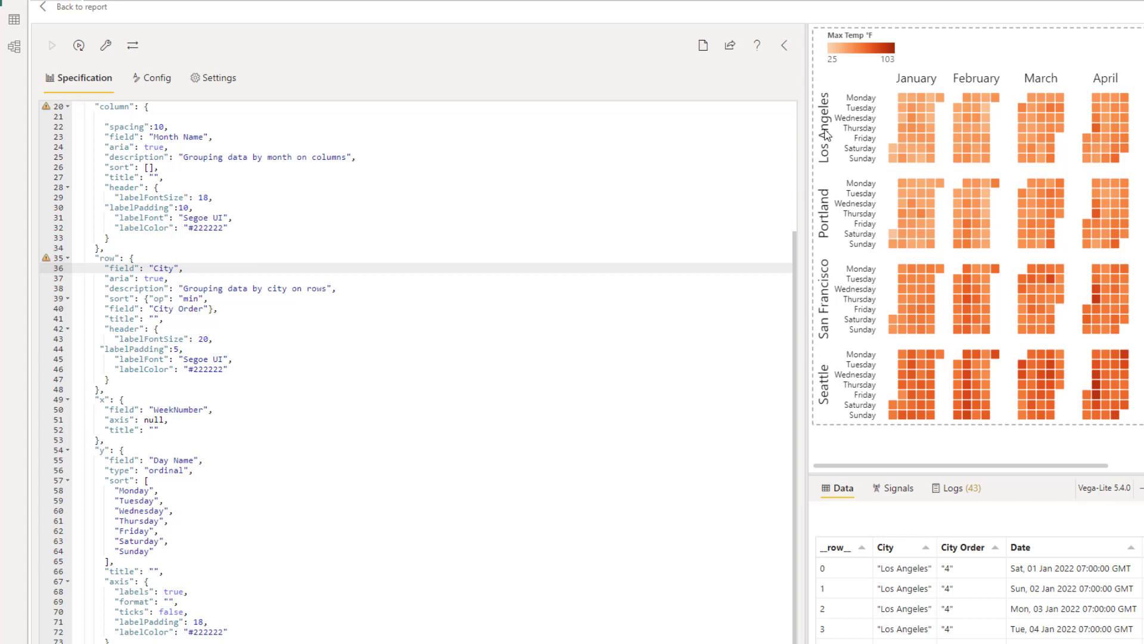
mouse_move(877, 103)
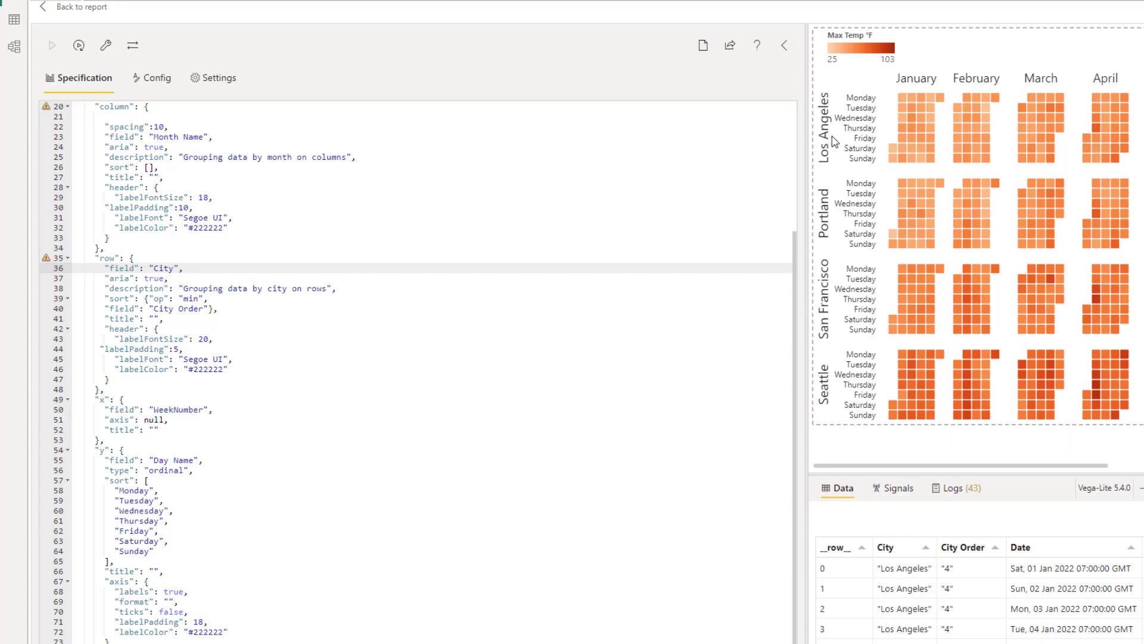
click(149, 268)
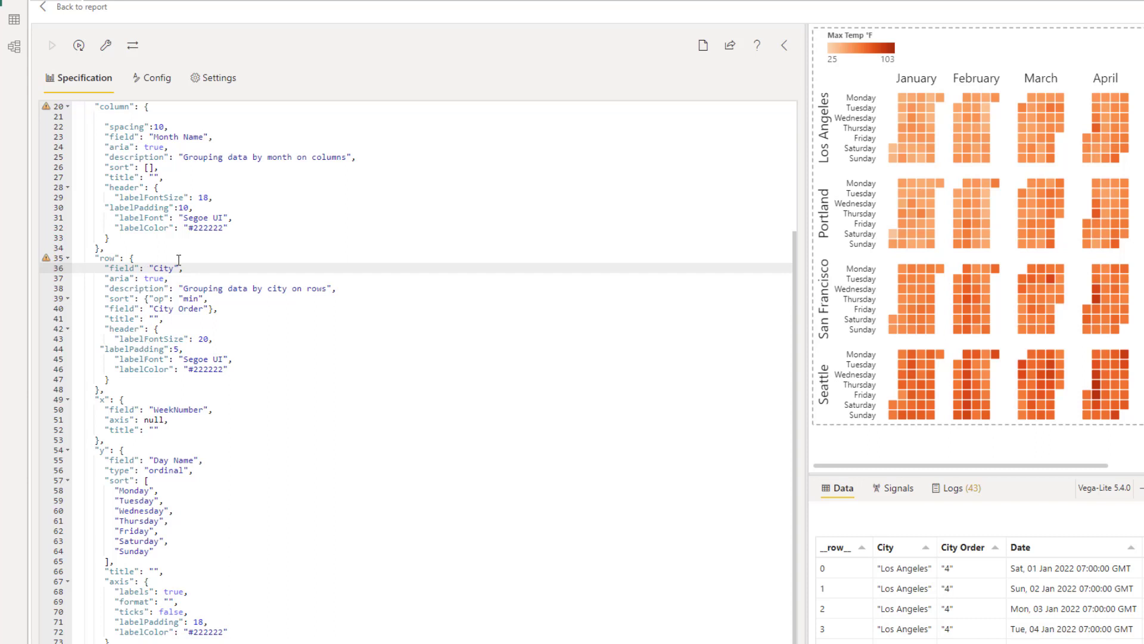
double_click(162, 267)
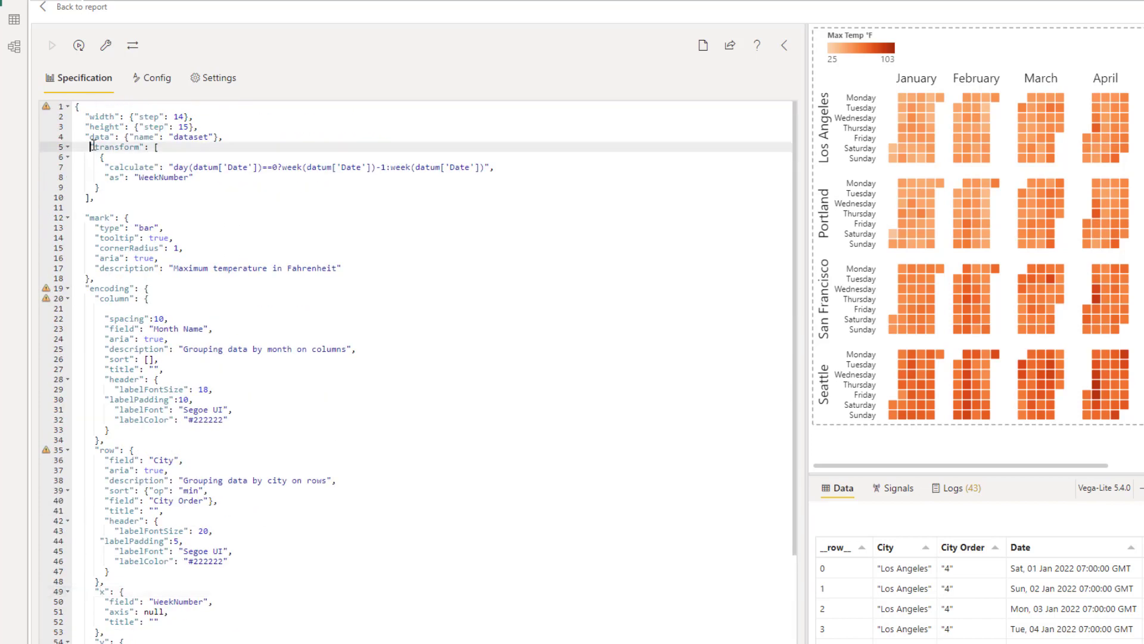
double_click(162, 178)
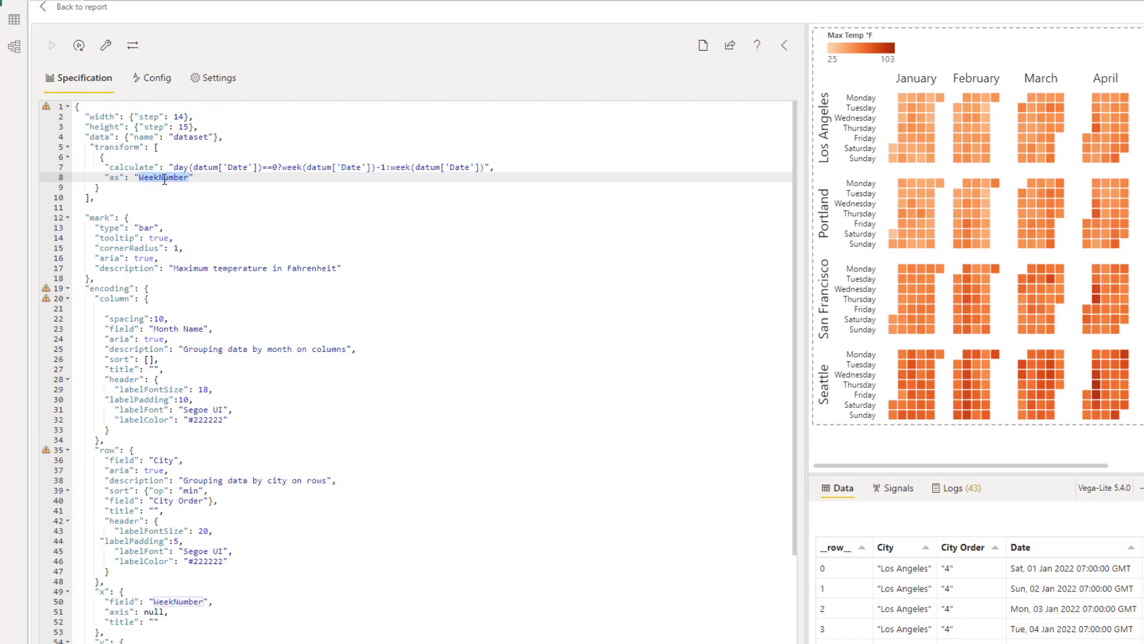
scroll(down, 3)
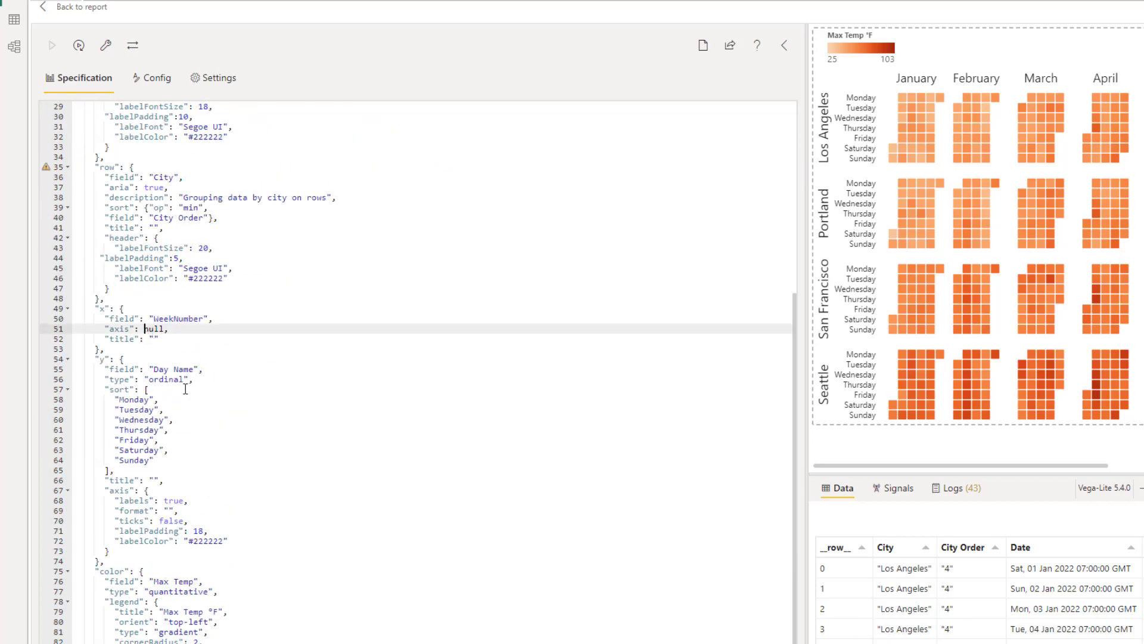
mouse_move(185, 343)
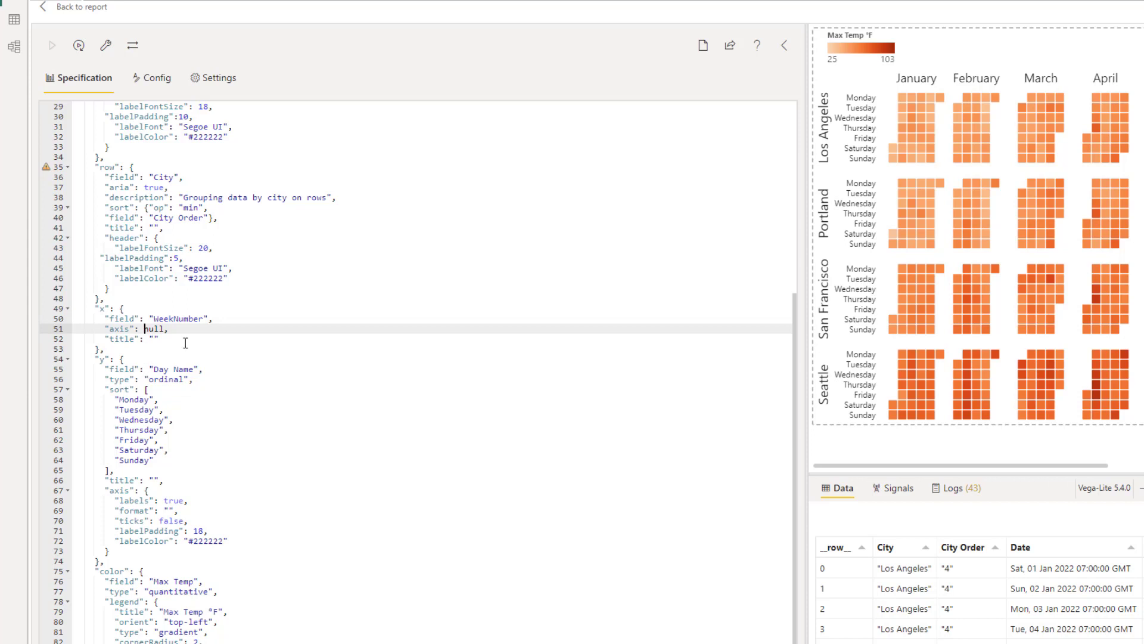
mouse_move(862, 141)
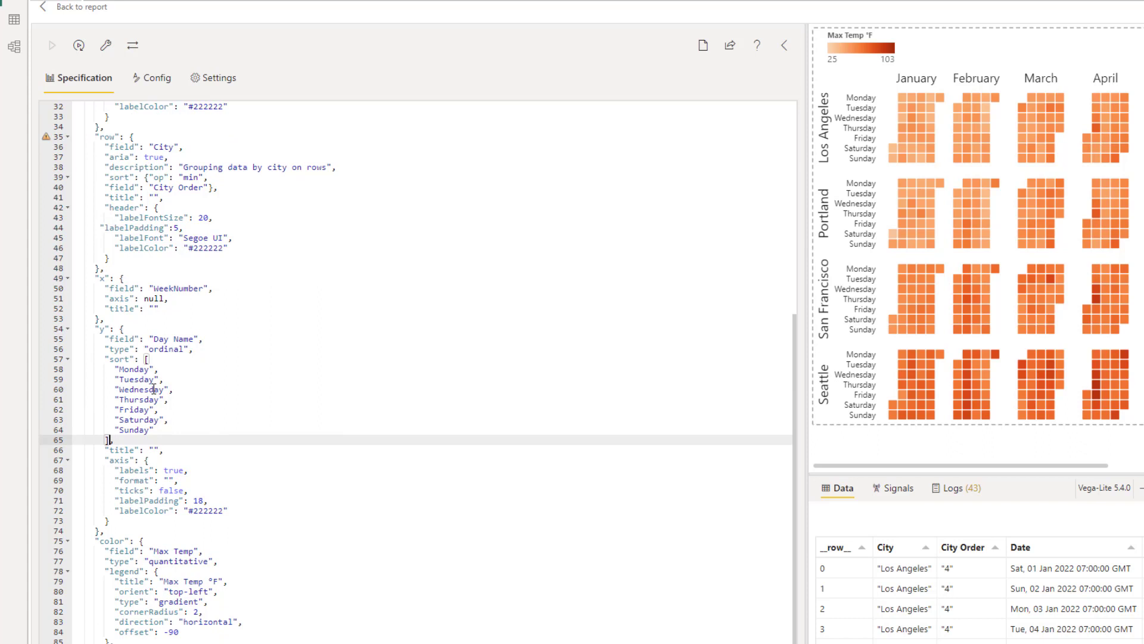
mouse_move(149, 449)
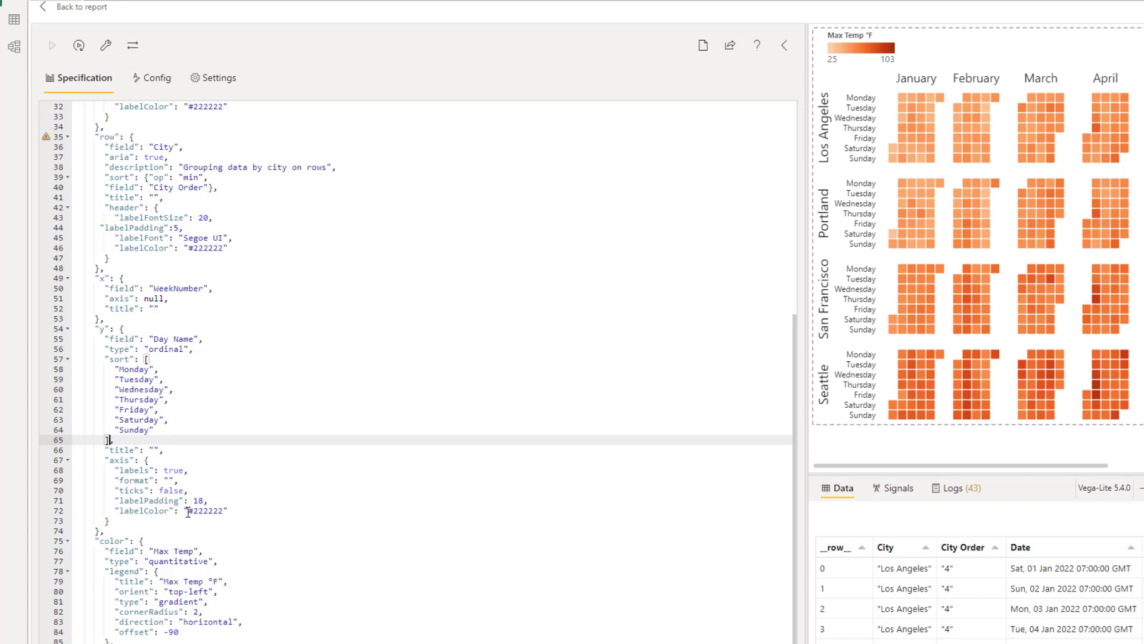
double_click(206, 510)
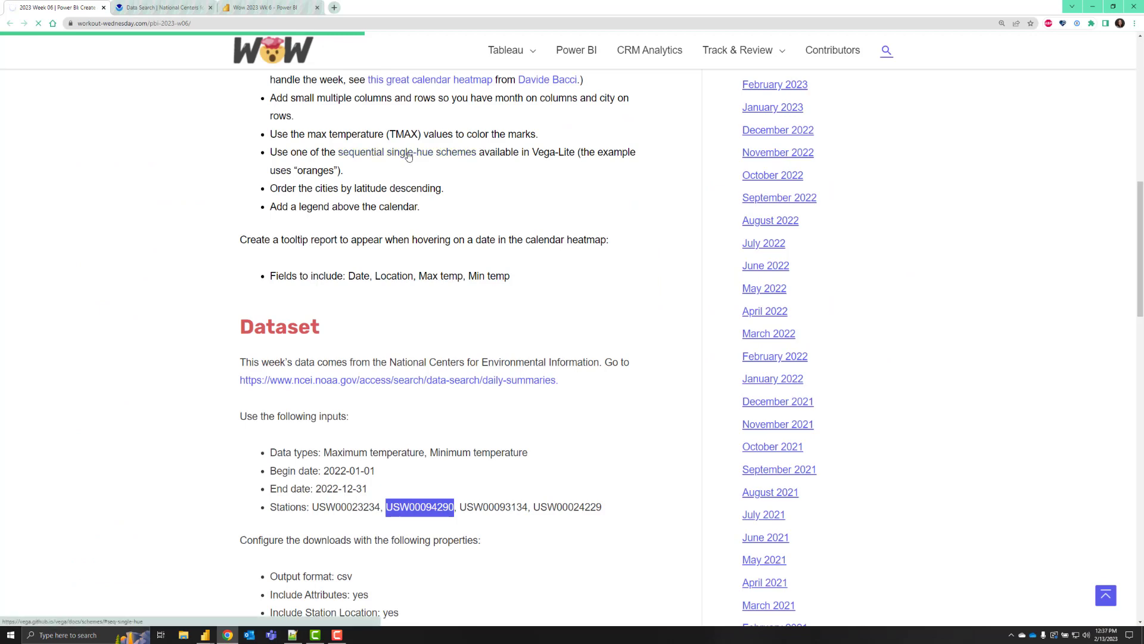
Open Vega's sequential single-hue colour schemes and select the oranges scheme name.
click(400, 152)
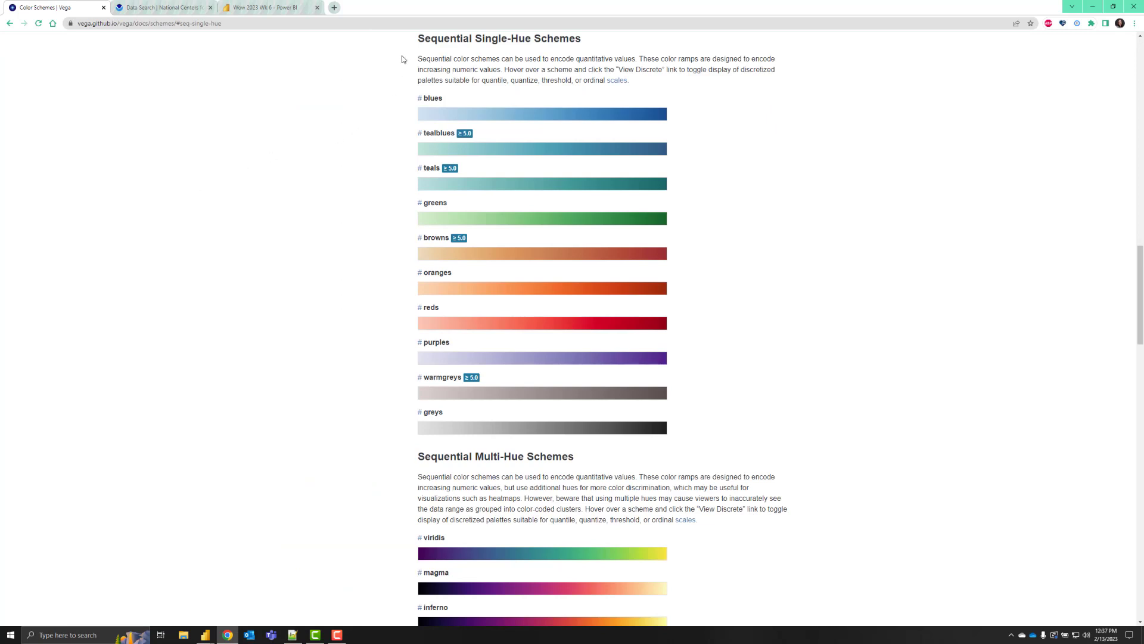
mouse_move(413, 56)
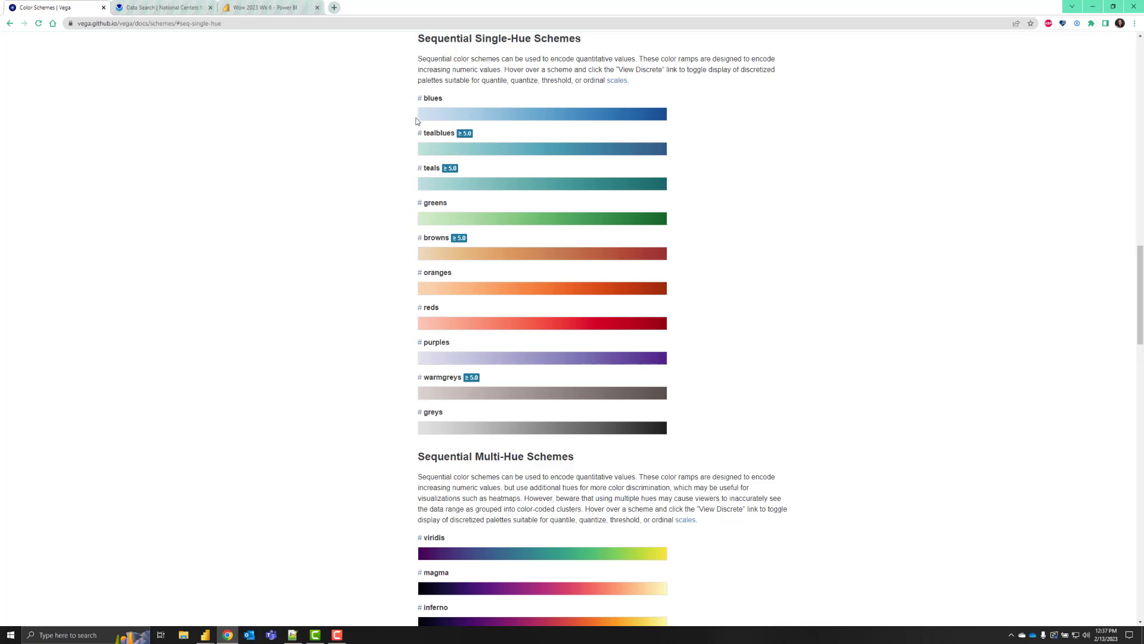
mouse_move(666, 116)
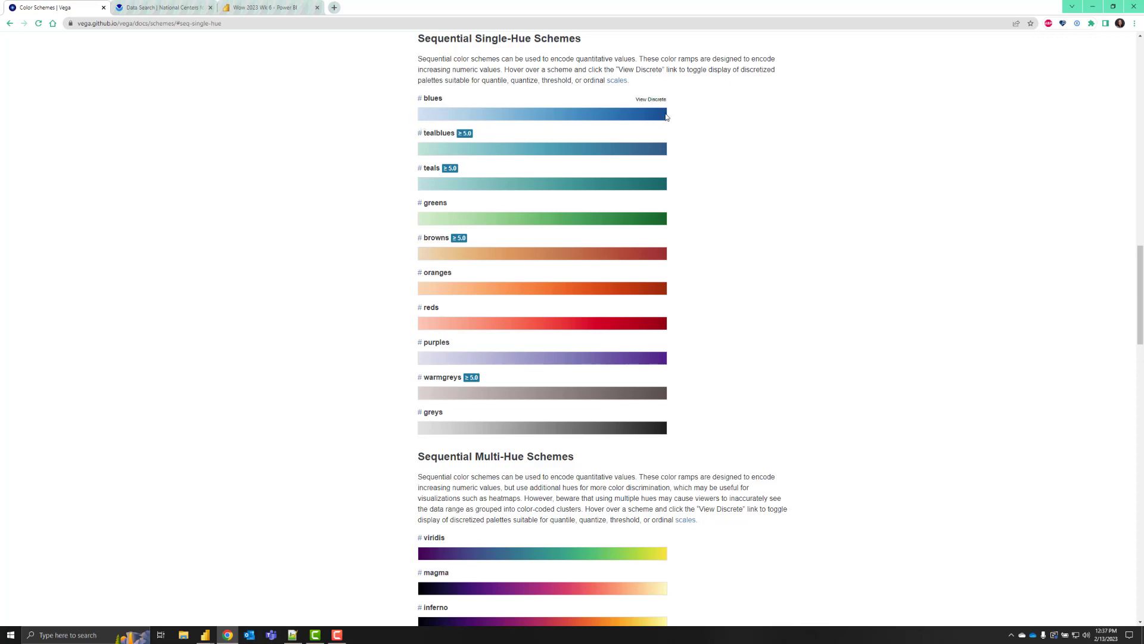
mouse_move(654, 412)
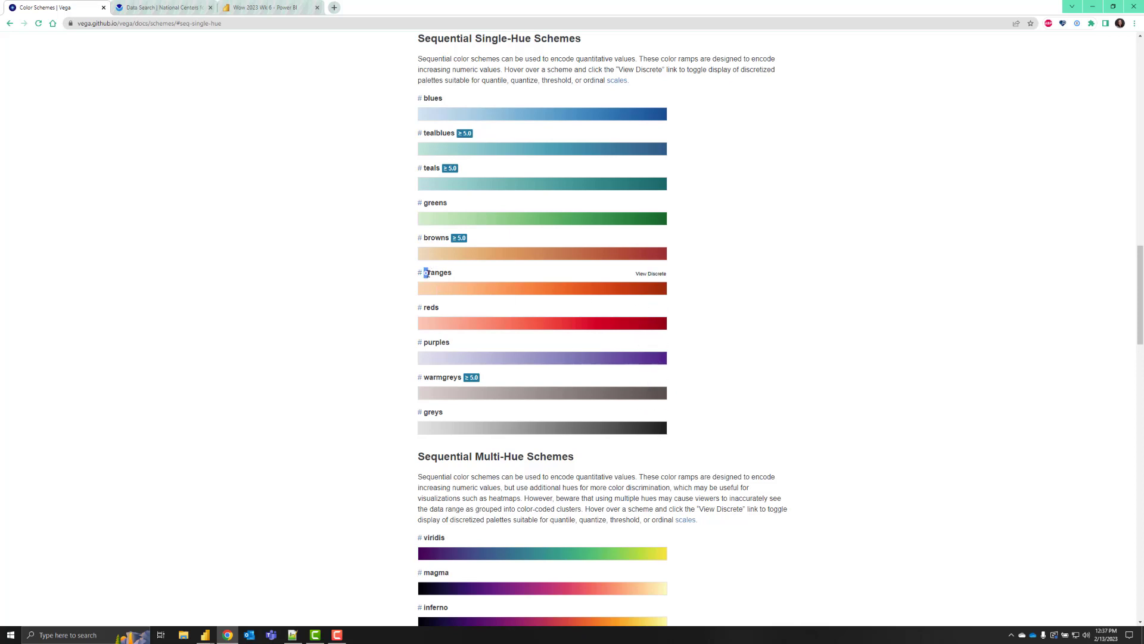
double_click(436, 272)
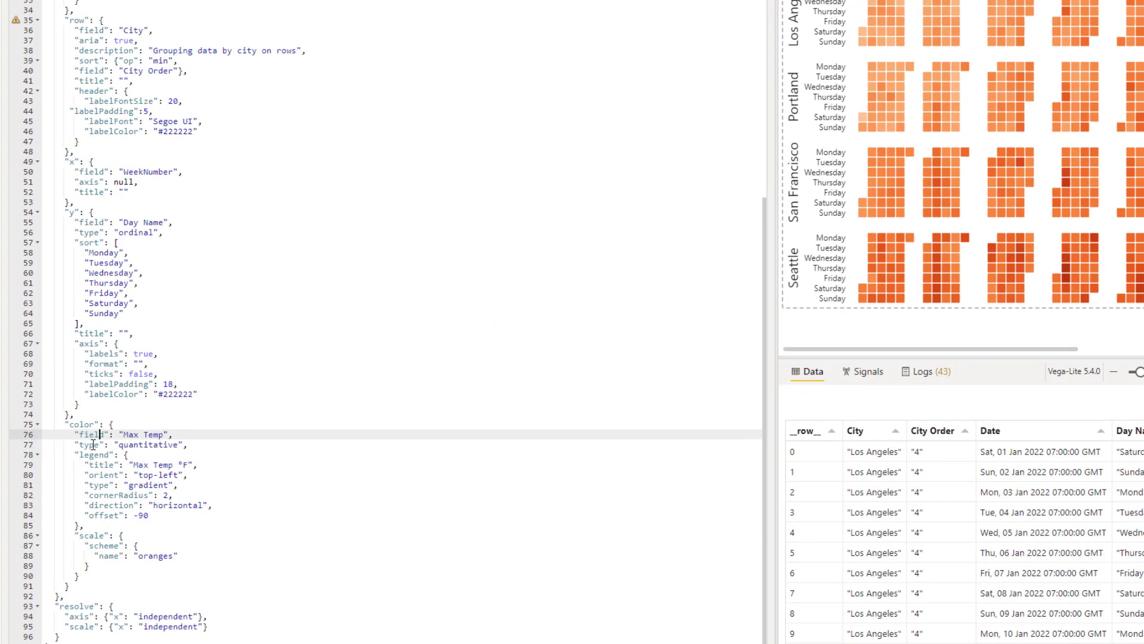
Review the specification's color encoding and select the legend title 'Max Temp °F'.
double_click(138, 433)
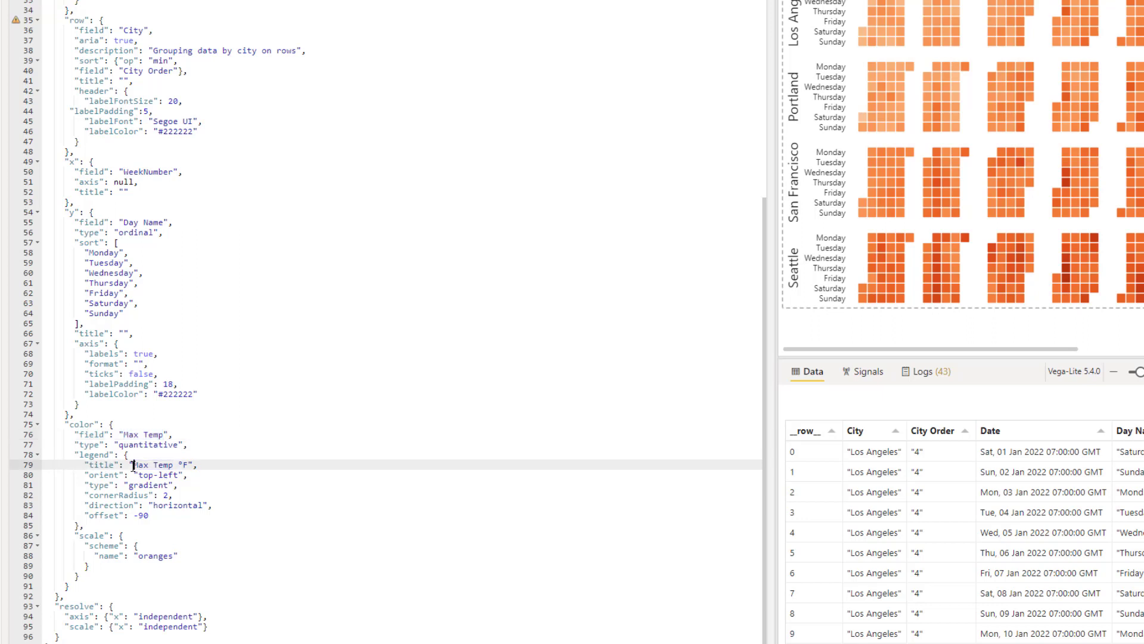
double_click(157, 464)
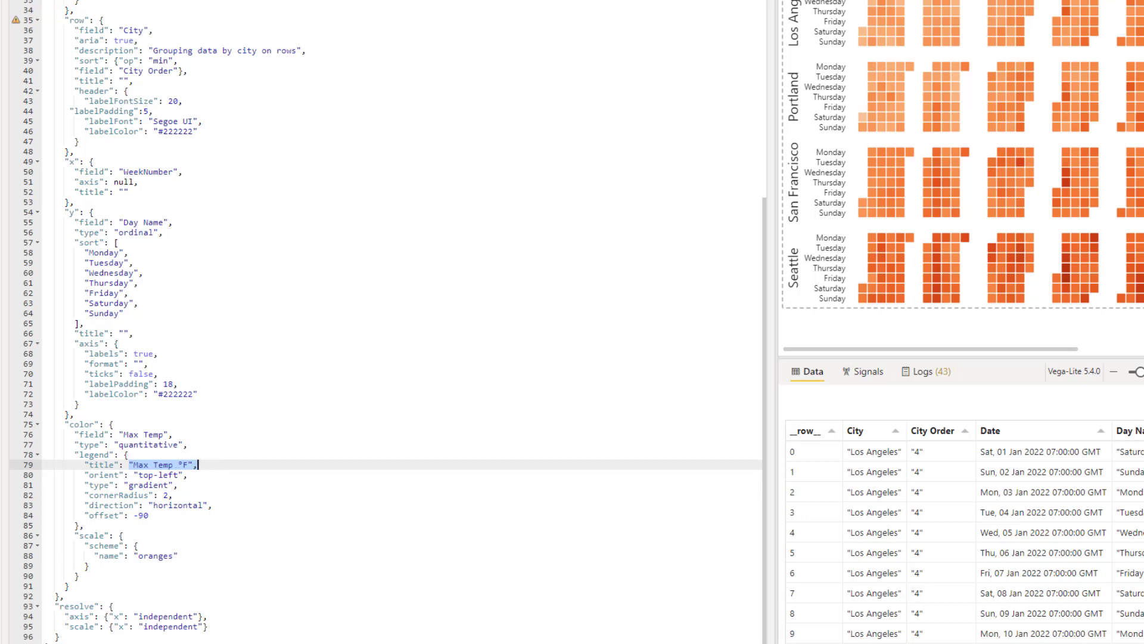
mouse_move(497, 547)
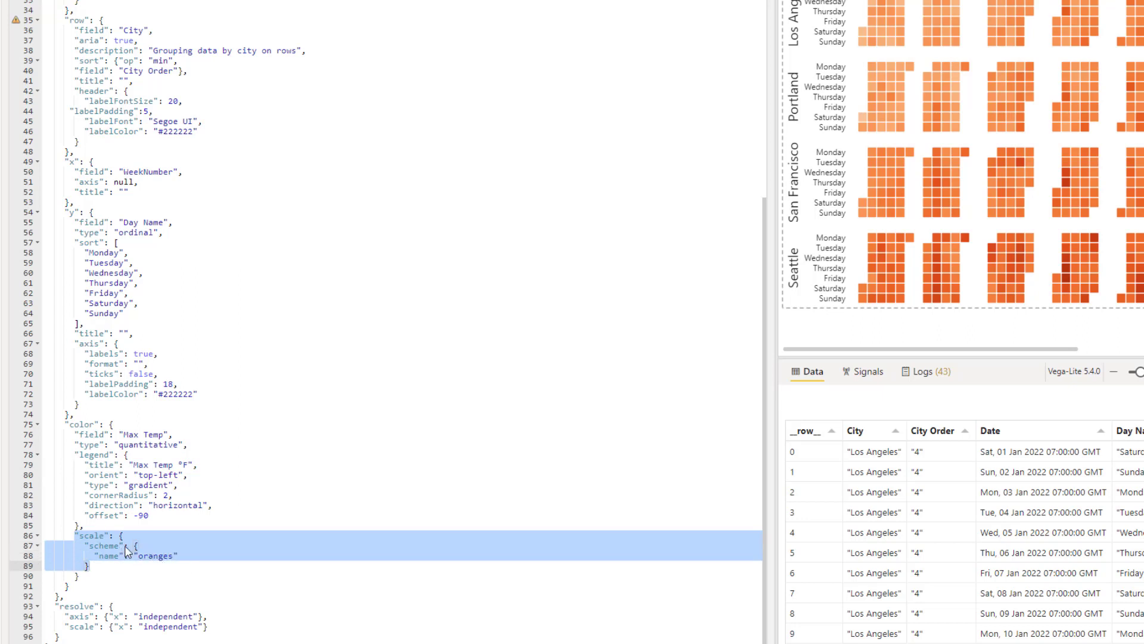
mouse_move(160, 556)
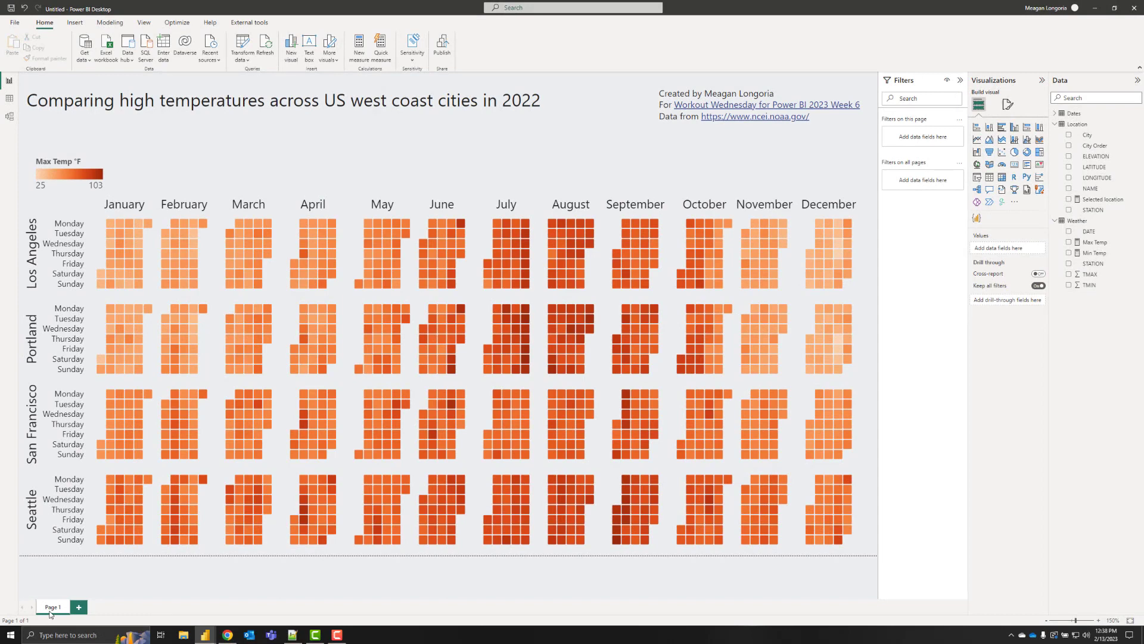
Rename Page 1 to Weather and add a second, blank page named Tooltip.
double_click(52, 607)
text(Weather)
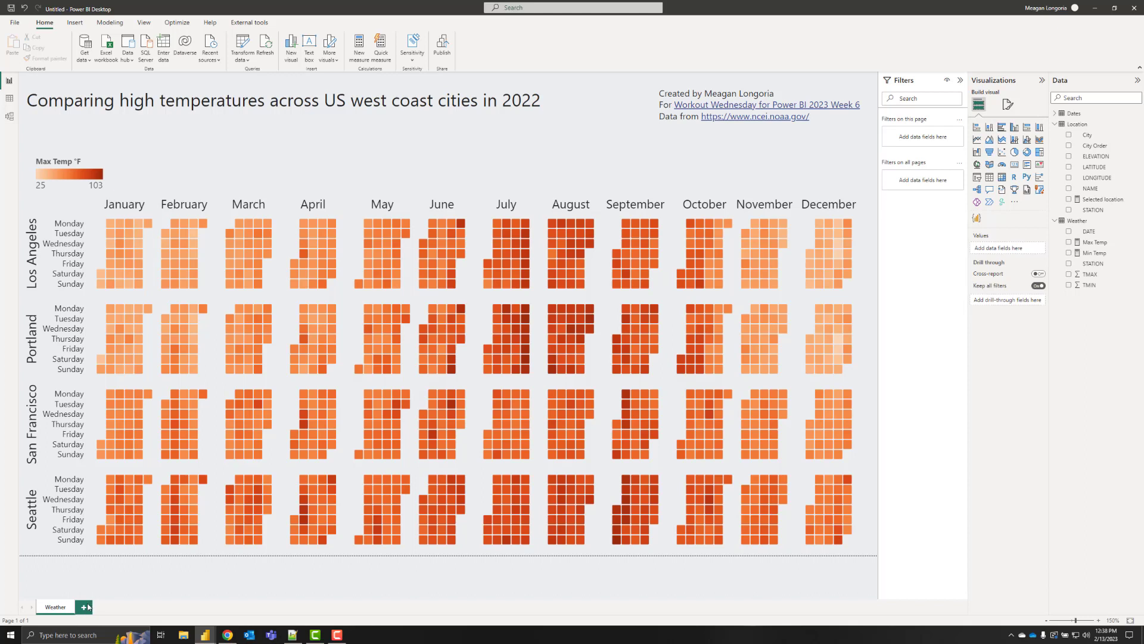
click(85, 607)
text(Tooltip)
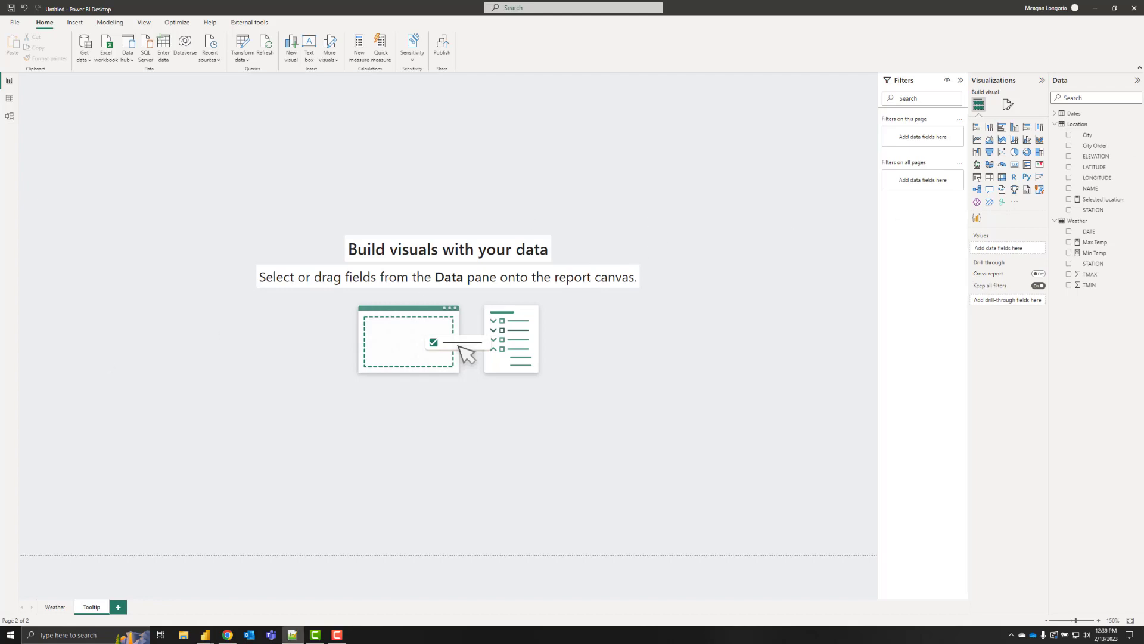
Allow the Tooltip page to be used as a tooltip, with a custom 120 × 250 px canvas.
click(1008, 105)
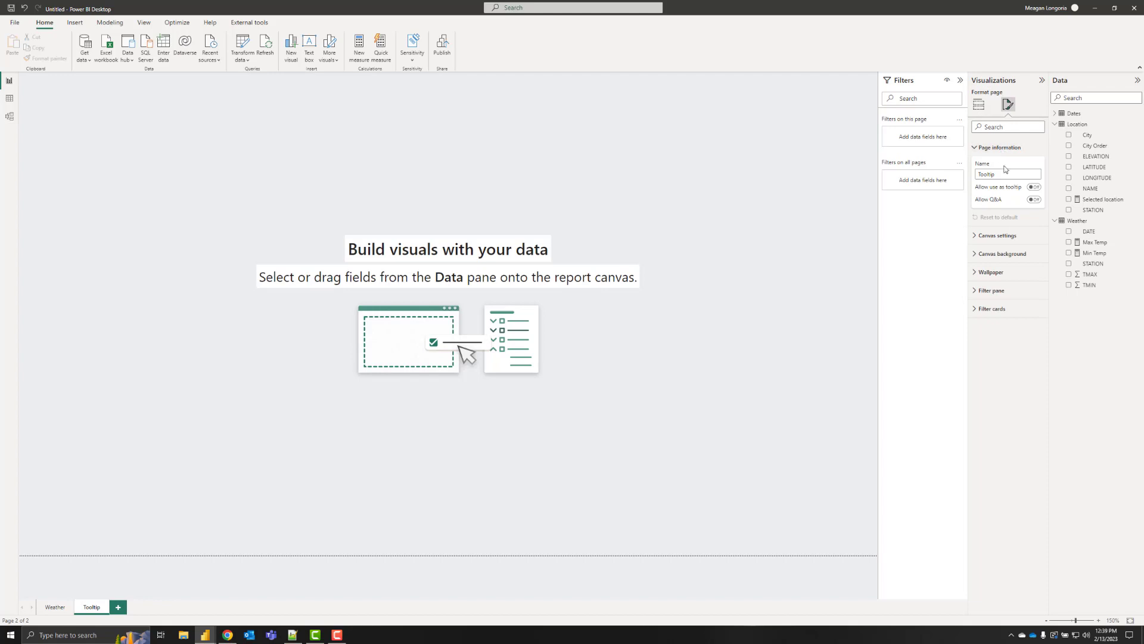
click(1034, 186)
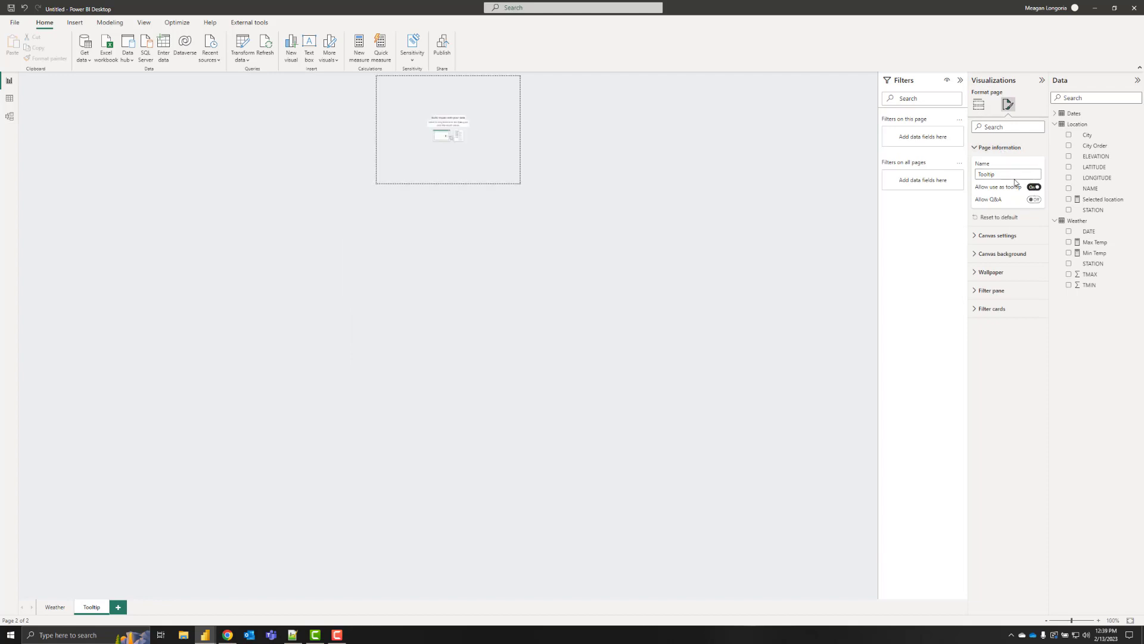
click(1000, 146)
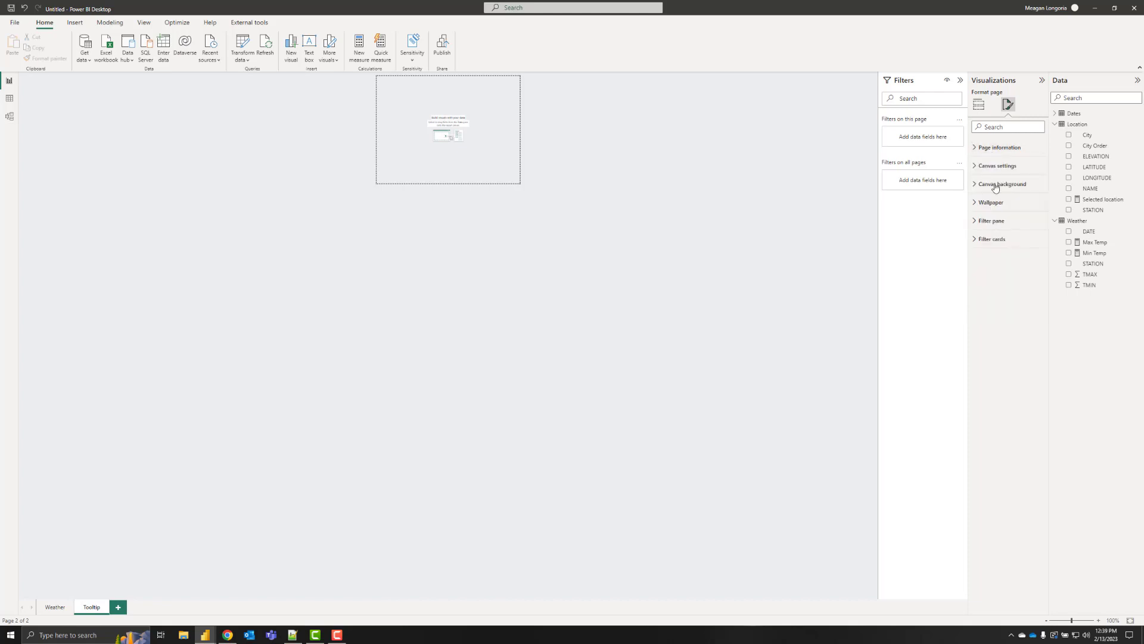
click(997, 166)
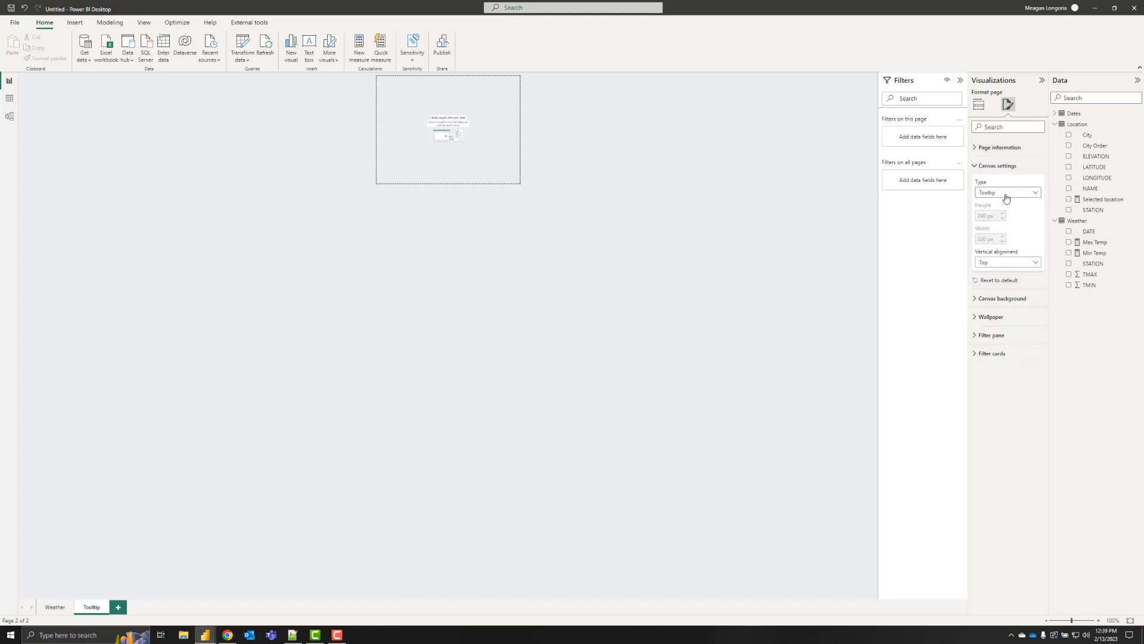
click(1008, 192)
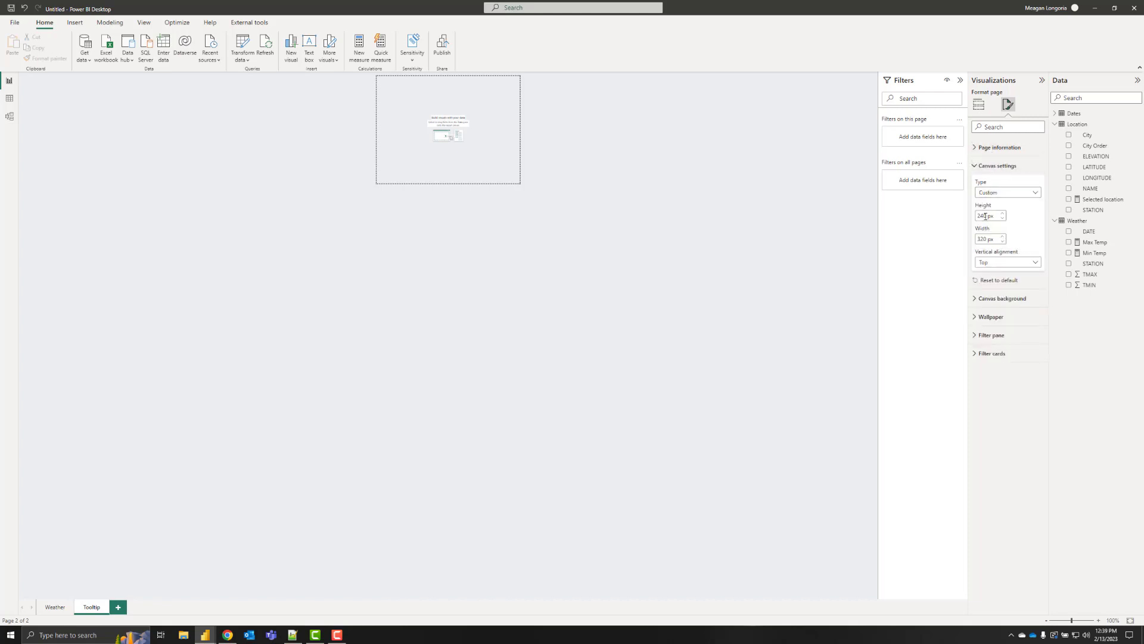
triple_click(989, 215)
text(120)
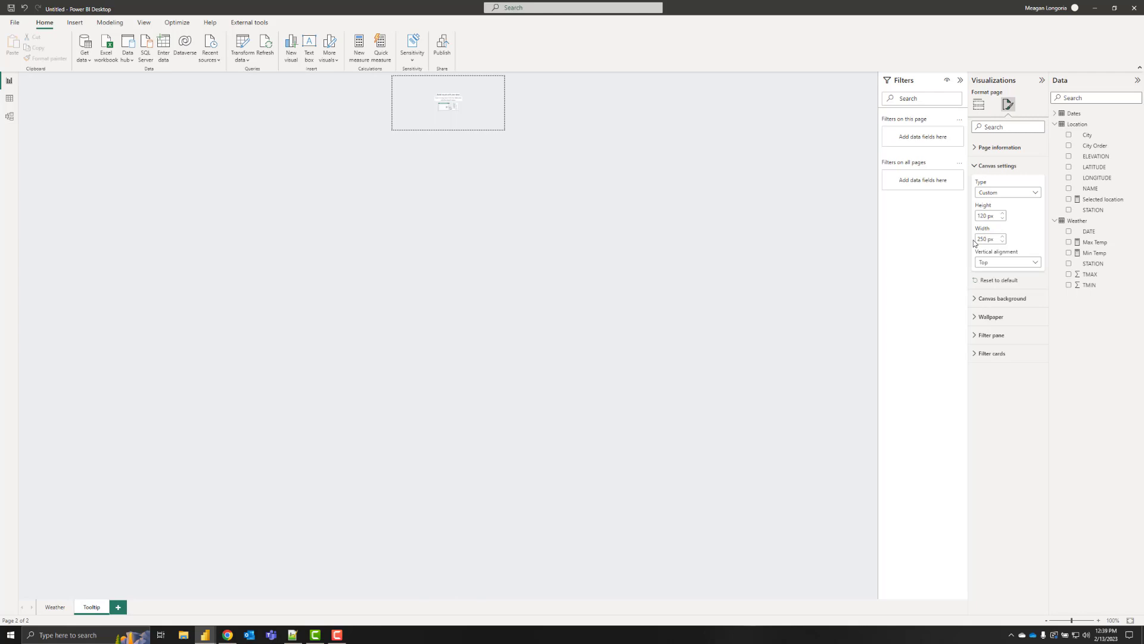
mouse_move(558, 287)
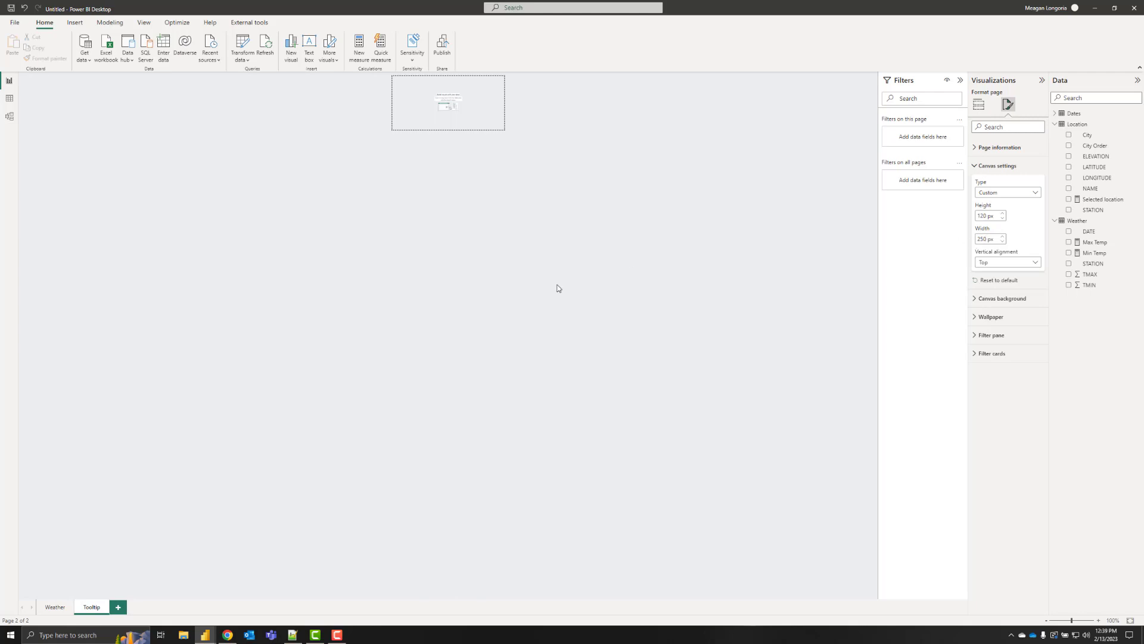
click(979, 104)
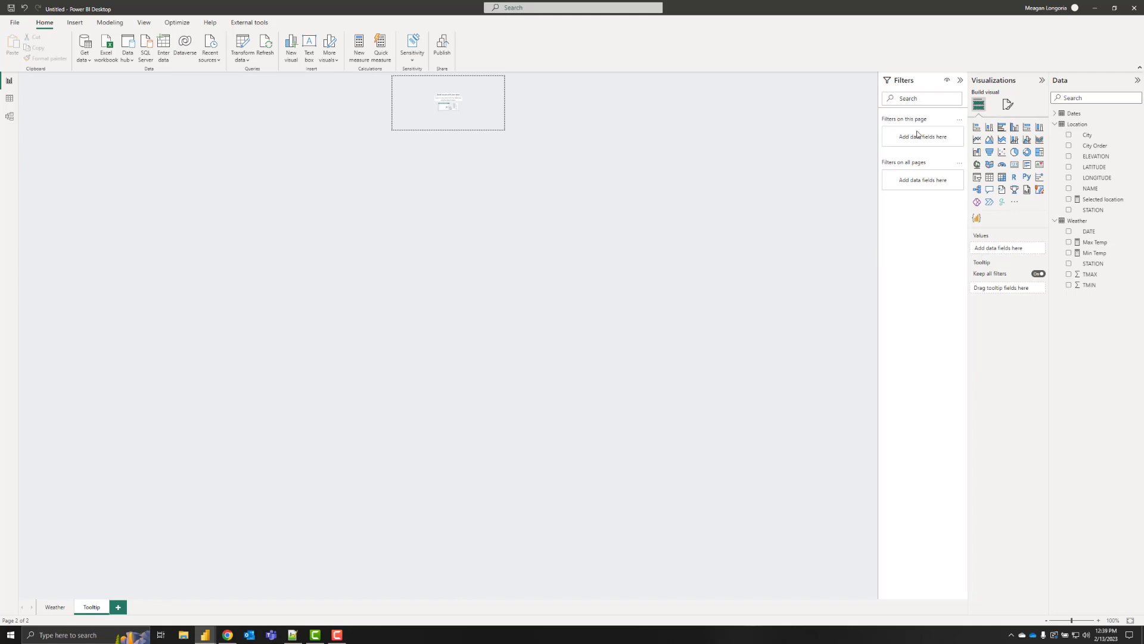
Insert a text box with the labels Date:, Location:, Max temp:, Min temp: on separate lines.
click(74, 22)
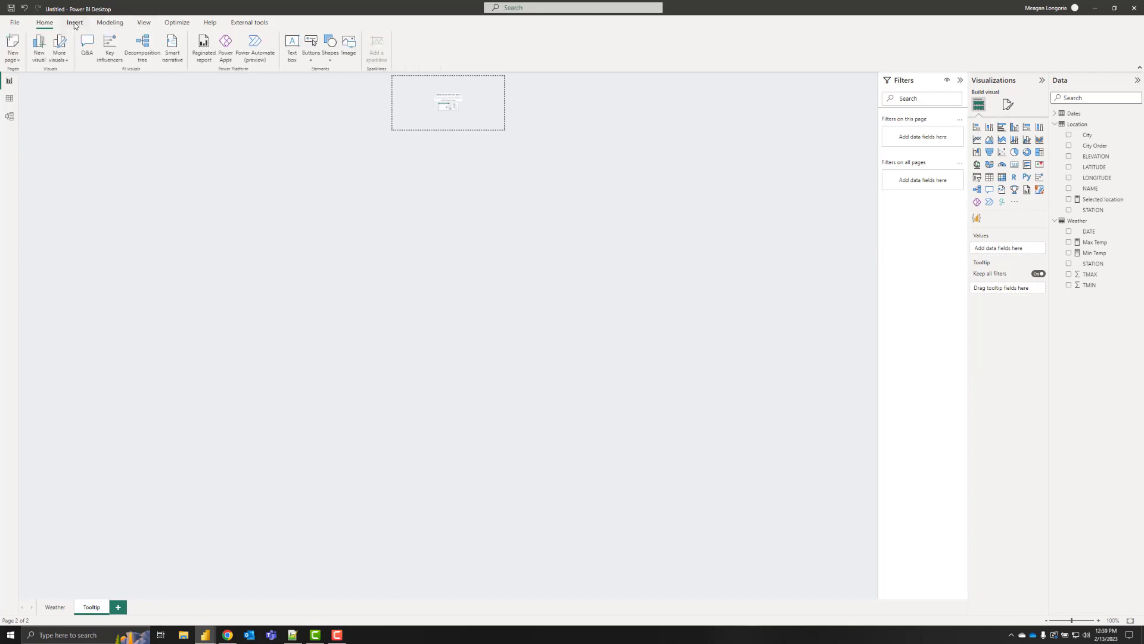
click(292, 43)
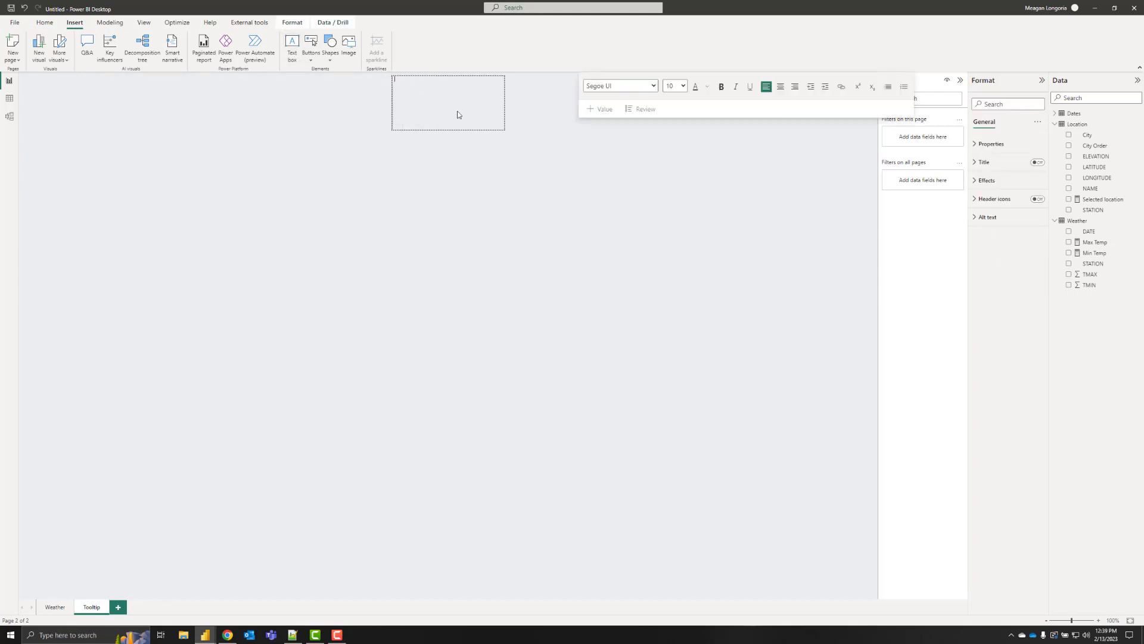
mouse_move(427, 102)
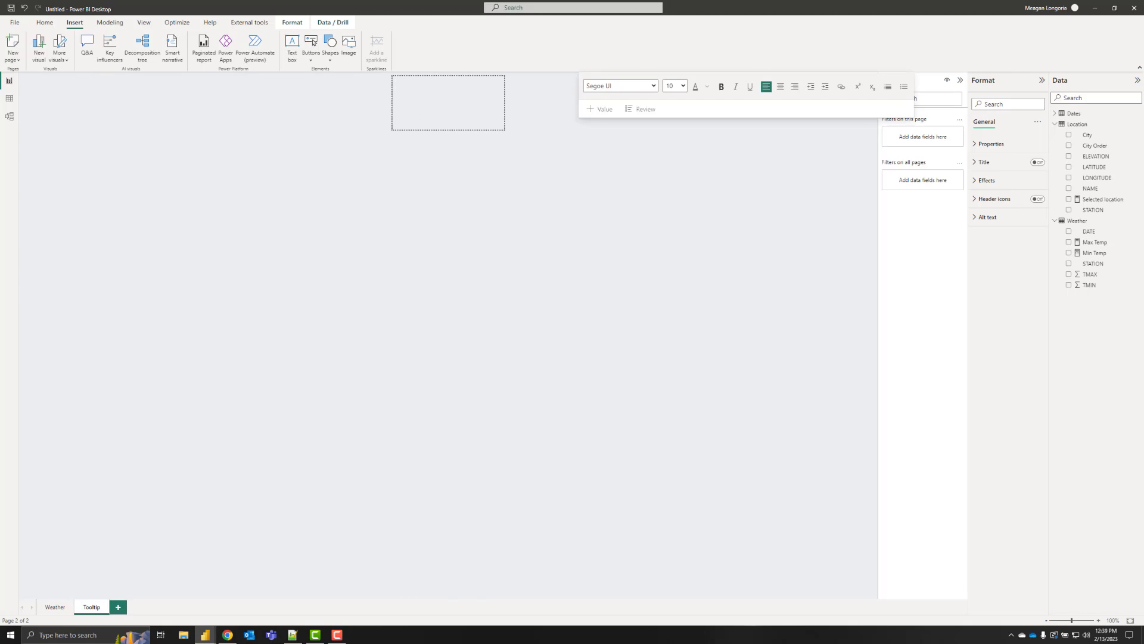
mouse_move(450, 90)
text(Date)
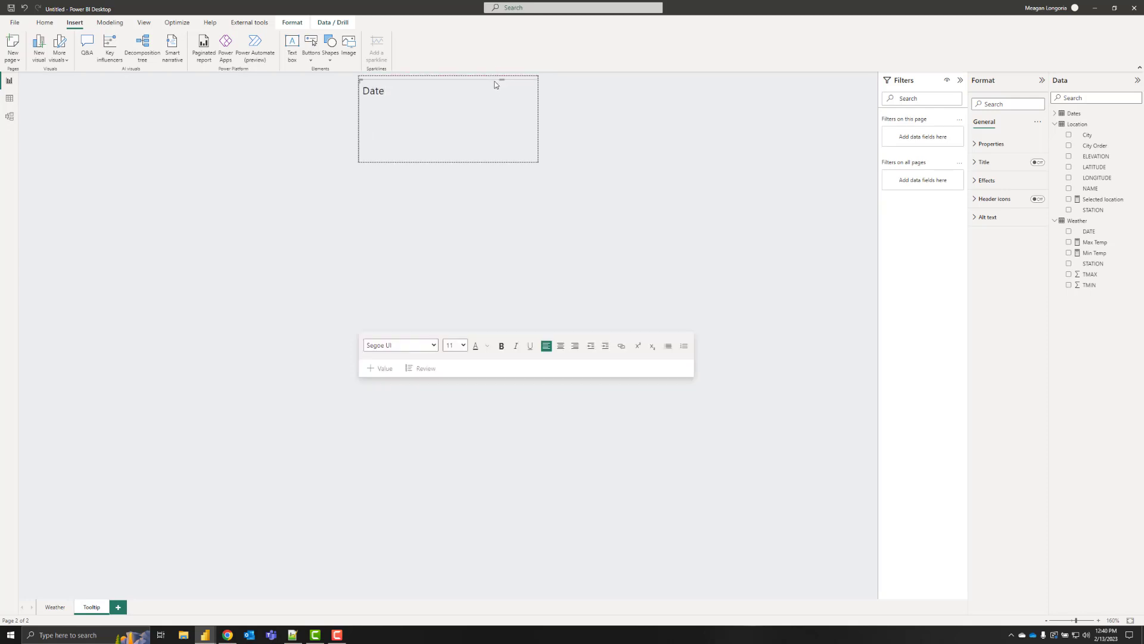
click(394, 91)
text(:)
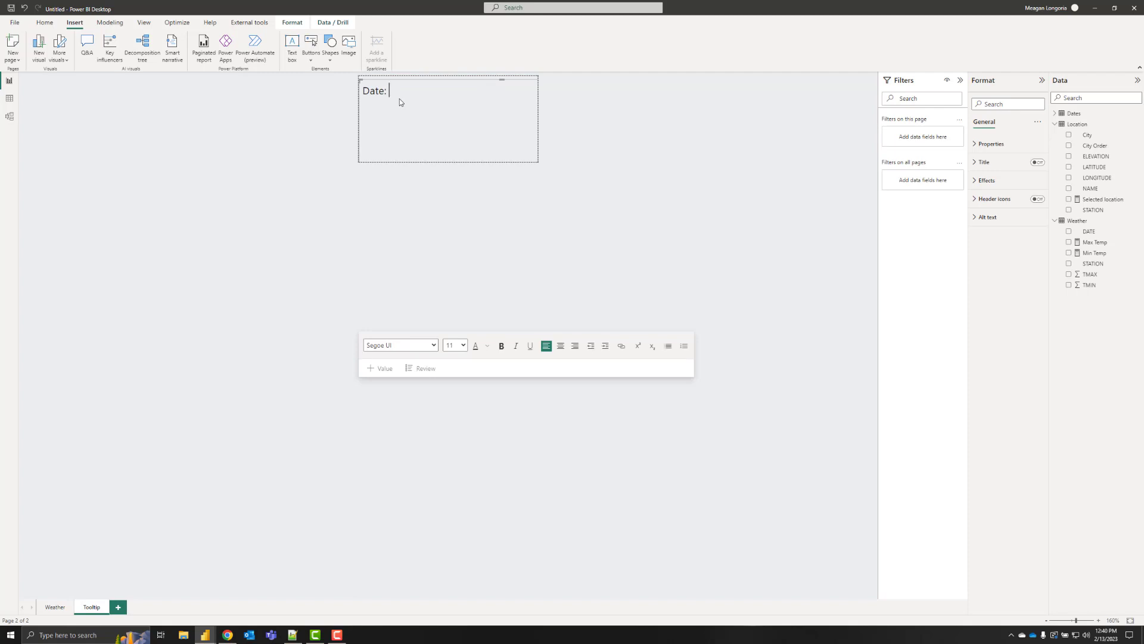
key(enter)
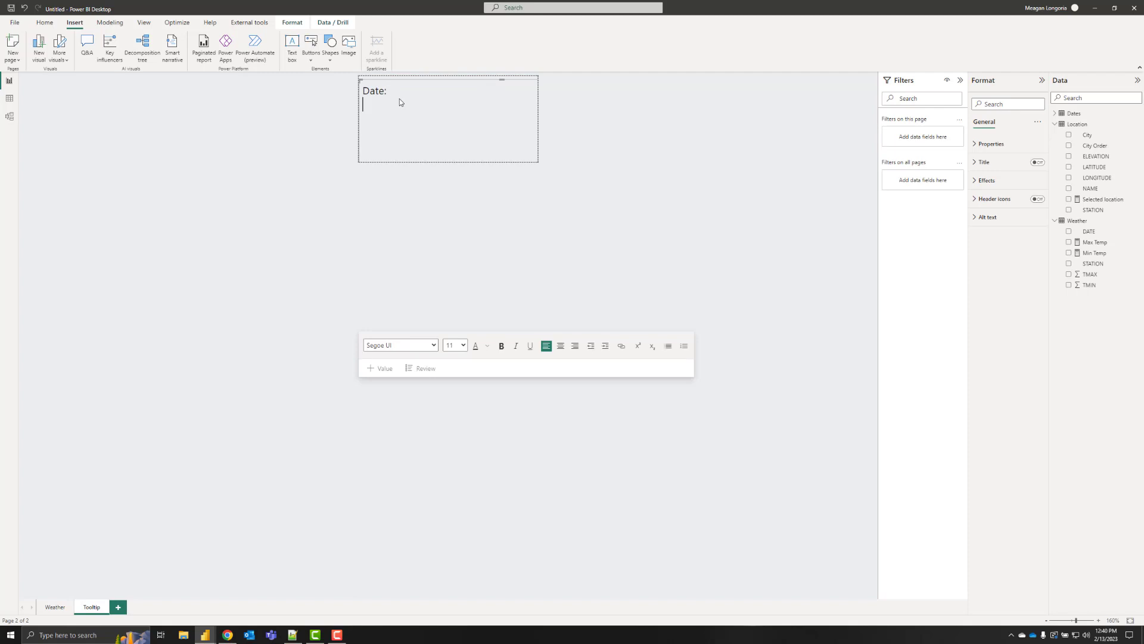
text(Location:)
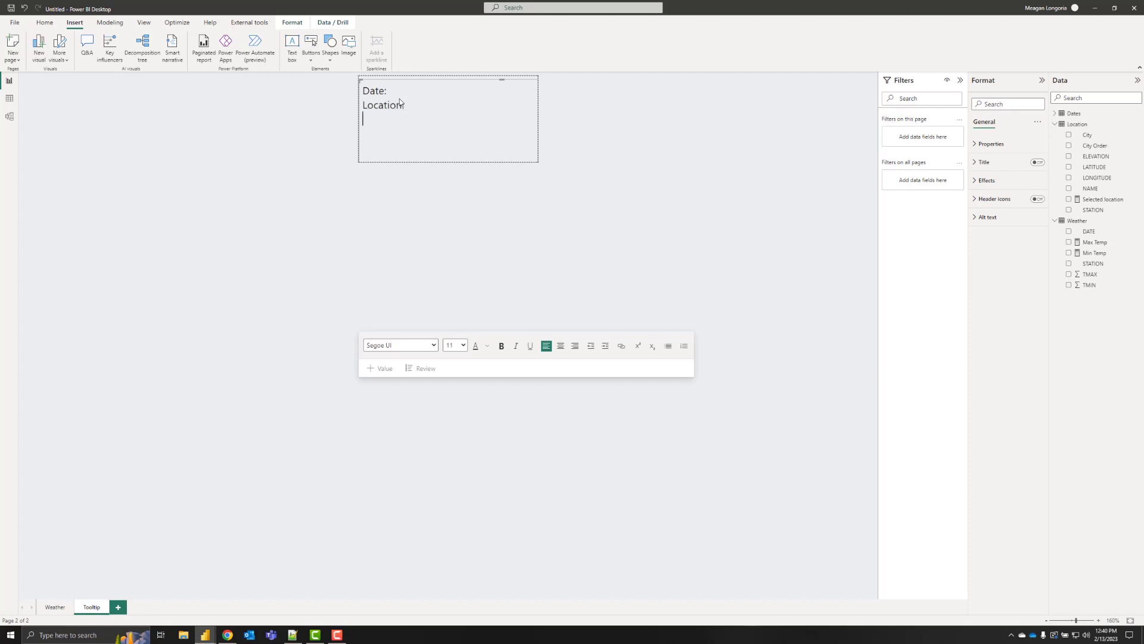
text(Max temp:)
text(Min temp:)
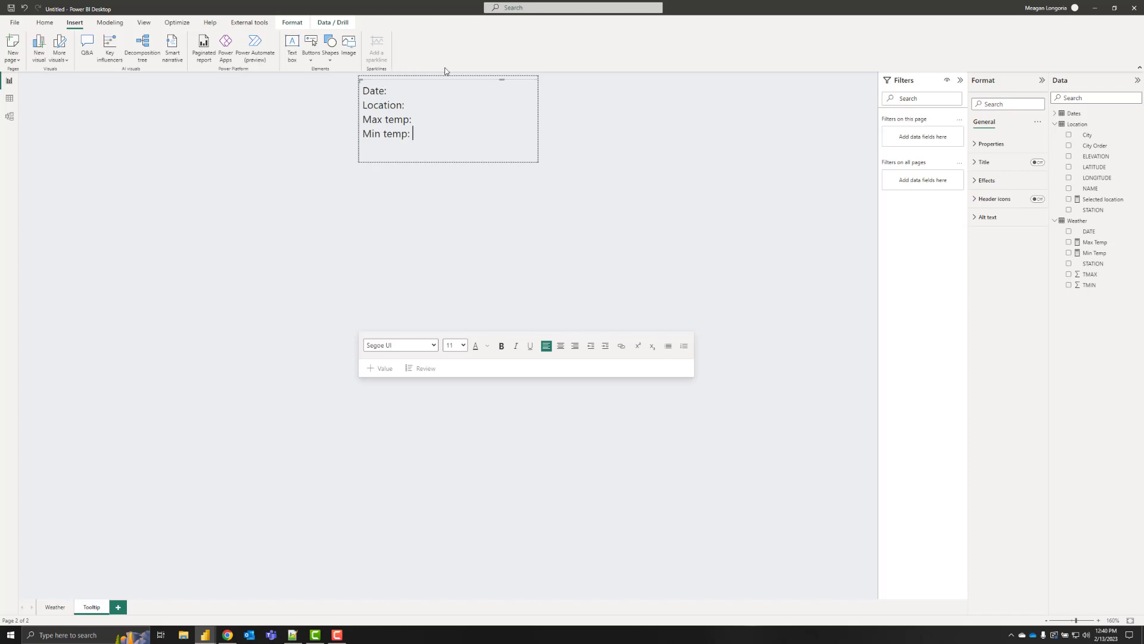
Add a dynamic 'selected date' value after Date:, formatted m/d/yyyy.
click(380, 368)
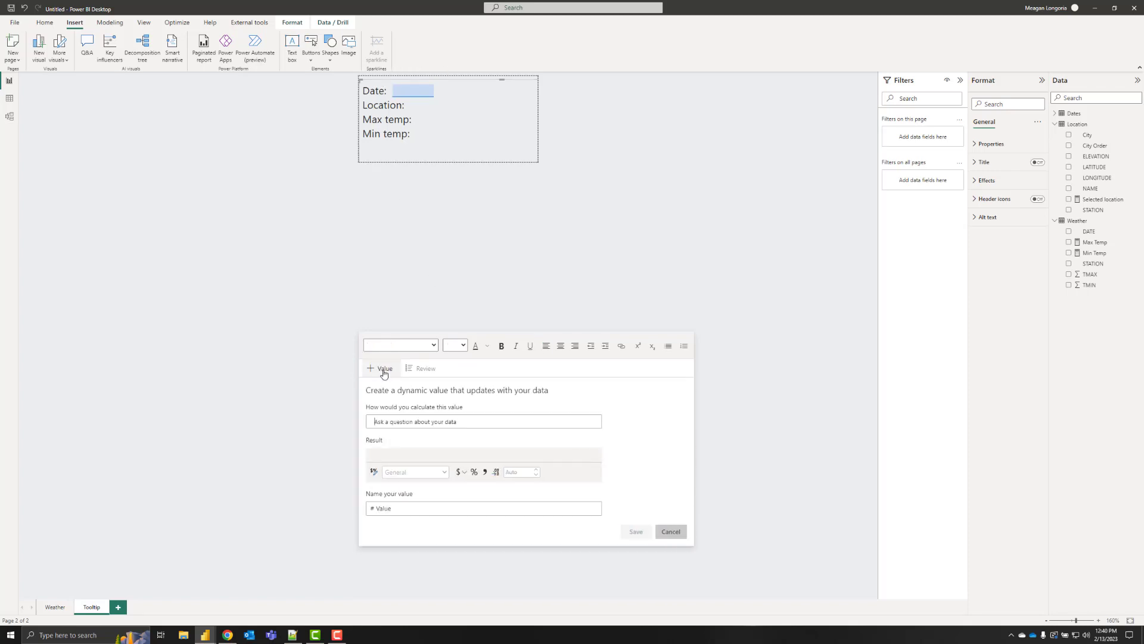
text(selected date)
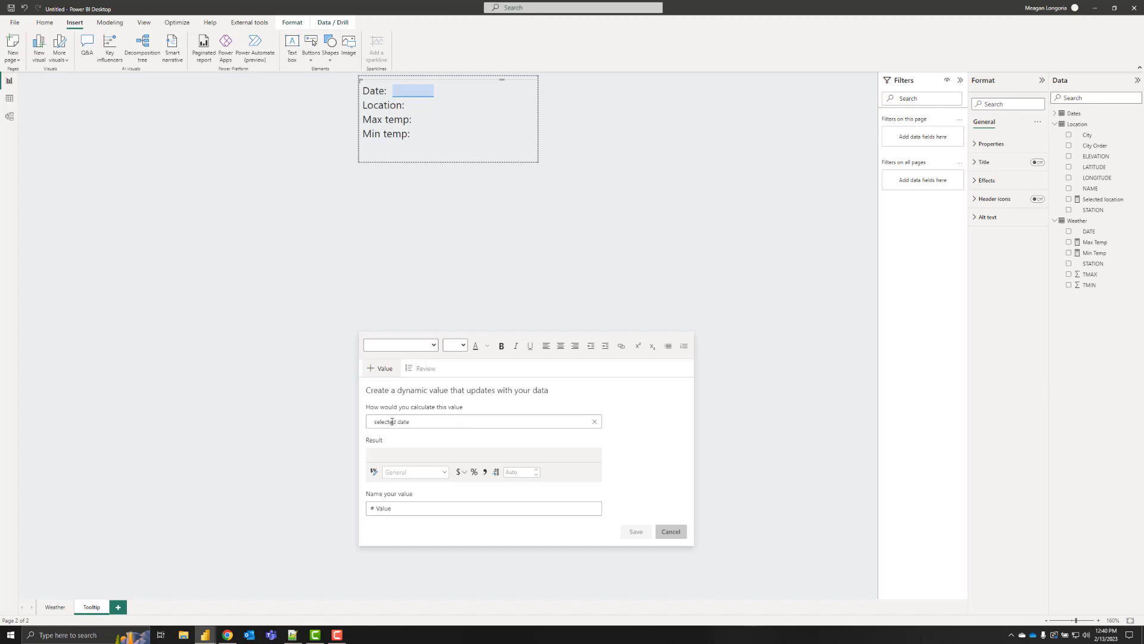
double_click(391, 421)
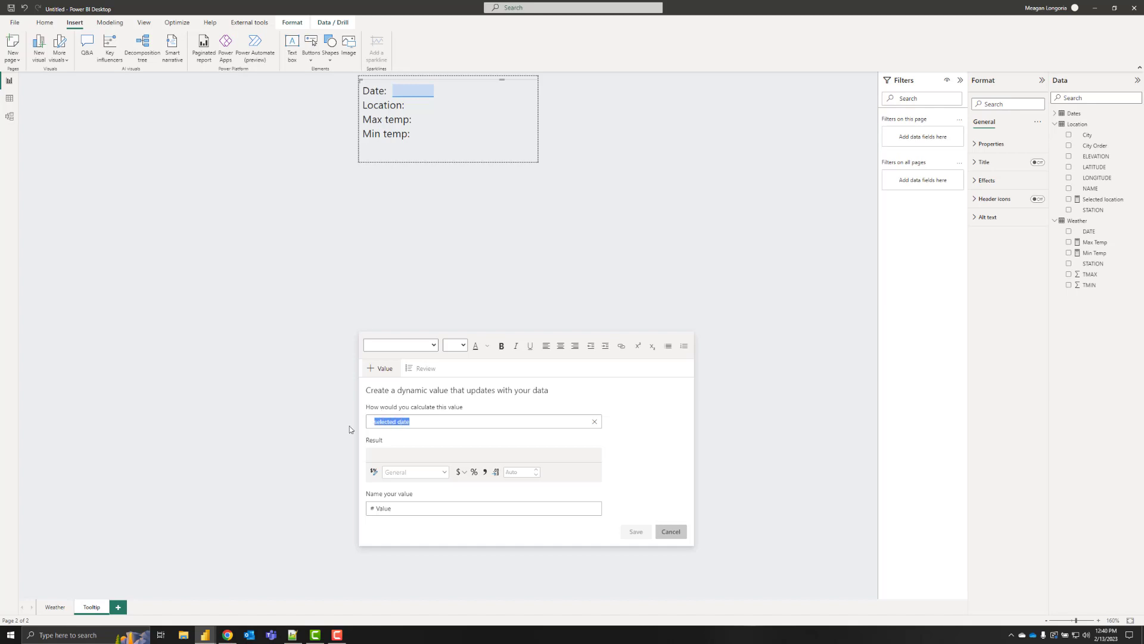
text(se)
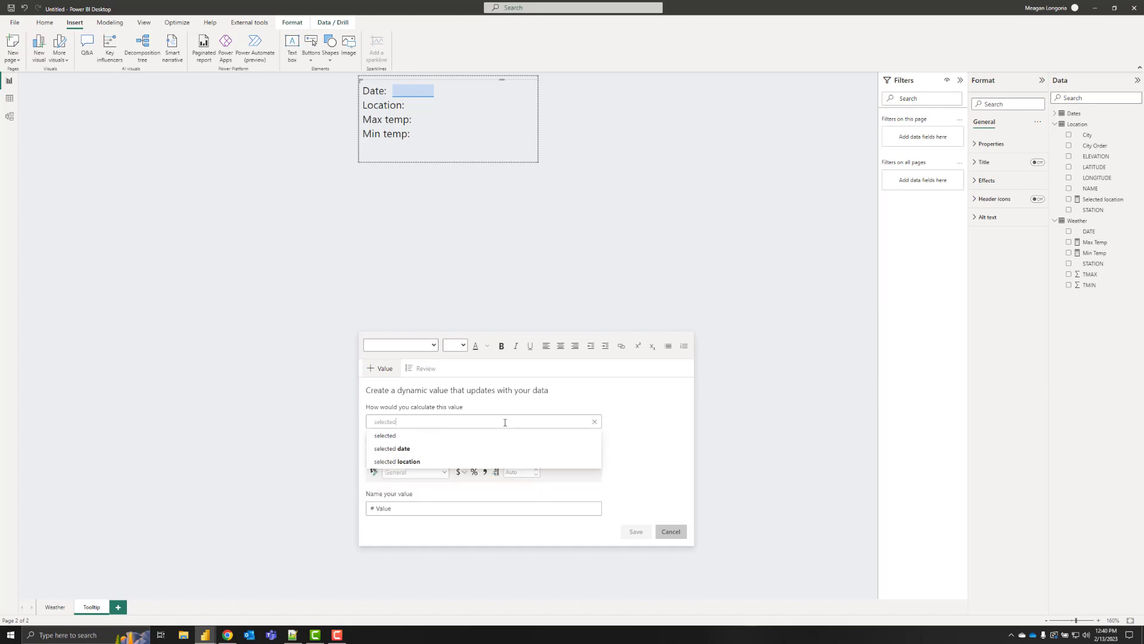
click(392, 449)
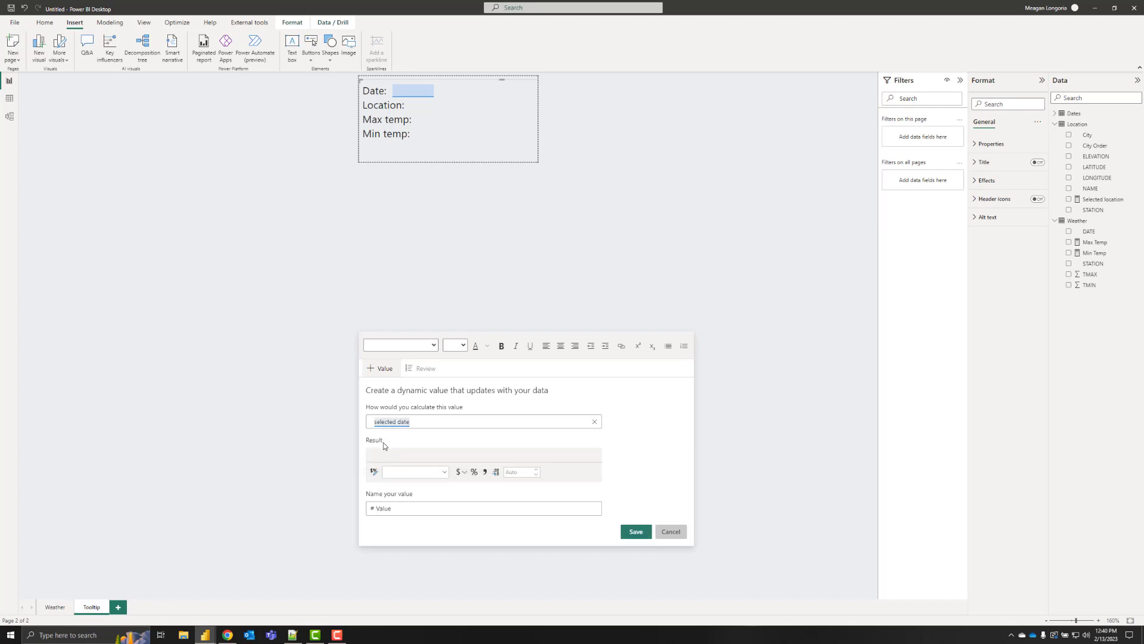
click(444, 471)
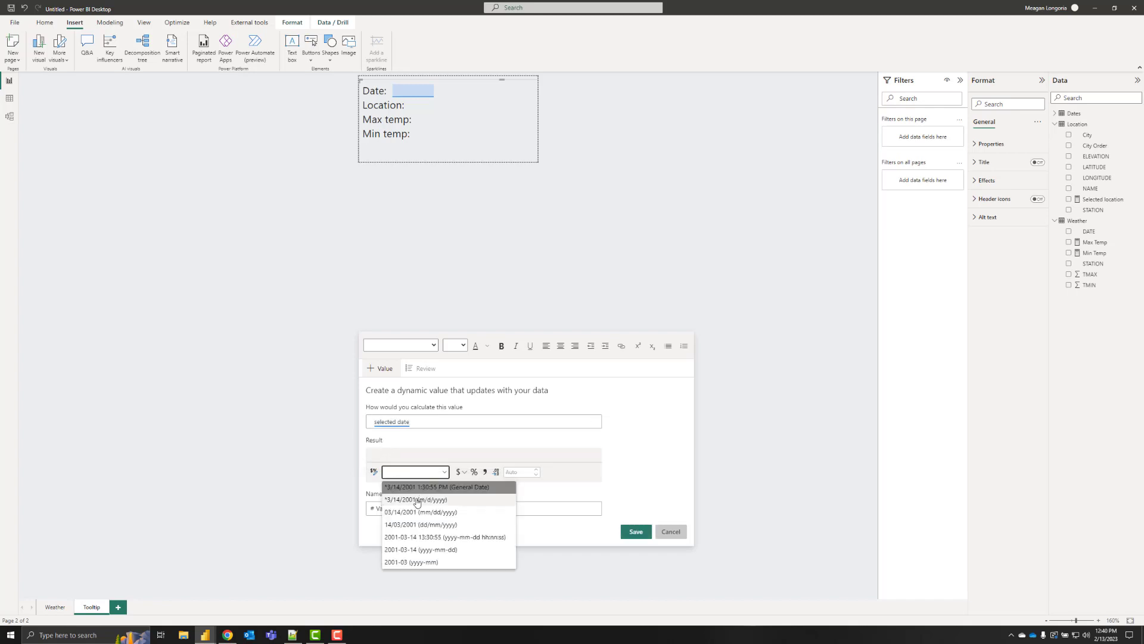
mouse_move(416, 503)
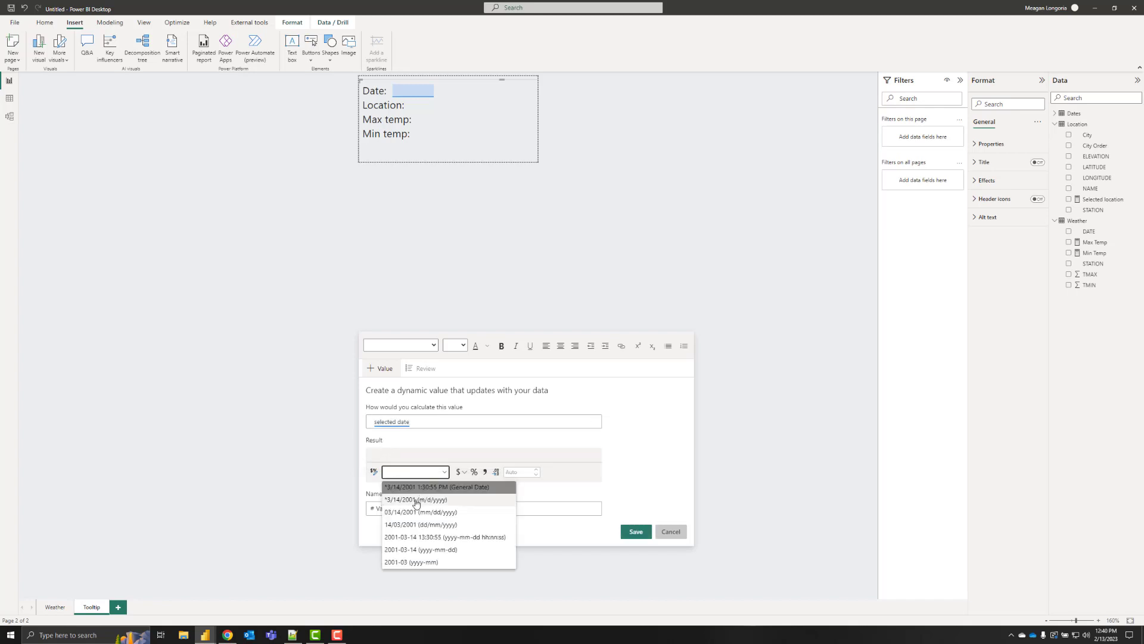
click(415, 500)
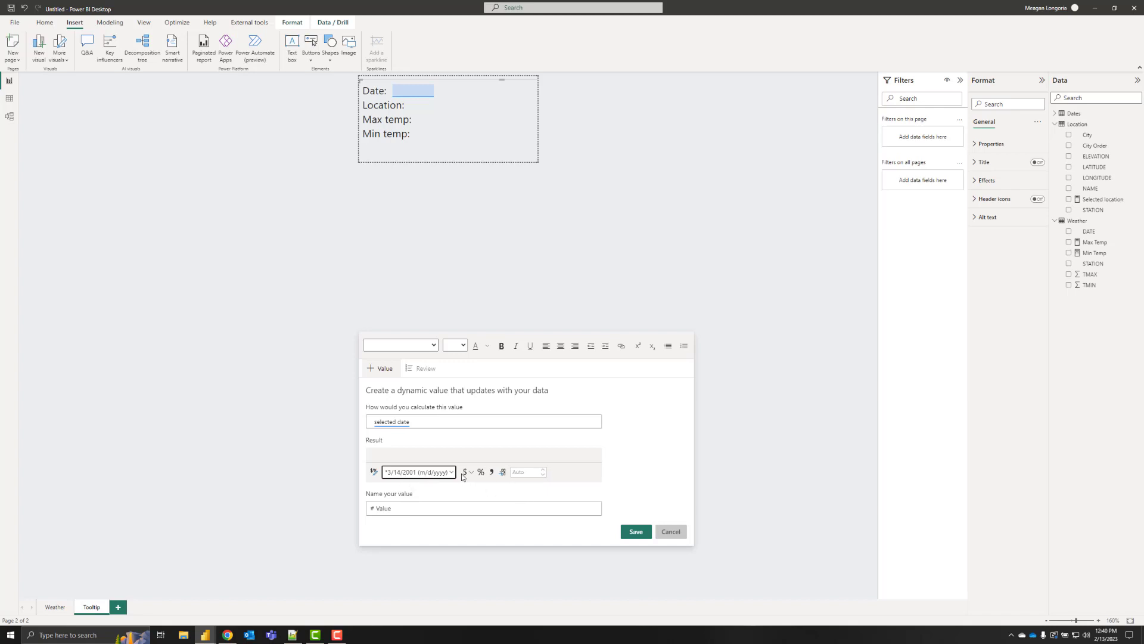
mouse_move(358, 497)
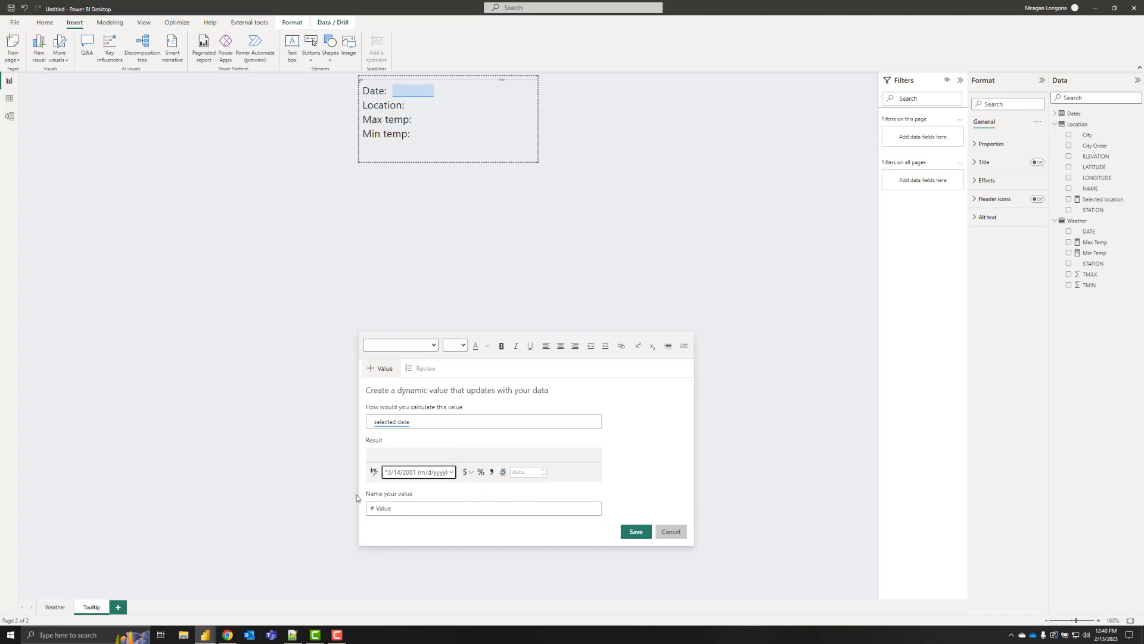
click(483, 507)
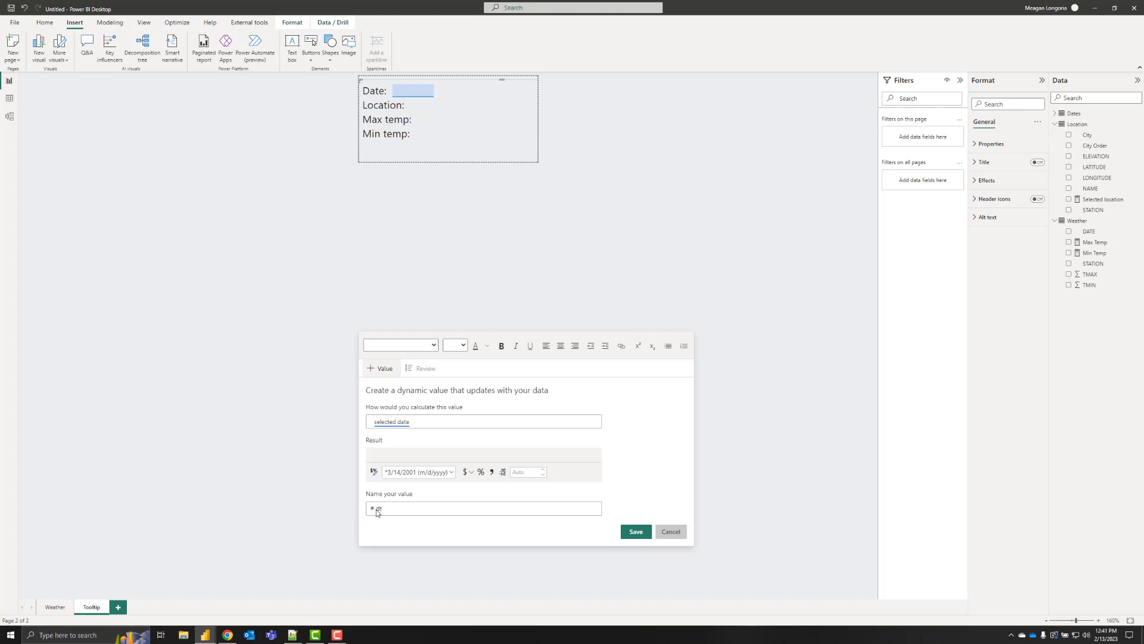
click(634, 531)
text(selec)
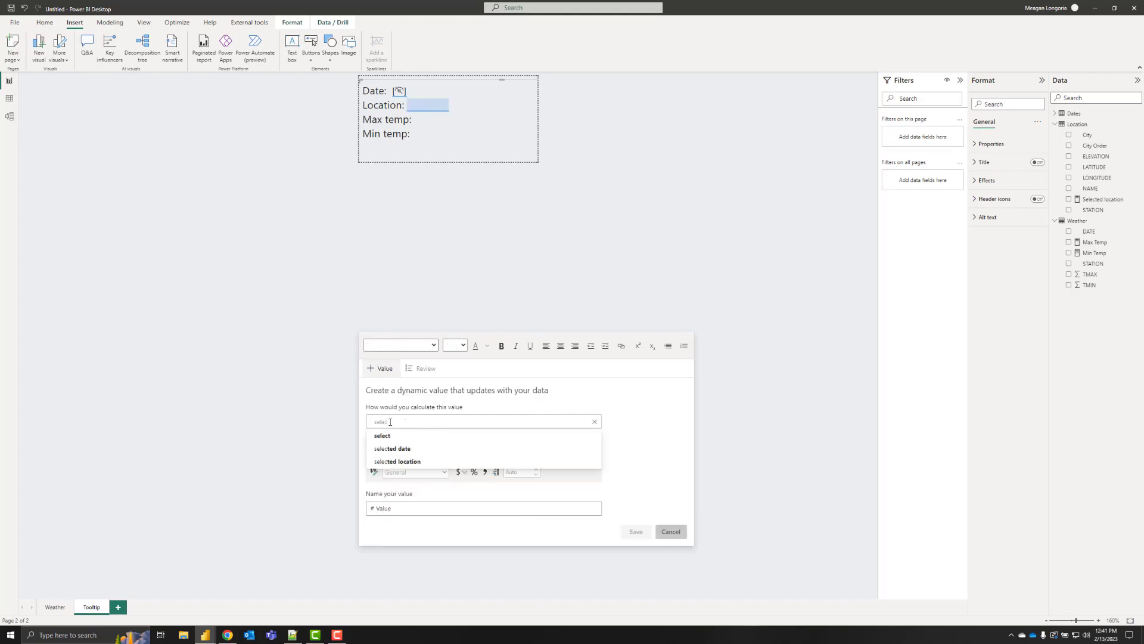
Add the 'selected location' dynamic value after Location:, named loc.
click(399, 461)
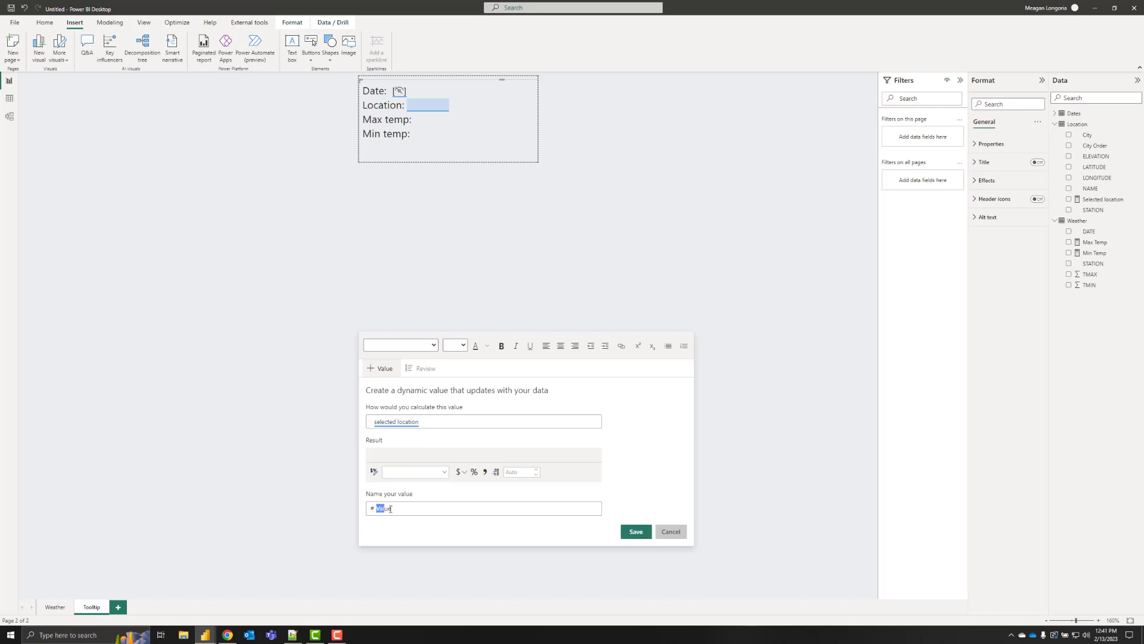
text(loc)
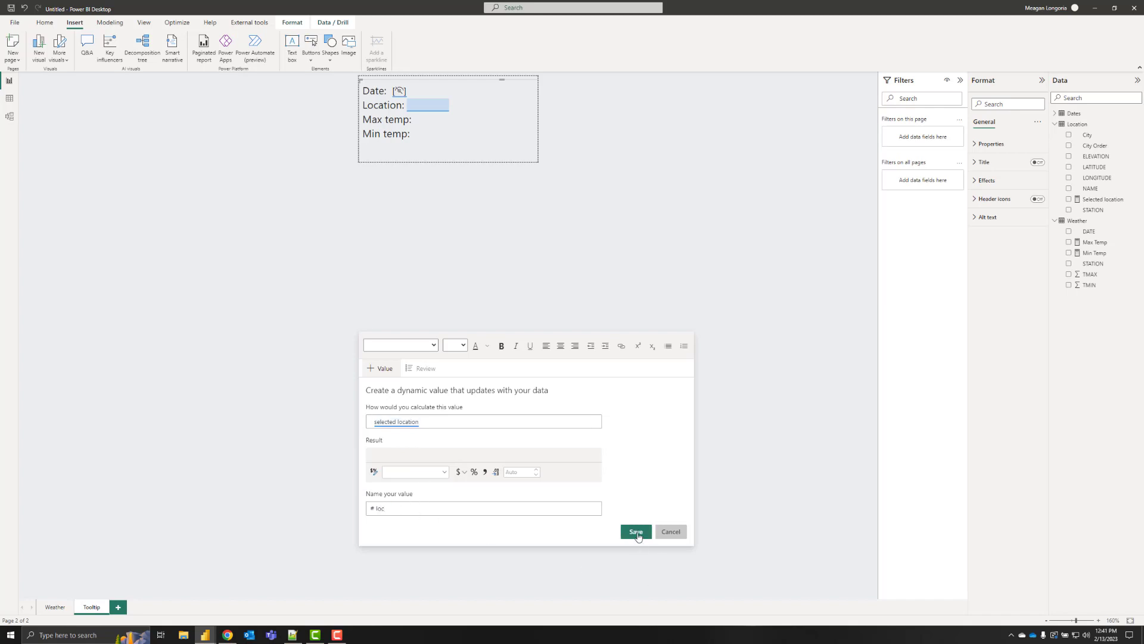
click(635, 531)
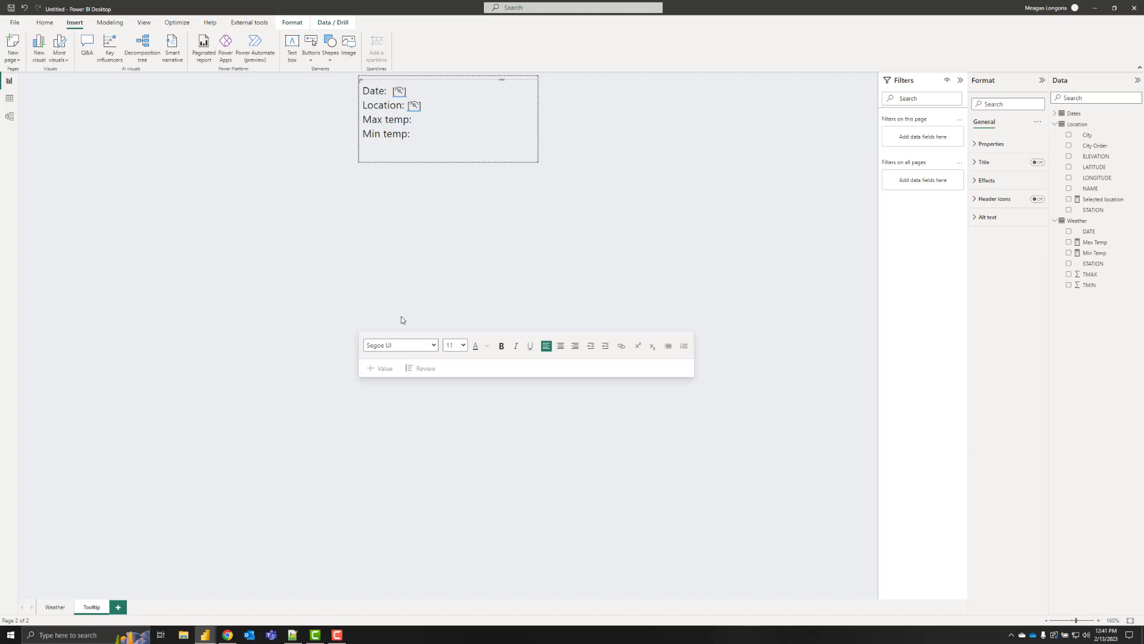
Add a whole-number Max temp dynamic value named max after Max temp:.
click(380, 367)
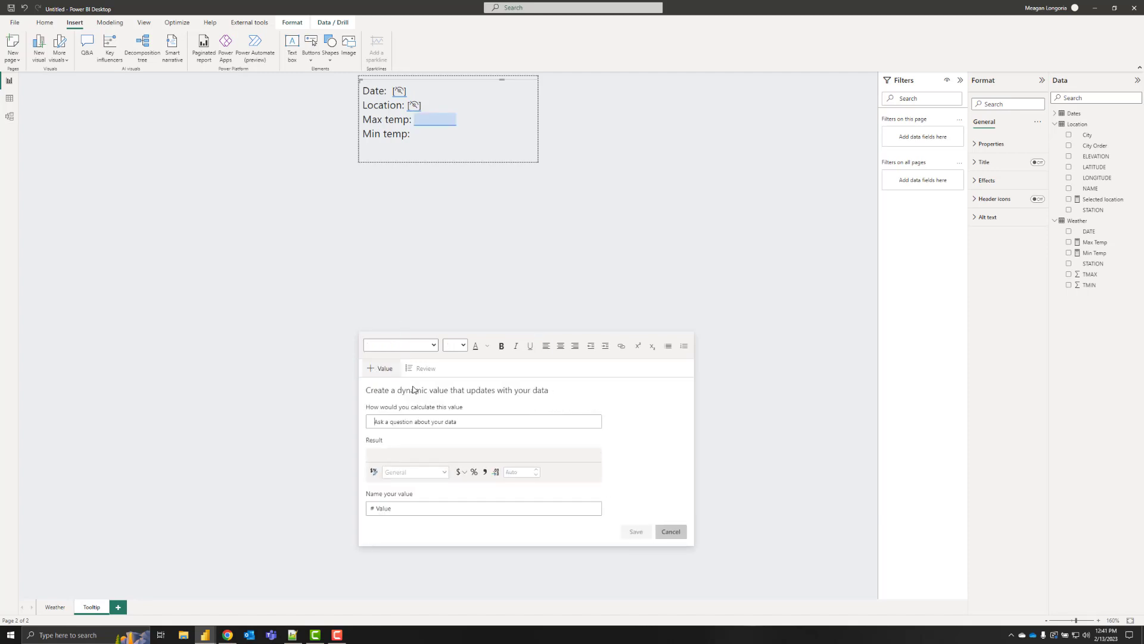
text(Max te)
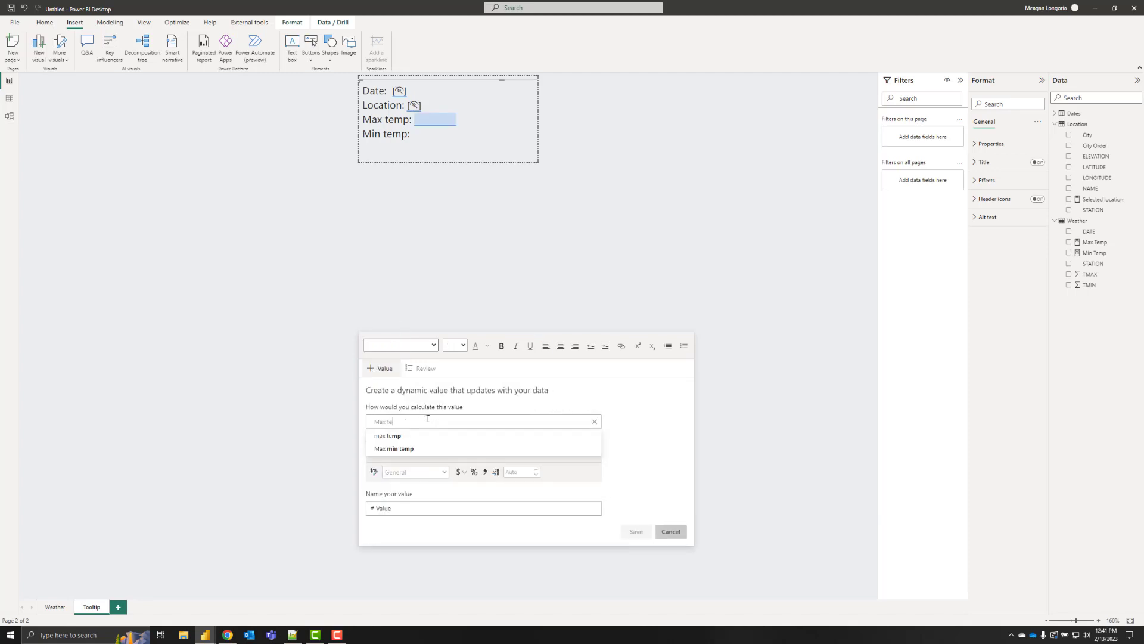
click(388, 436)
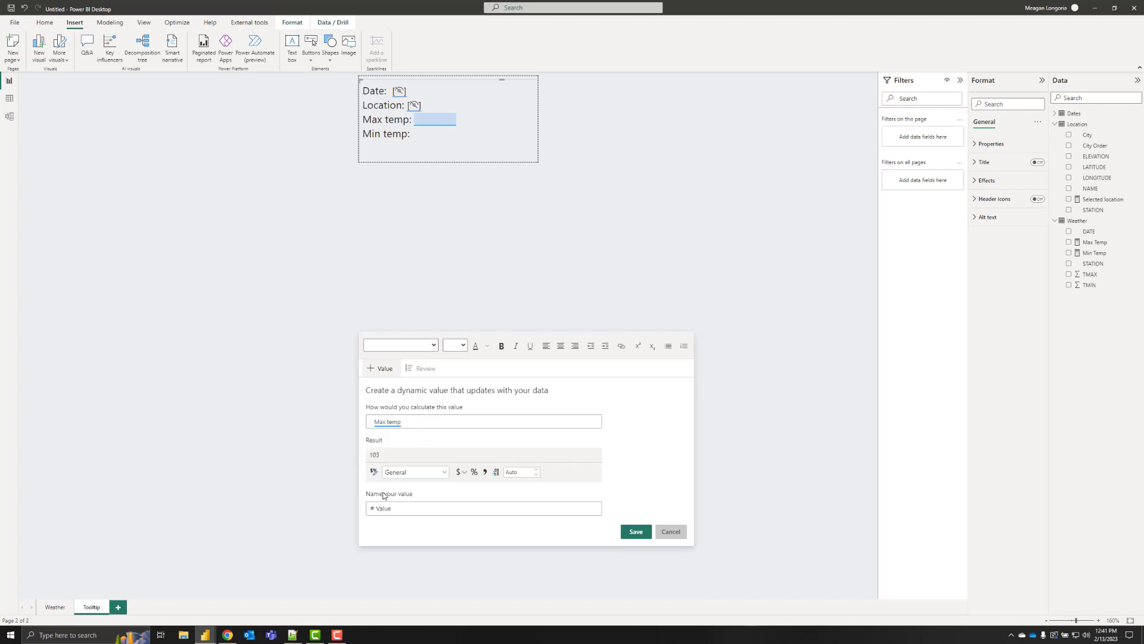
mouse_move(459, 485)
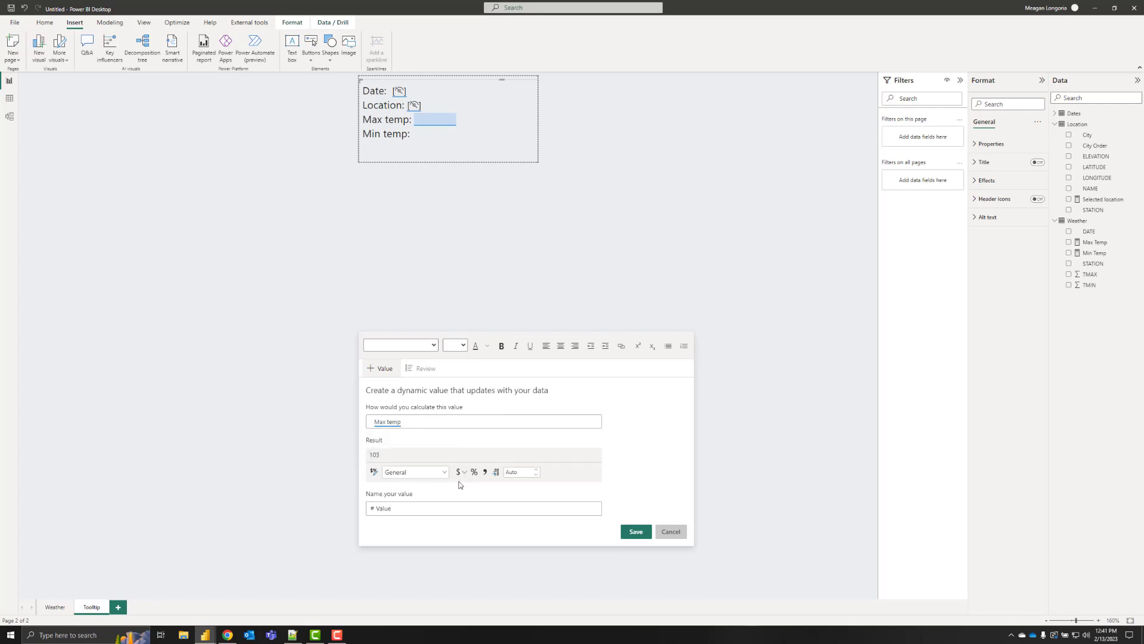
click(415, 471)
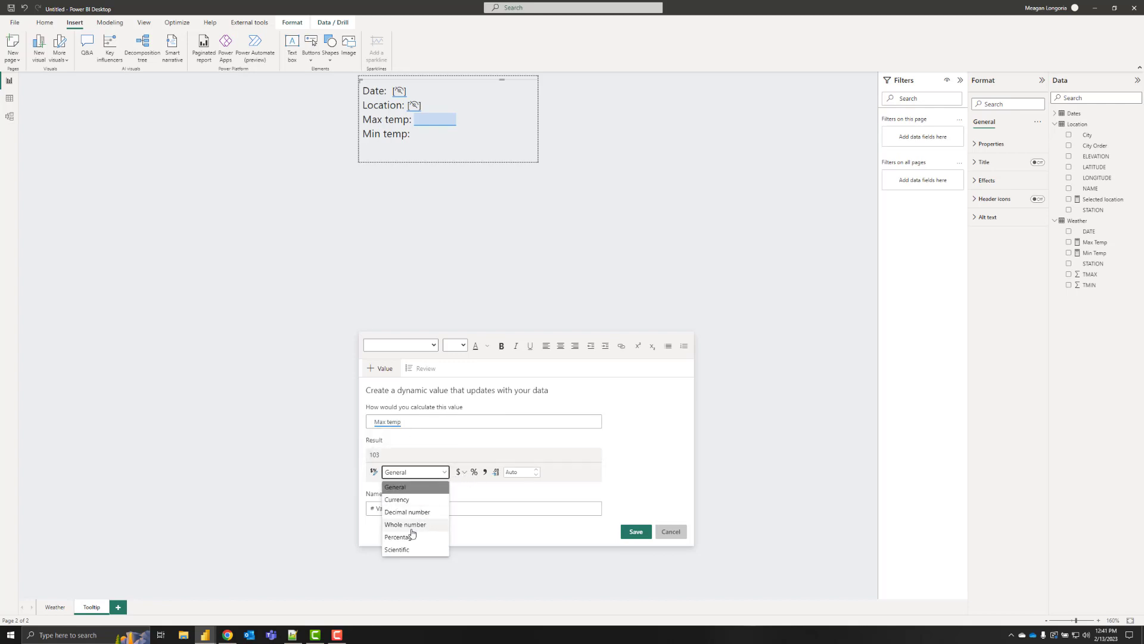
click(404, 524)
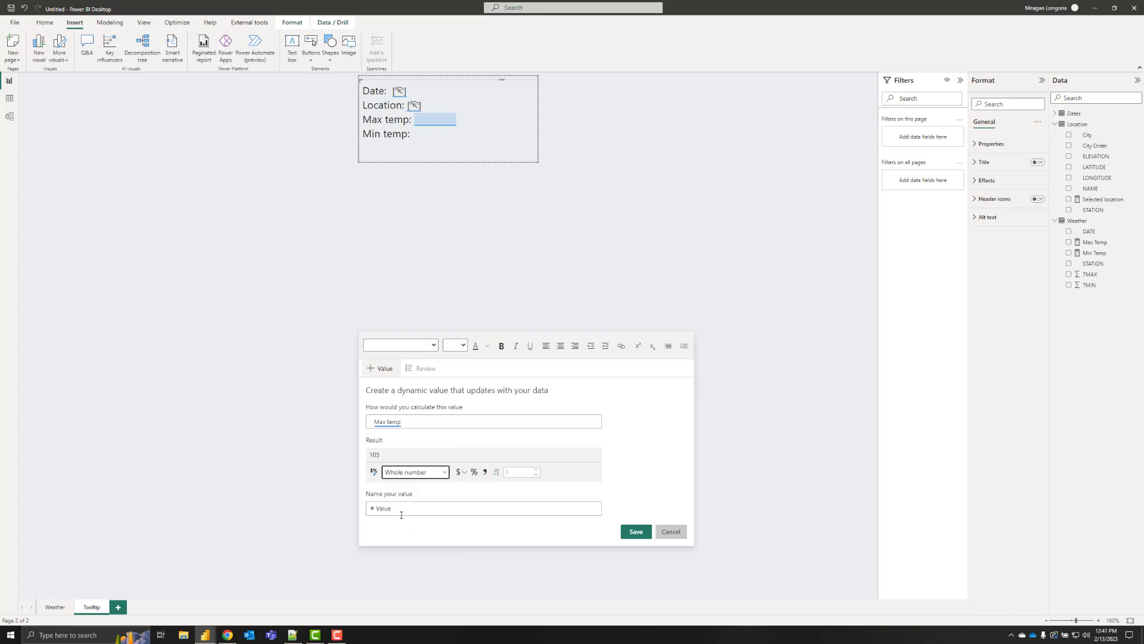
text(max)
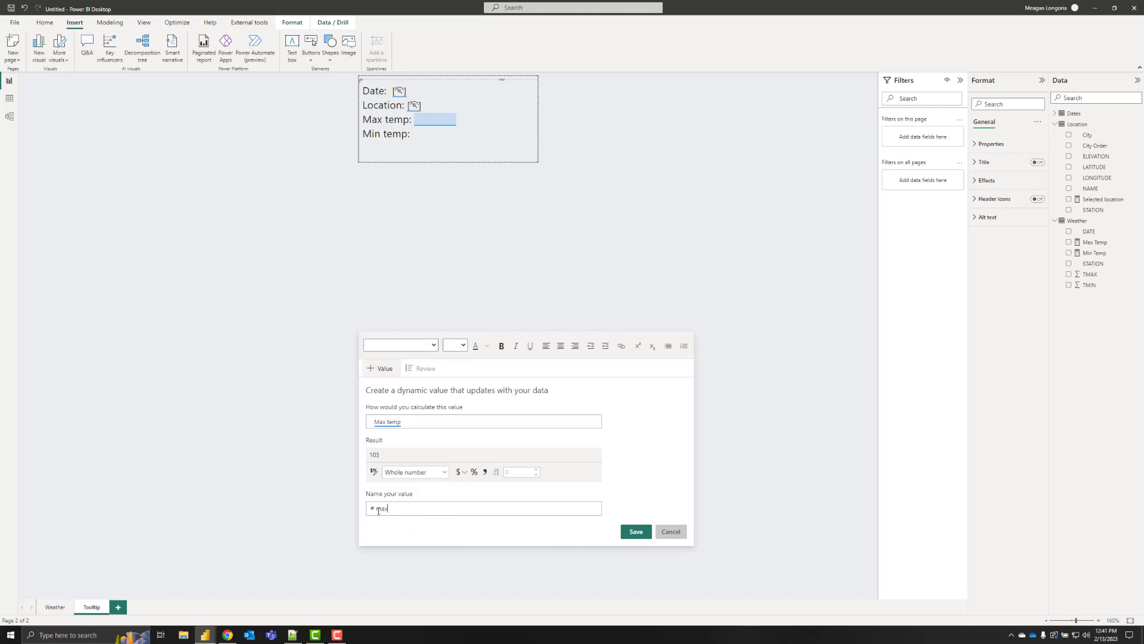
click(634, 531)
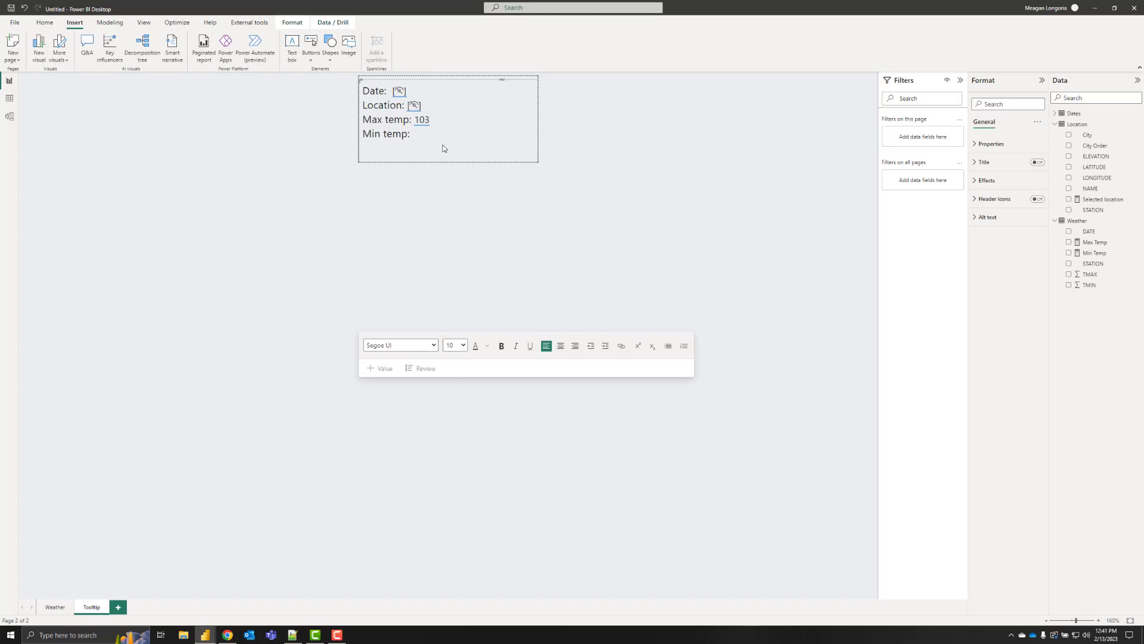
click(413, 133)
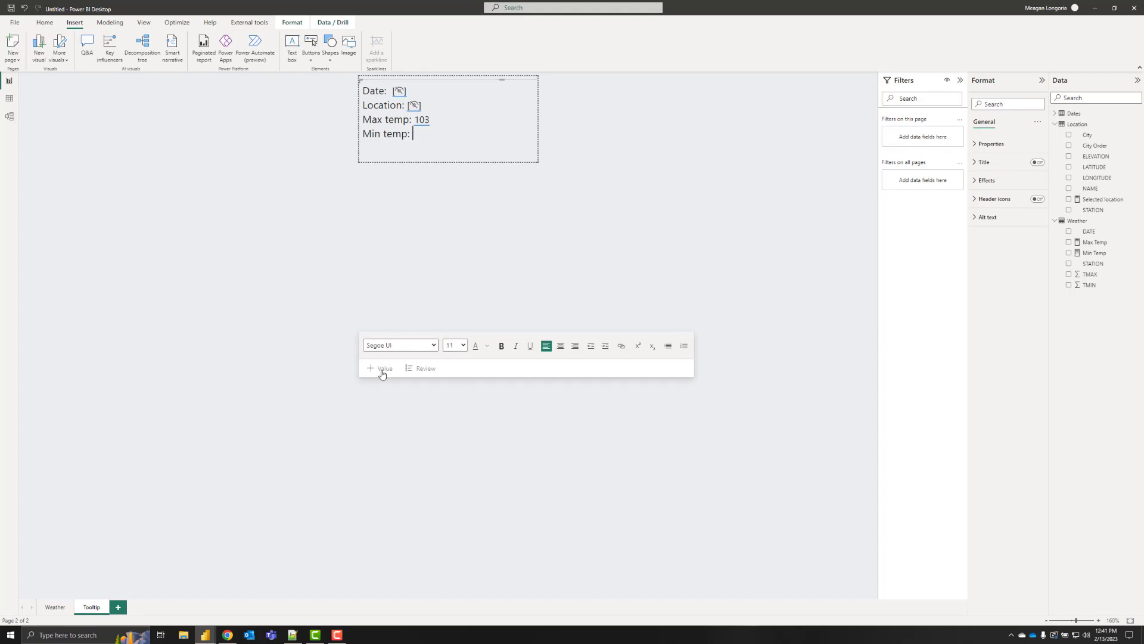
Add a whole-number Min temp dynamic value after Min temp:.
click(380, 368)
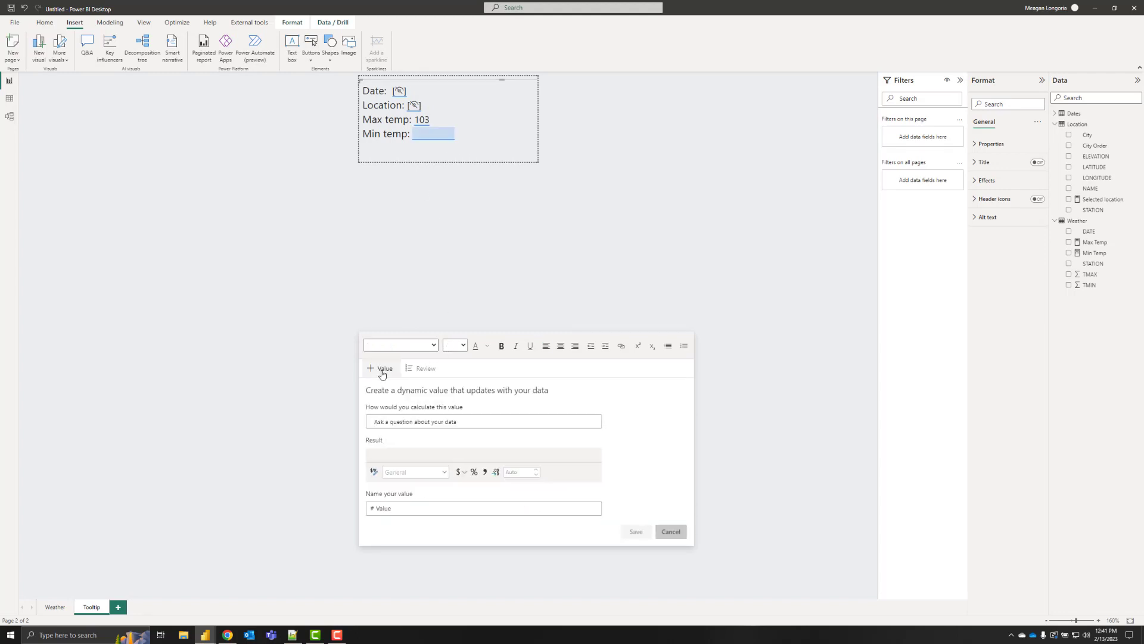
text(Min temp)
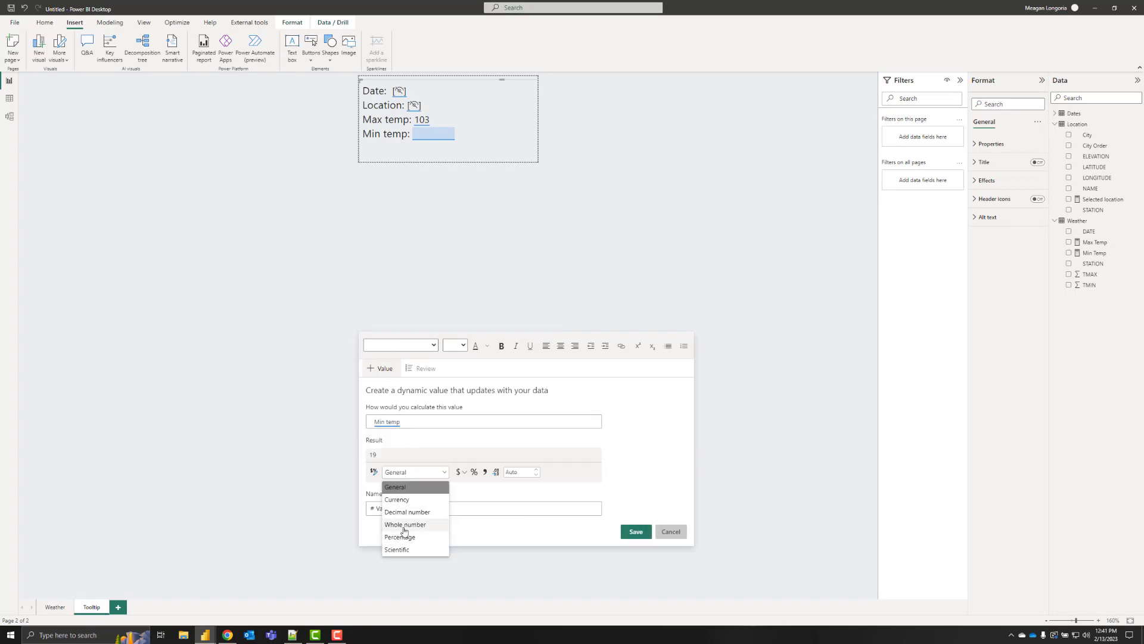
click(406, 523)
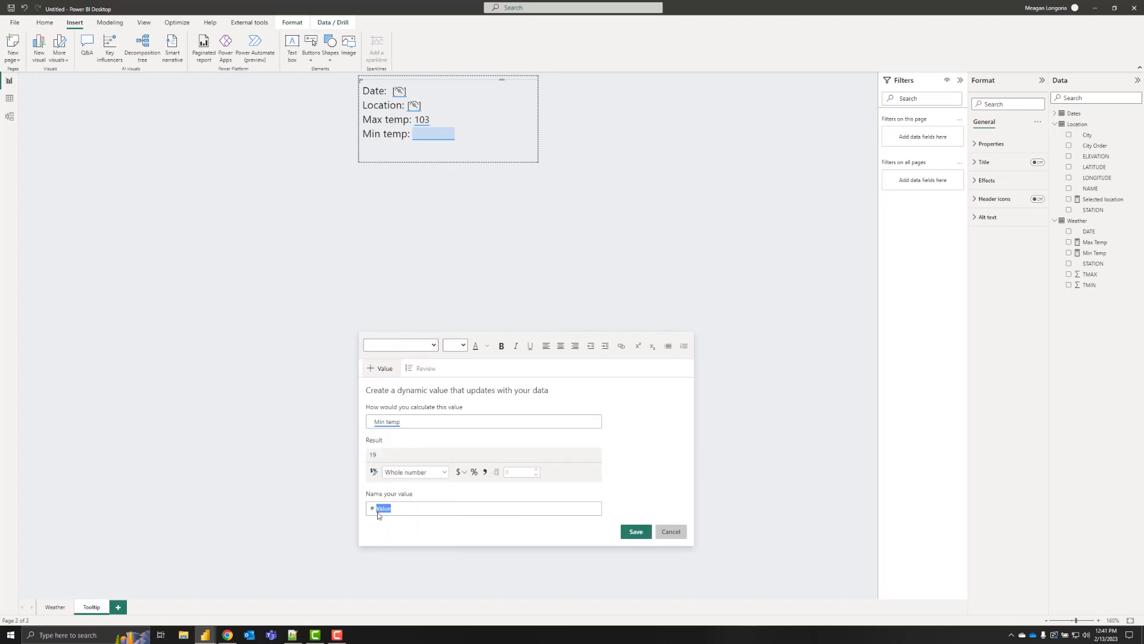
click(635, 531)
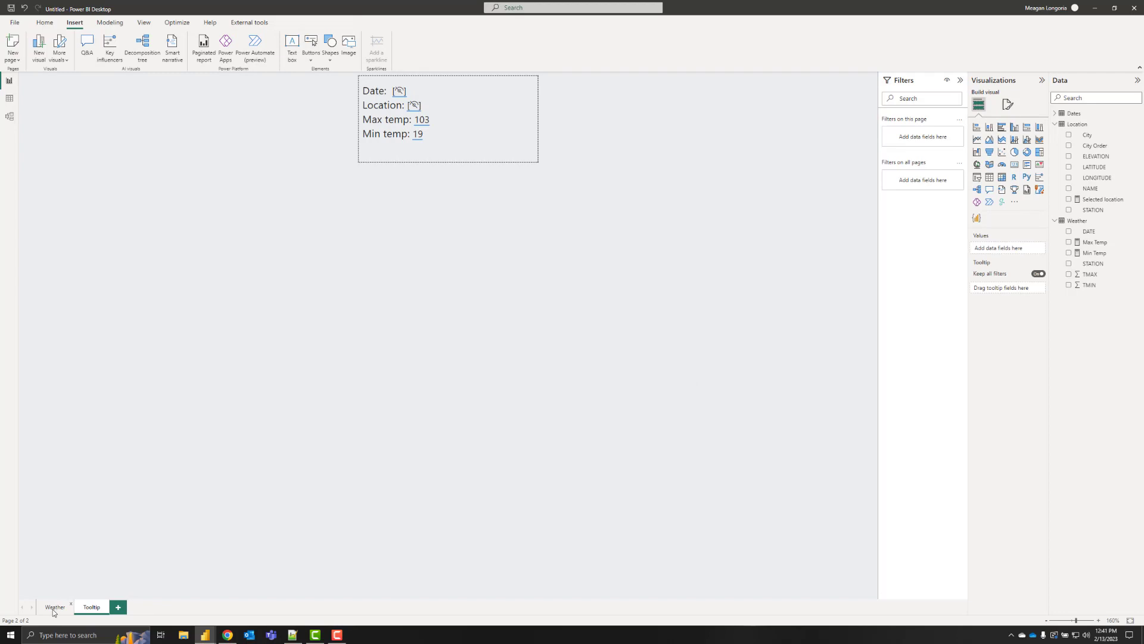
Set the Weather page heatmap's tooltip page to Tooltip, then reopen the Tooltip page.
click(55, 607)
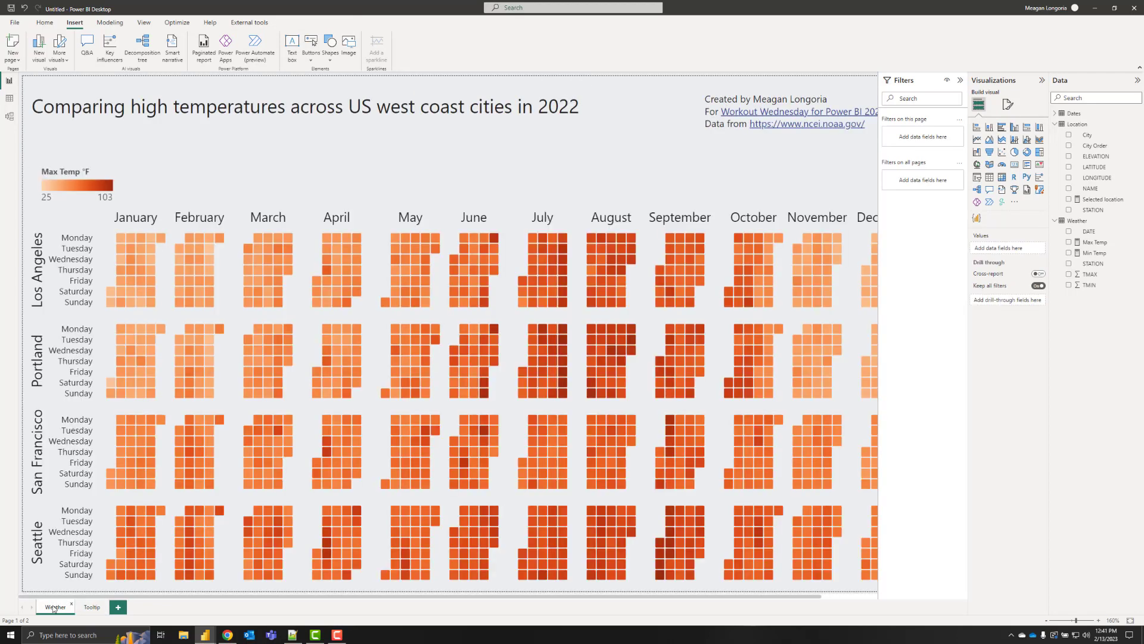
mouse_move(325, 166)
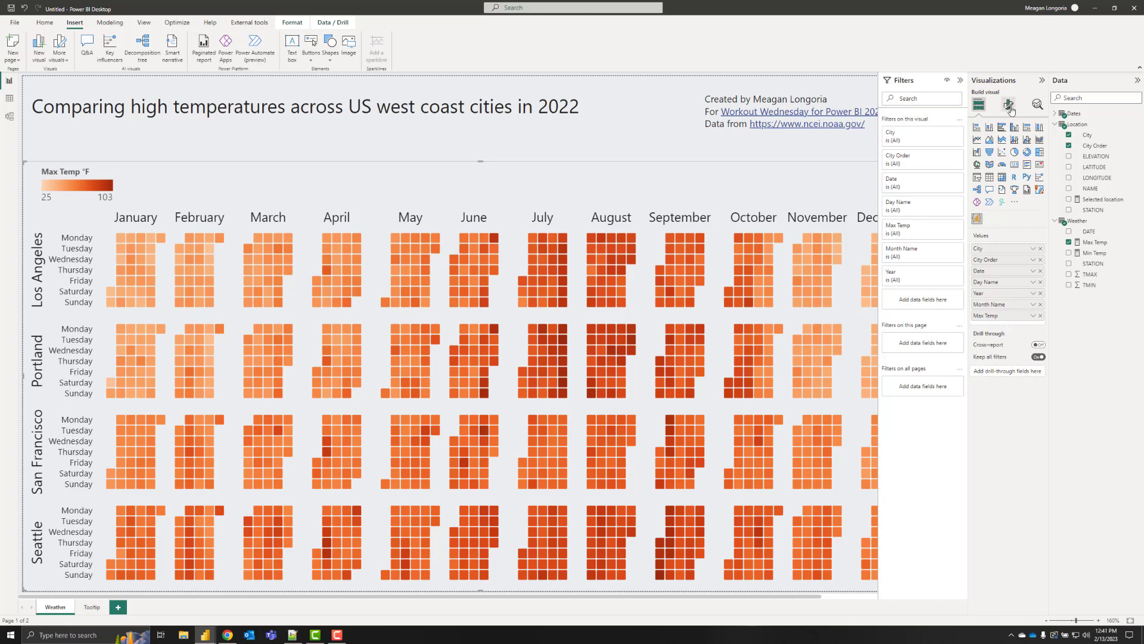
click(1008, 105)
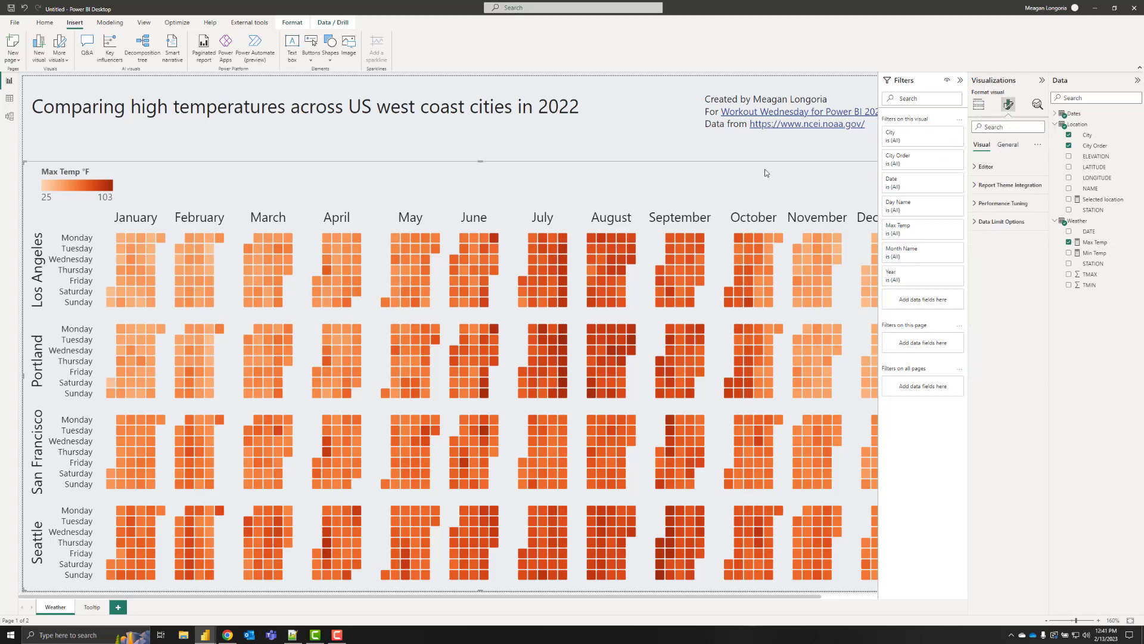
click(1008, 144)
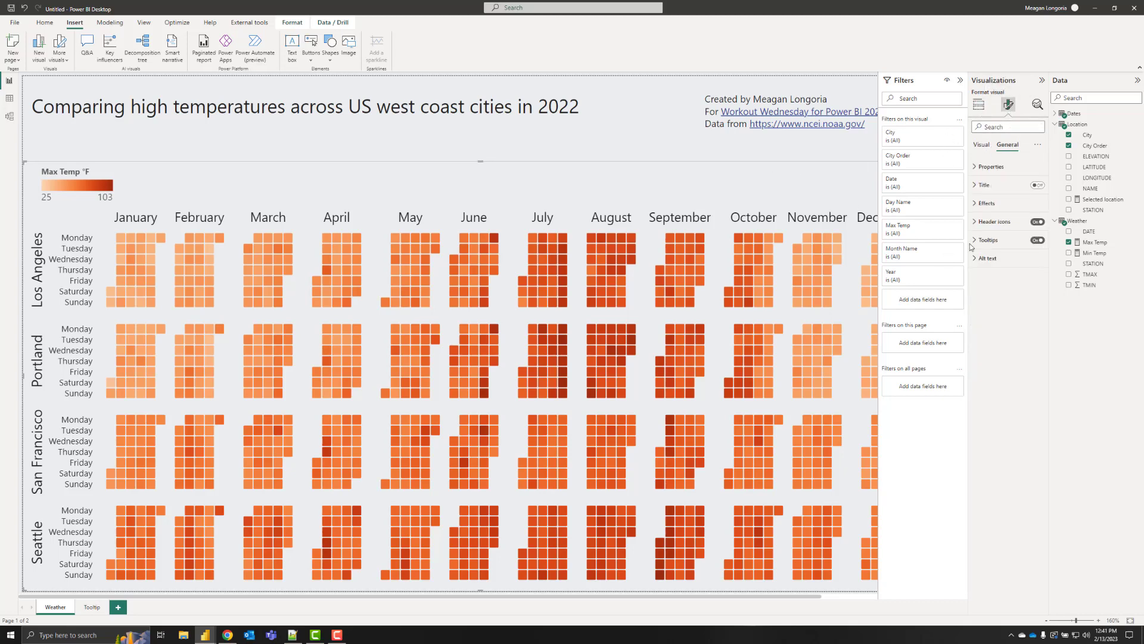
click(1006, 303)
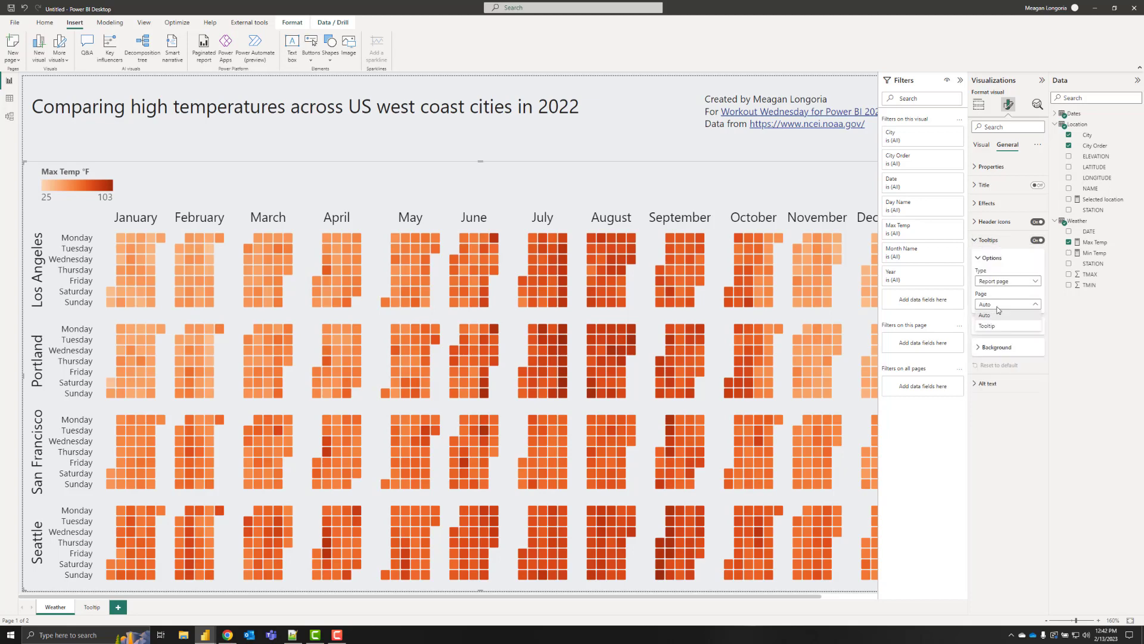
click(985, 325)
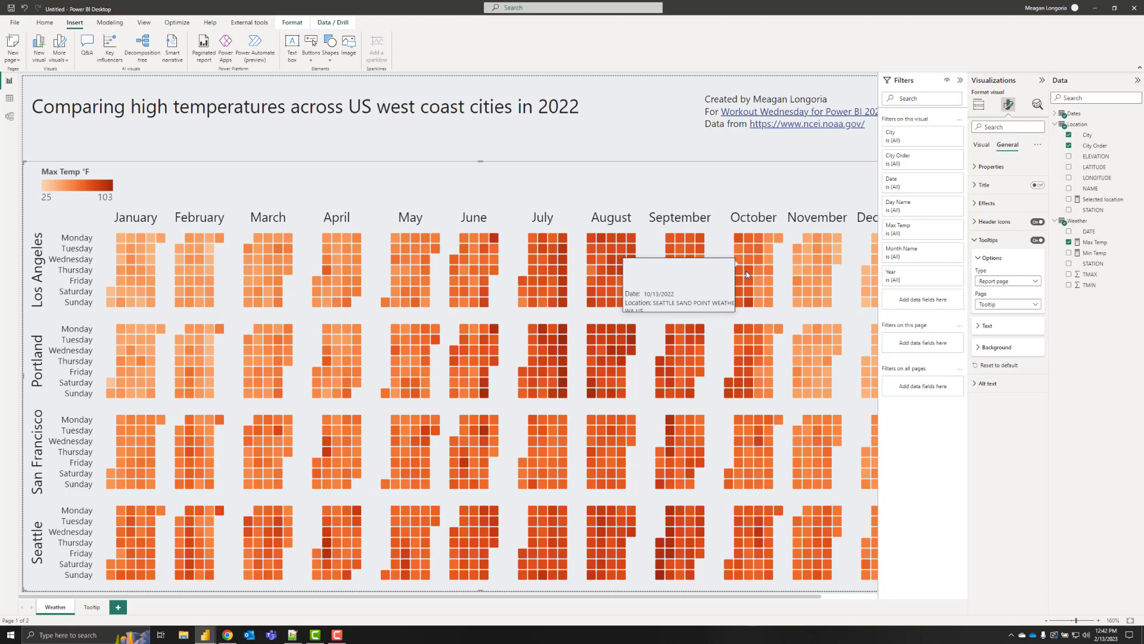
mouse_move(664, 261)
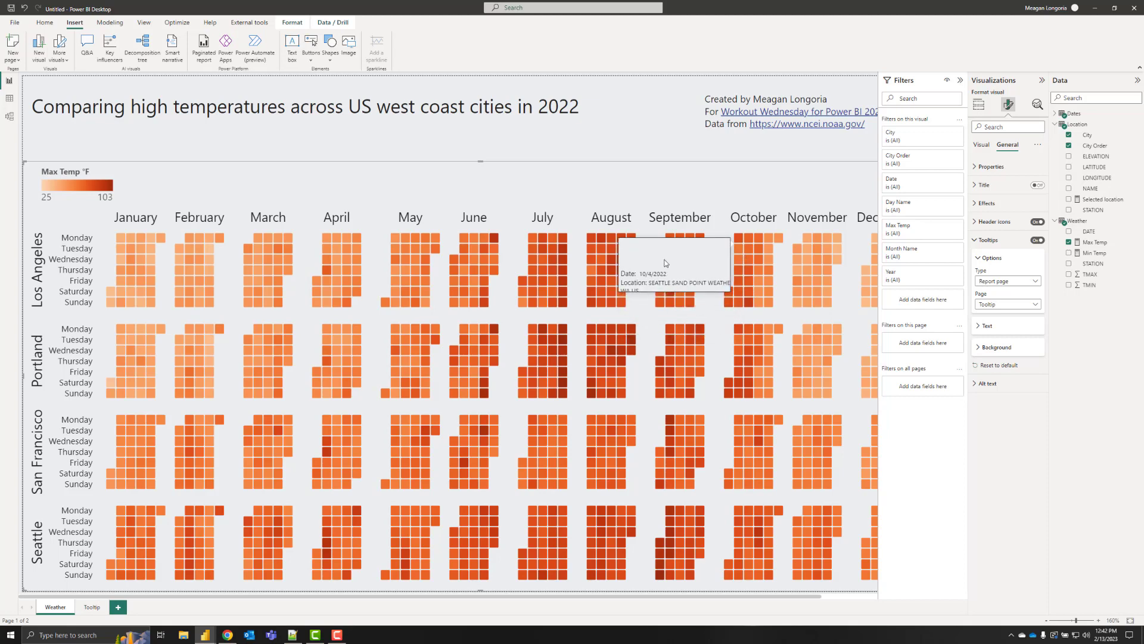
click(90, 607)
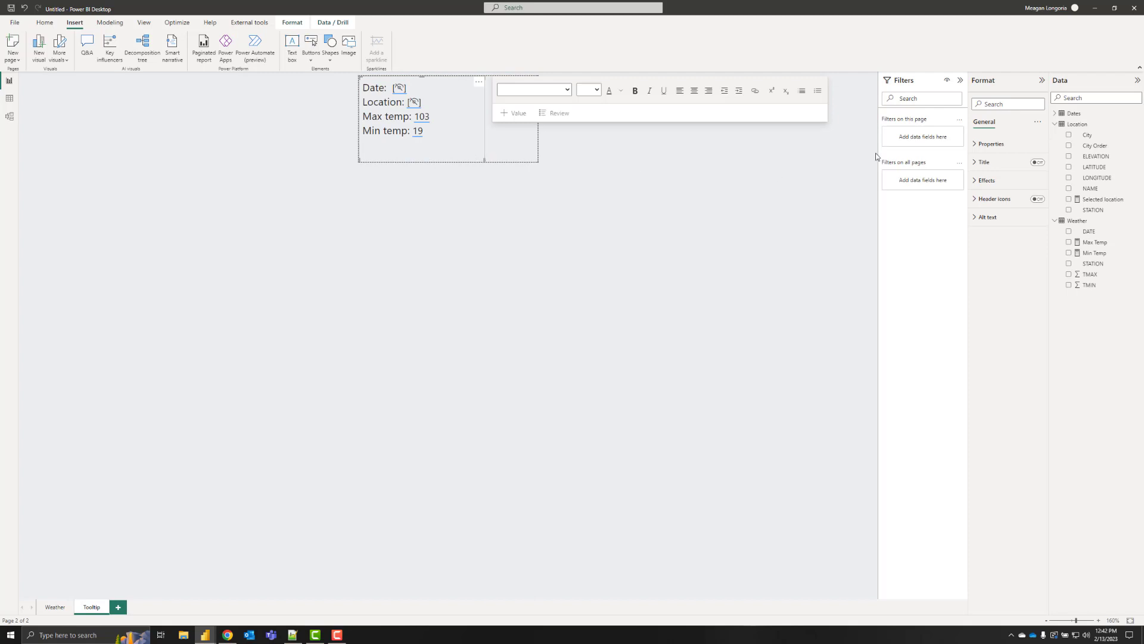
Set the tooltip text box height to 120, then switch back to the Weather page.
click(991, 143)
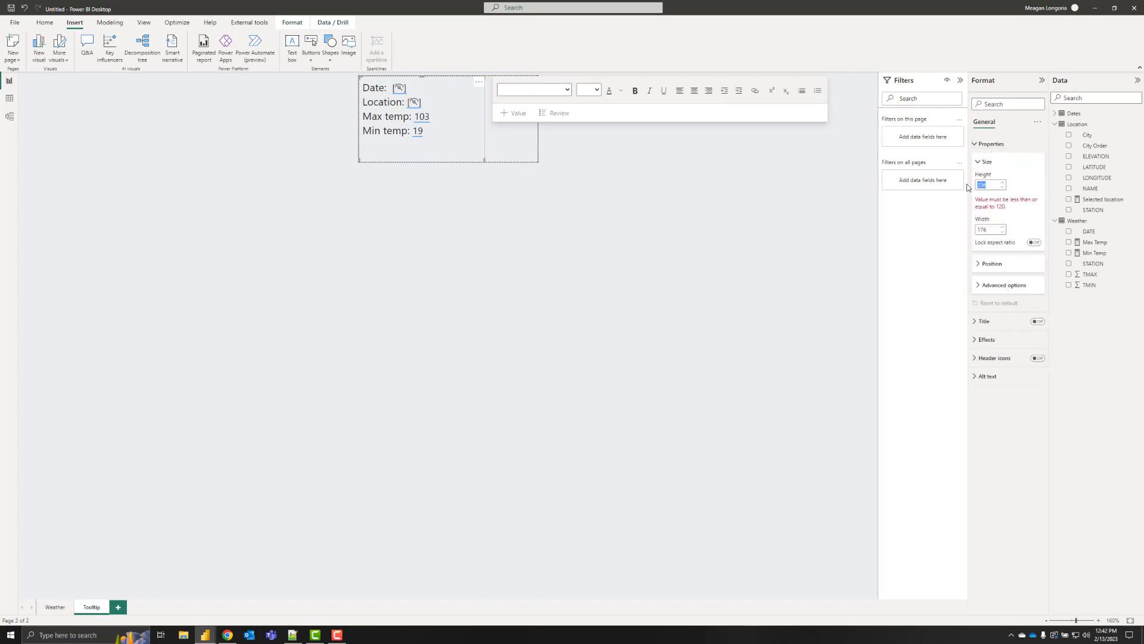
text(120)
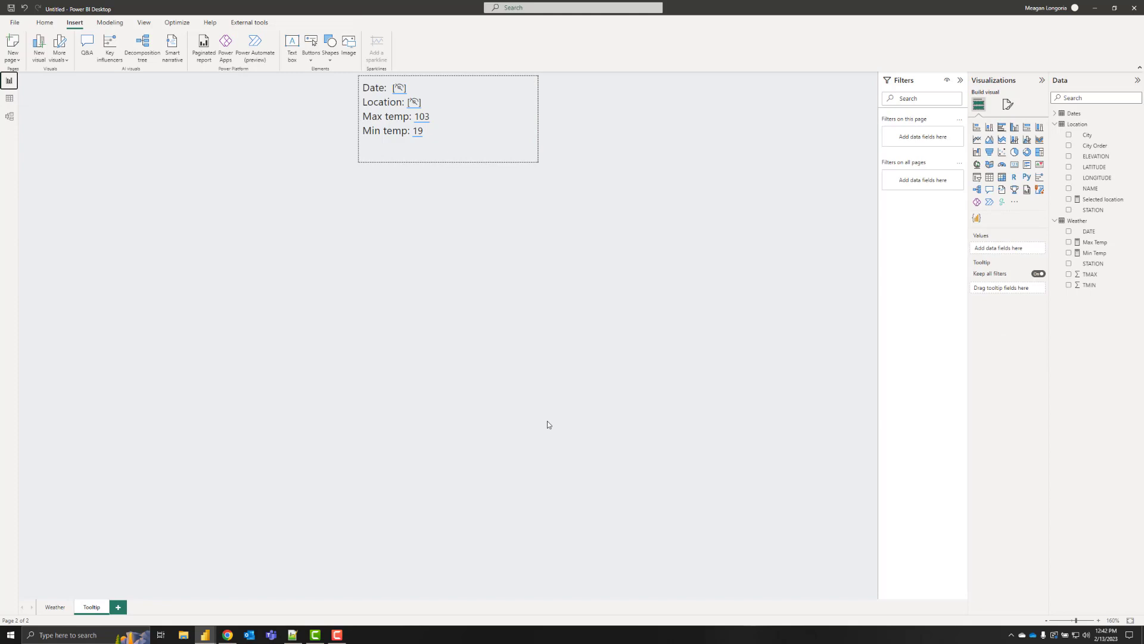
click(55, 607)
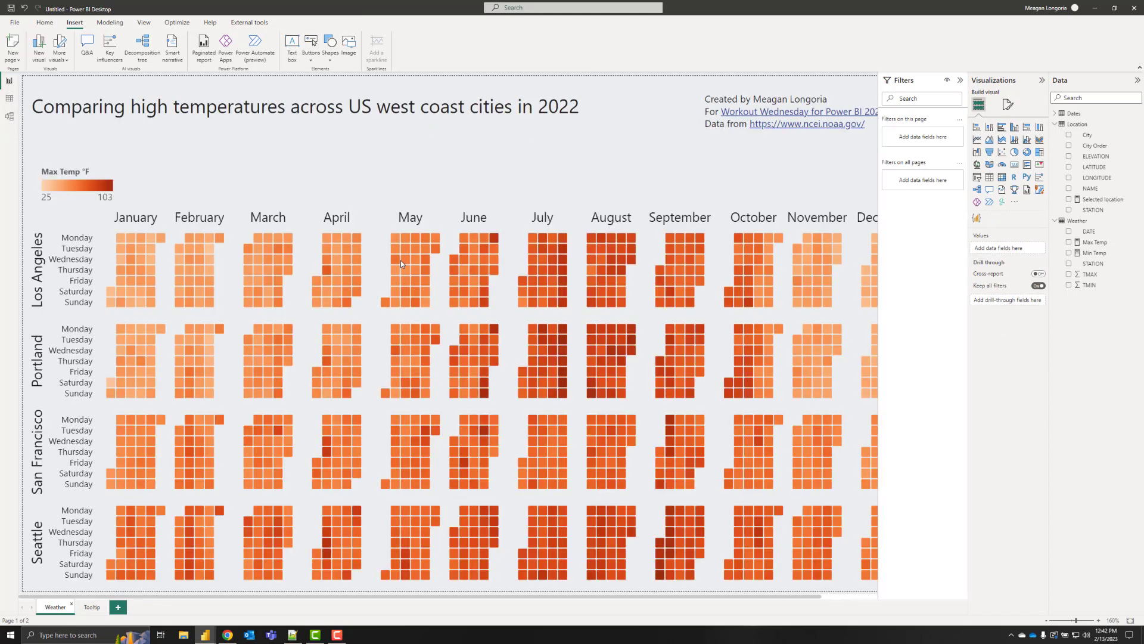
mouse_move(406, 264)
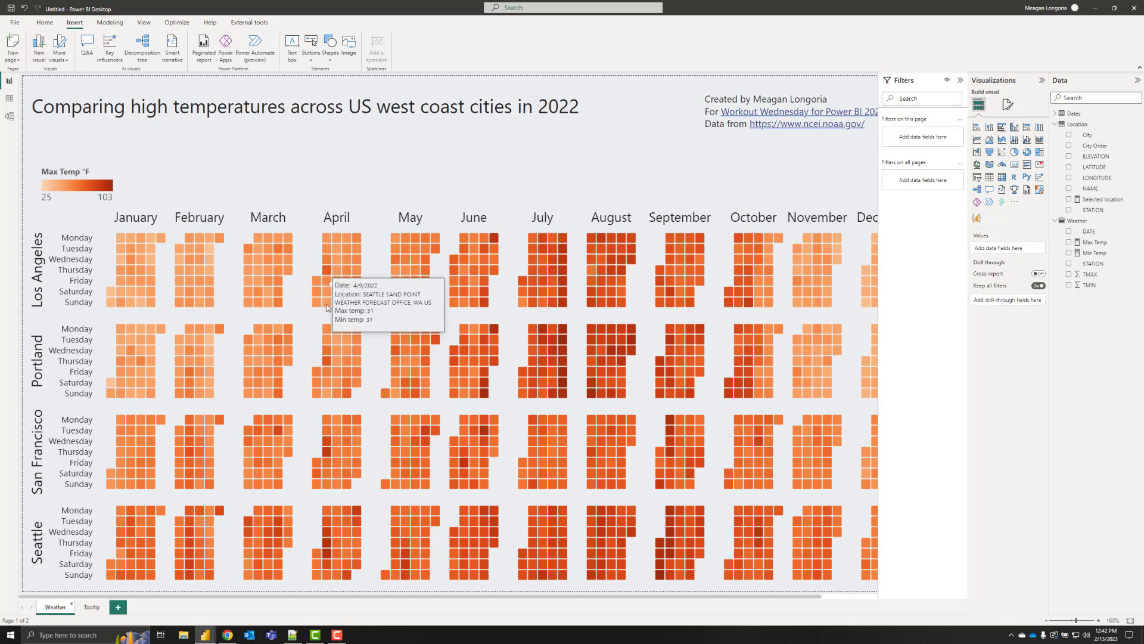
mouse_move(522, 362)
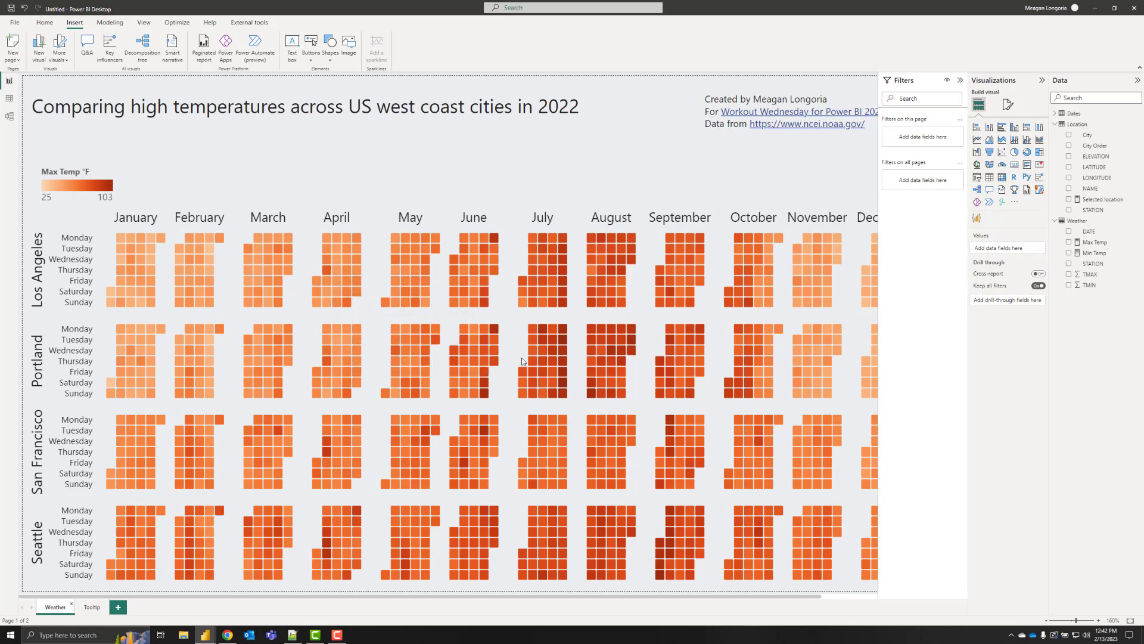
mouse_move(563, 364)
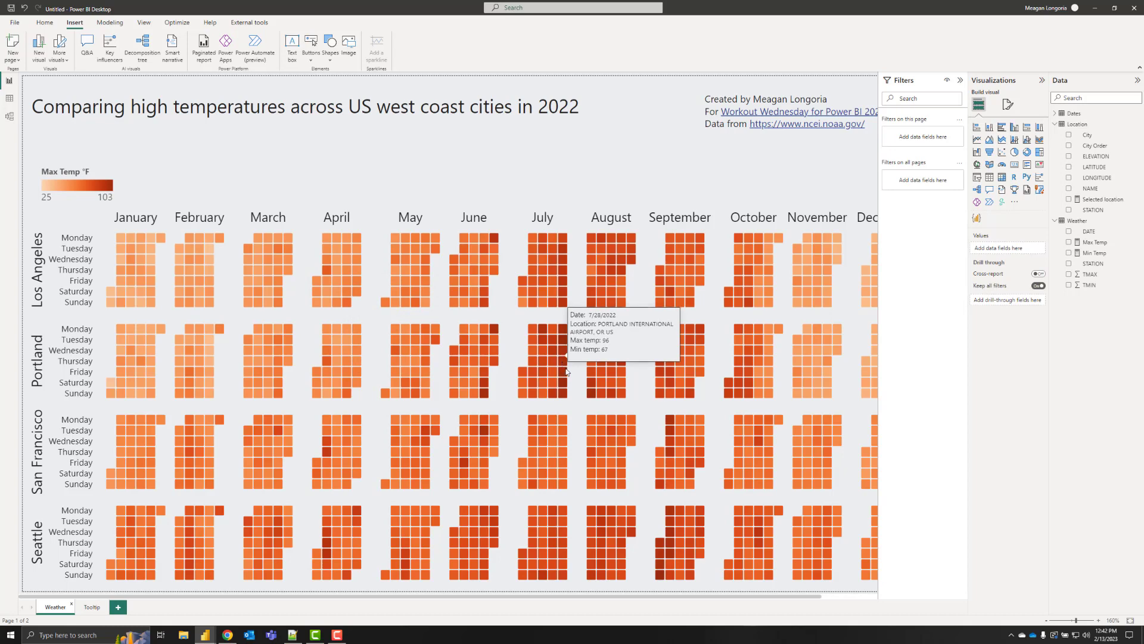
mouse_move(481, 435)
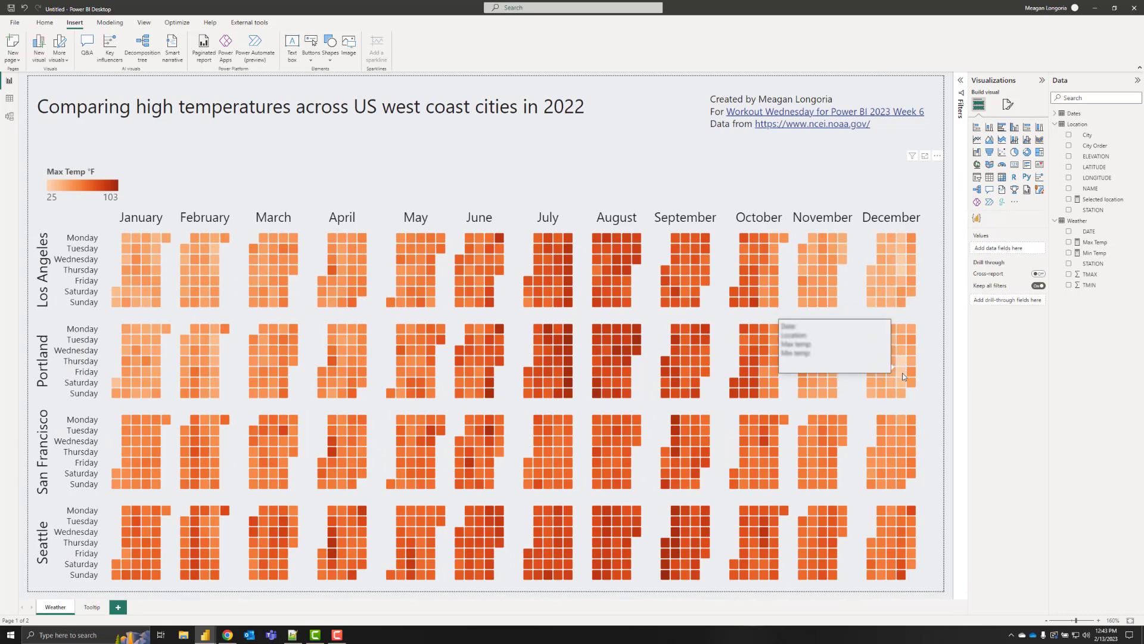
mouse_move(904, 274)
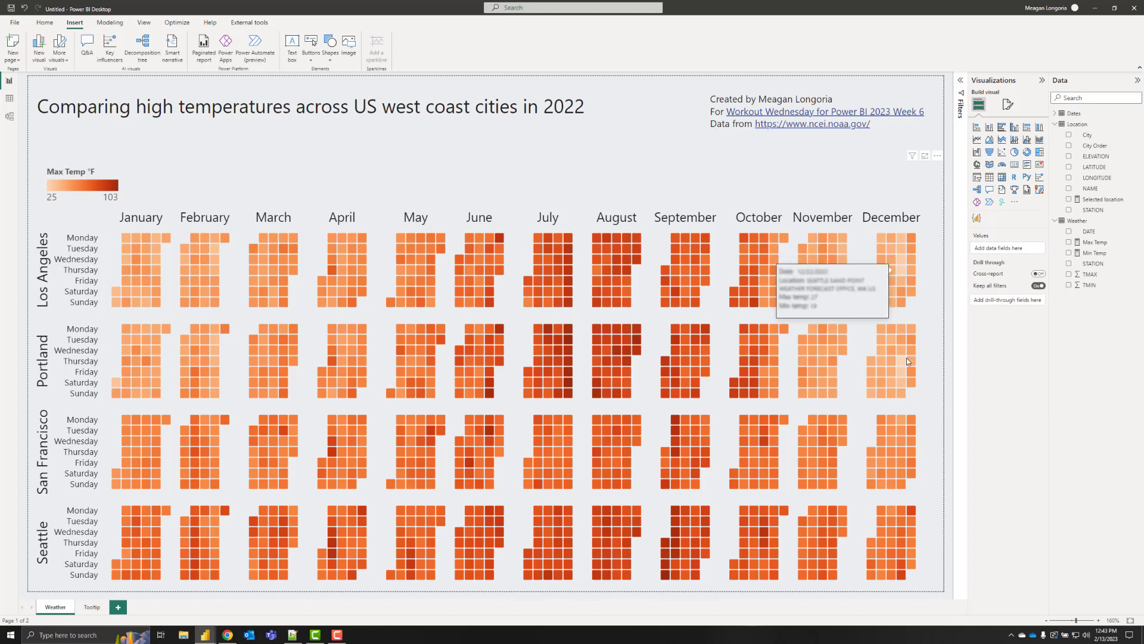
mouse_move(295, 175)
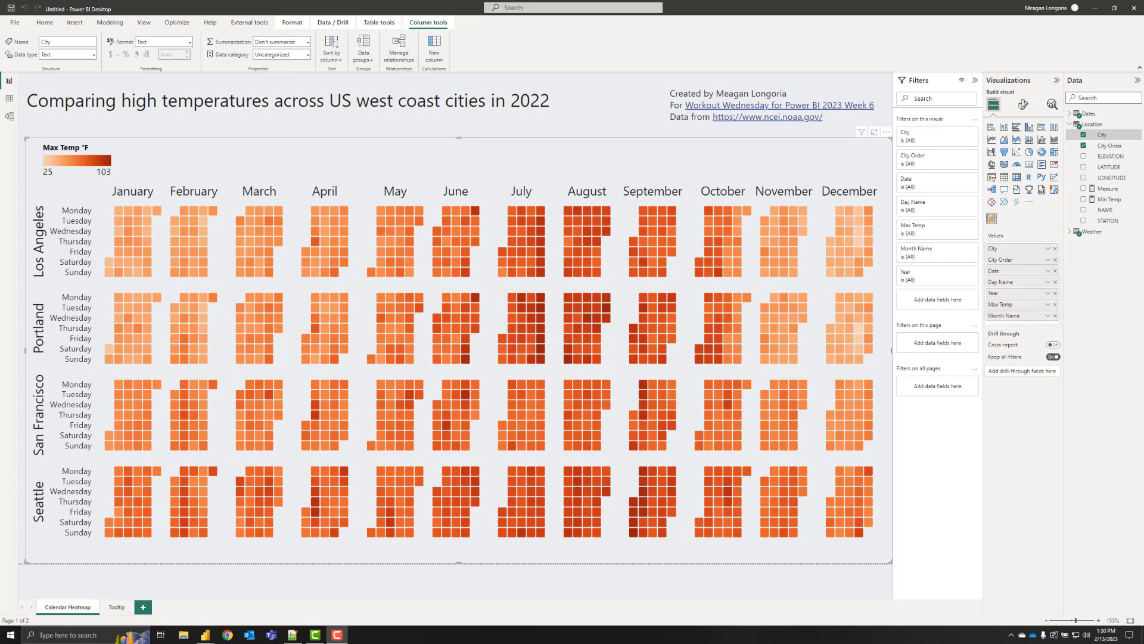
mouse_move(322, 420)
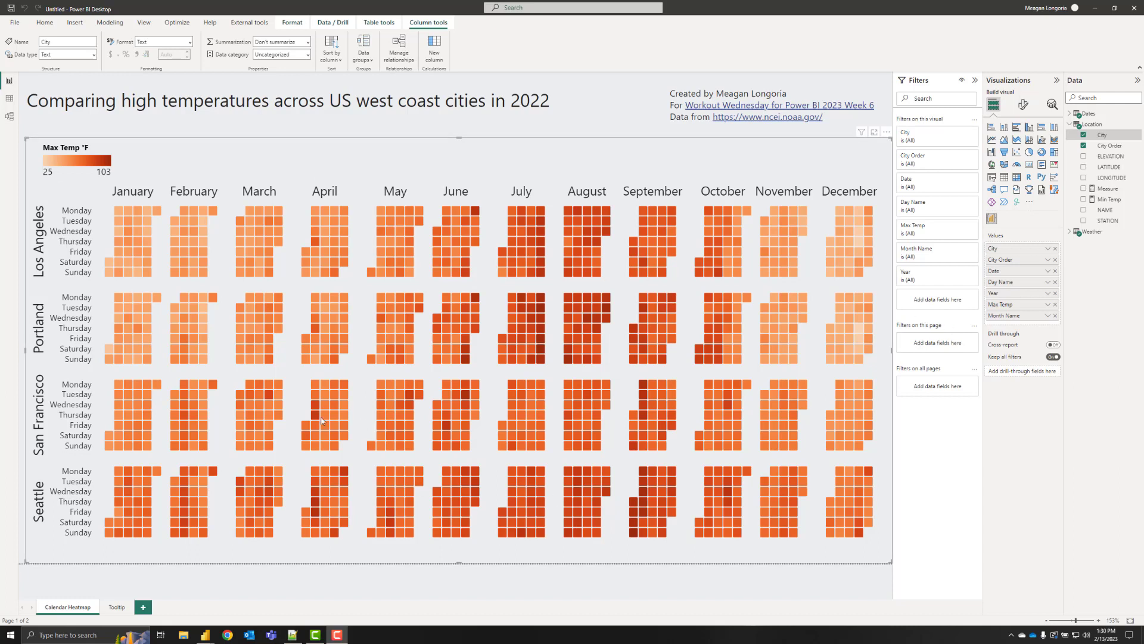
mouse_move(143, 239)
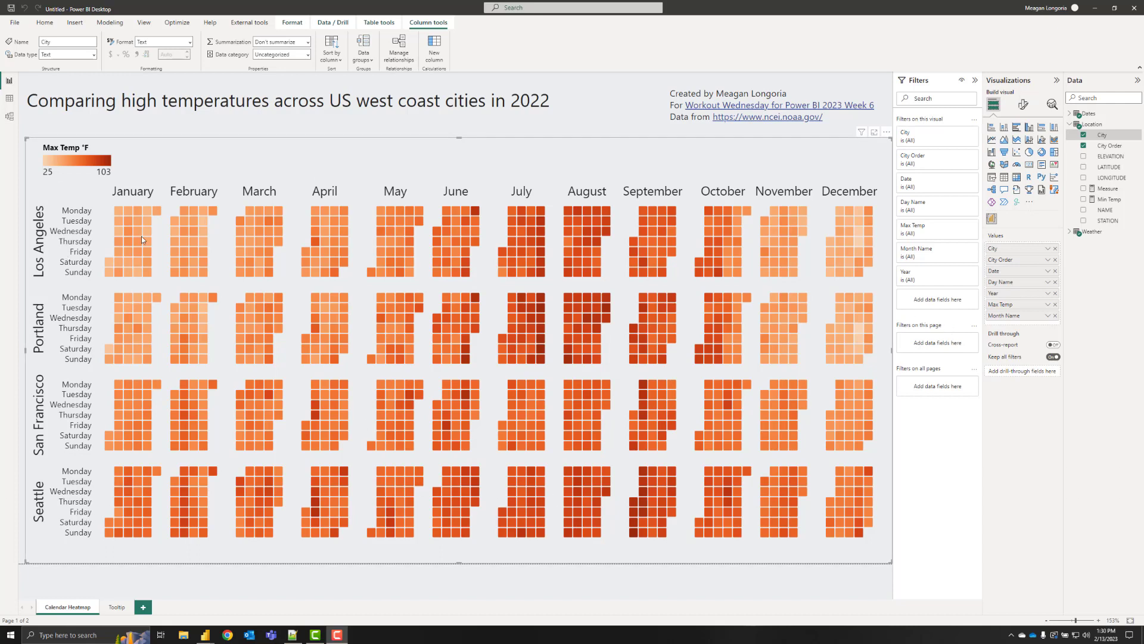
mouse_move(135, 234)
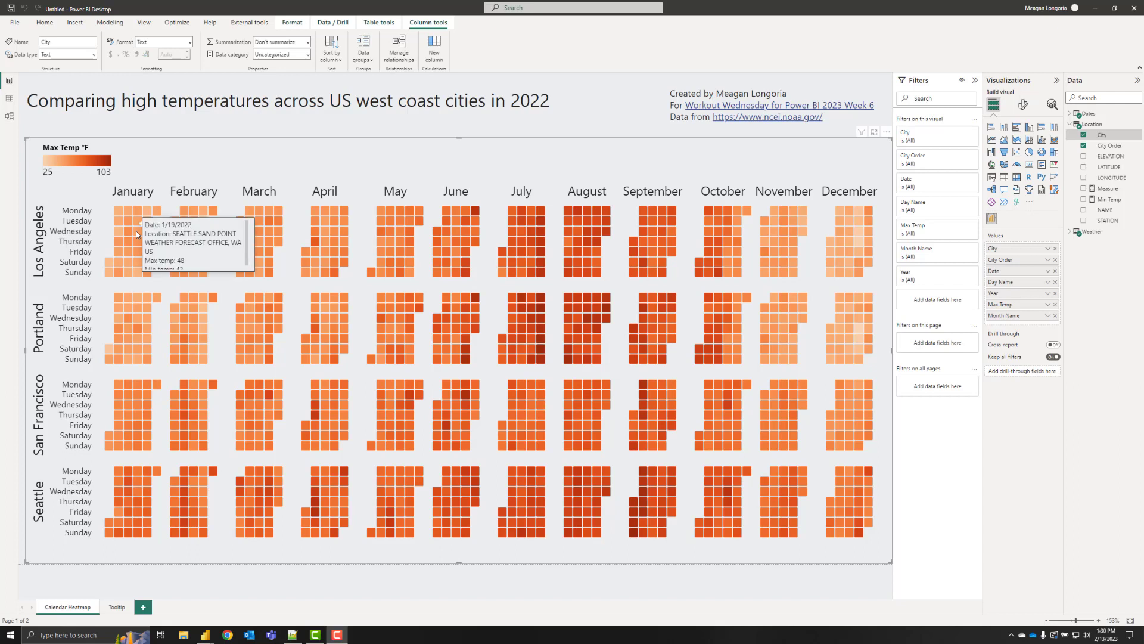
mouse_move(138, 241)
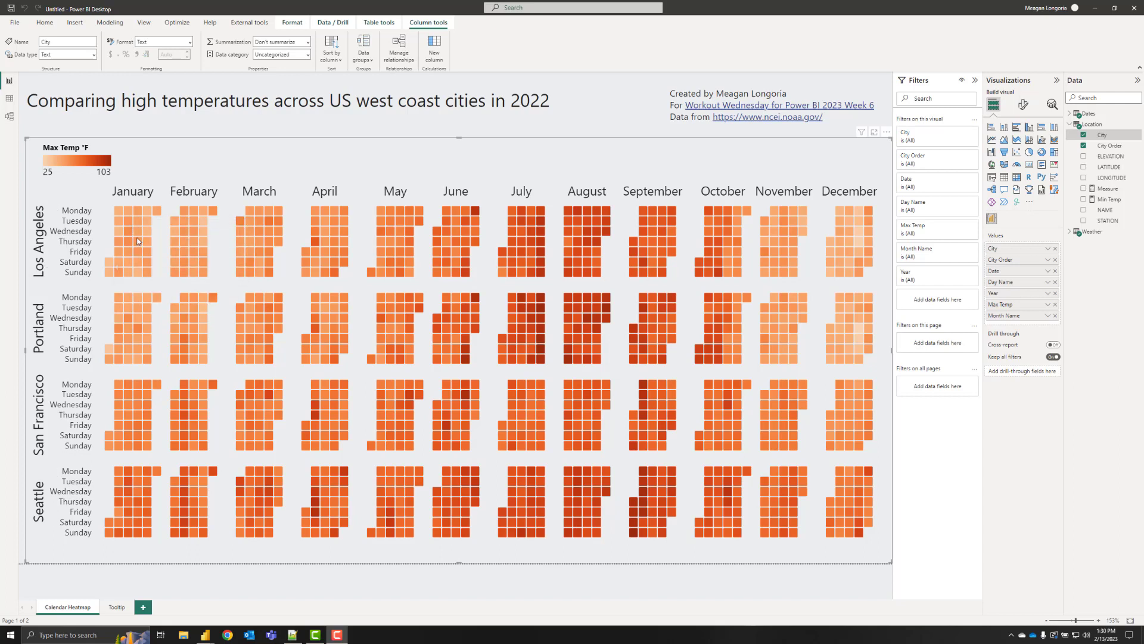